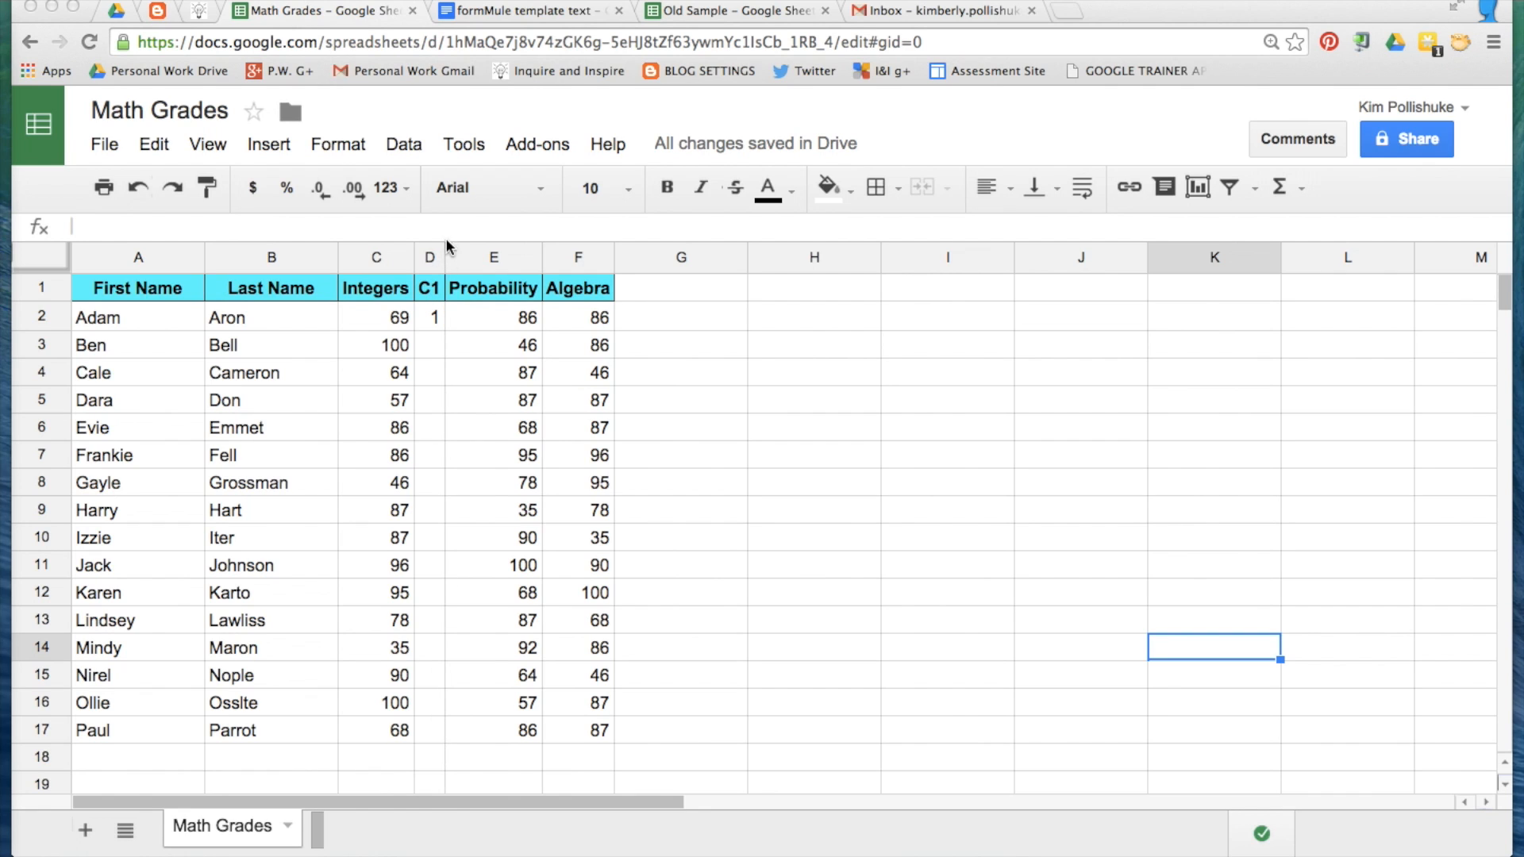
- Inspect the C1 pass/fail IF formula and check its copy in Ben's row
left_click(429, 287)
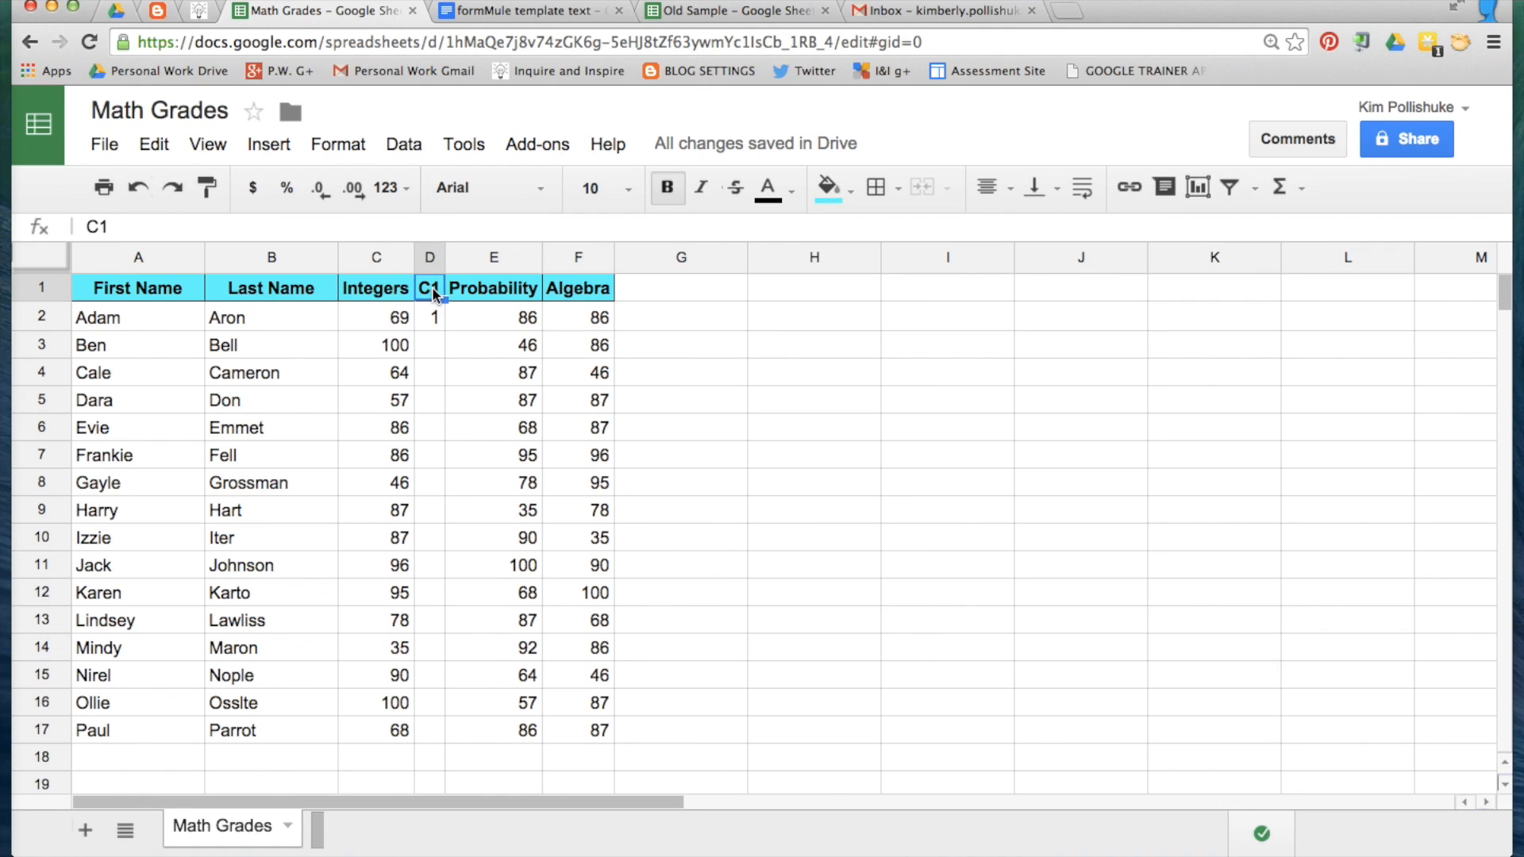
mouse_move(428, 321)
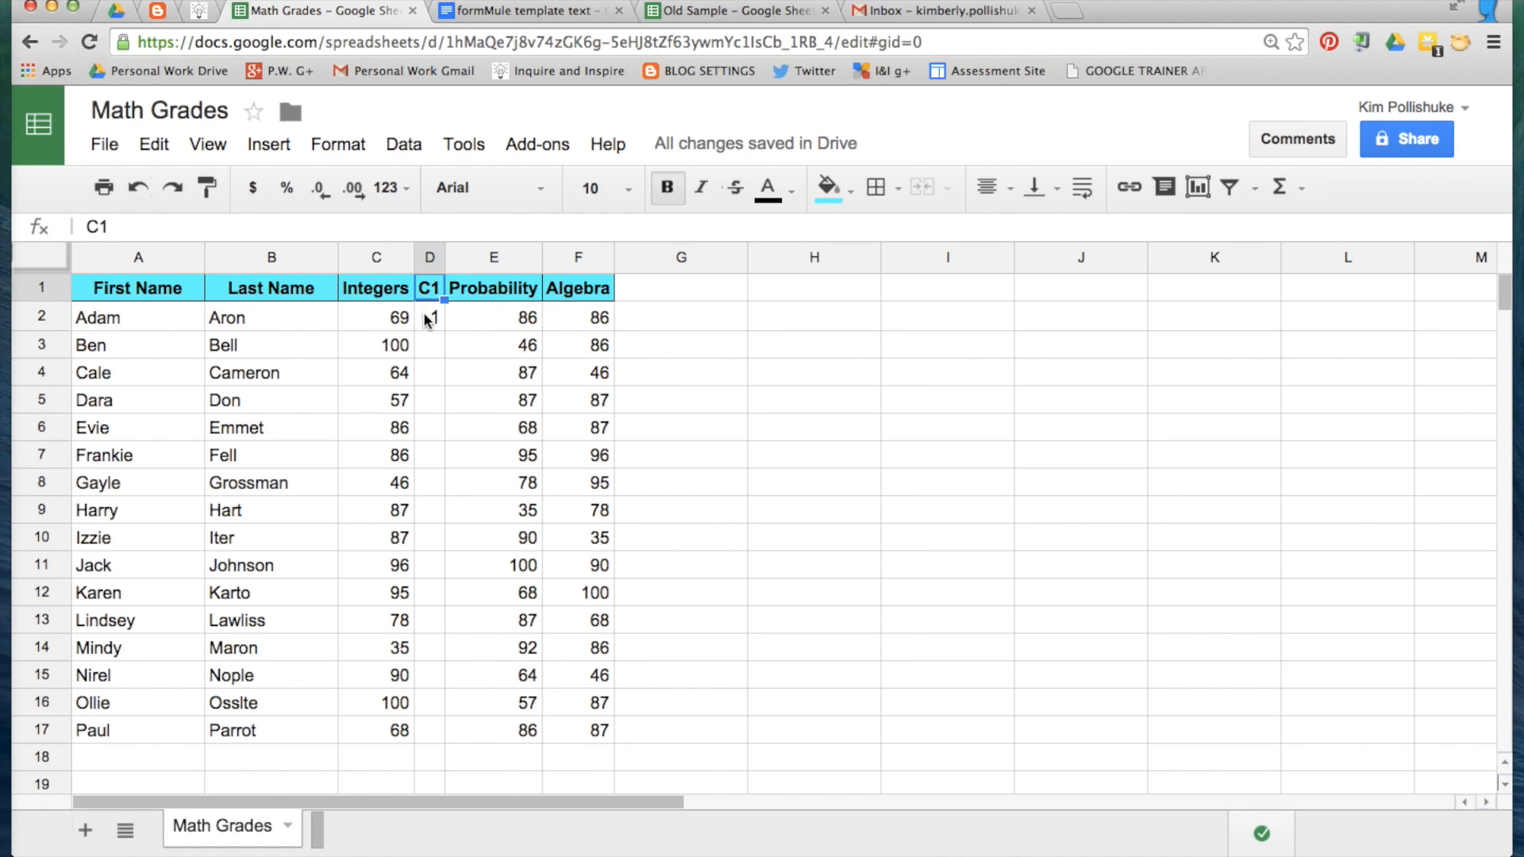
left_click(429, 316)
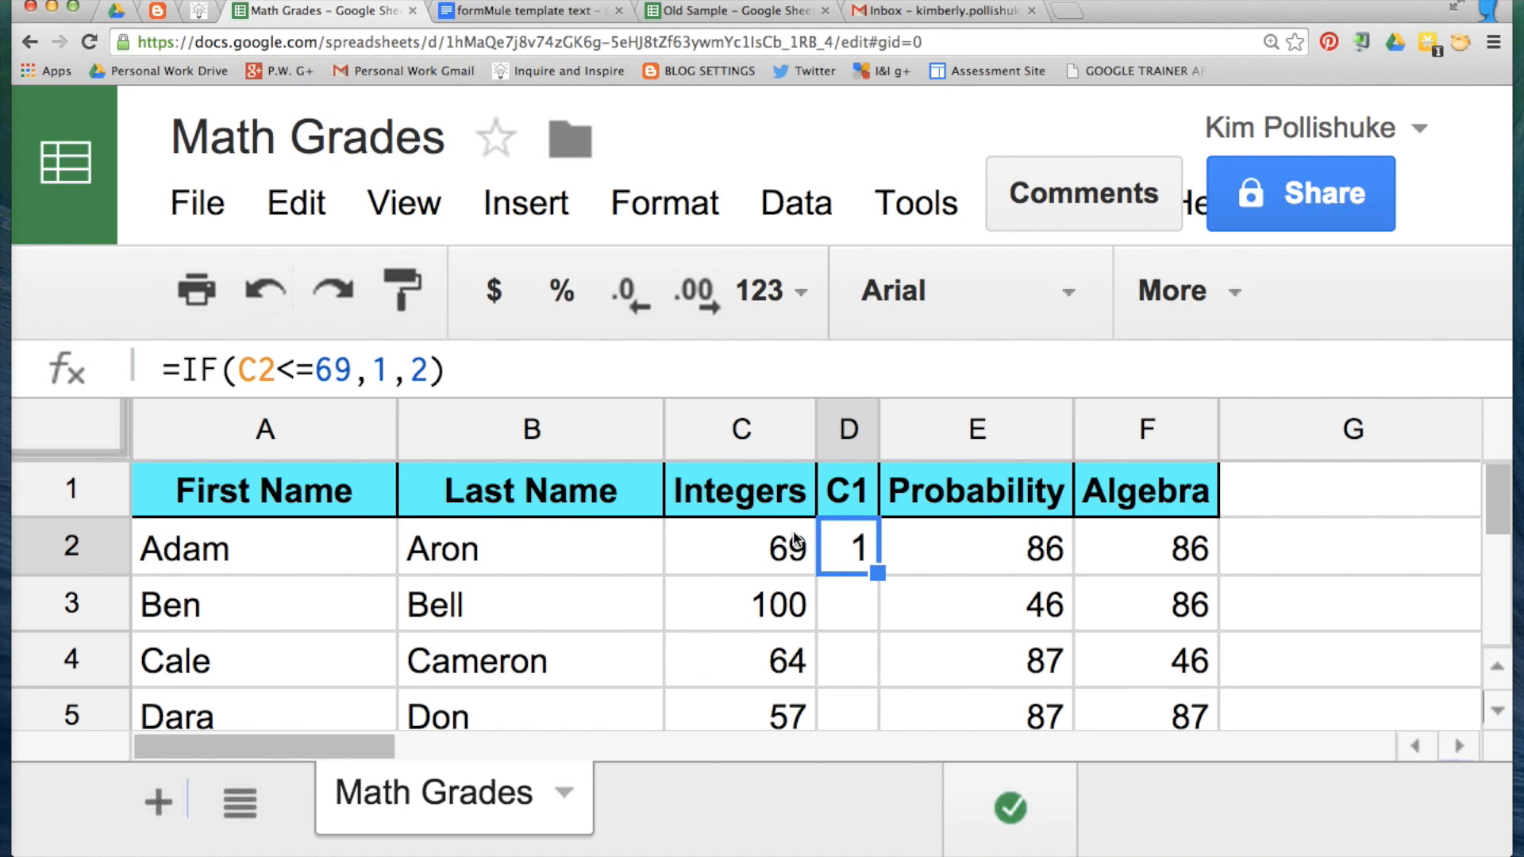
mouse_move(784, 581)
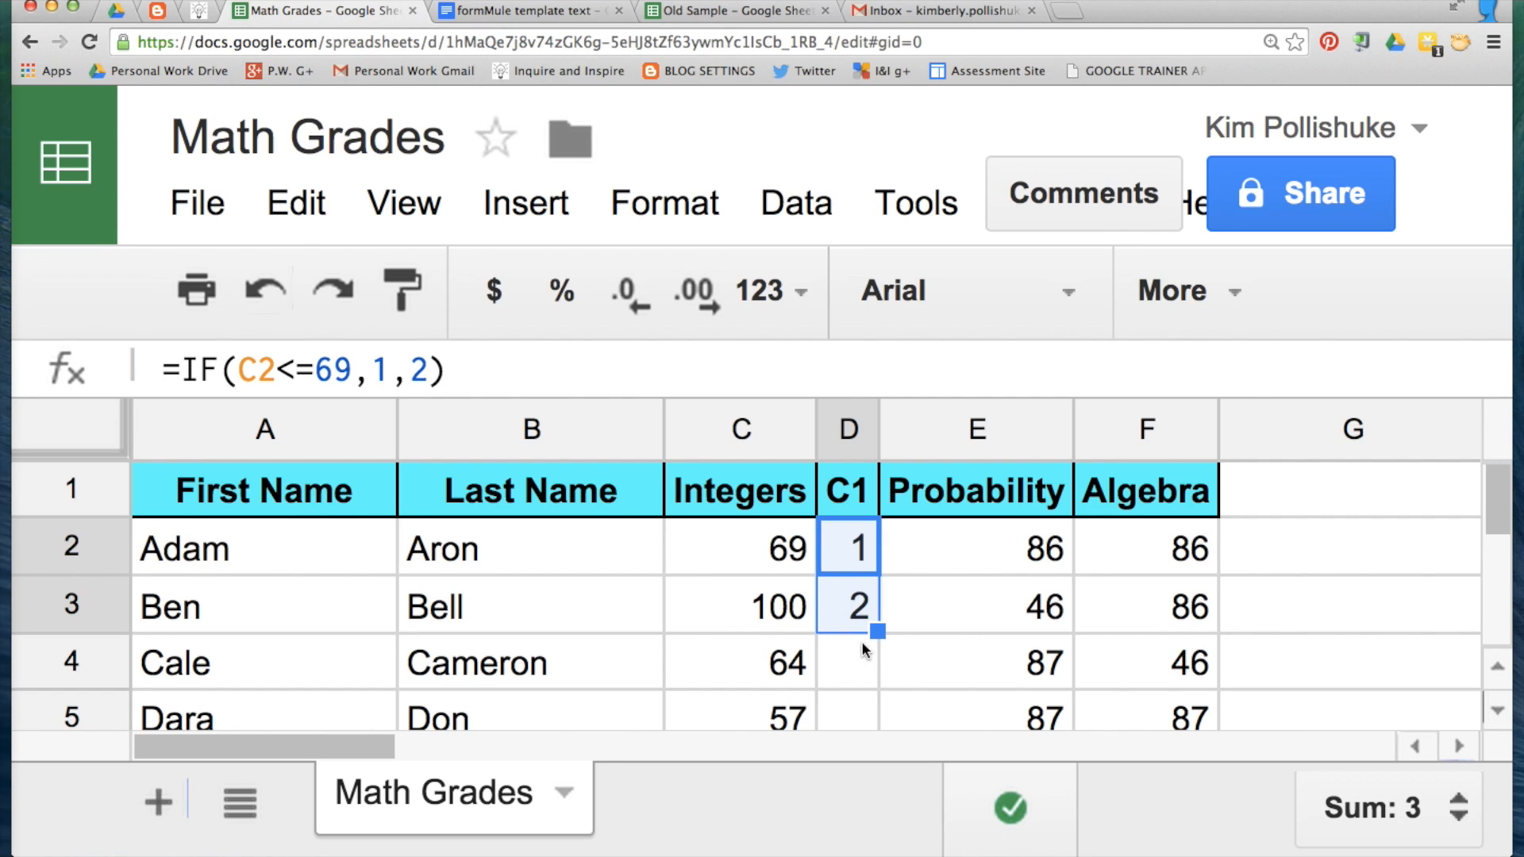
left_click(739, 606)
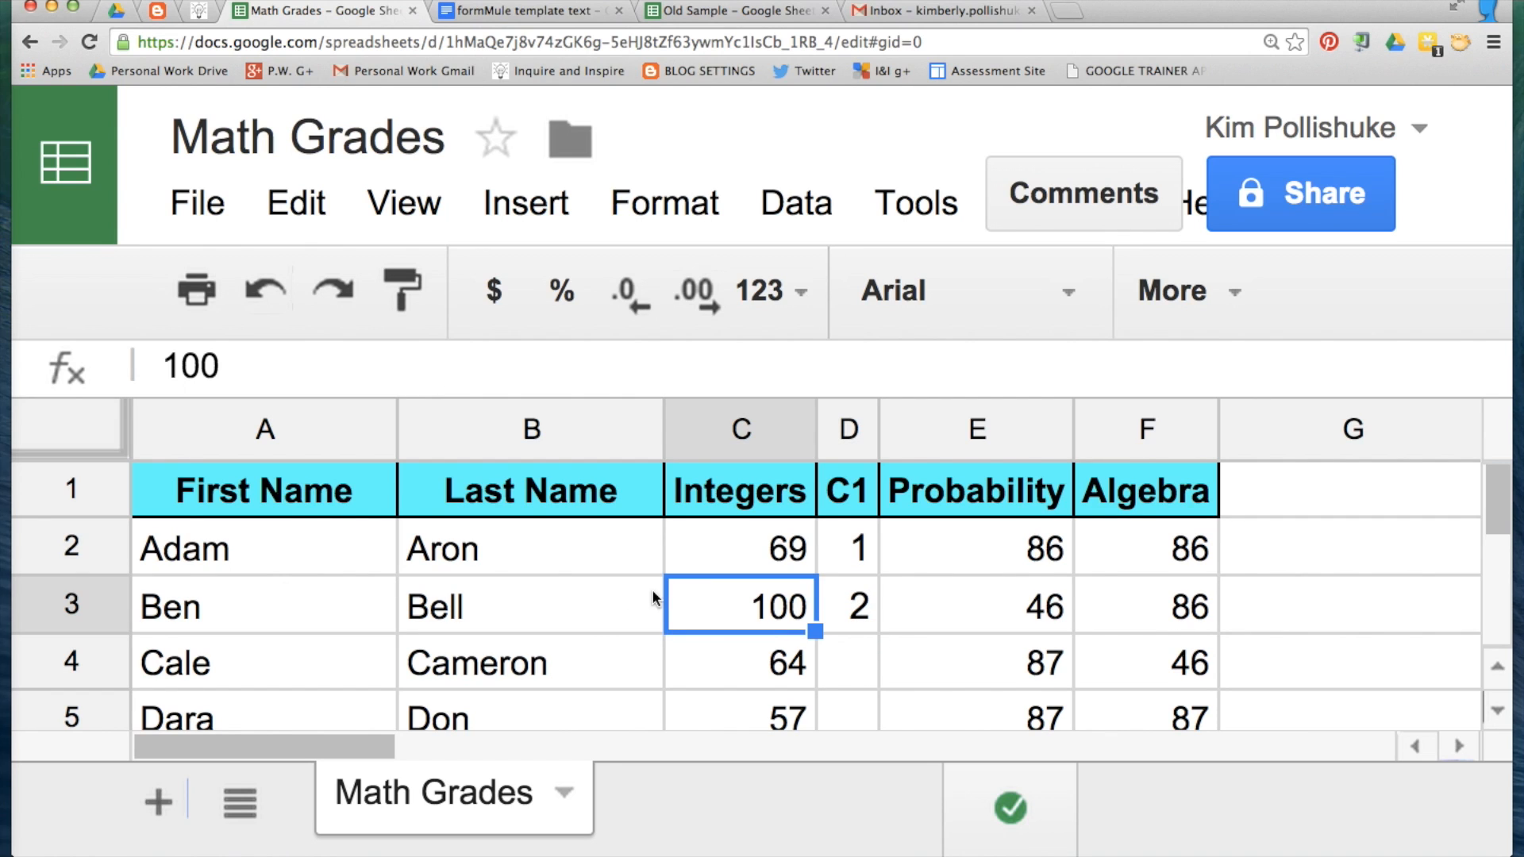
mouse_move(800, 624)
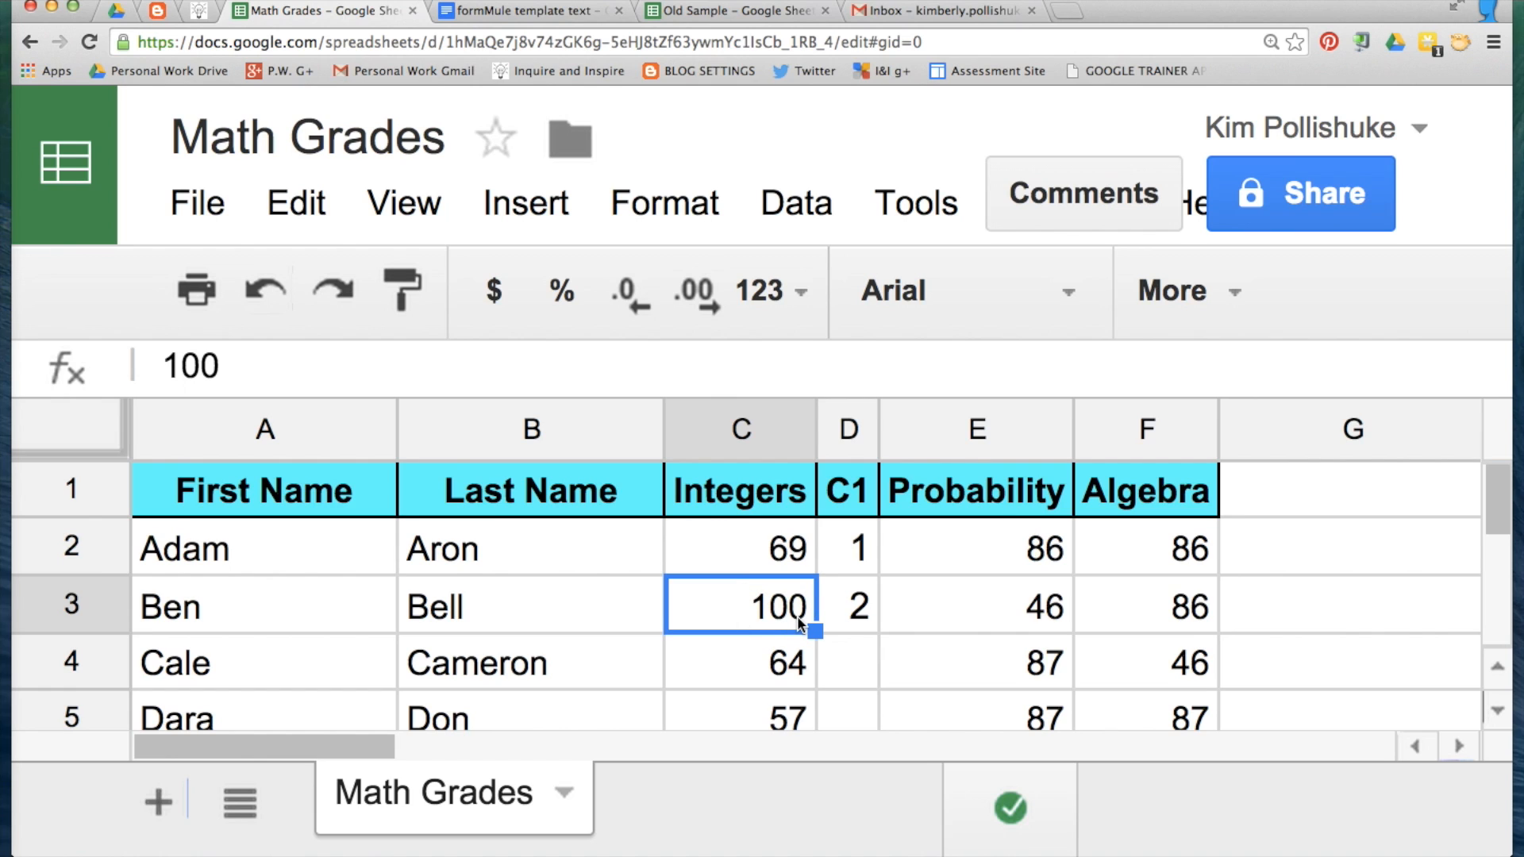
left_click(847, 606)
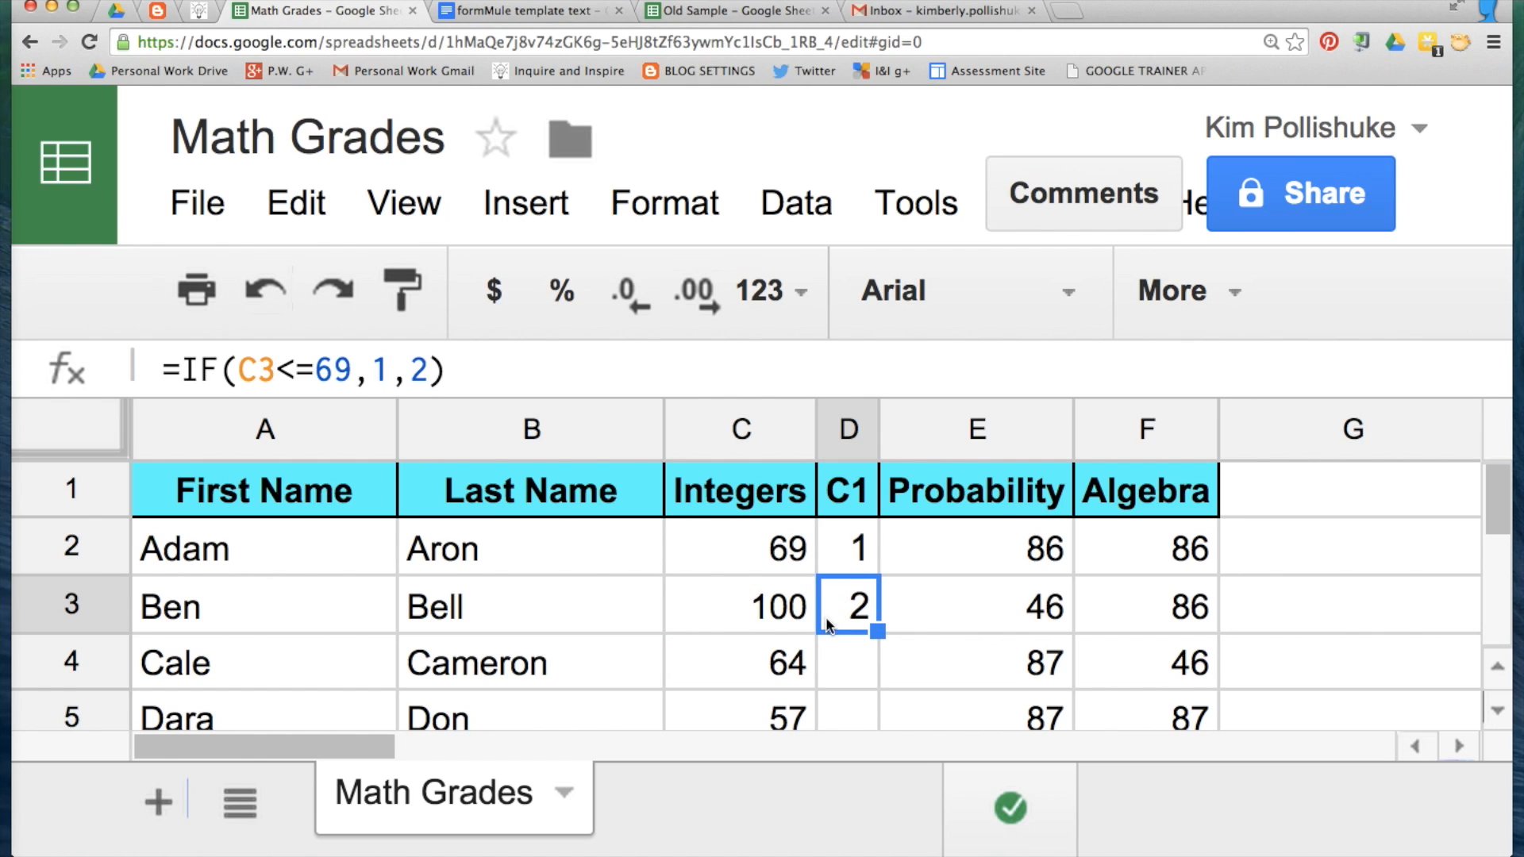
- Change Ben's Integers score, trying 58 and then 95, and watch his C1 update
left_click(739, 549)
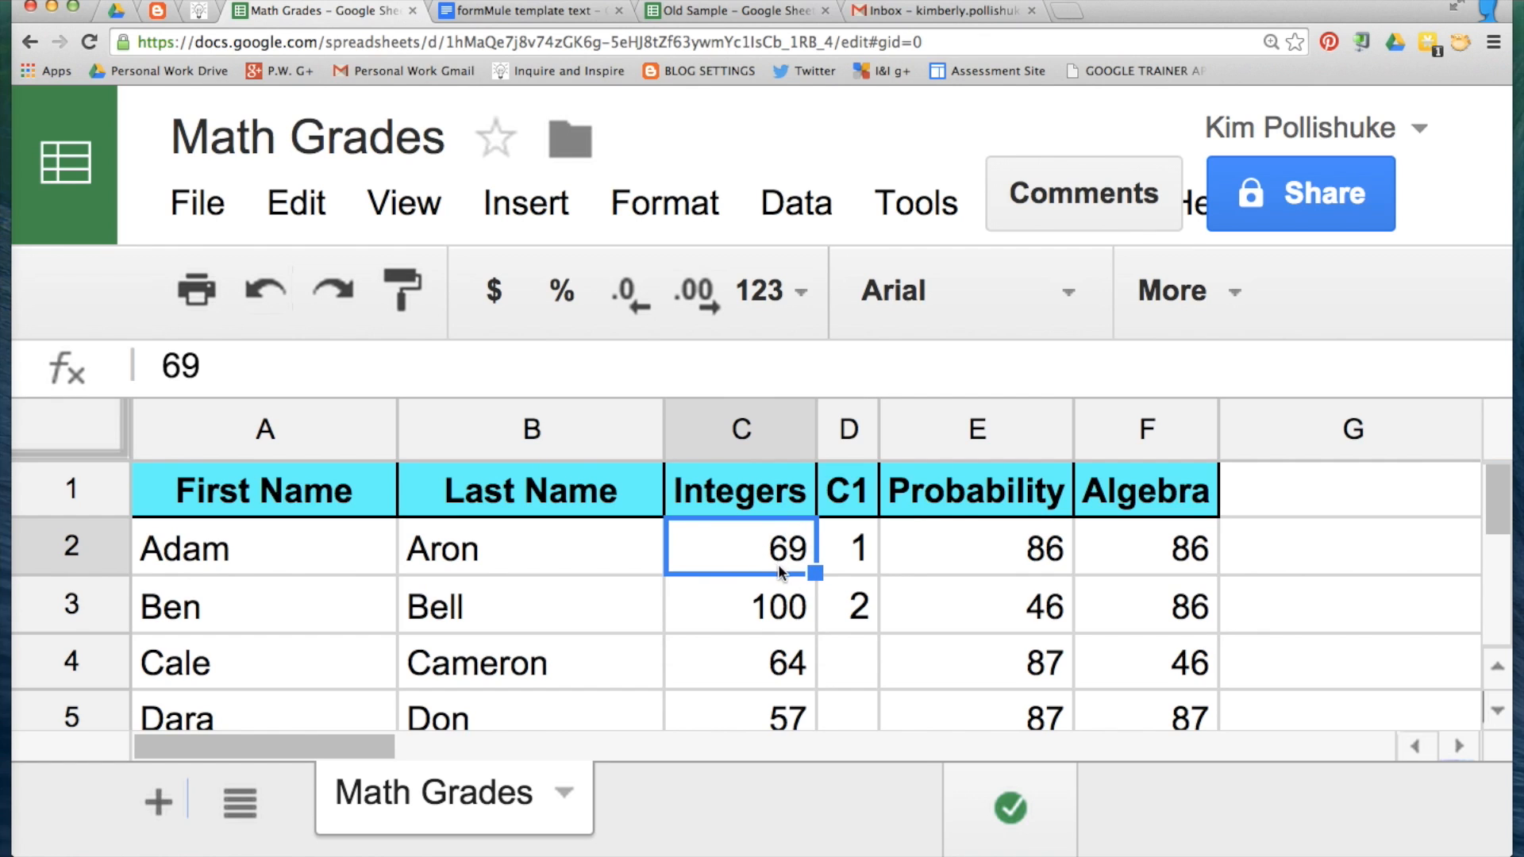
left_click(739, 606)
type("58")
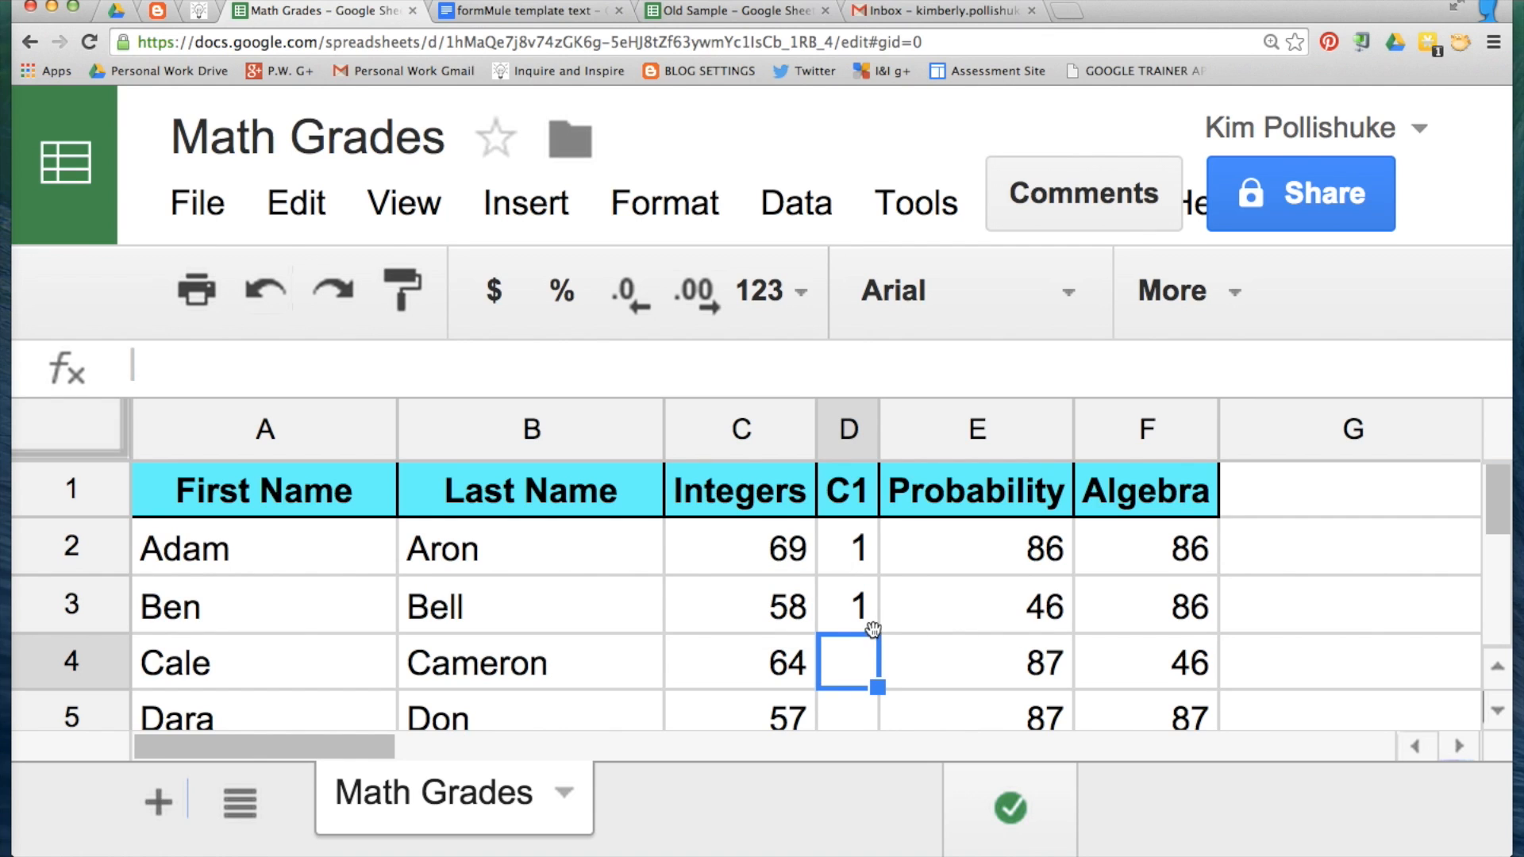
left_click(739, 605)
type("95")
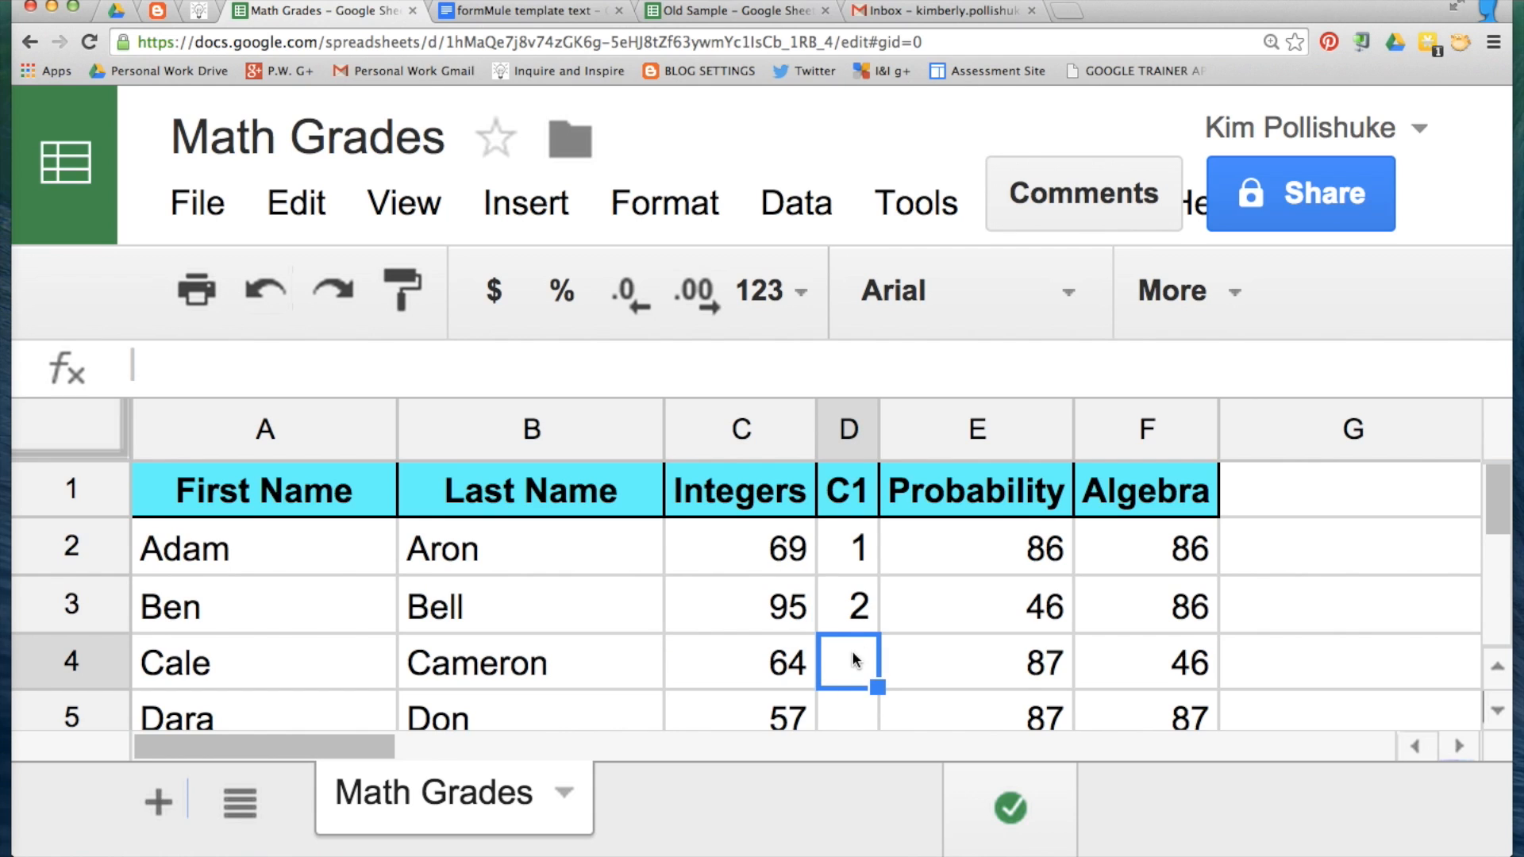
left_click(848, 605)
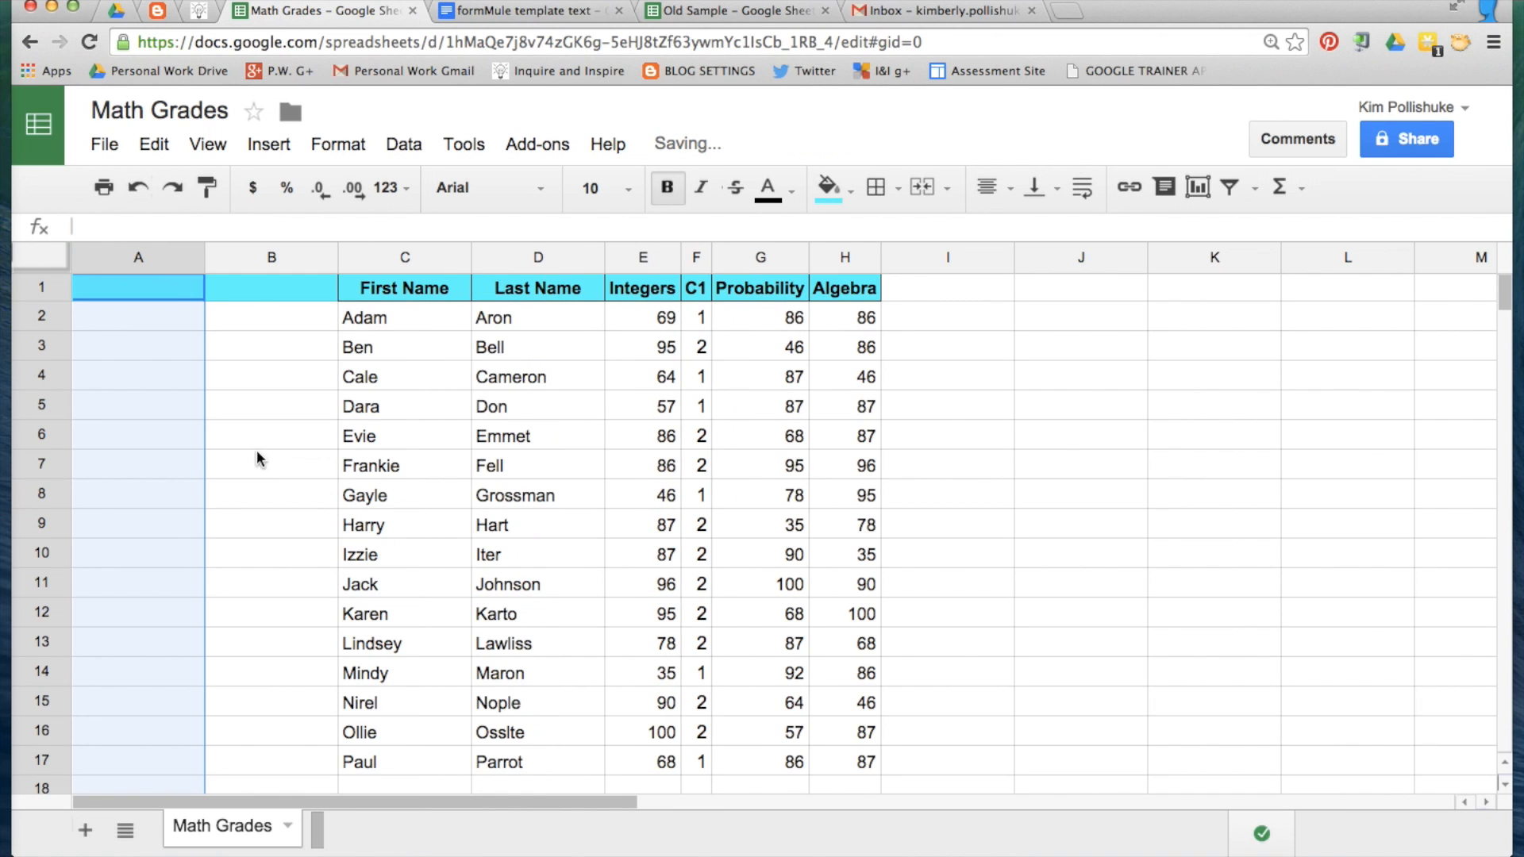
- Enter the parent email addresses in the new Parent Email 1 and Parent Email 2 columns
left_click(138, 346)
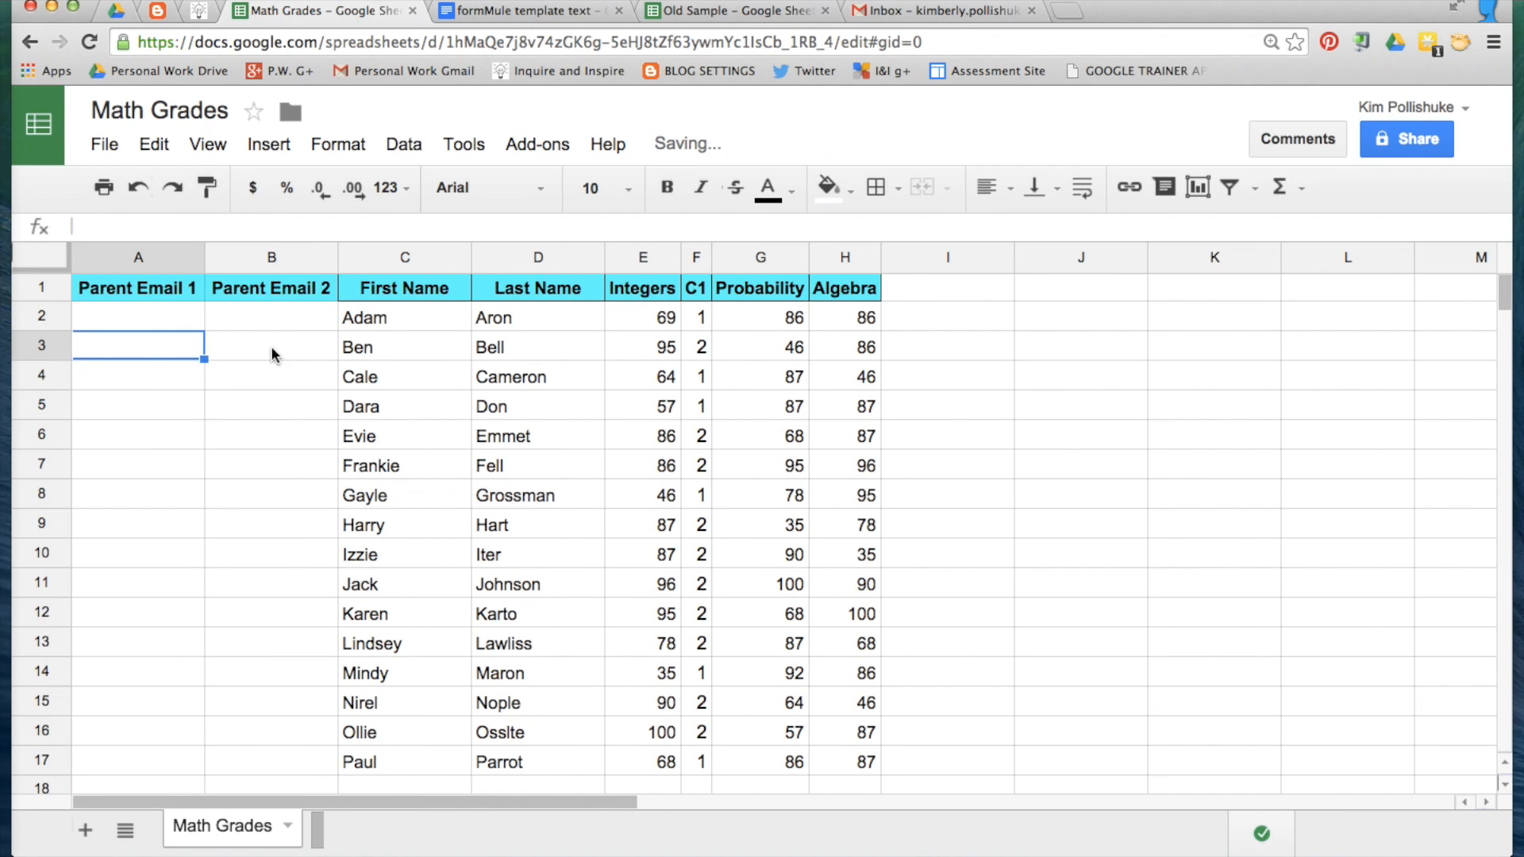
left_click(139, 316)
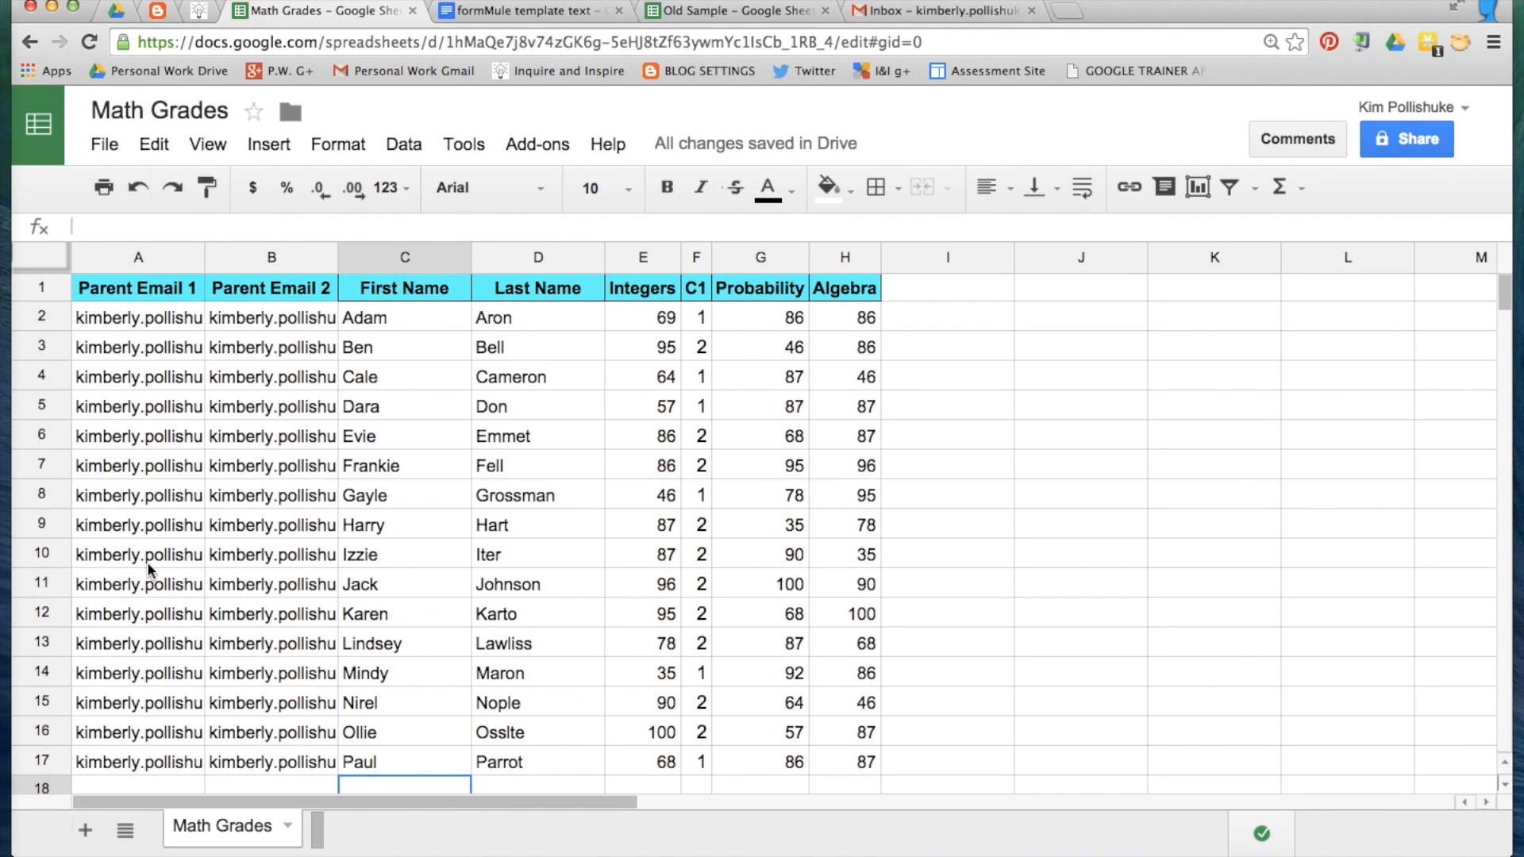
mouse_move(406, 731)
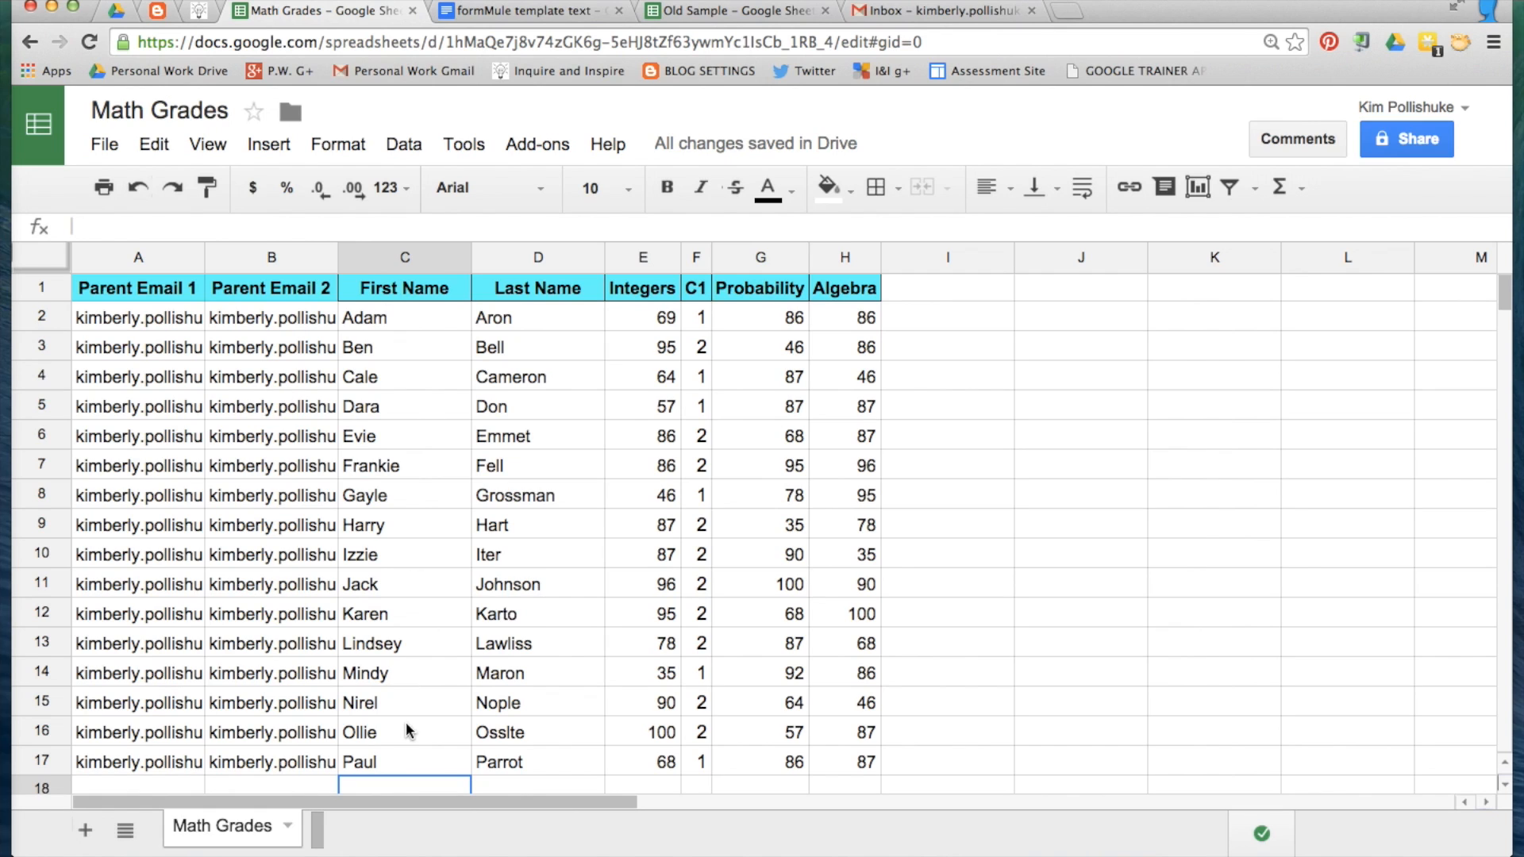
mouse_move(700, 462)
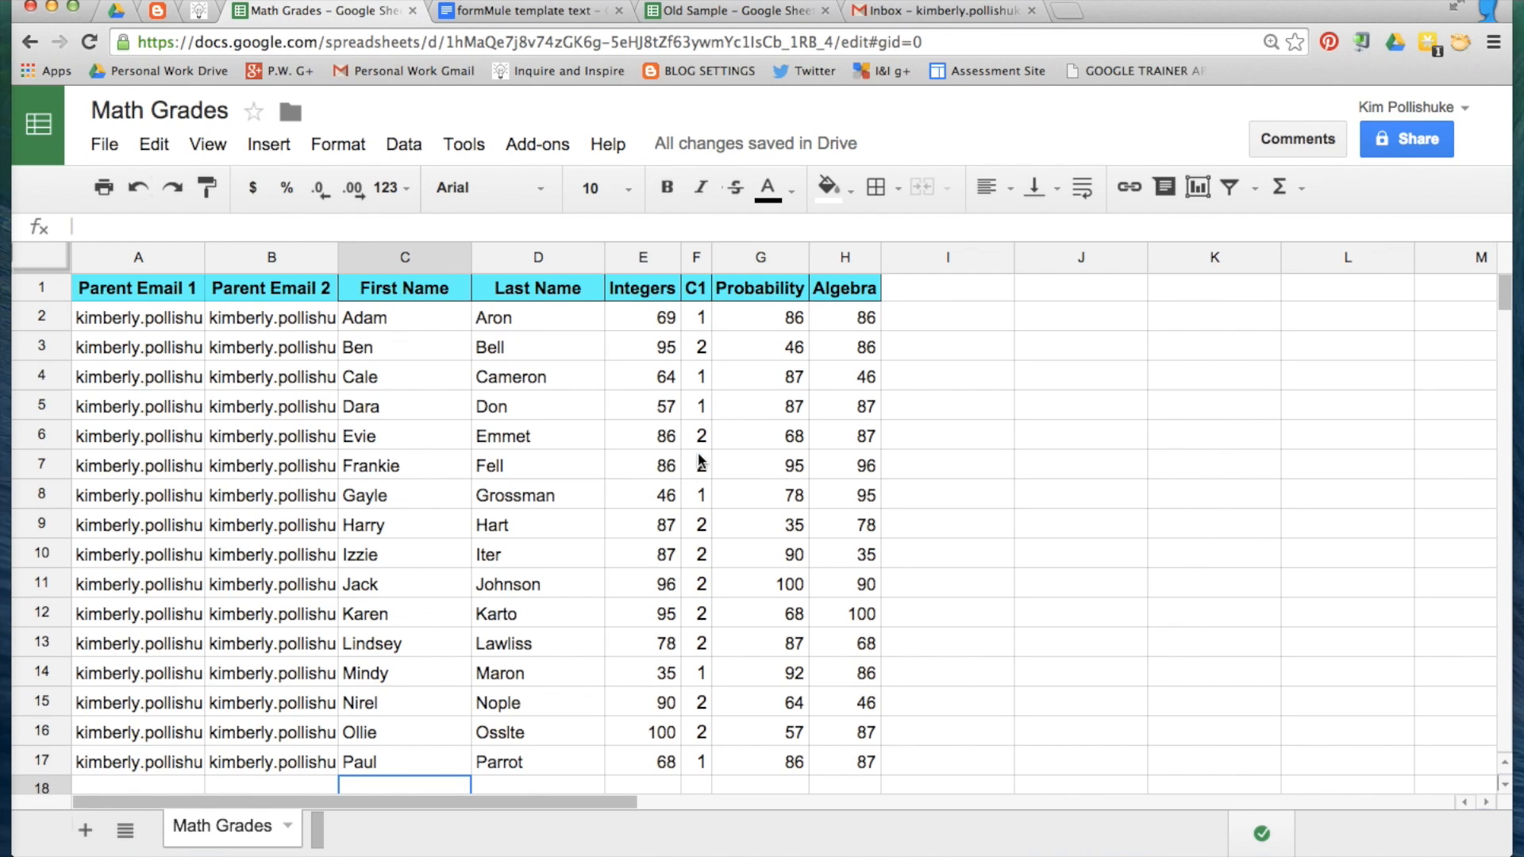
mouse_move(680, 723)
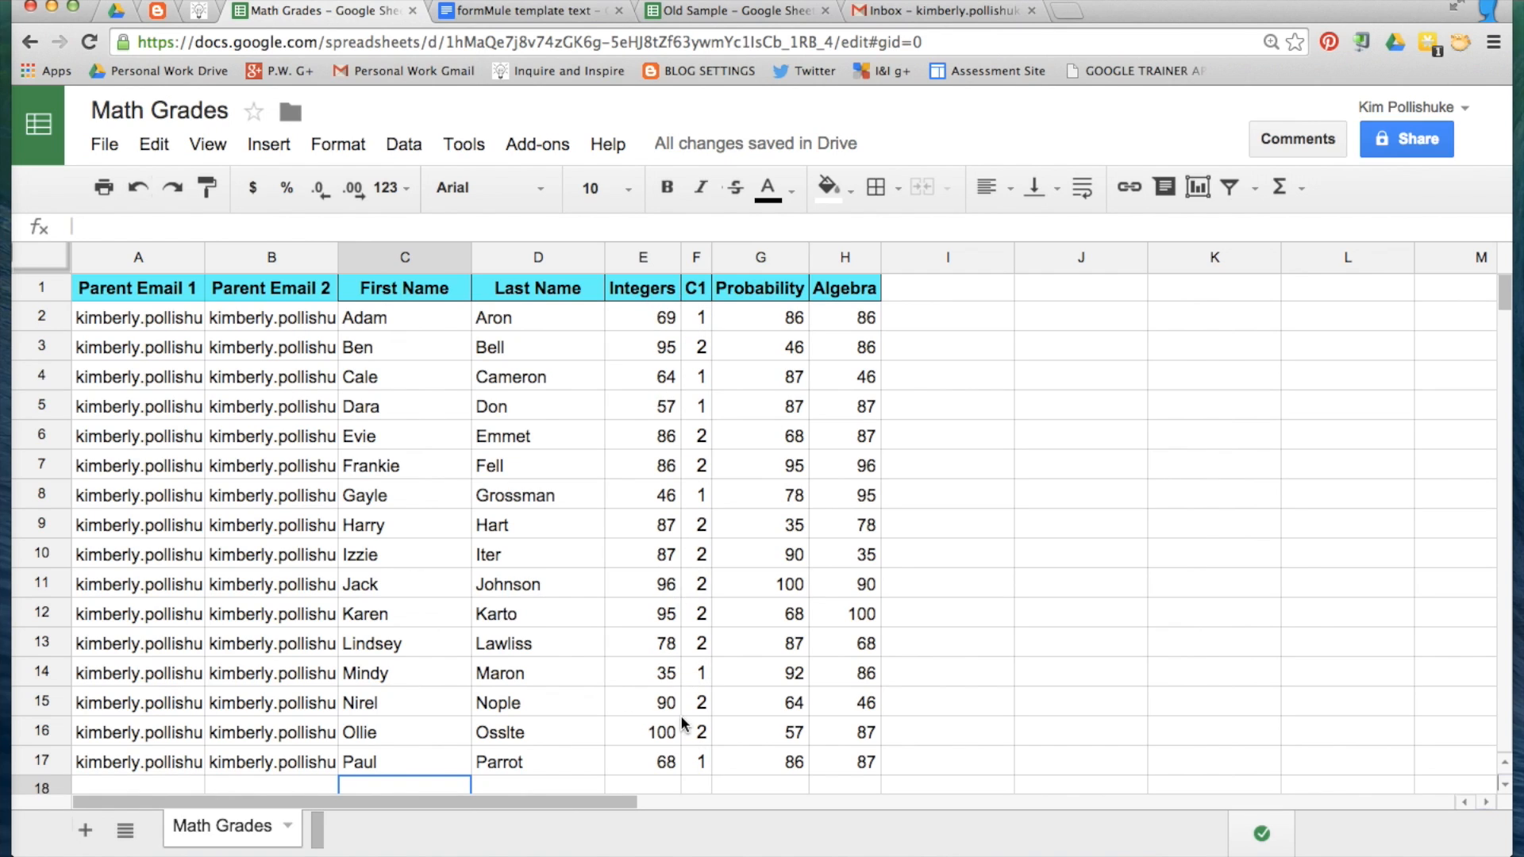
mouse_move(714, 321)
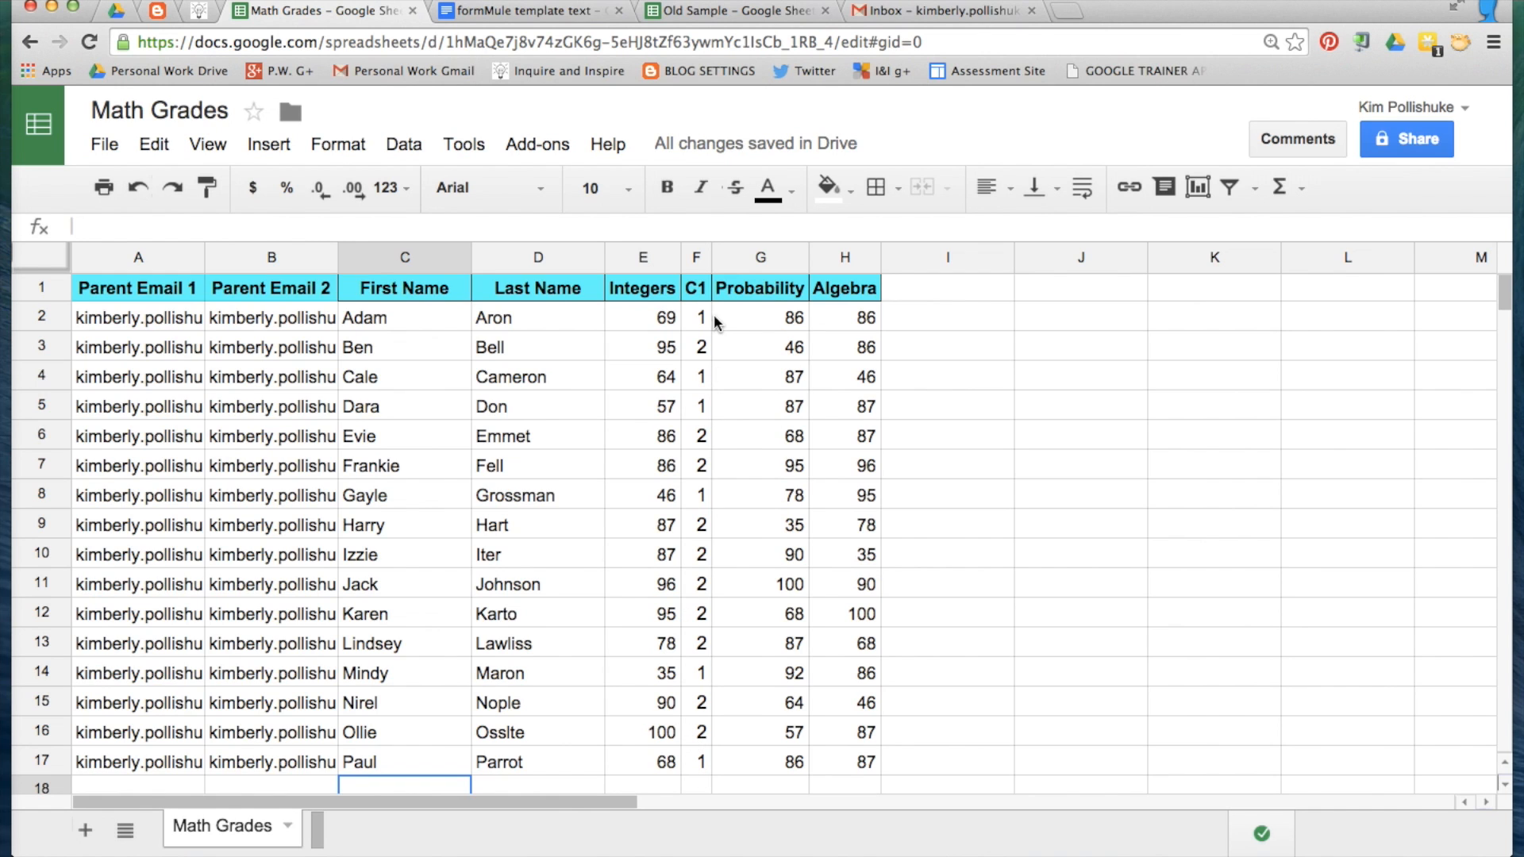
- Search the add-on store for formMule to confirm it is installed, then close the store
left_click(536, 144)
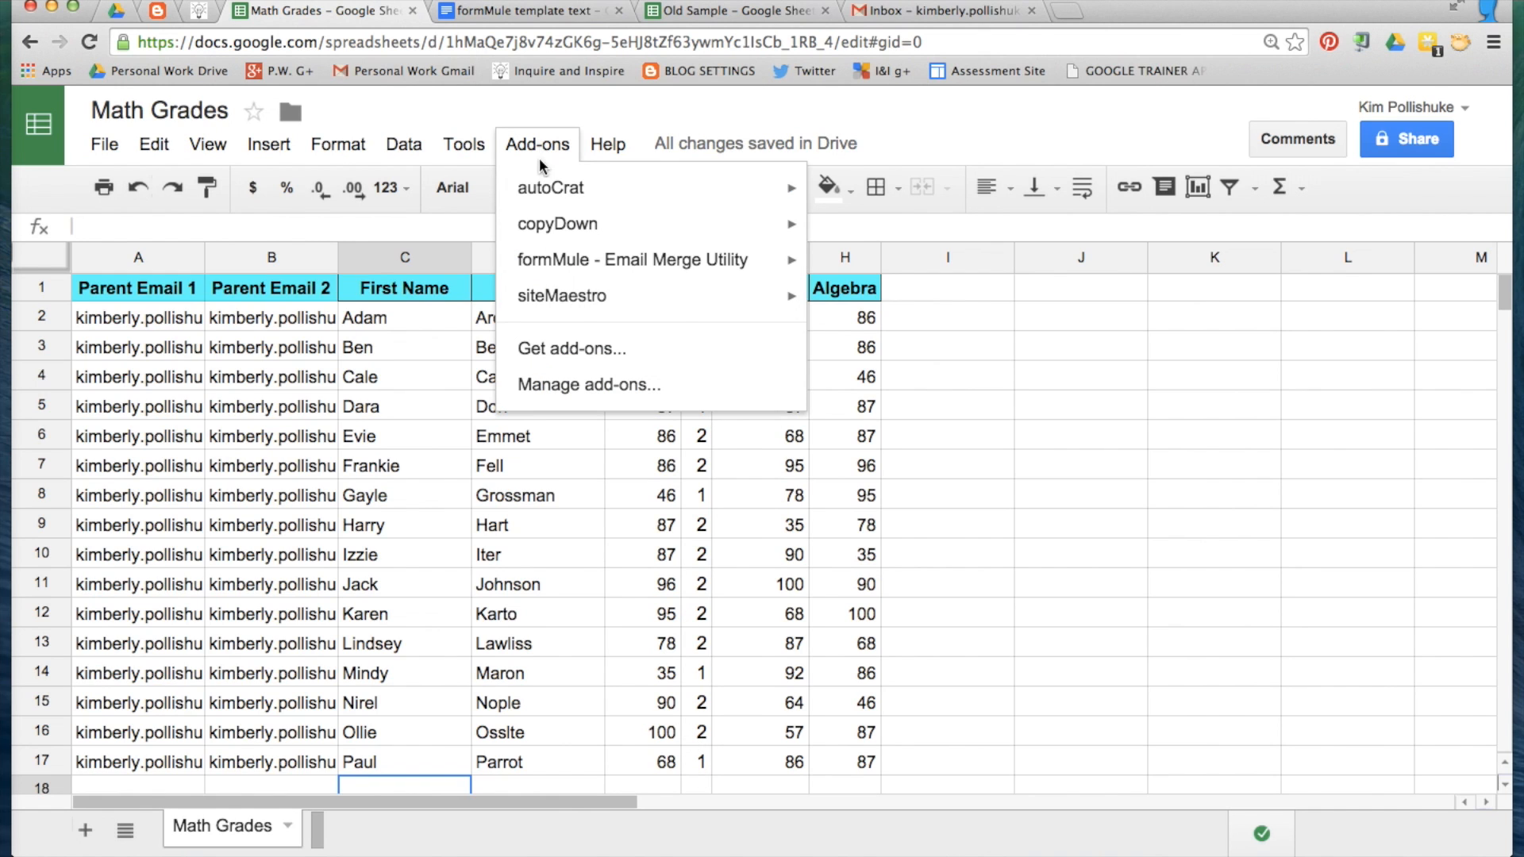
left_click(571, 348)
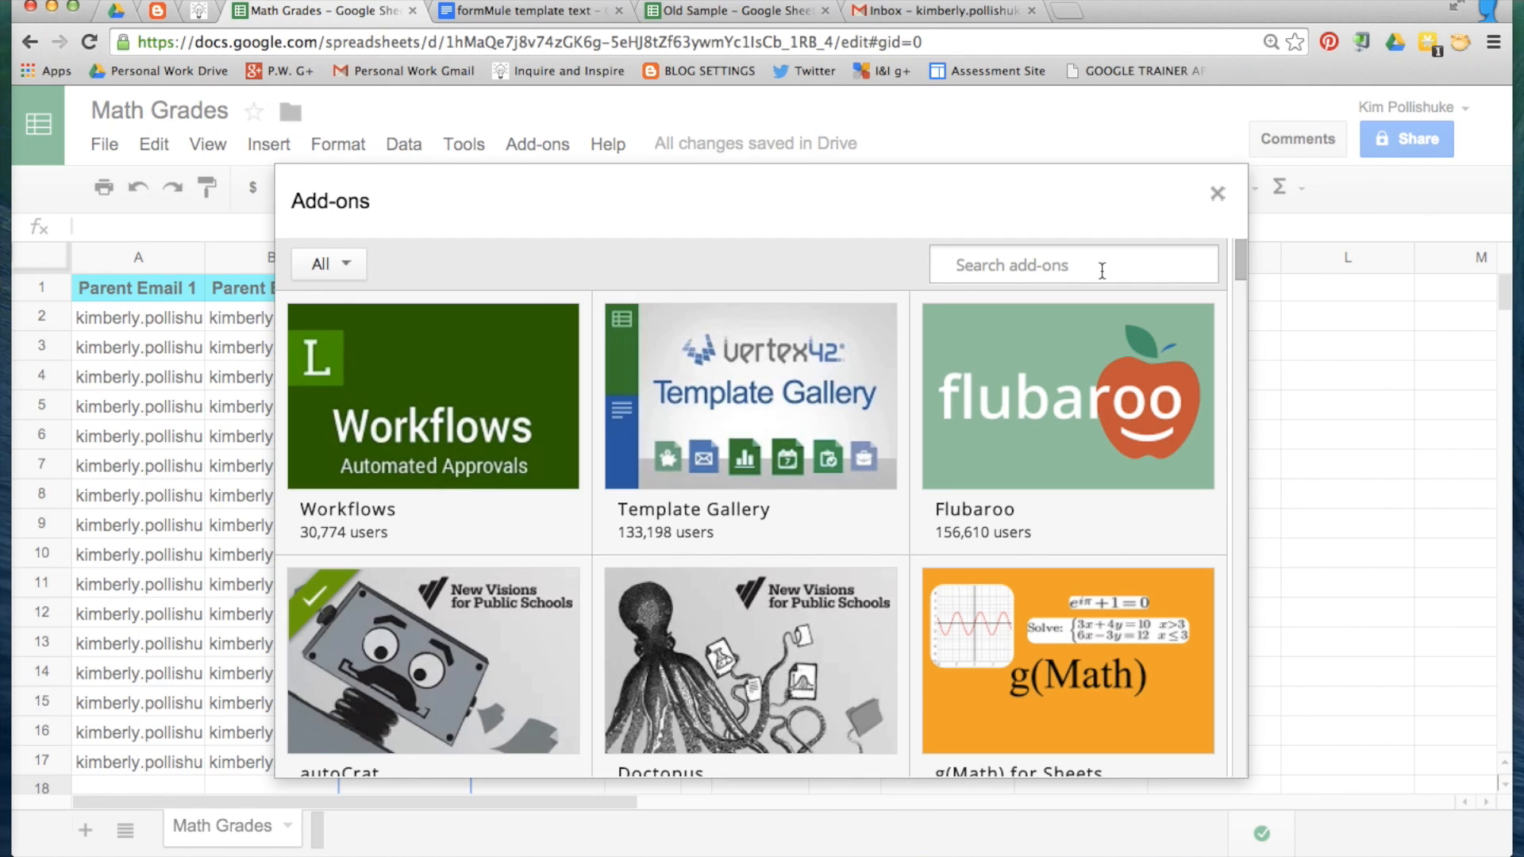
type("form")
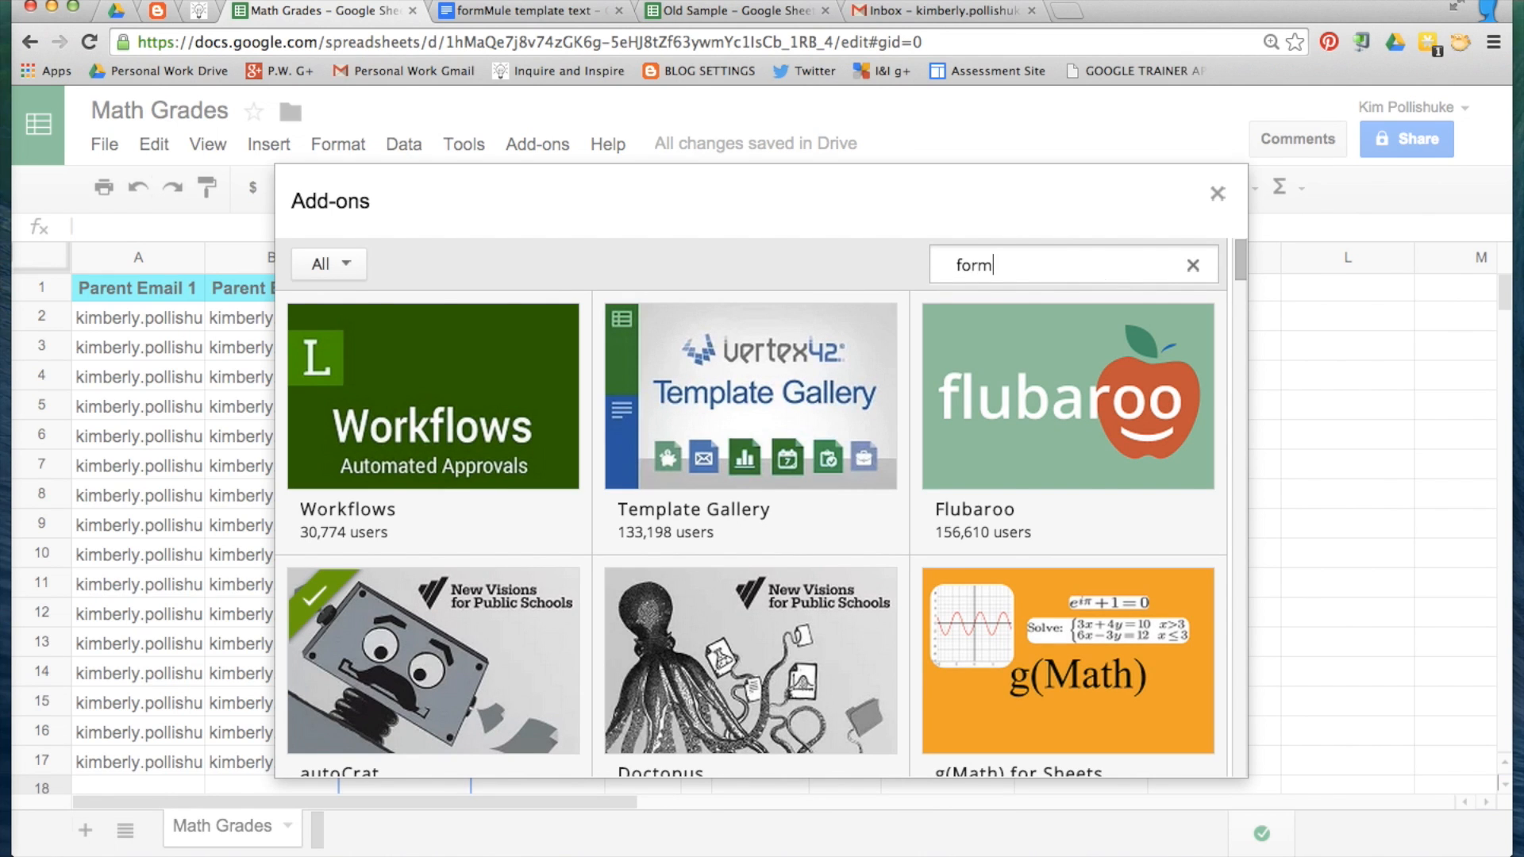
type("Mule")
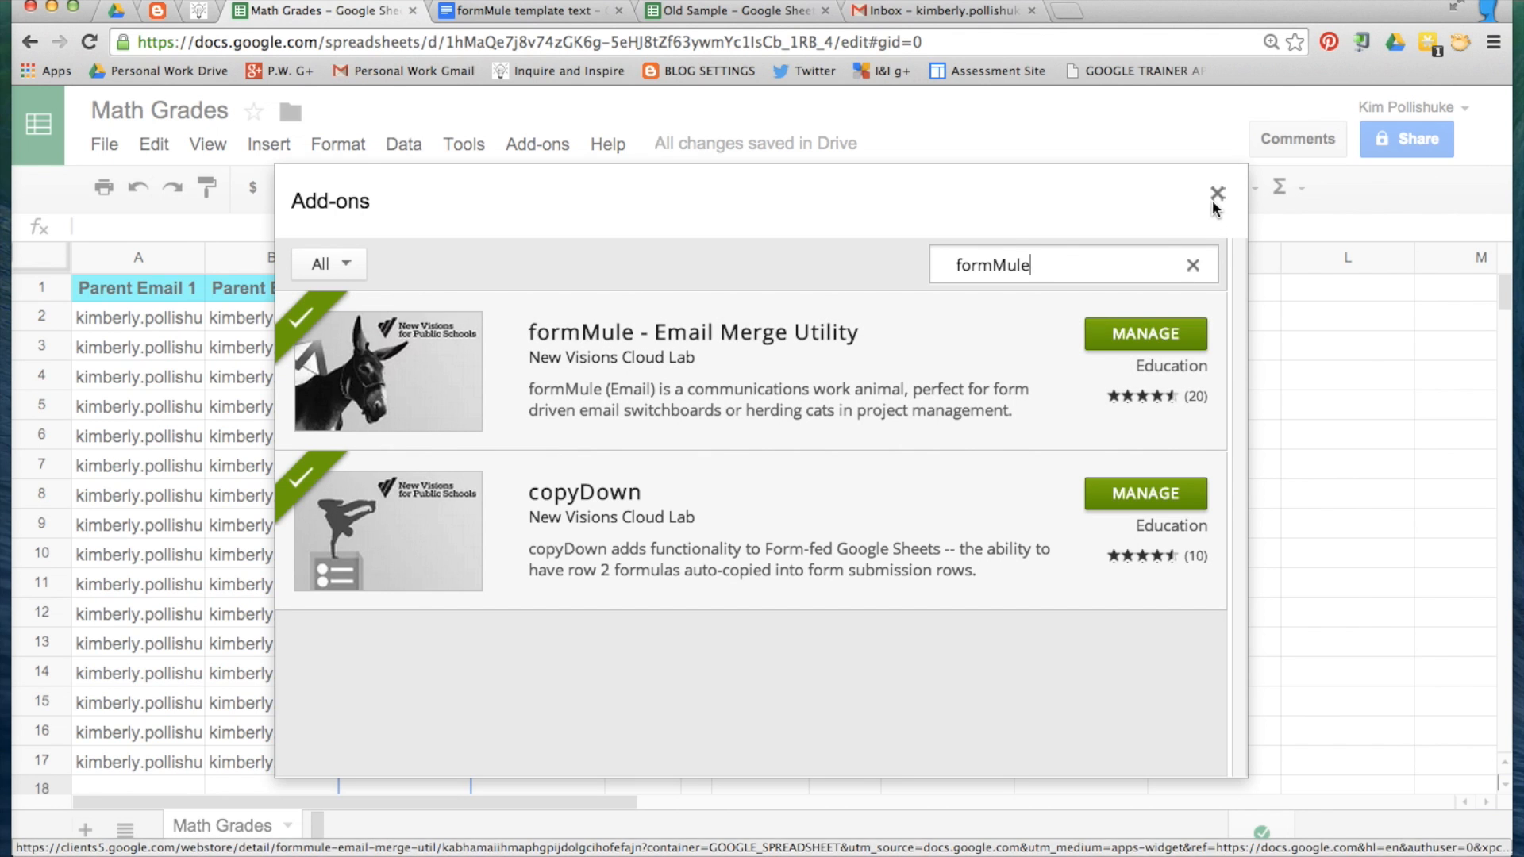
left_click(537, 144)
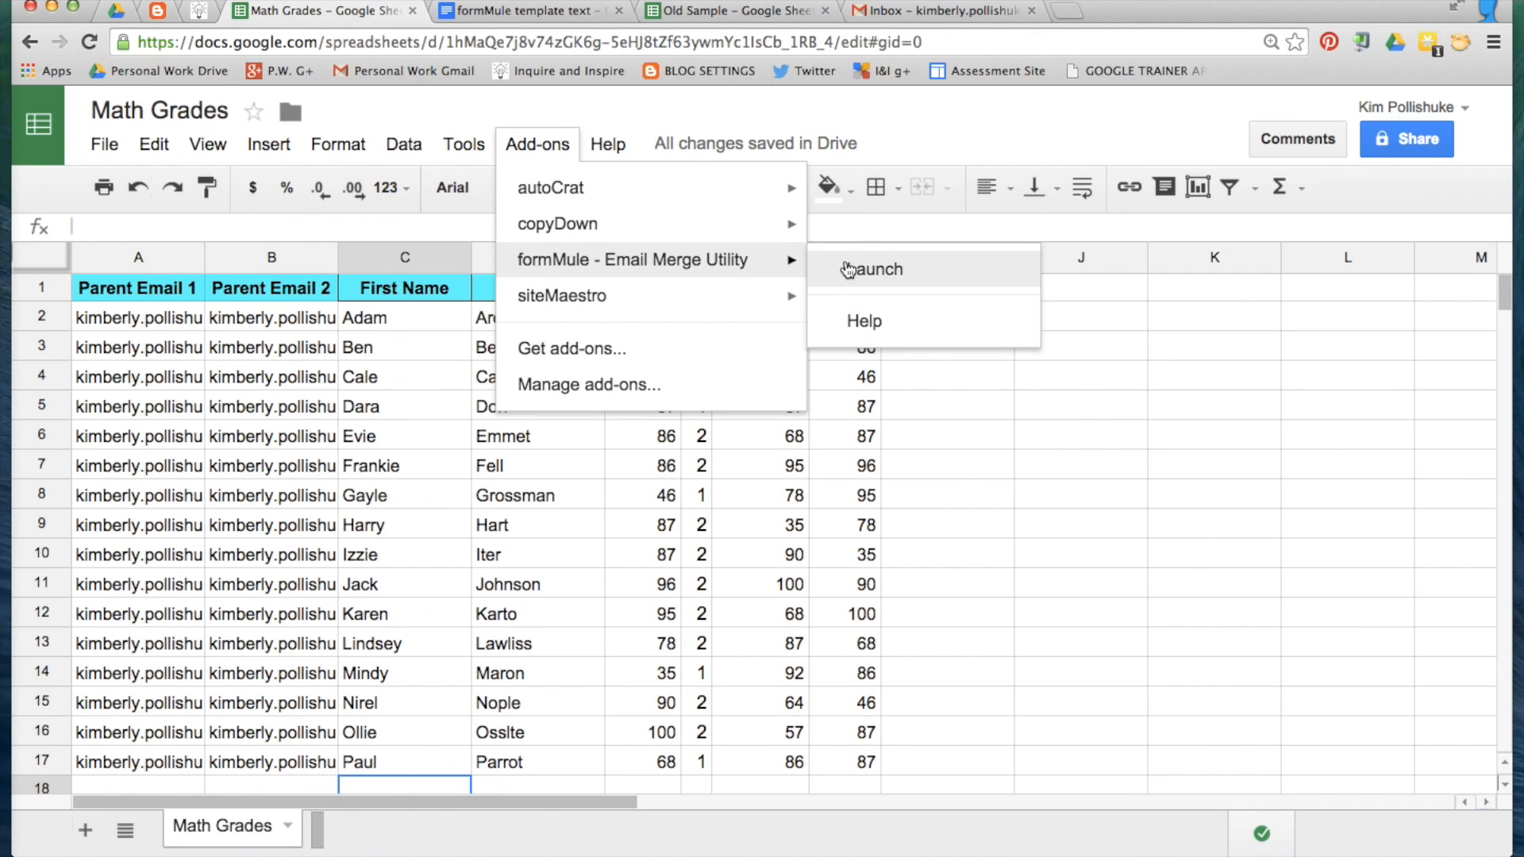
- Launch the formMule email merge and pick Math Grades from the source sheet list
left_click(872, 269)
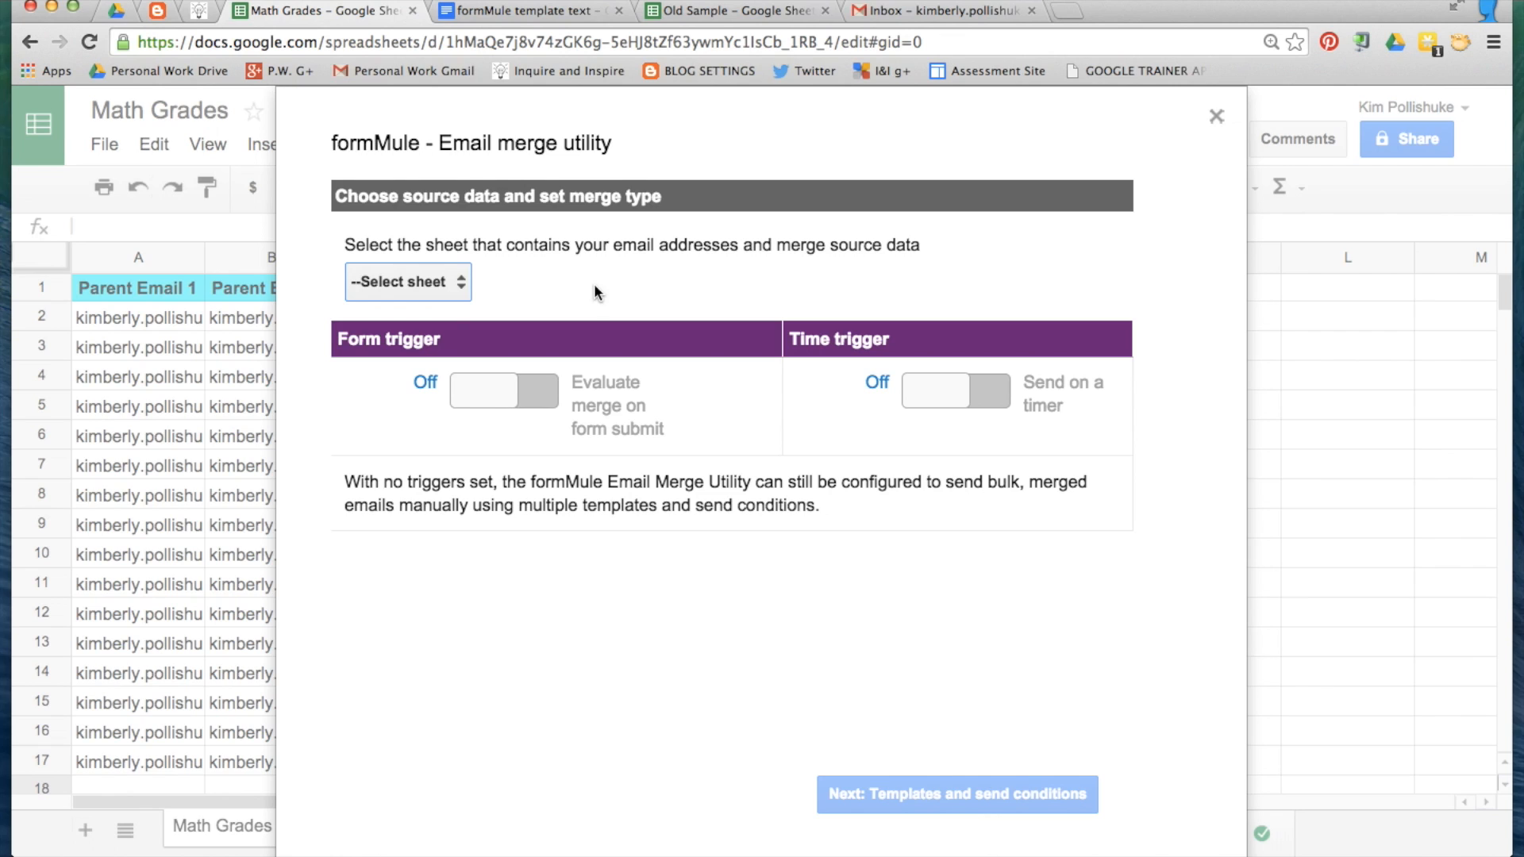
left_click(407, 282)
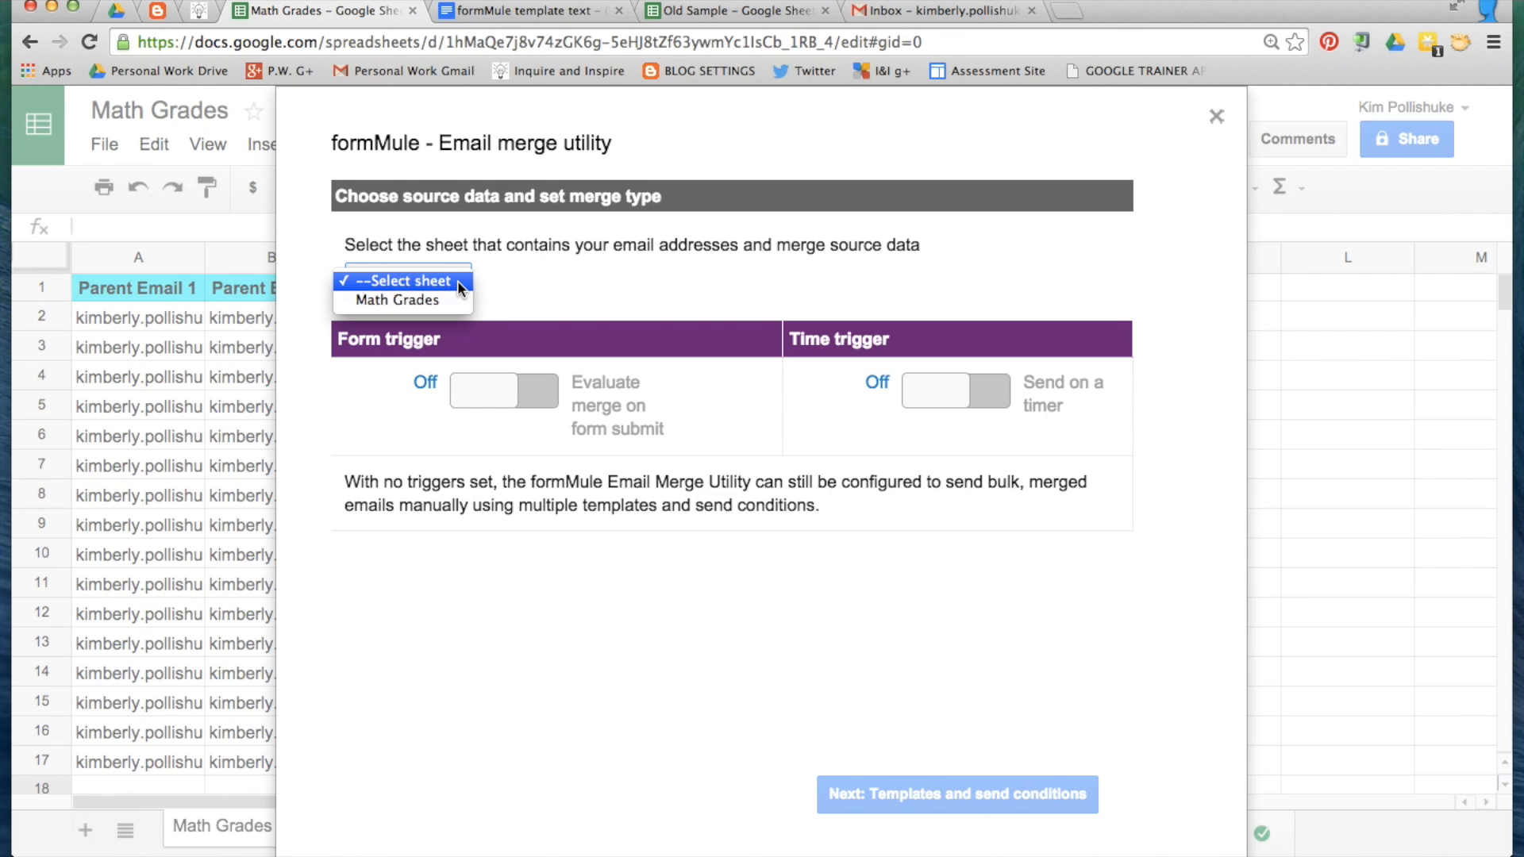
mouse_move(401, 299)
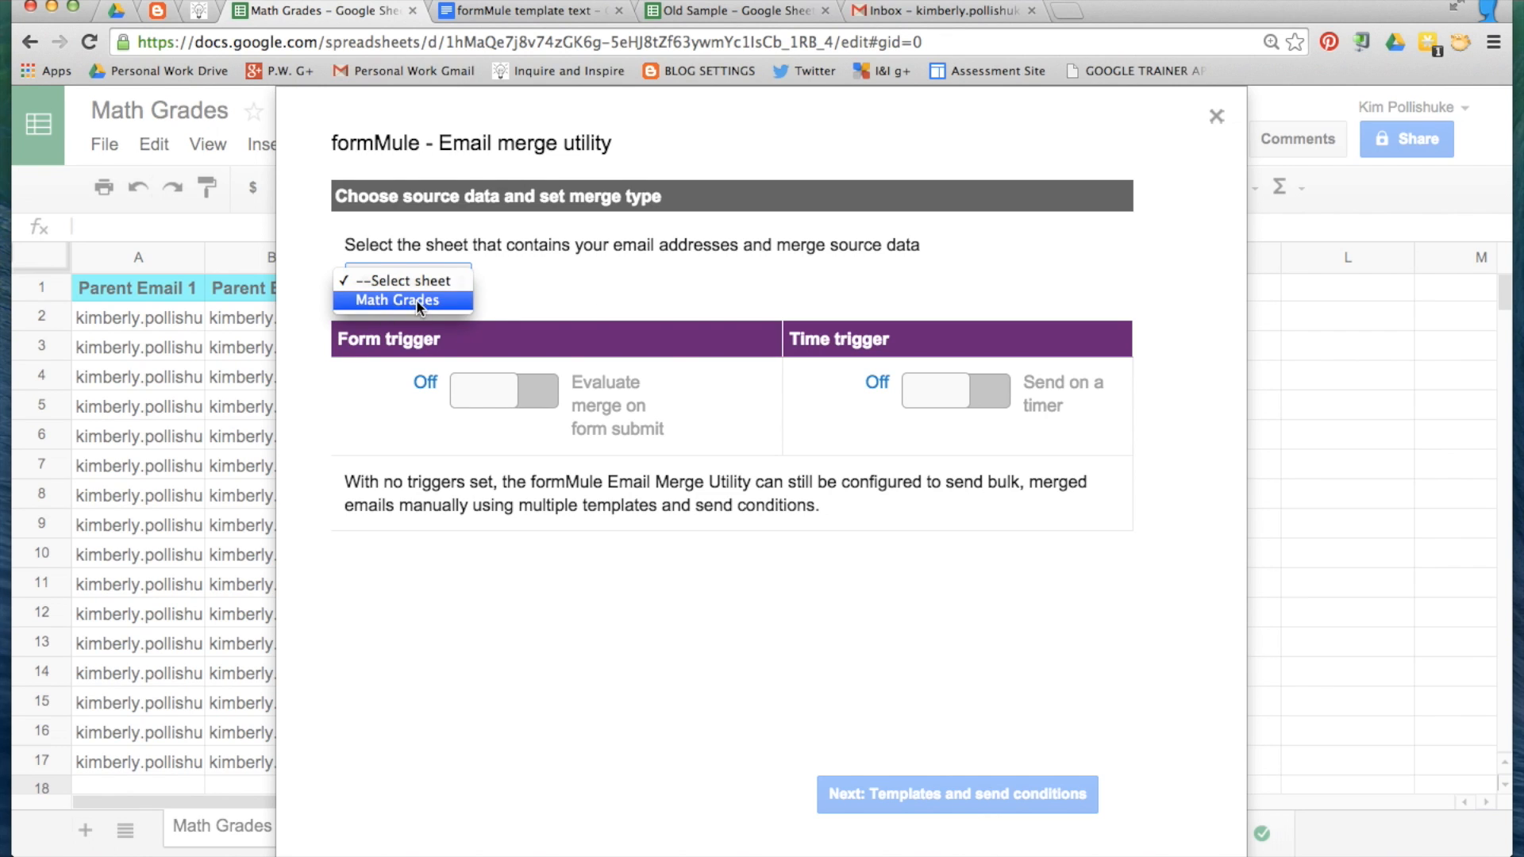
left_click(402, 299)
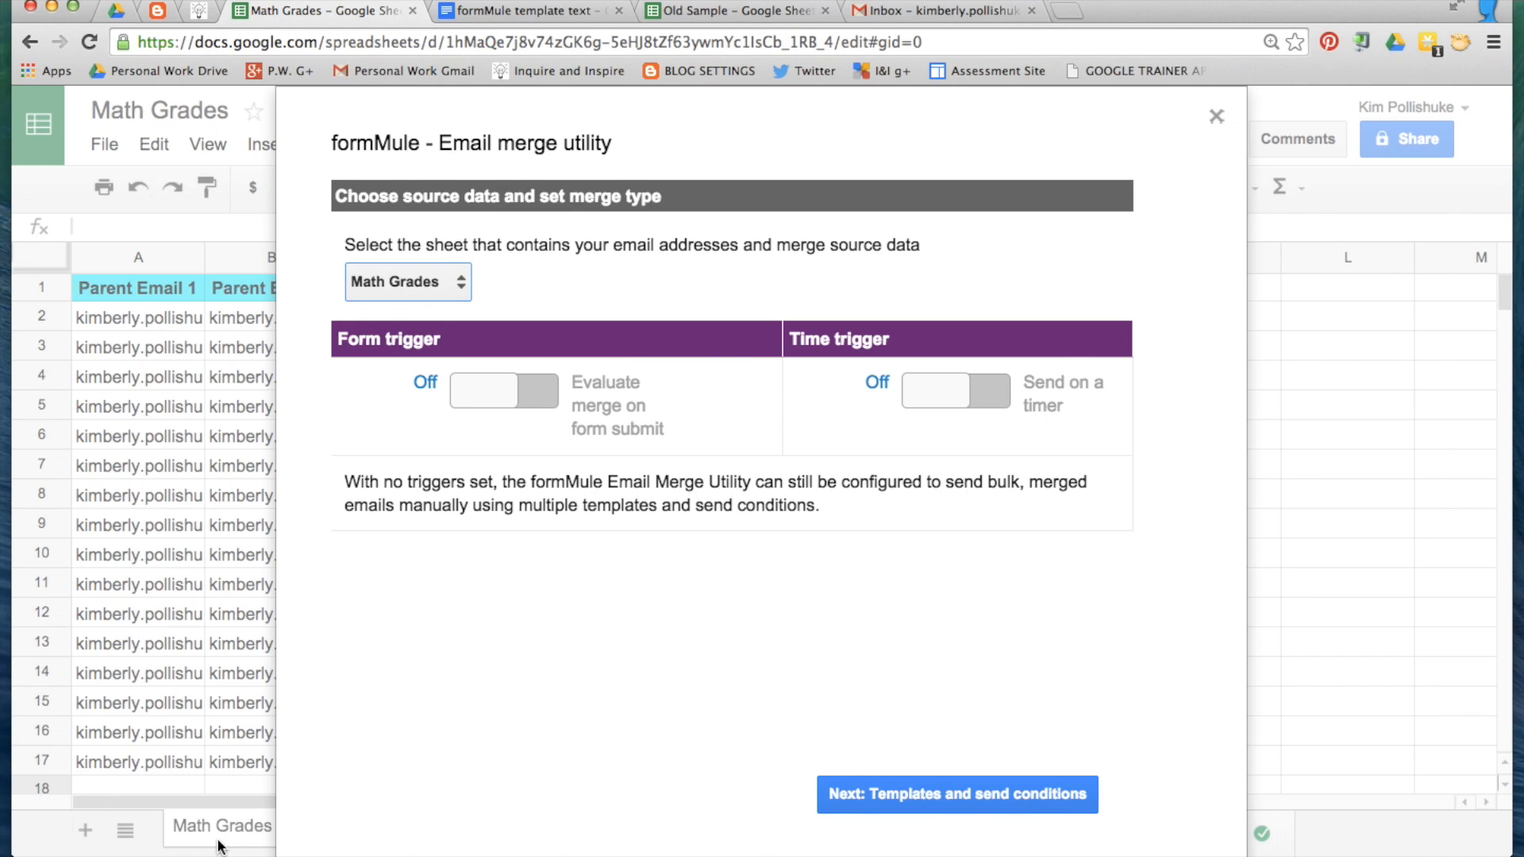
mouse_move(819, 597)
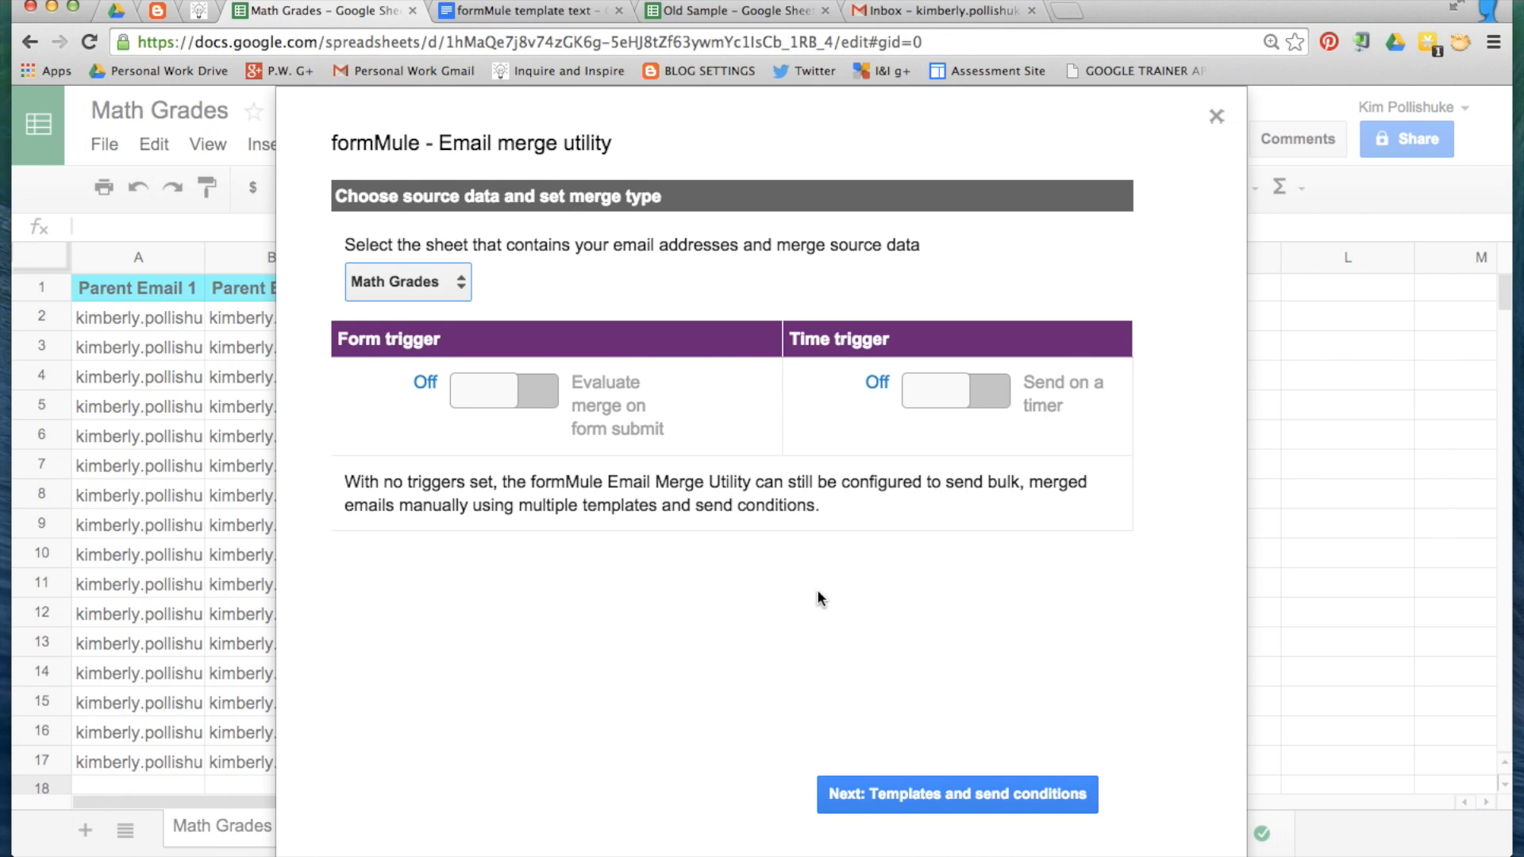
mouse_move(901, 731)
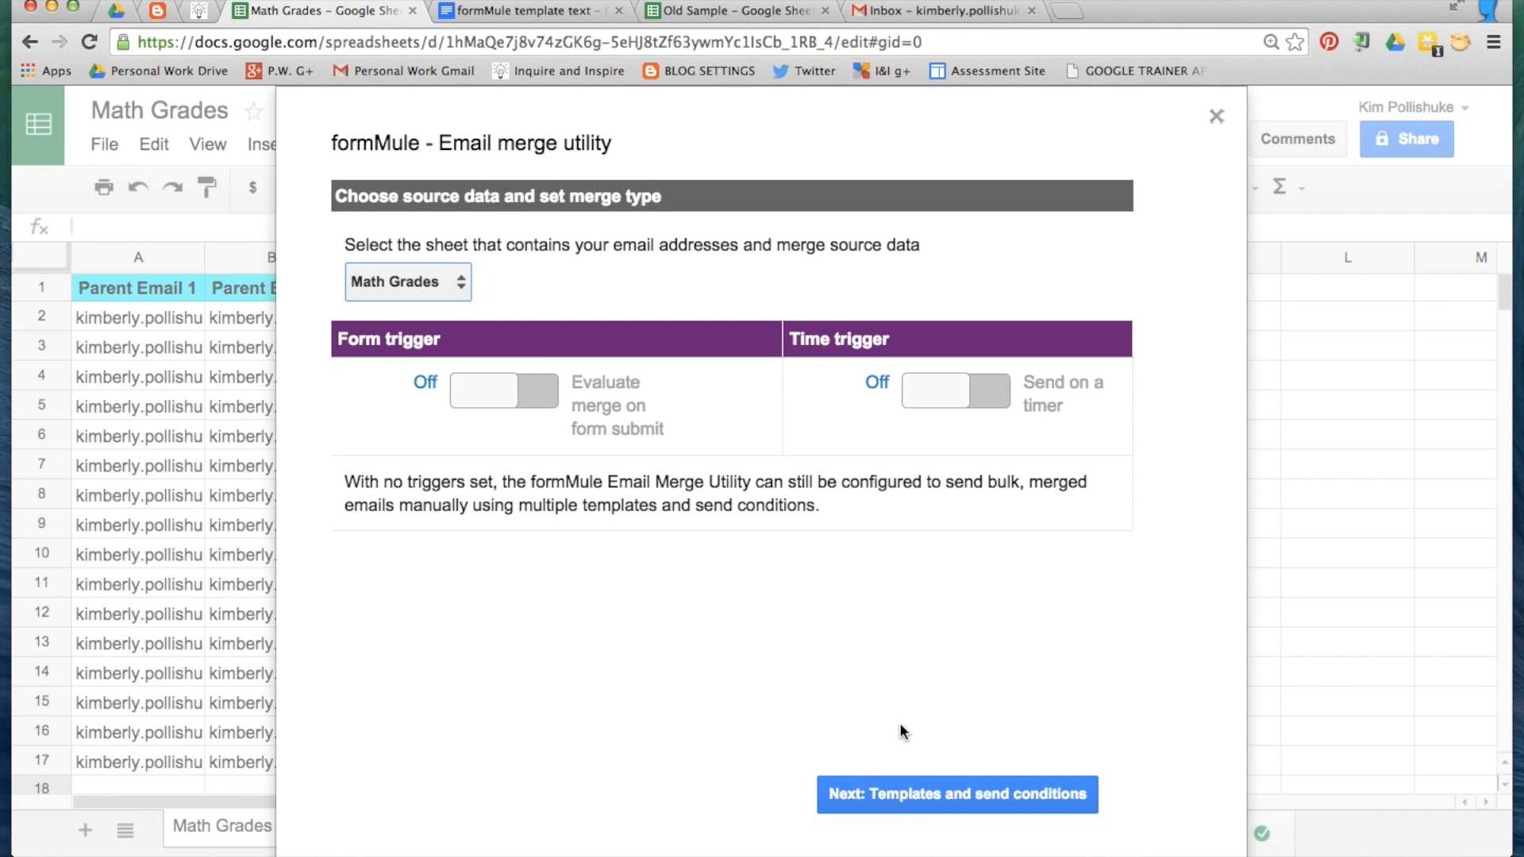
- Create two email templates named '69% or lower' and '70% or higher'
left_click(954, 794)
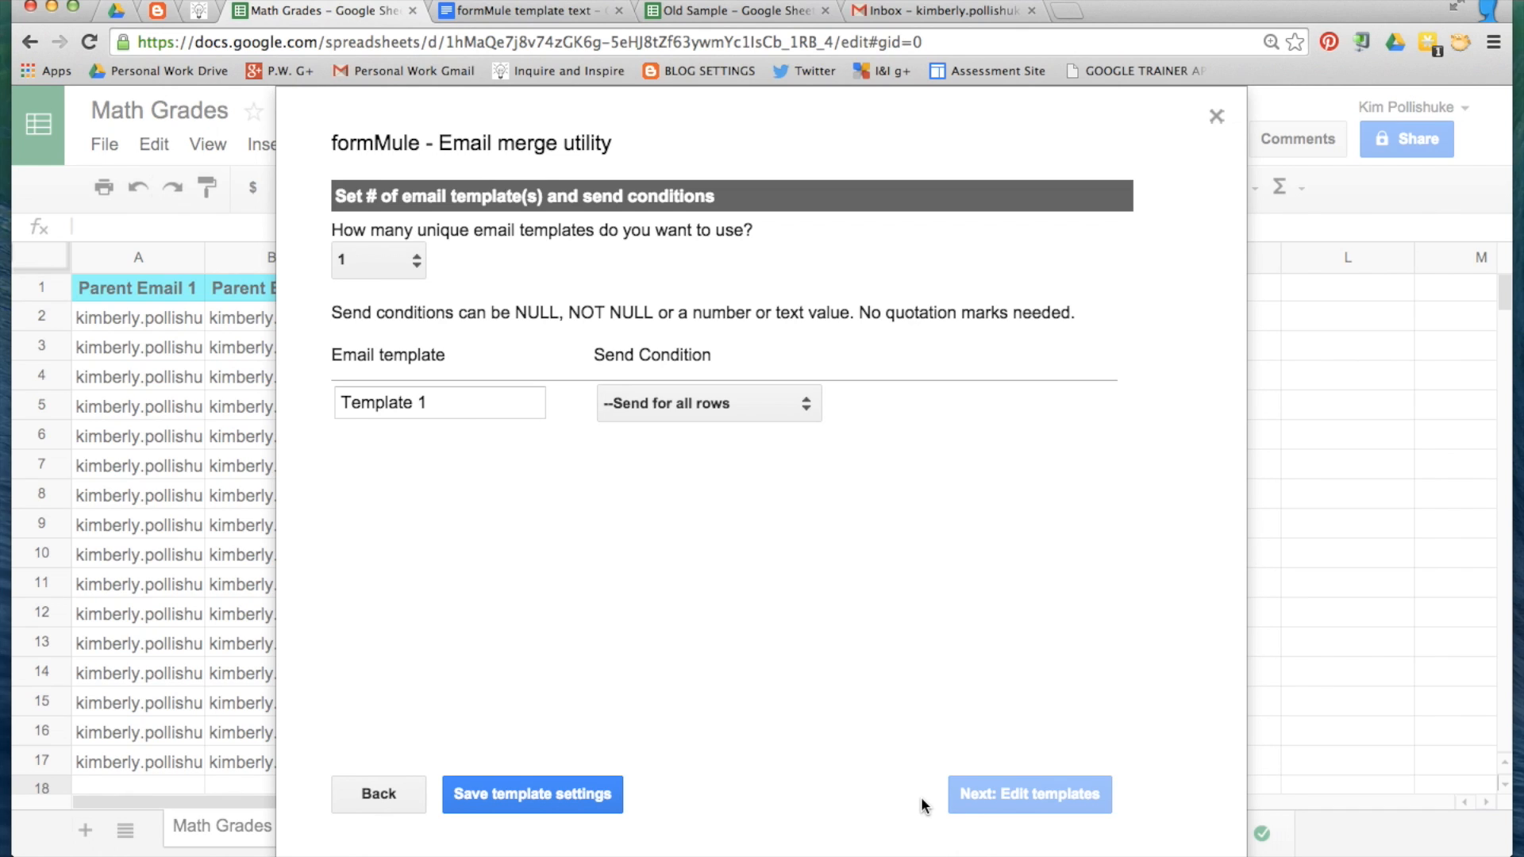
mouse_move(340, 282)
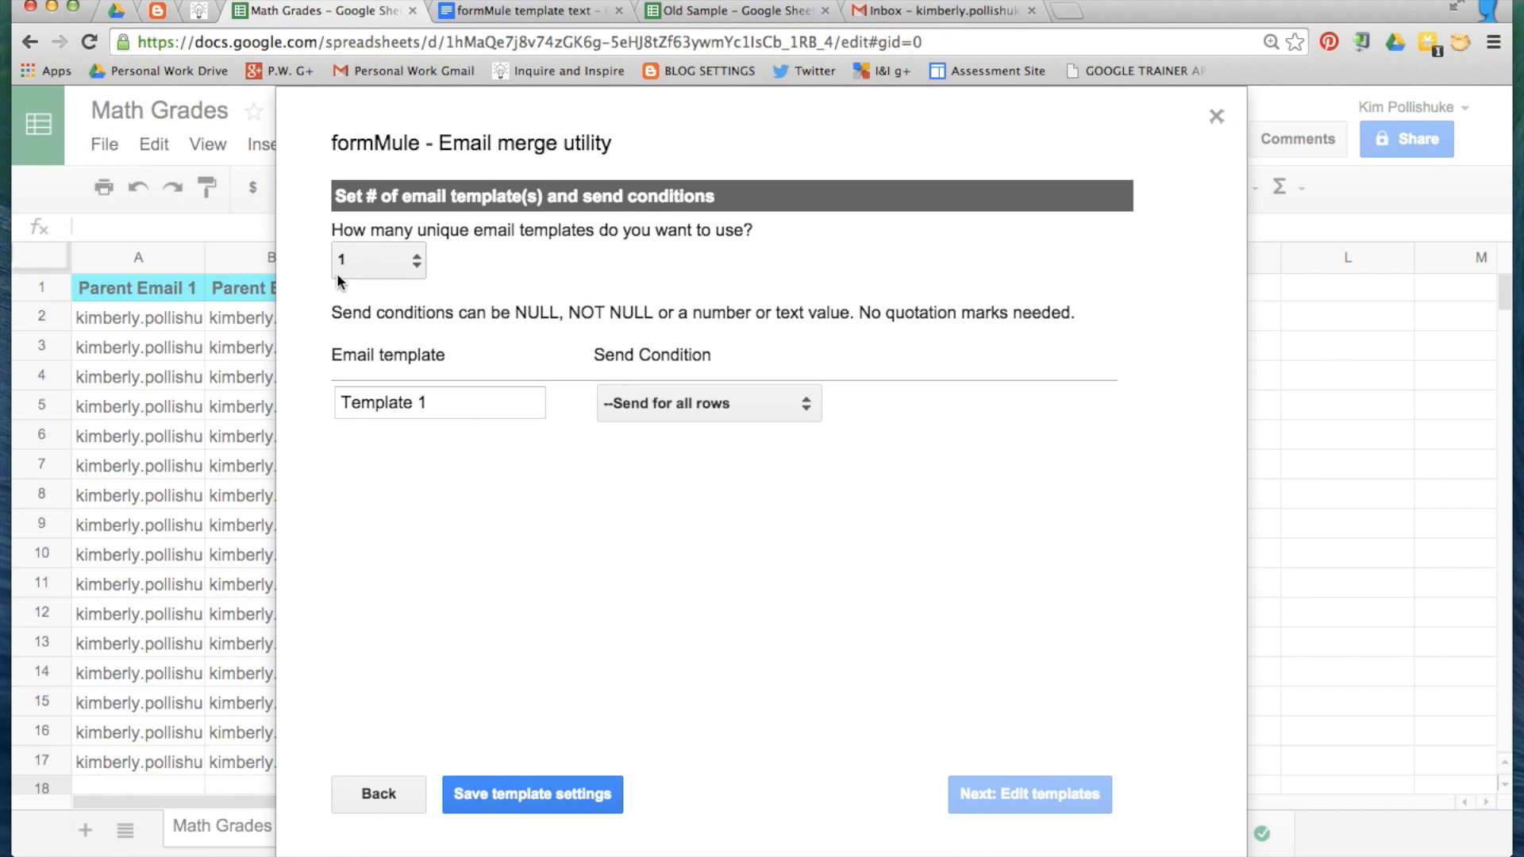
mouse_move(430, 277)
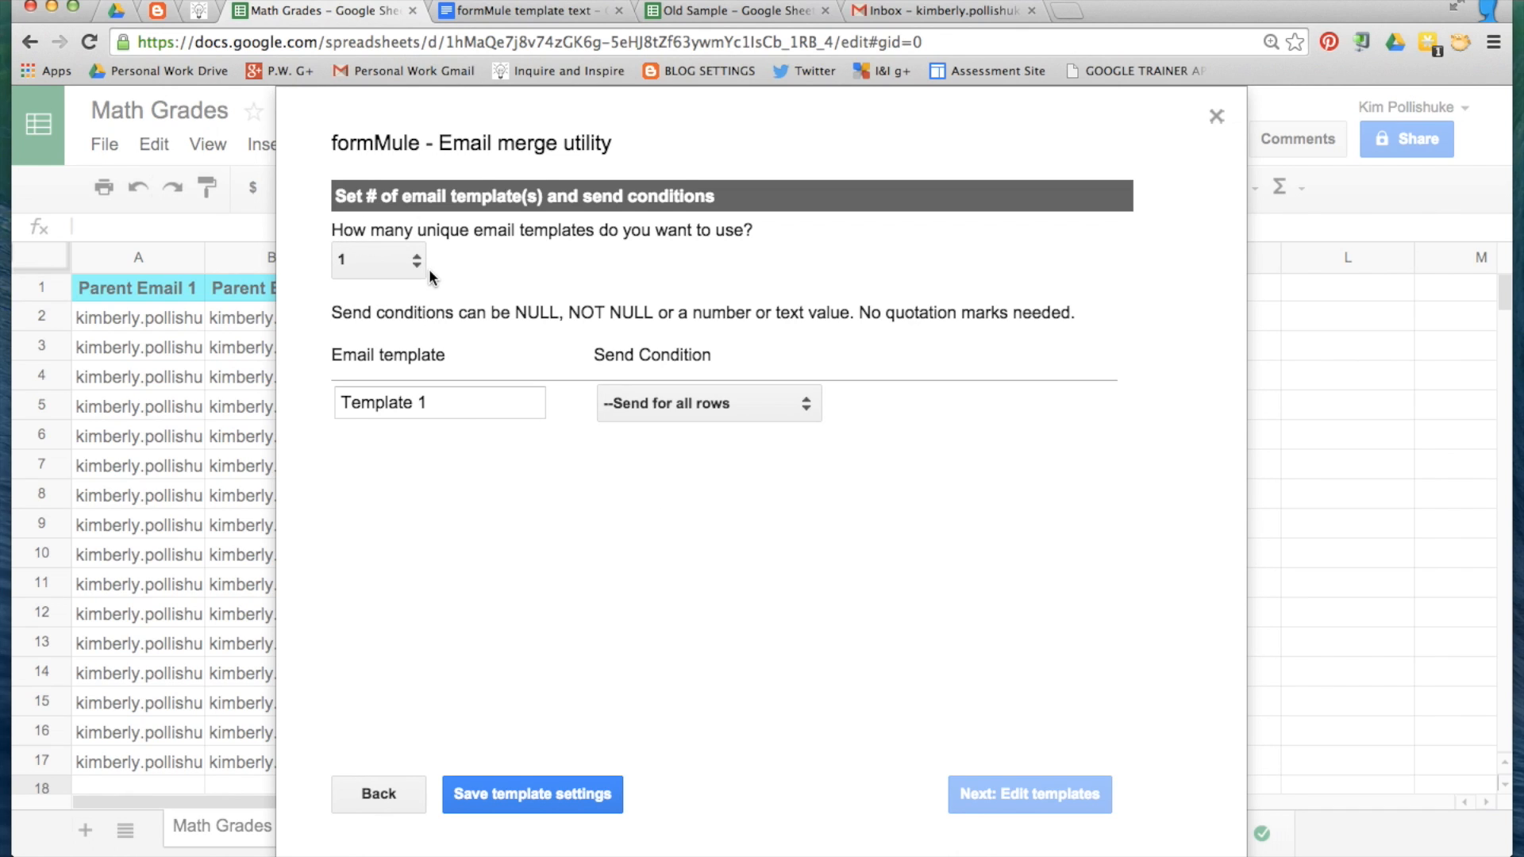
mouse_move(458, 281)
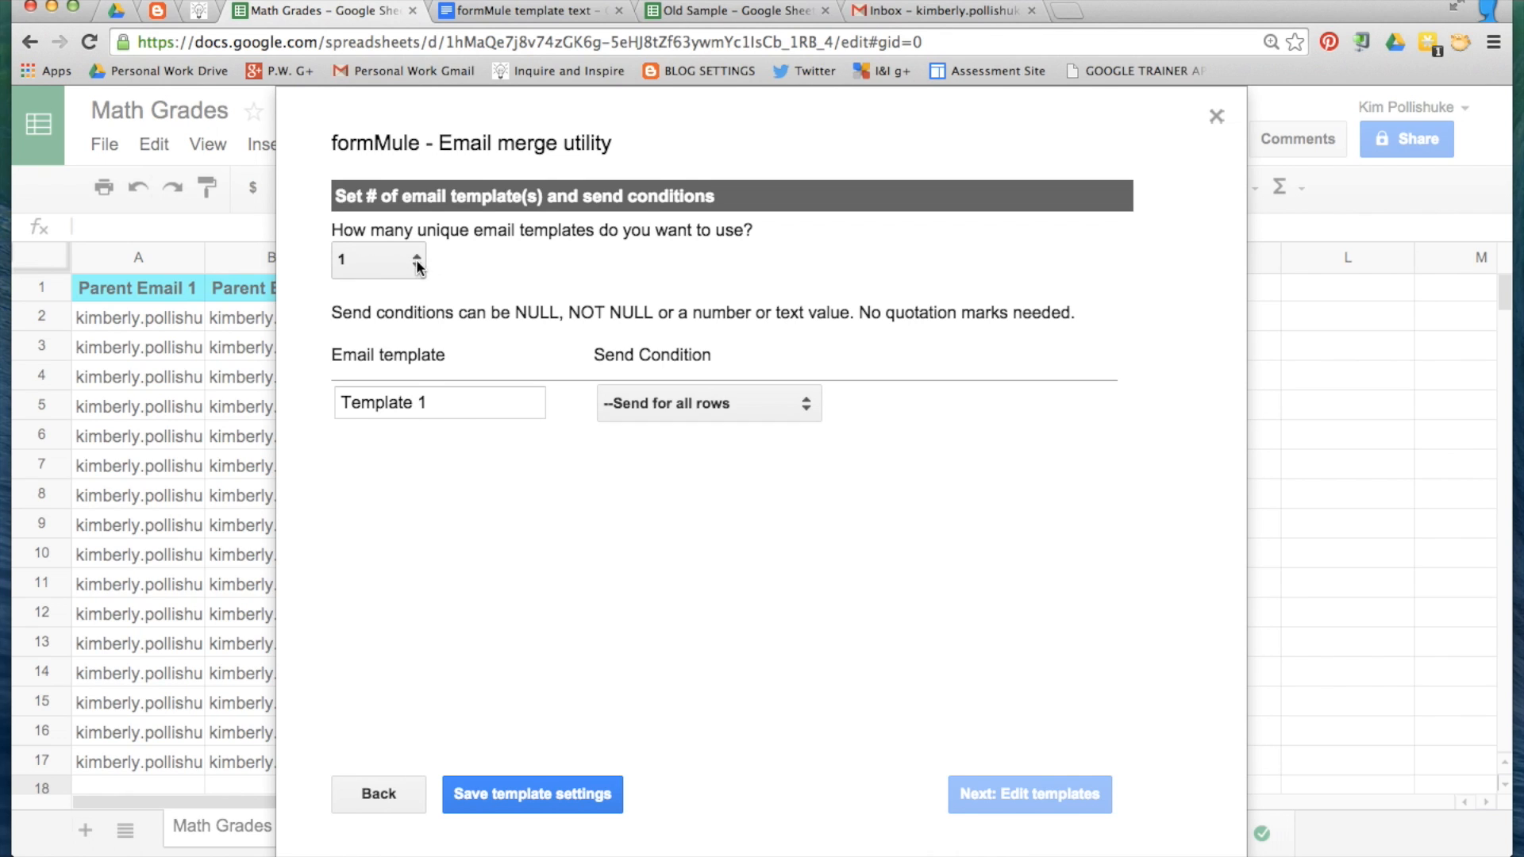
left_click(415, 253)
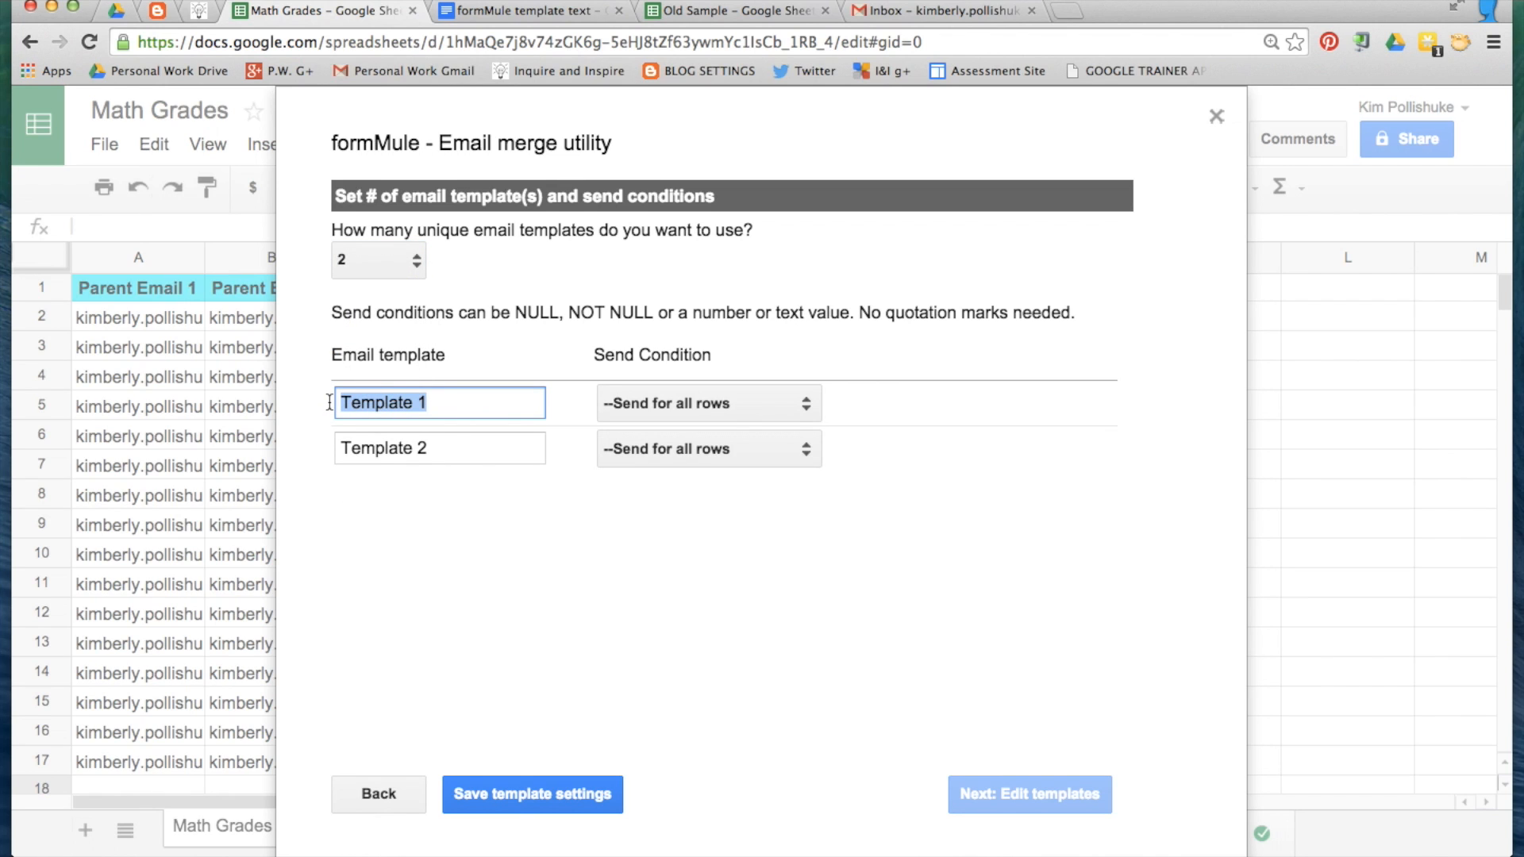
type("69% or l")
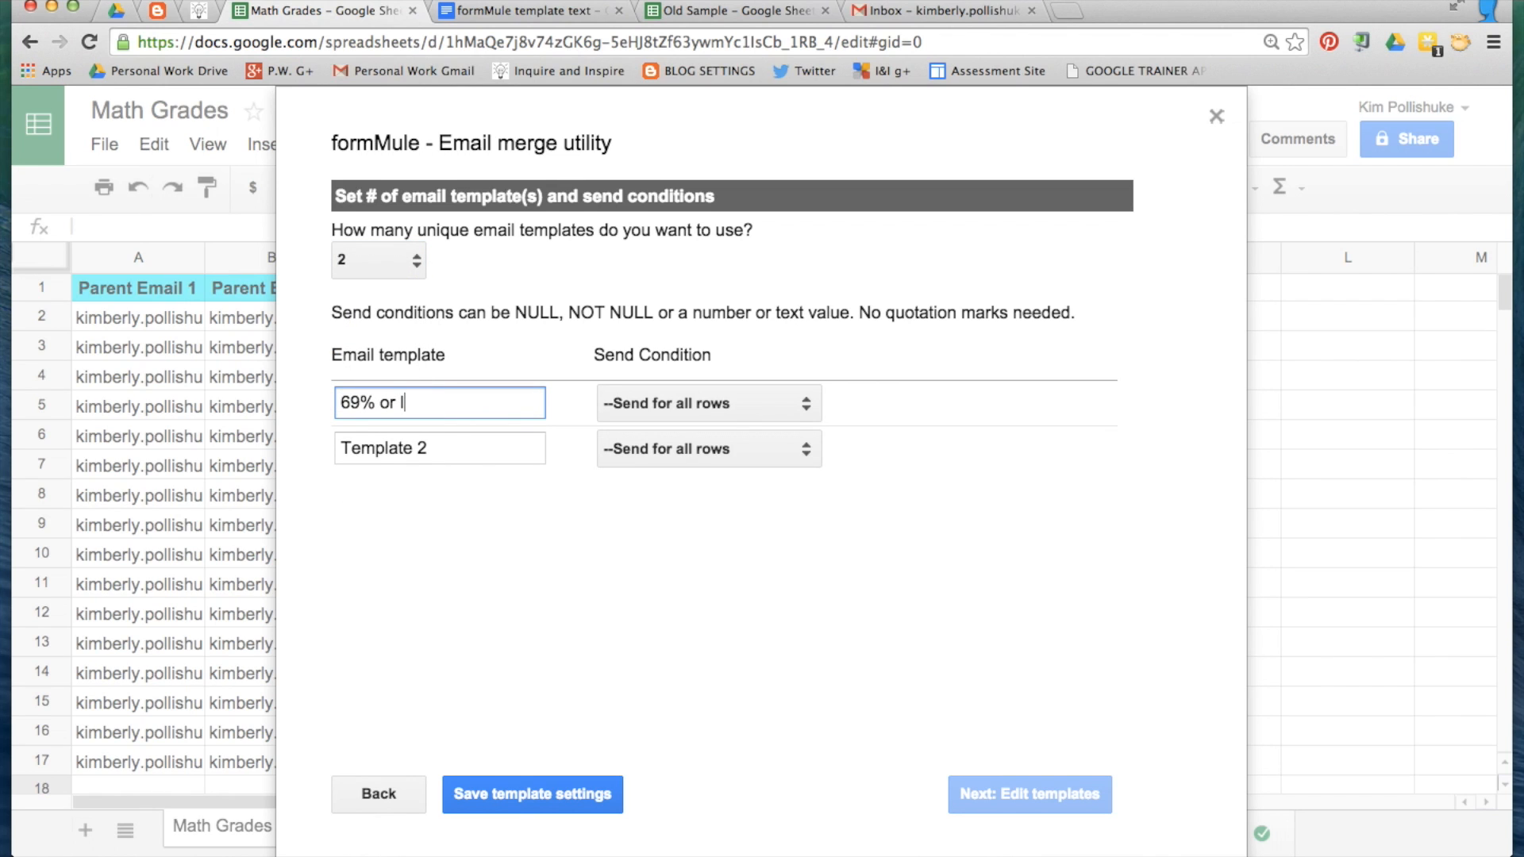
left_click(439, 448)
type("70")
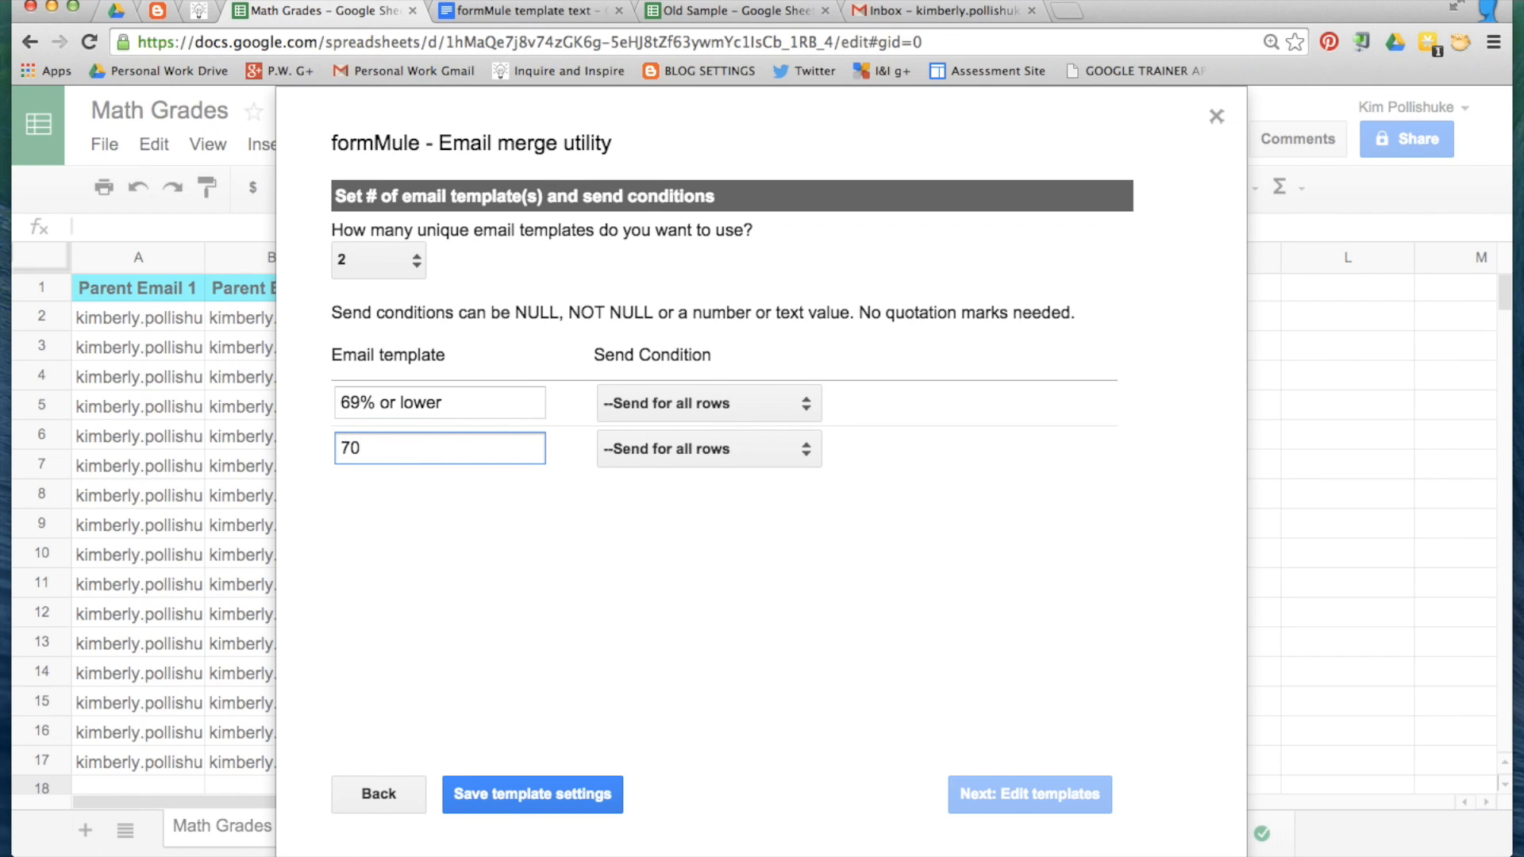
type("% or higher")
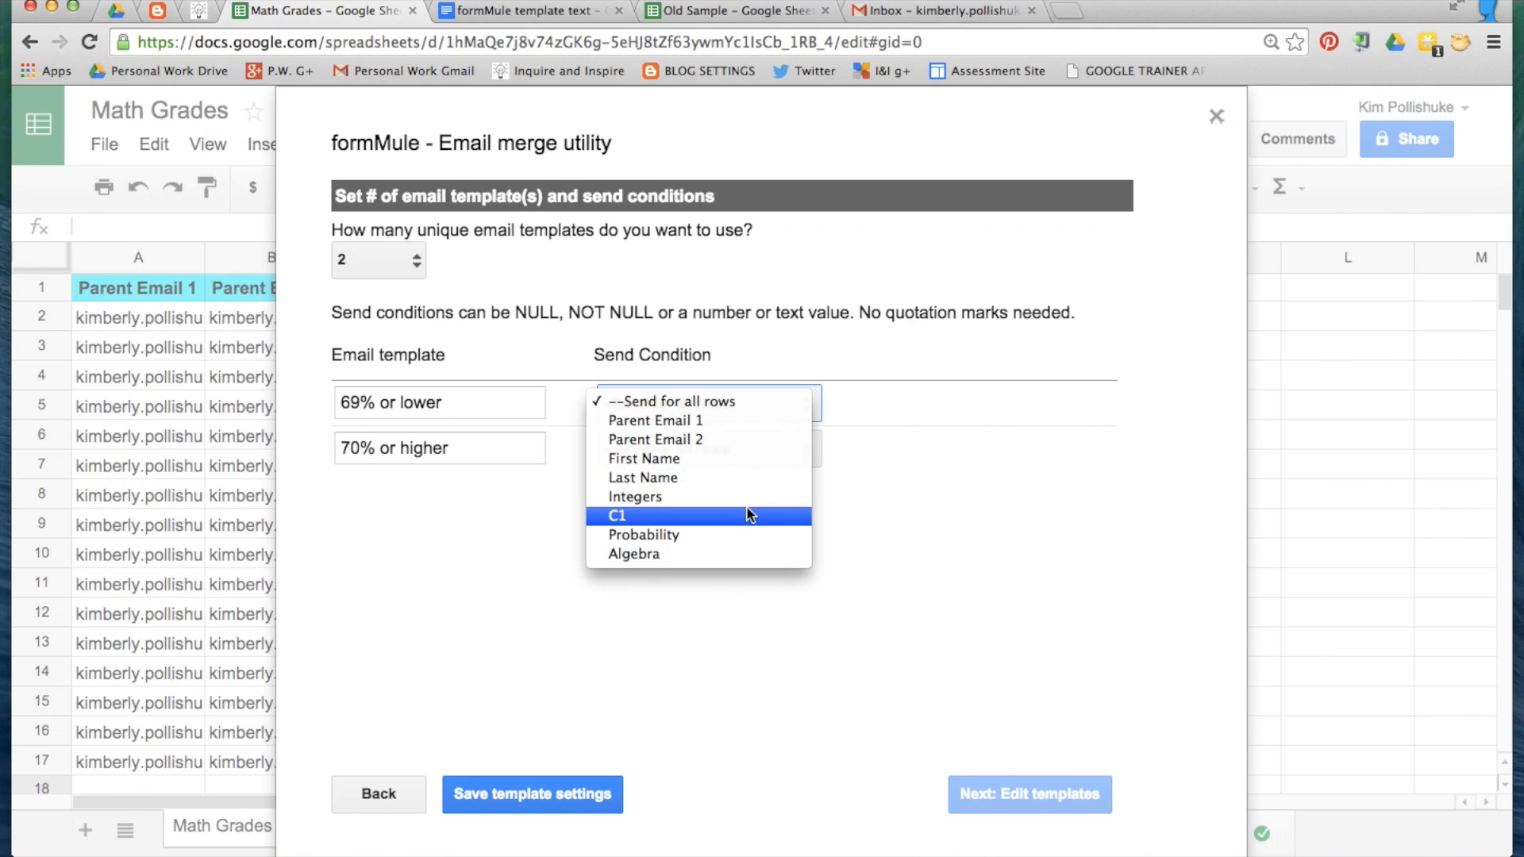
mouse_move(656, 525)
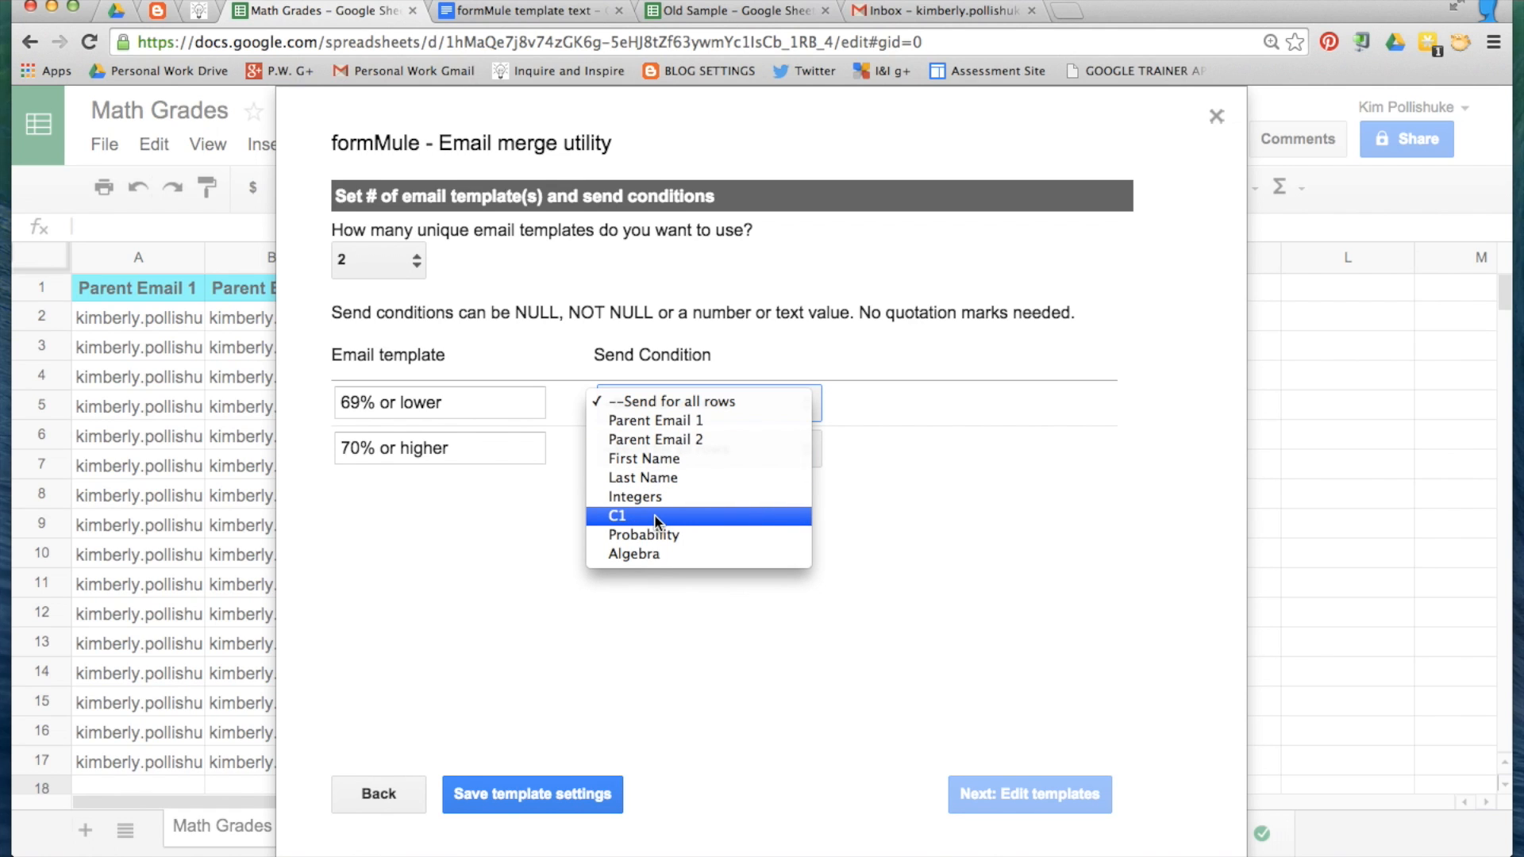
- Set C1 as both templates' send condition, with values 1 and 2, and save
left_click(616, 515)
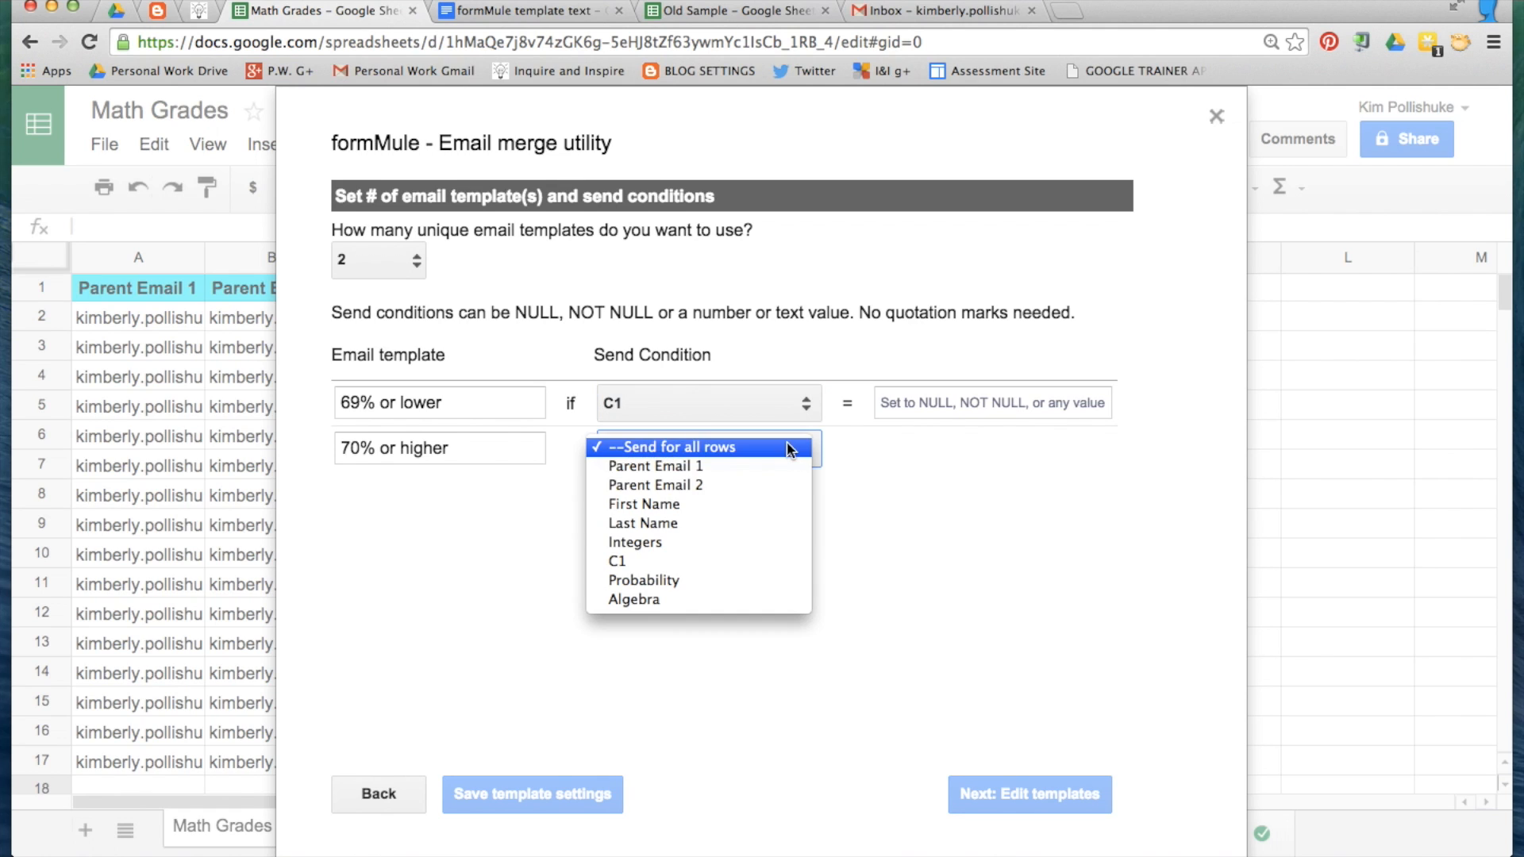
left_click(616, 561)
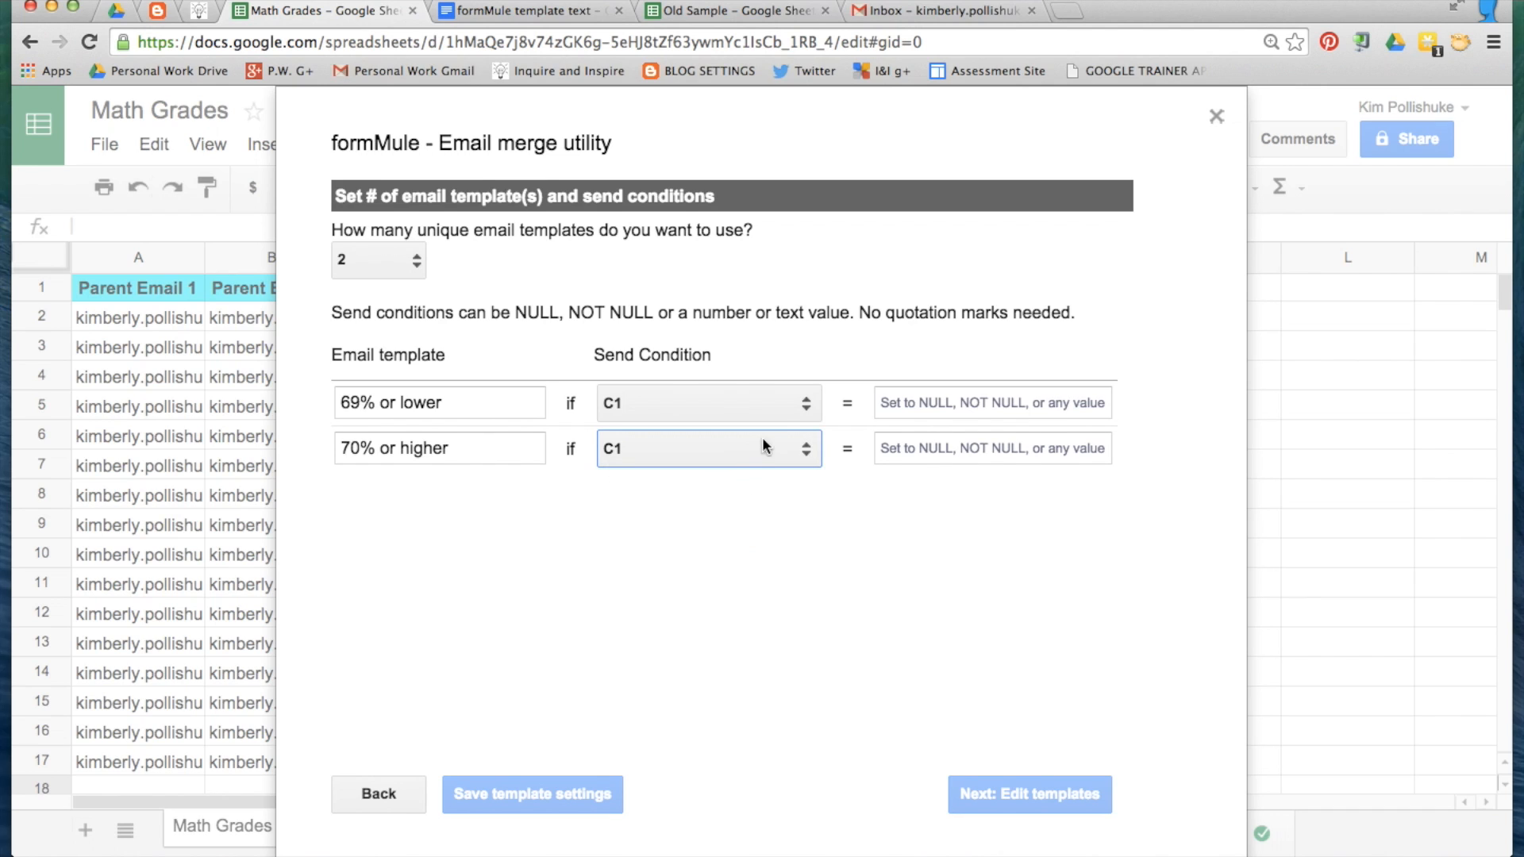
left_click(992, 402)
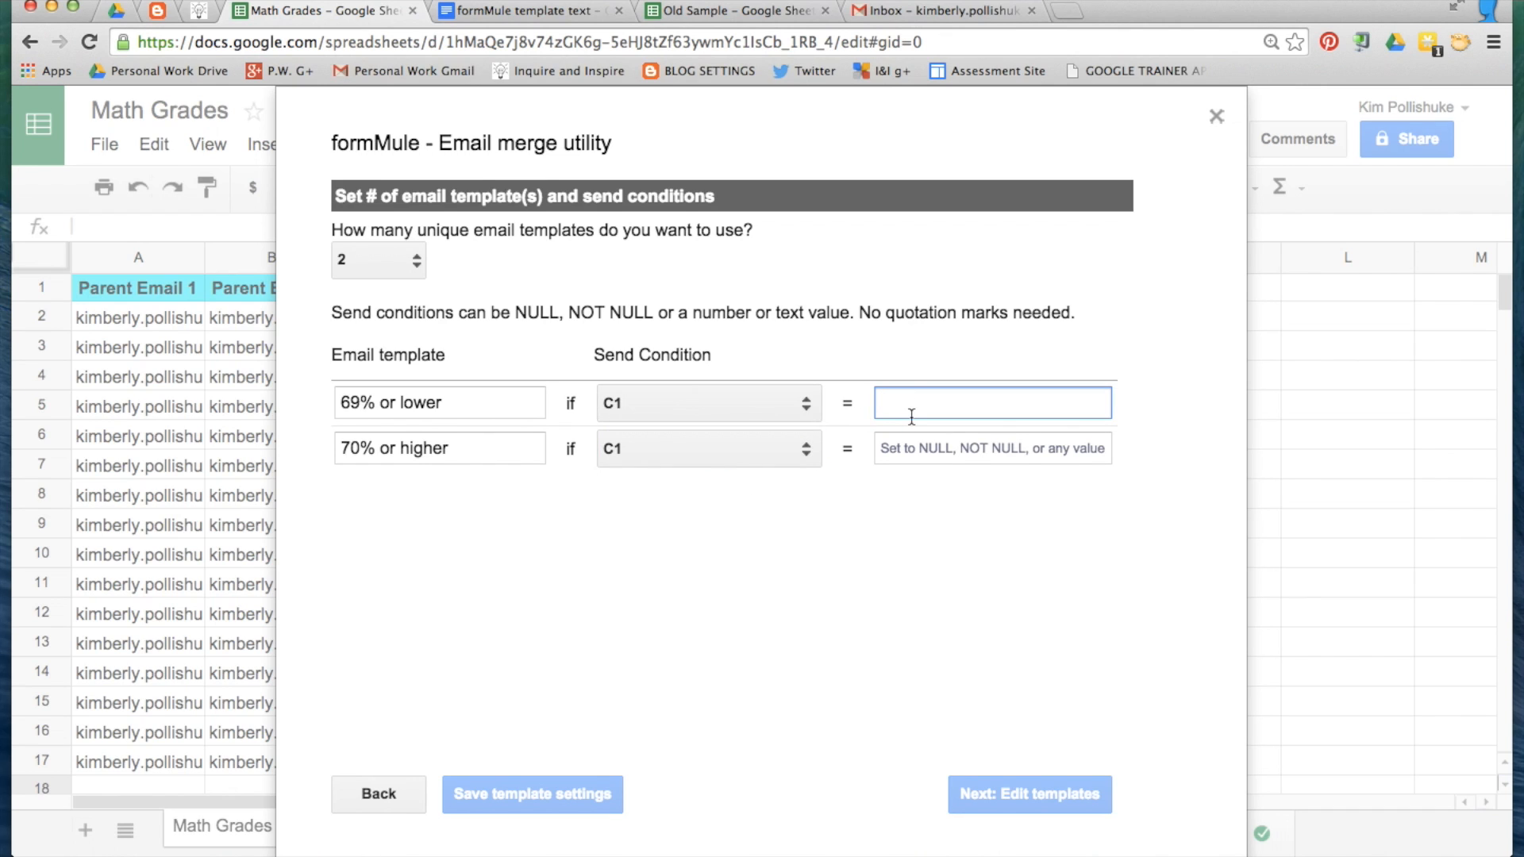
type("1")
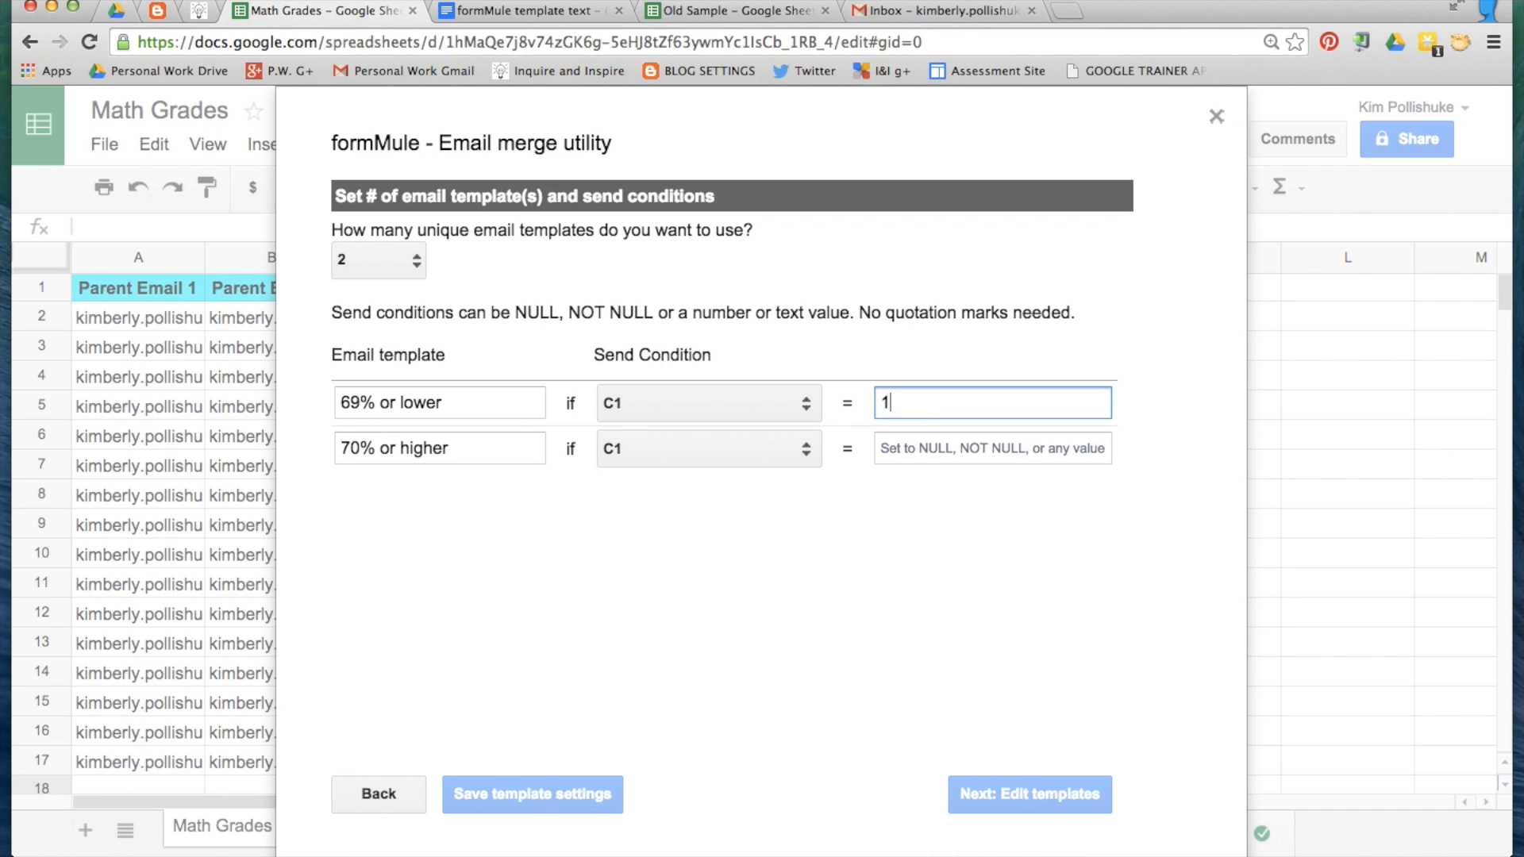
mouse_move(375, 360)
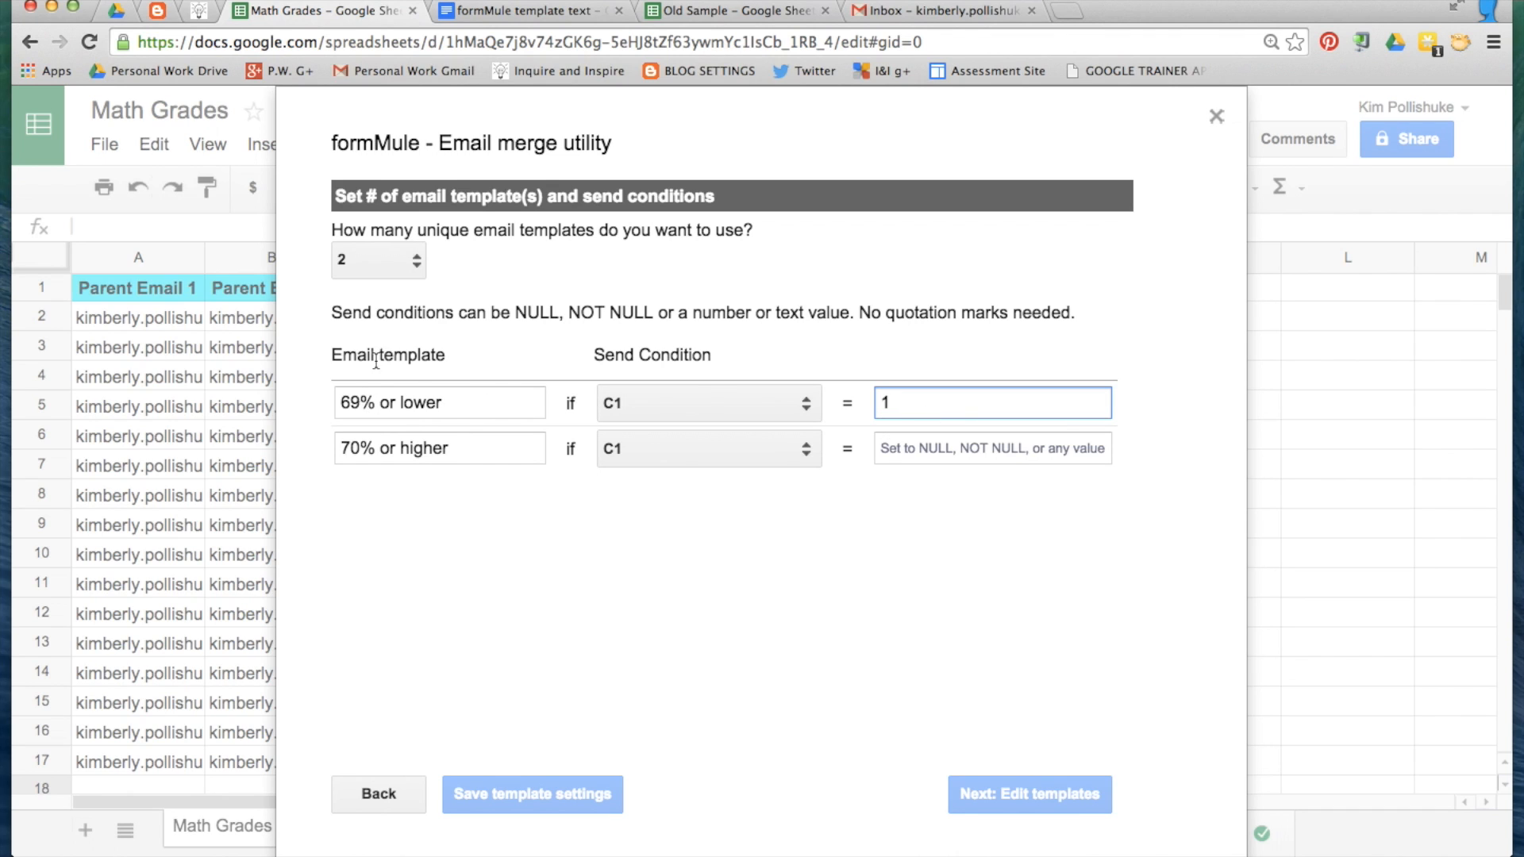
left_click(991, 447)
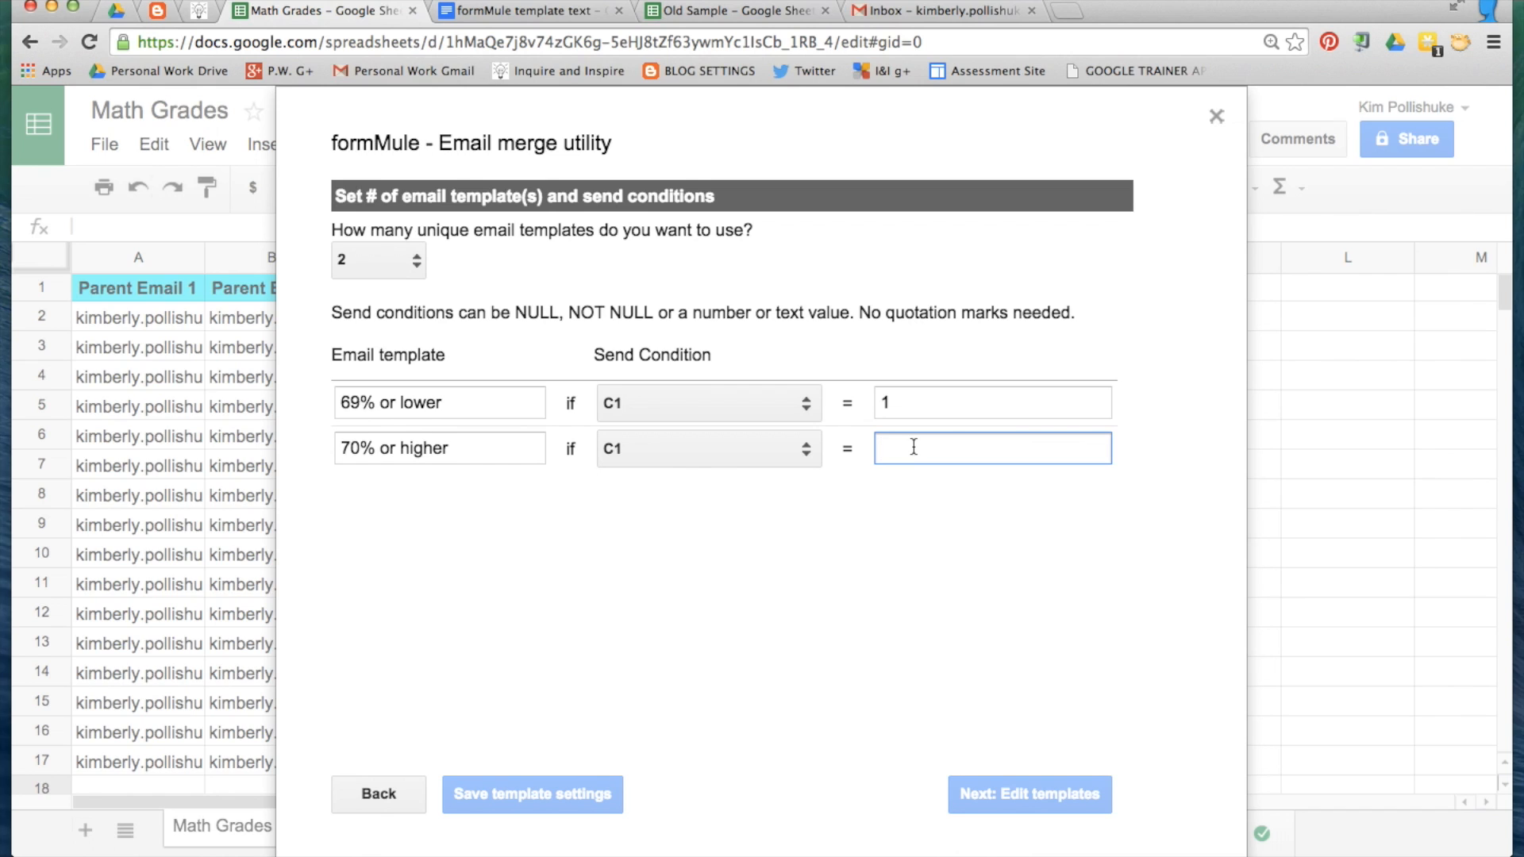
type("2")
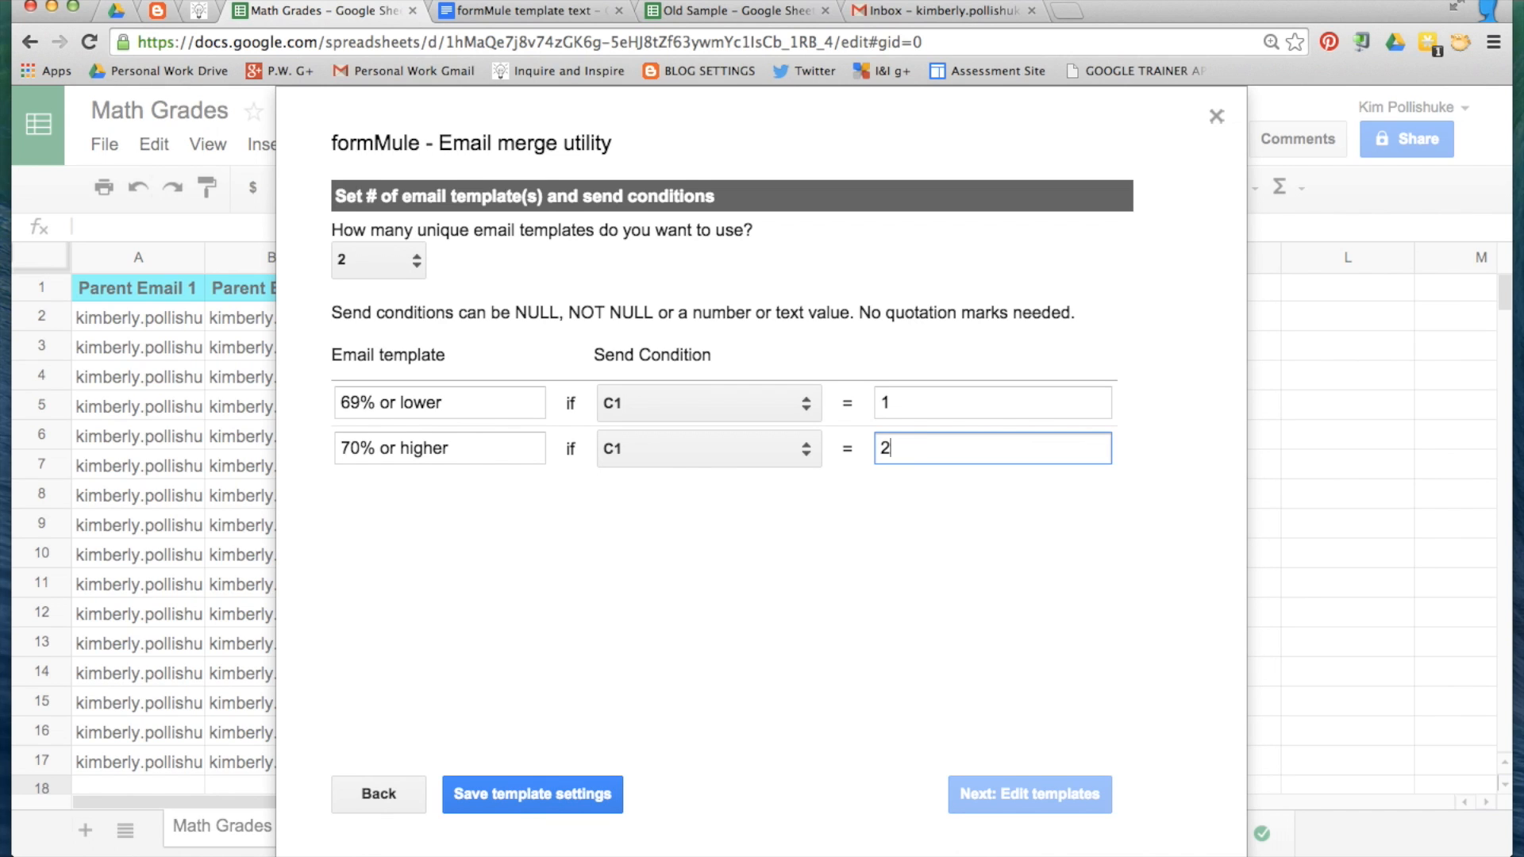
mouse_move(319, 446)
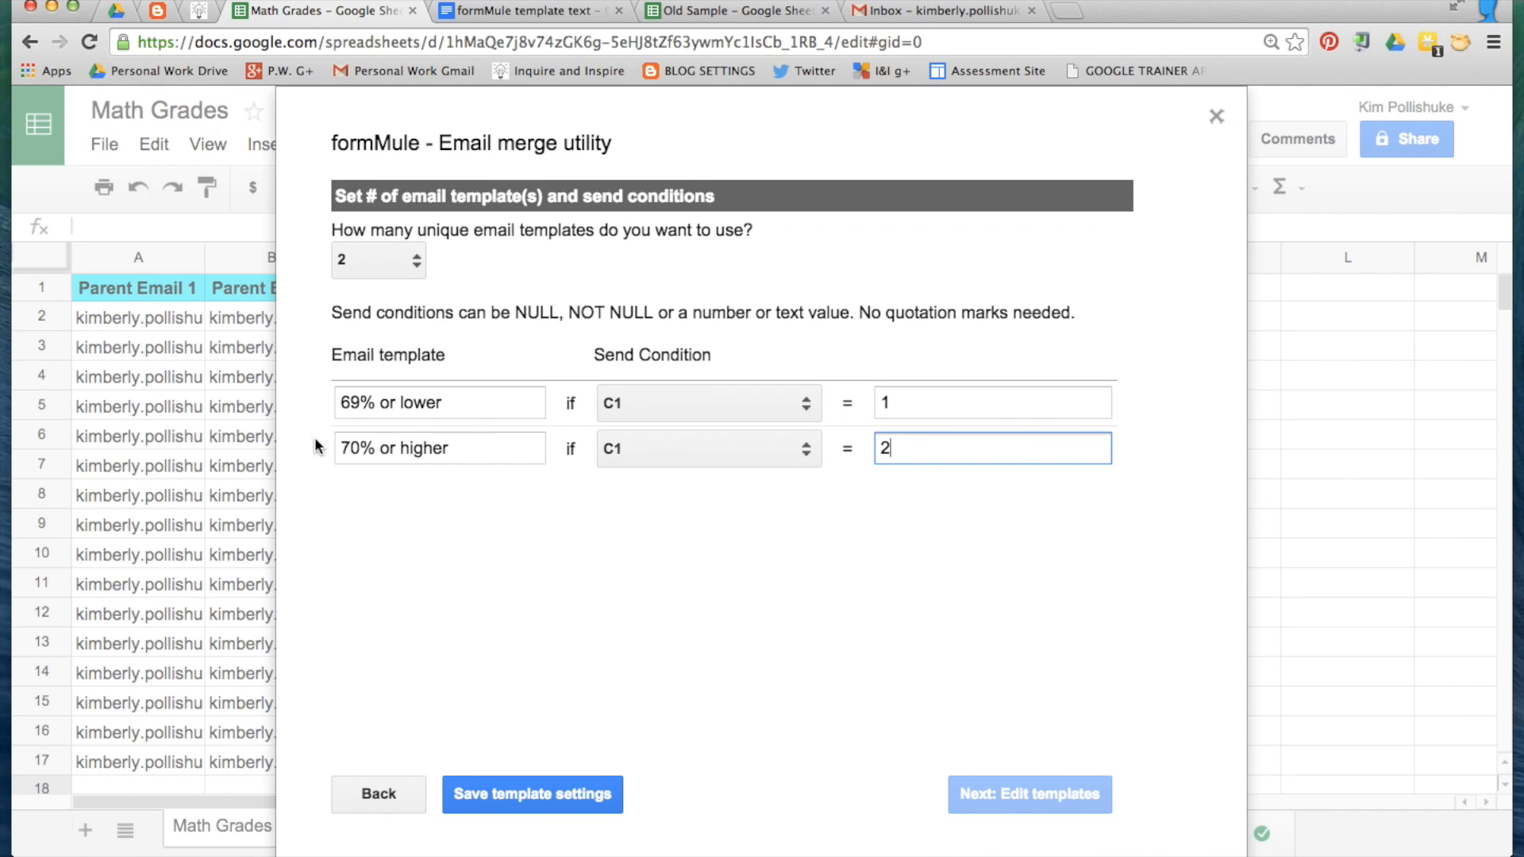
left_click(532, 794)
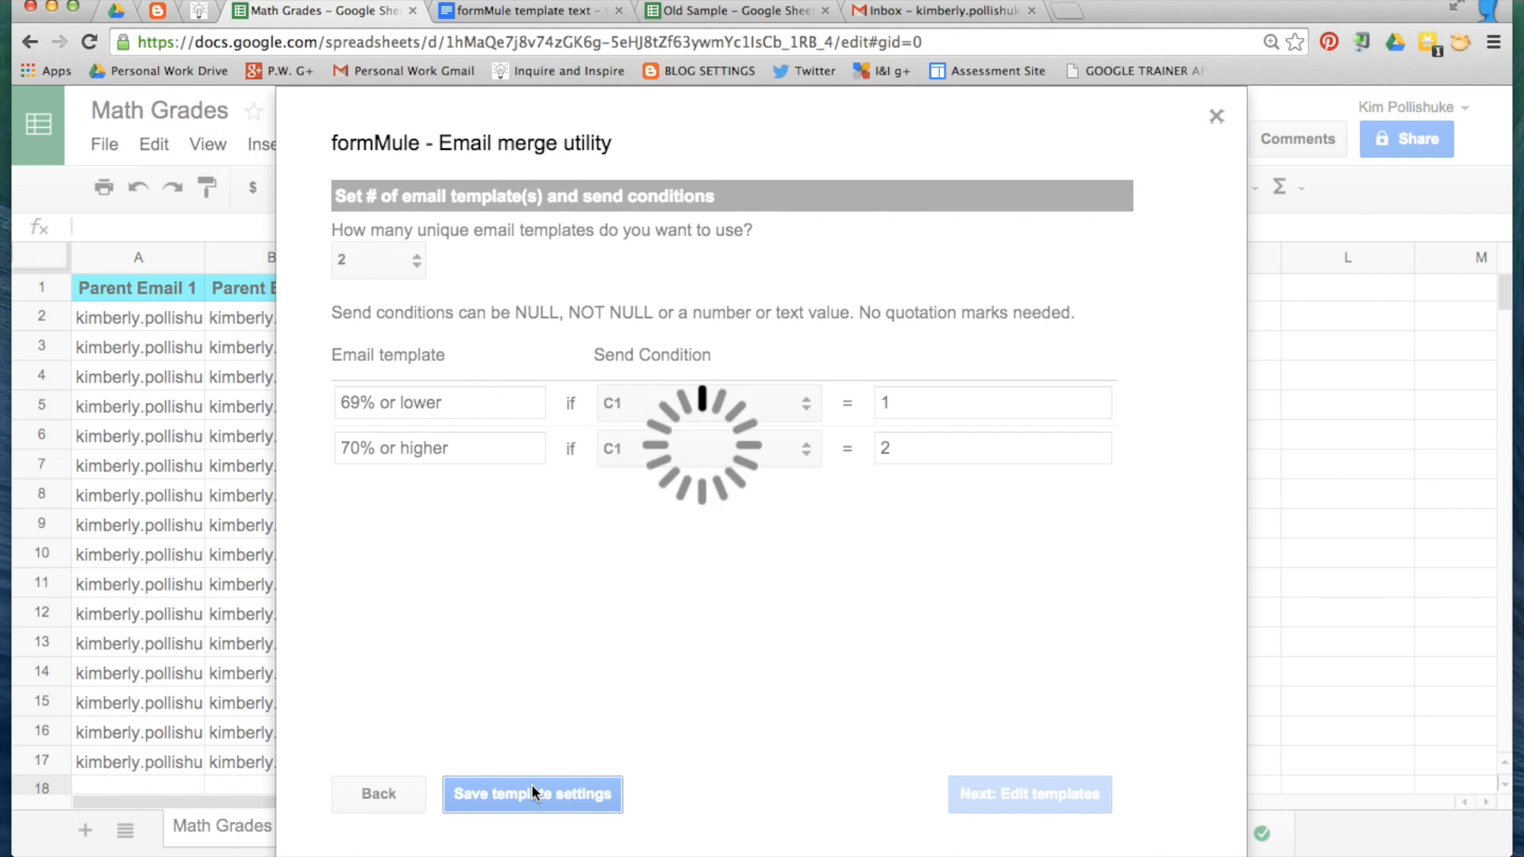
left_click(532, 794)
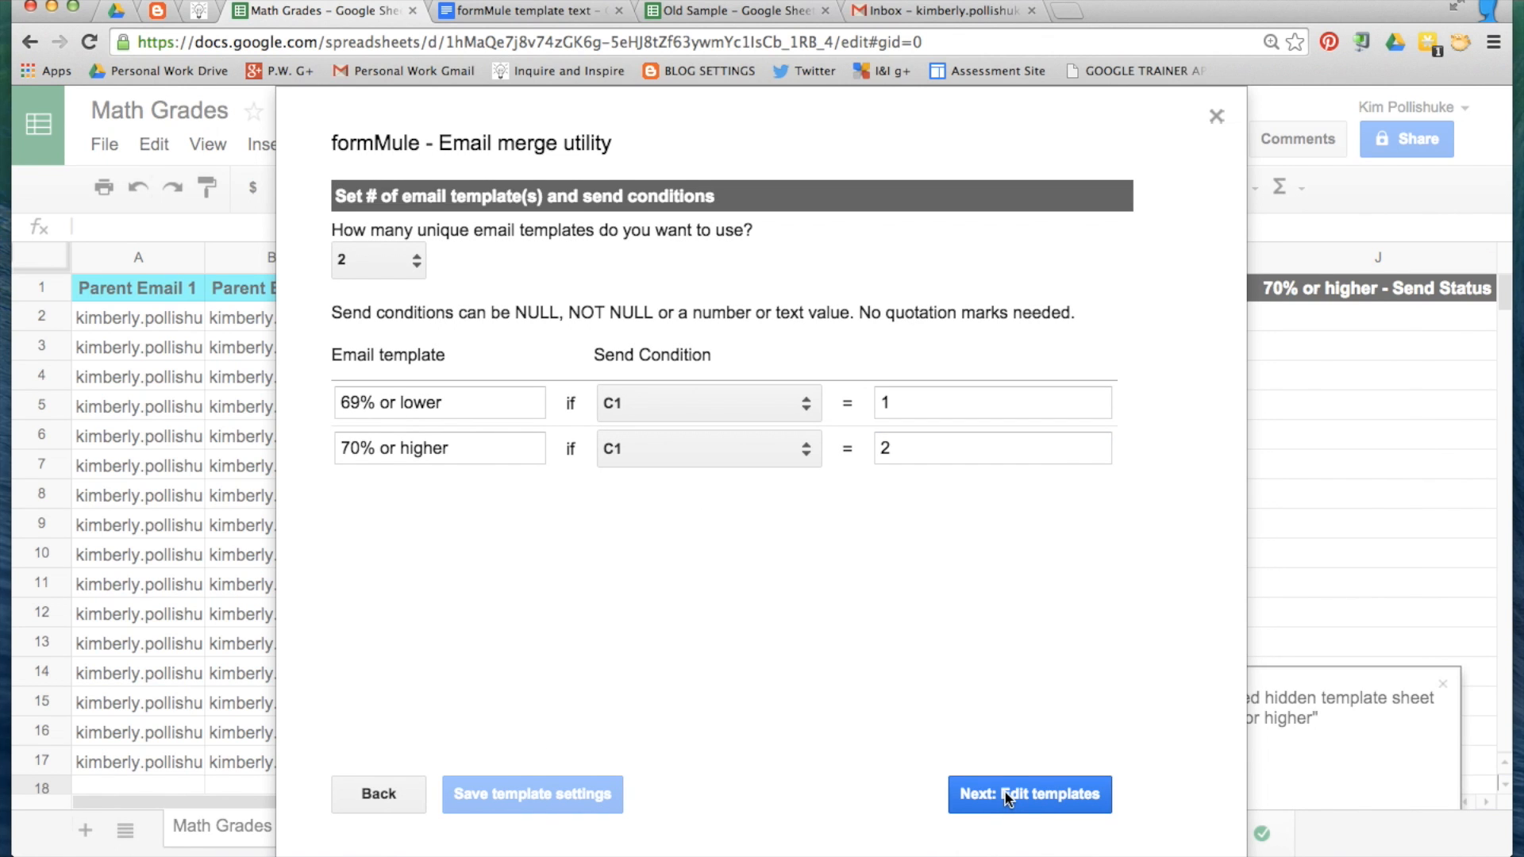
- Address '69% or lower' to Parent Email 1 and 2 with subject 'Notification of recent math assessment'
left_click(1028, 793)
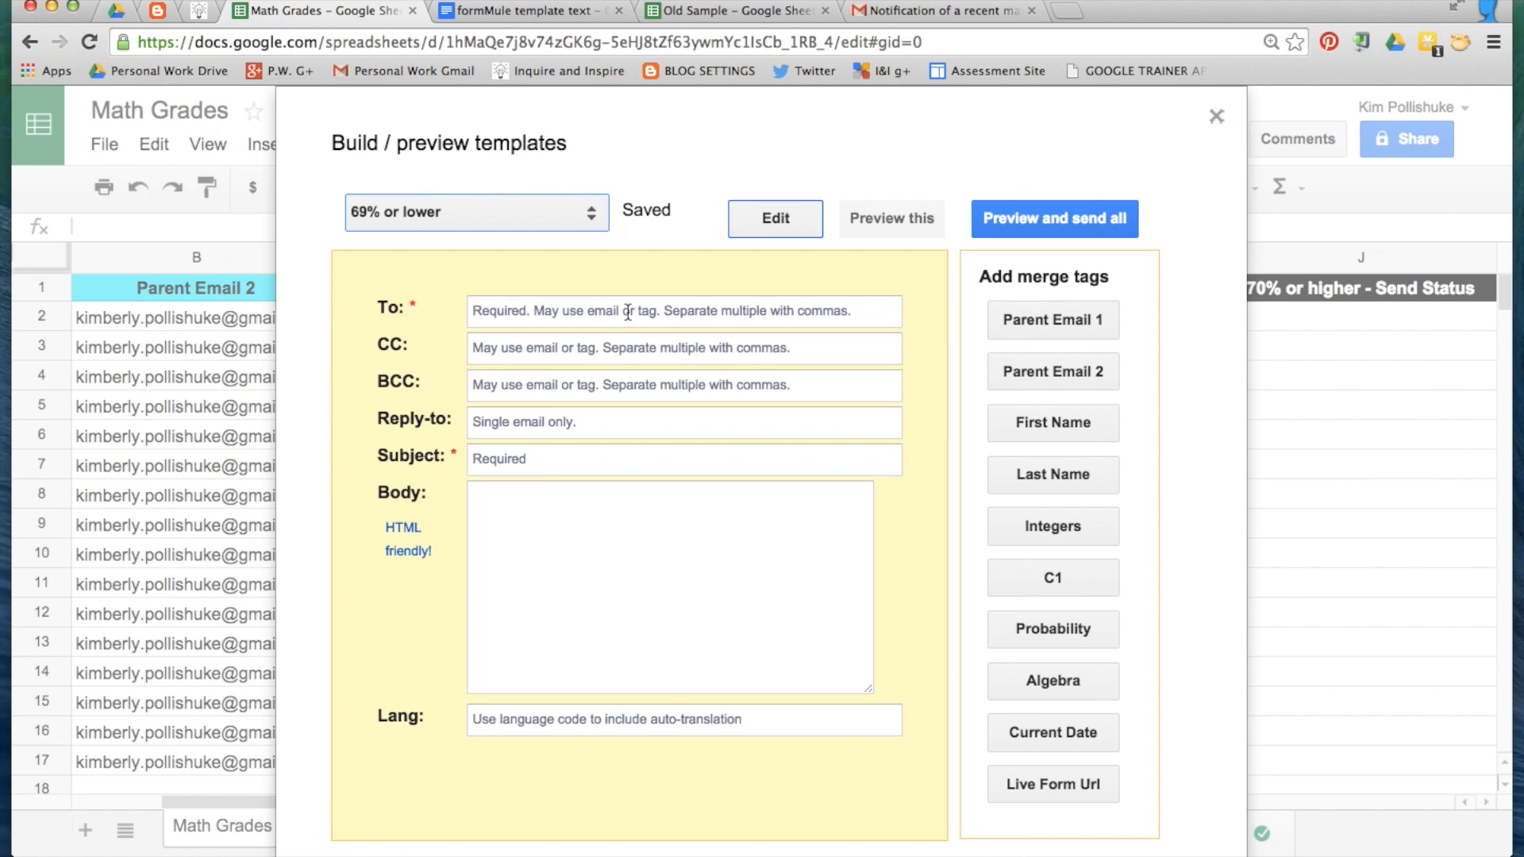
left_click(1053, 320)
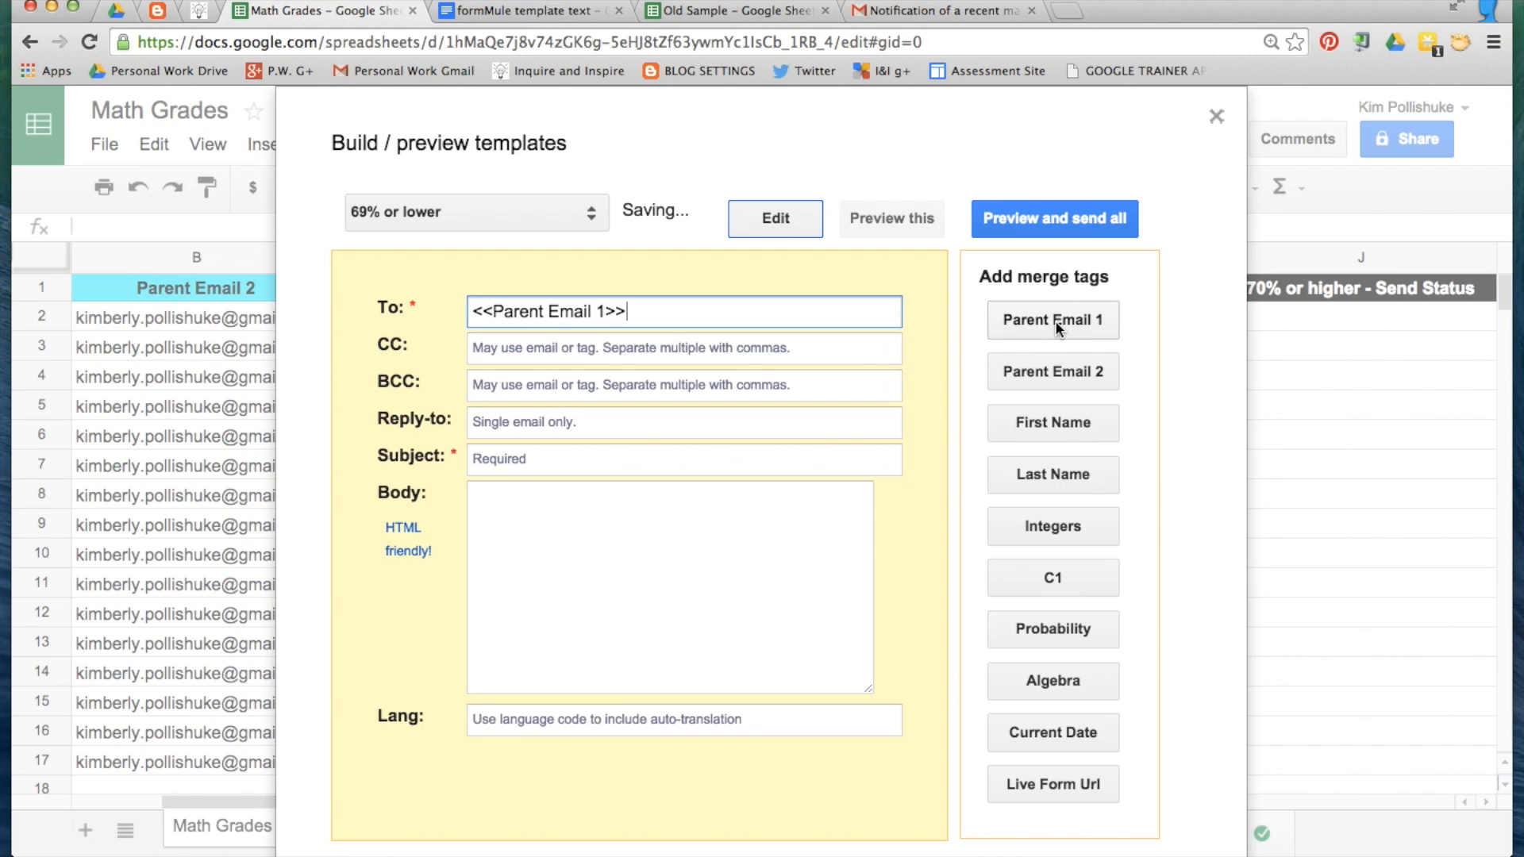
type(",")
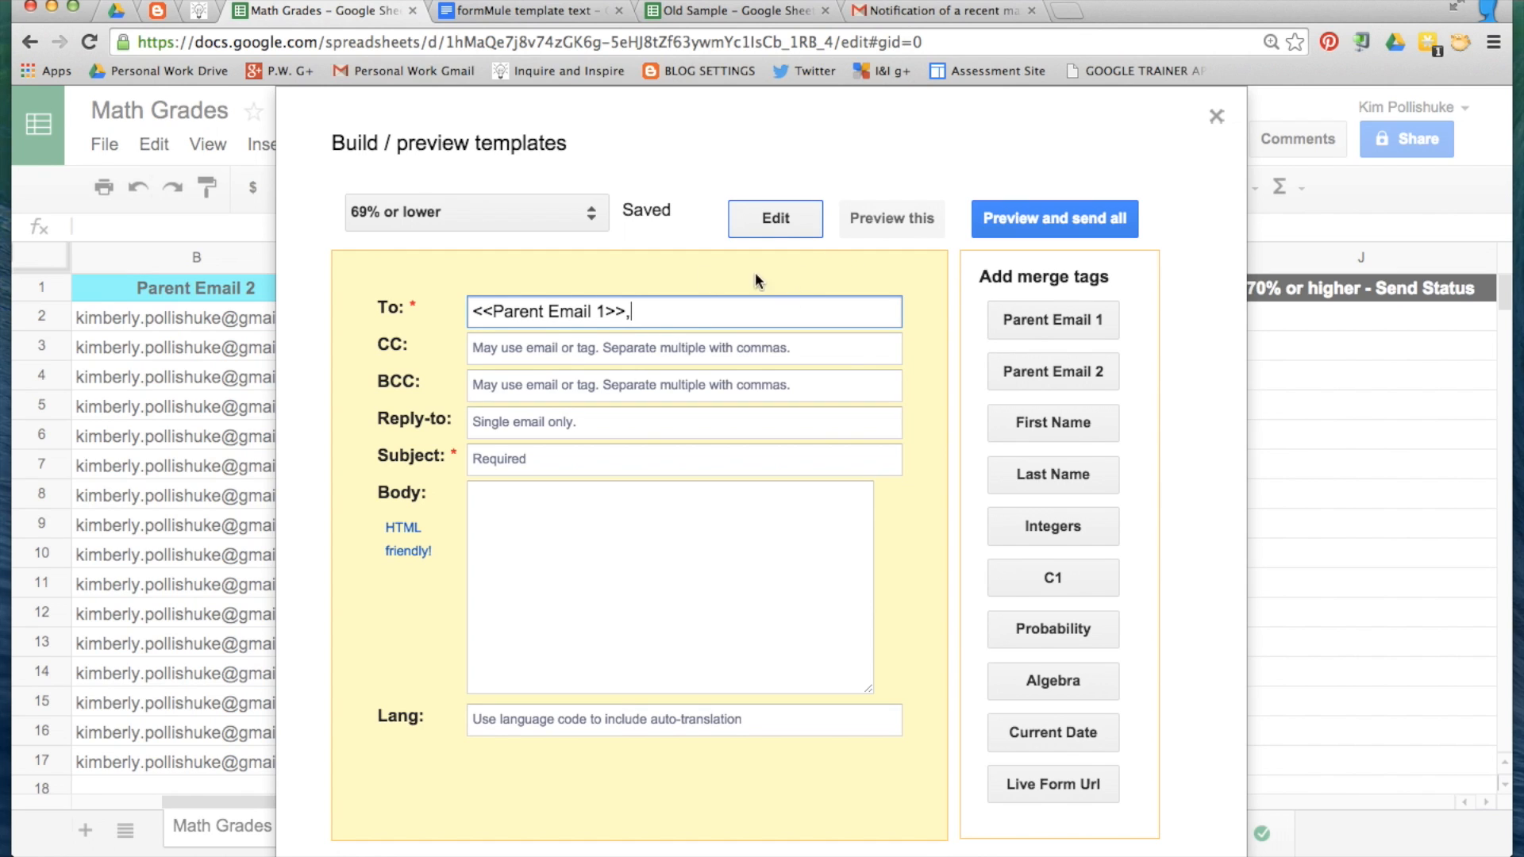
left_click(1053, 372)
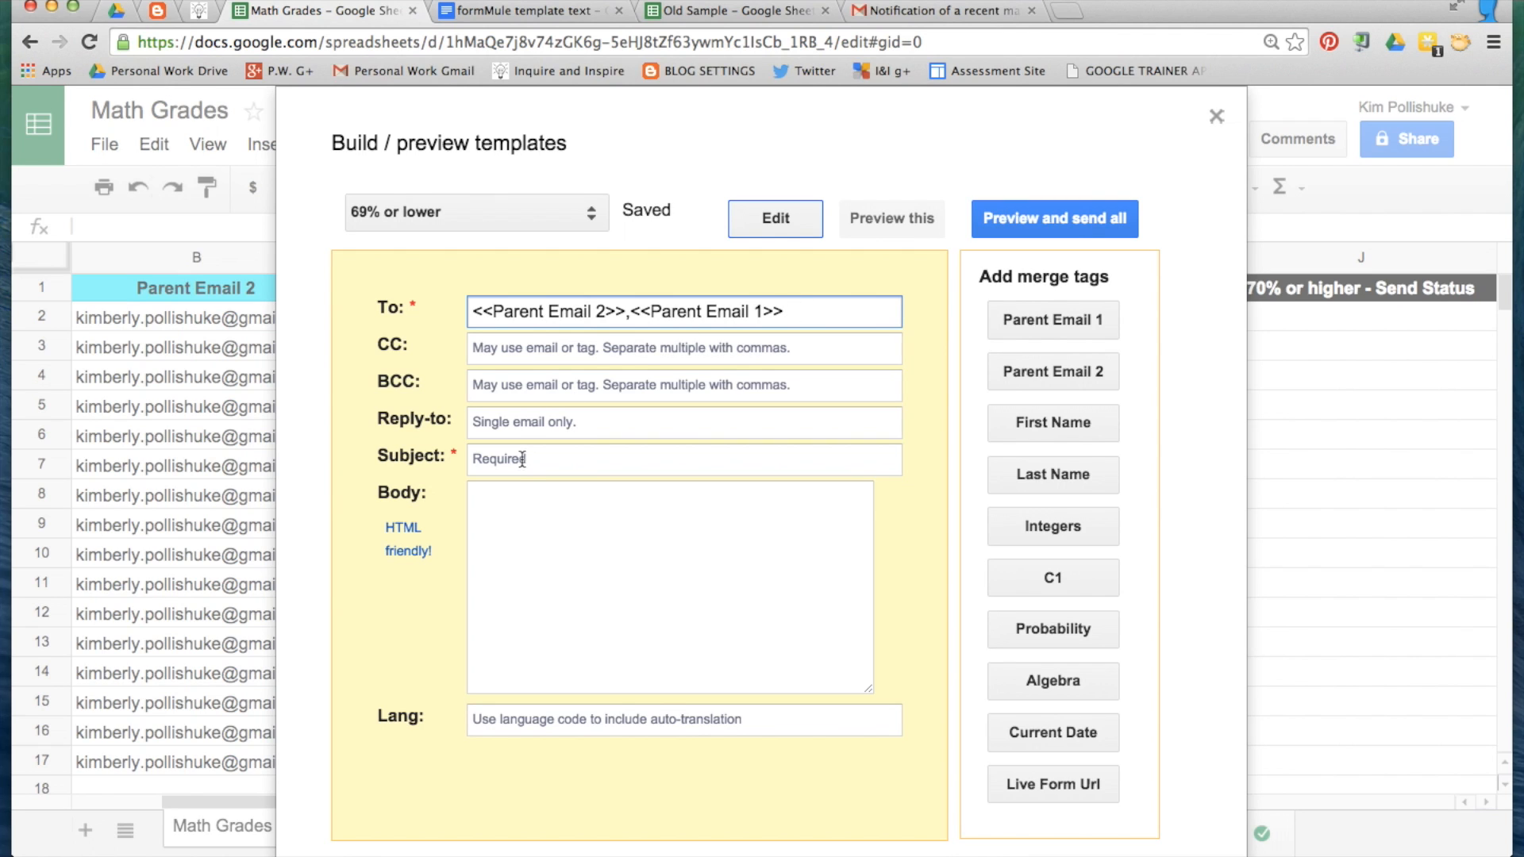
type("Notification of recent math assessment")
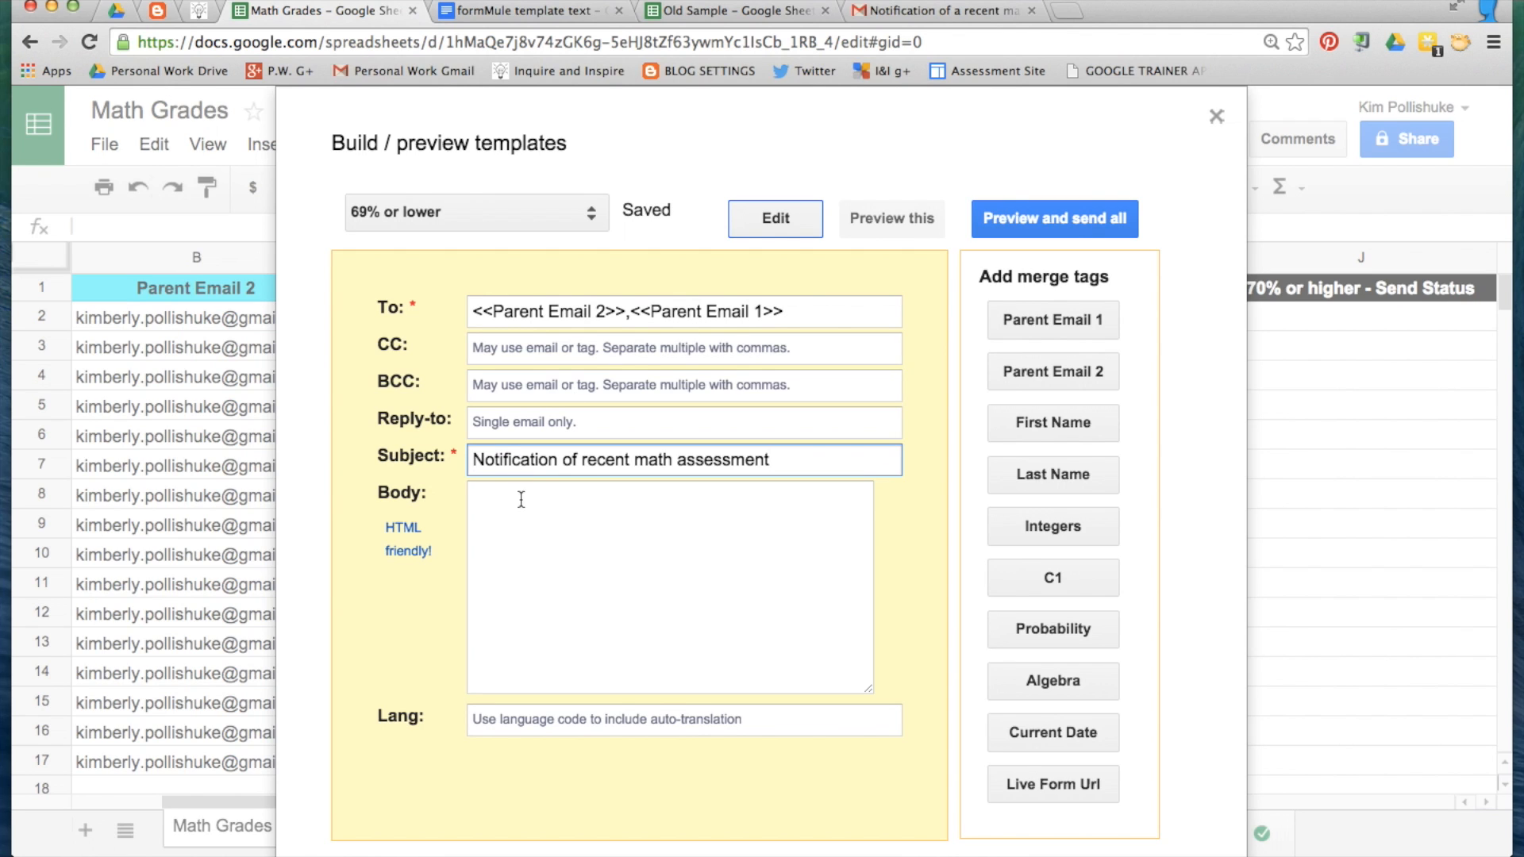
- Start the body with 'To the parents of <<First Name>>' and insert the Integers tag
left_click(668, 588)
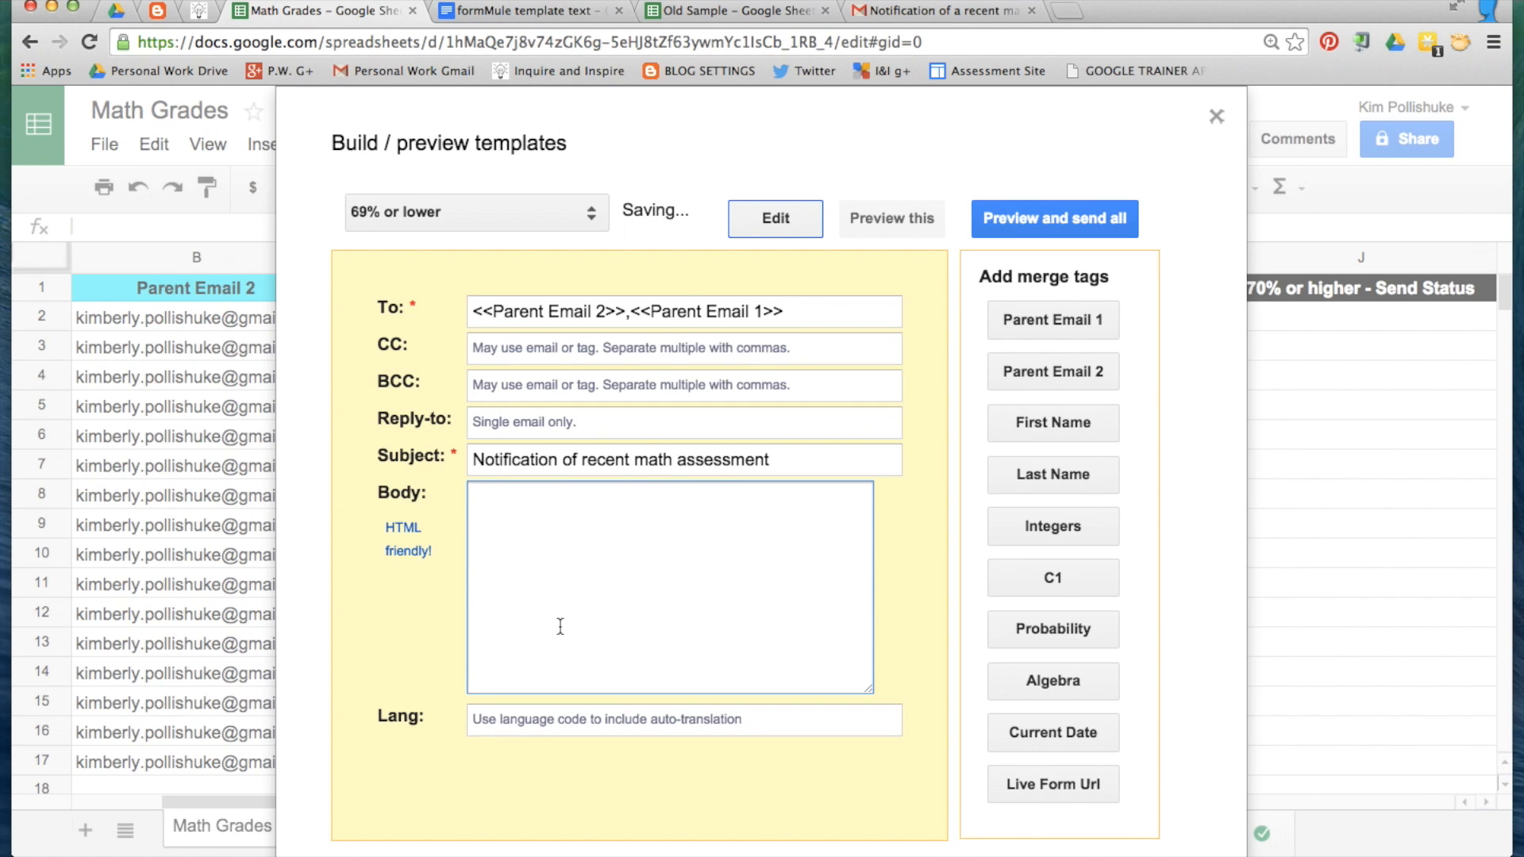
type("To the parents of <<First Name>>")
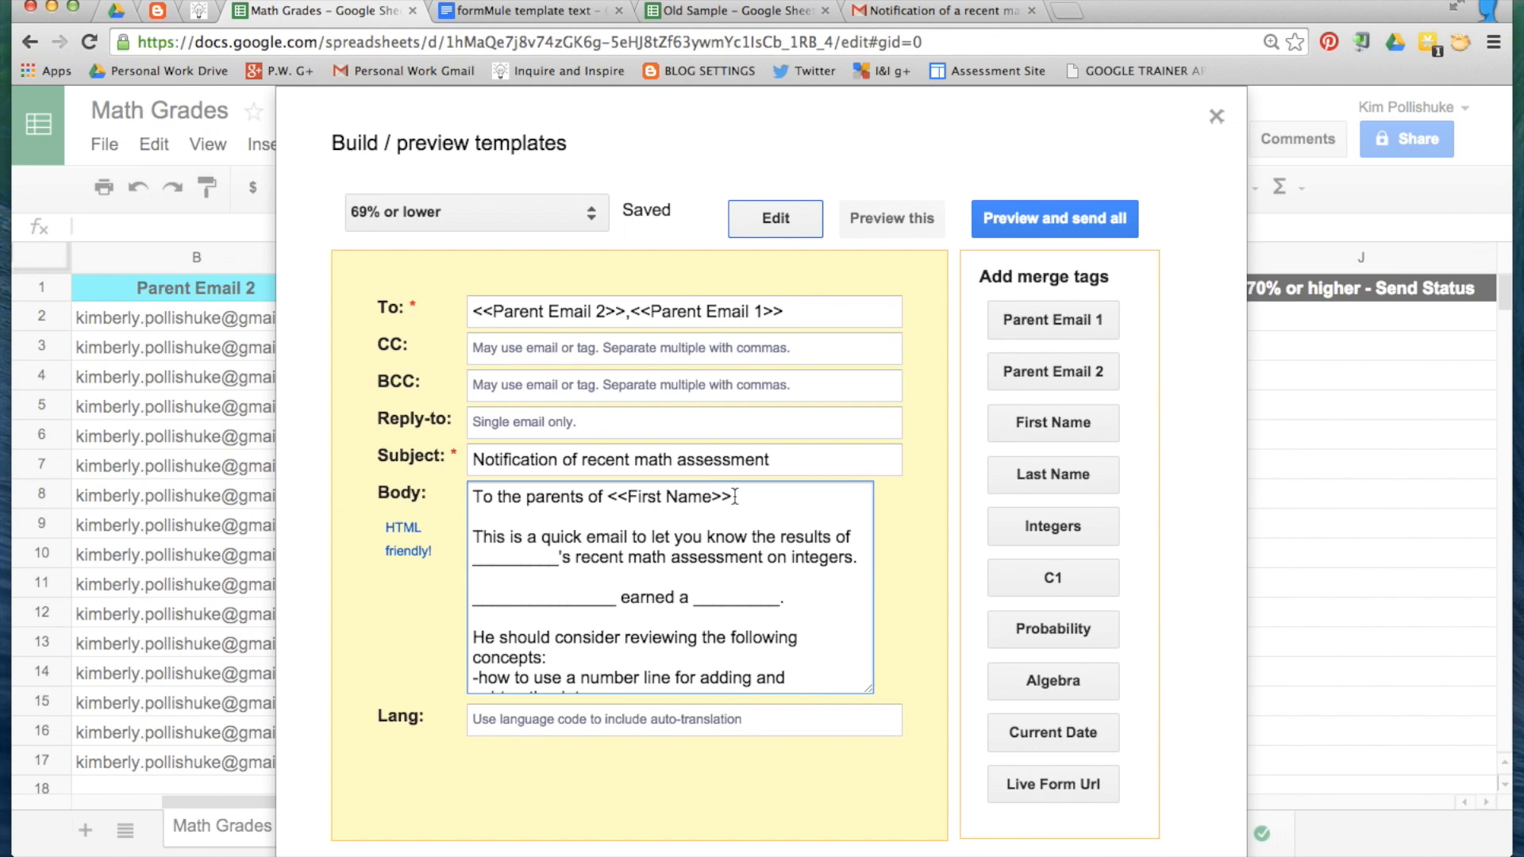
mouse_move(1087, 671)
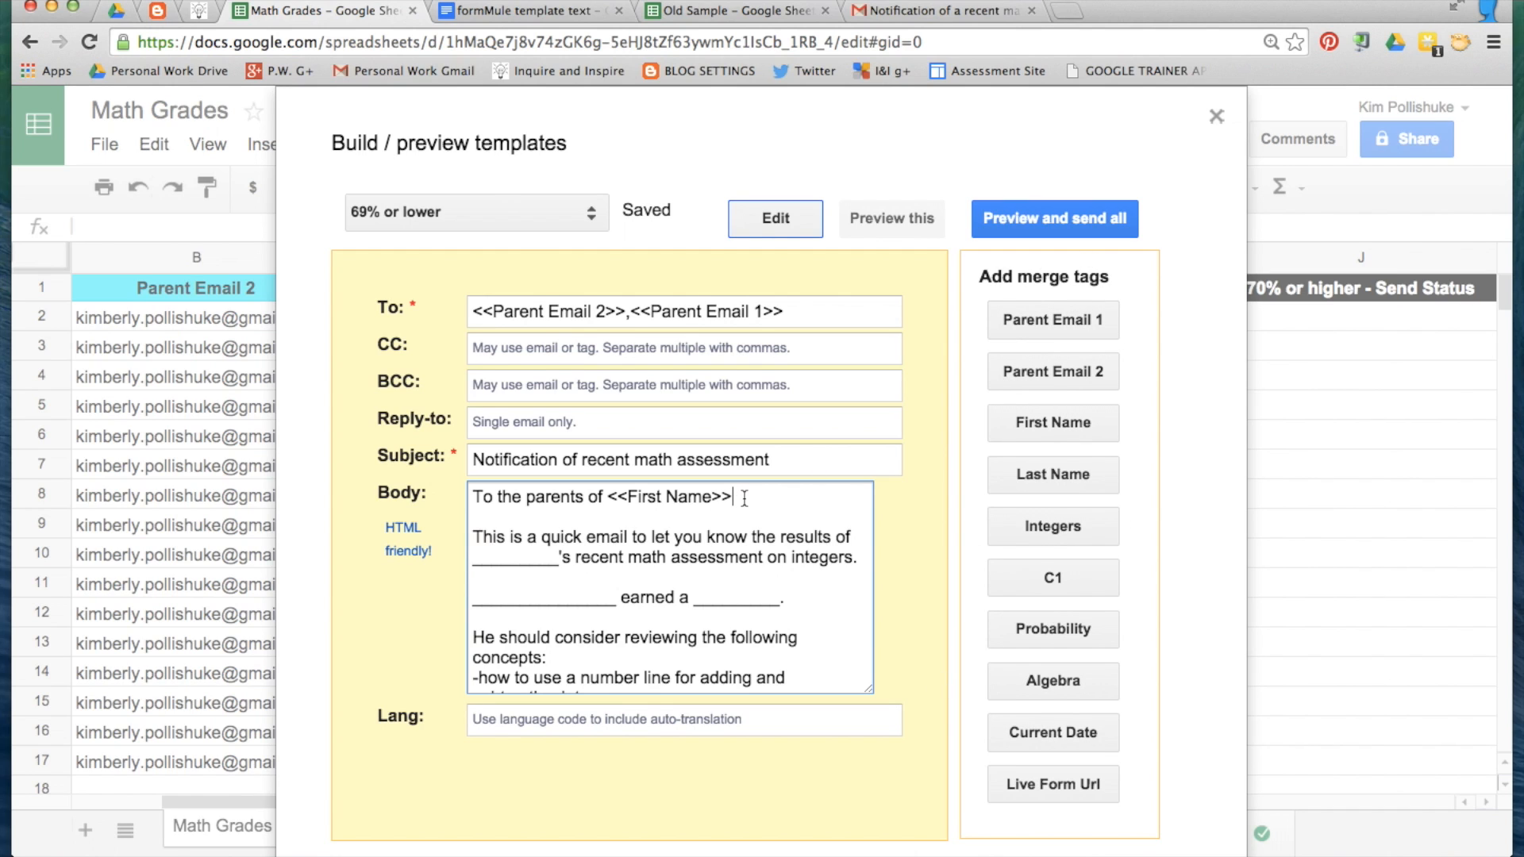
double_click(675, 497)
type(",")
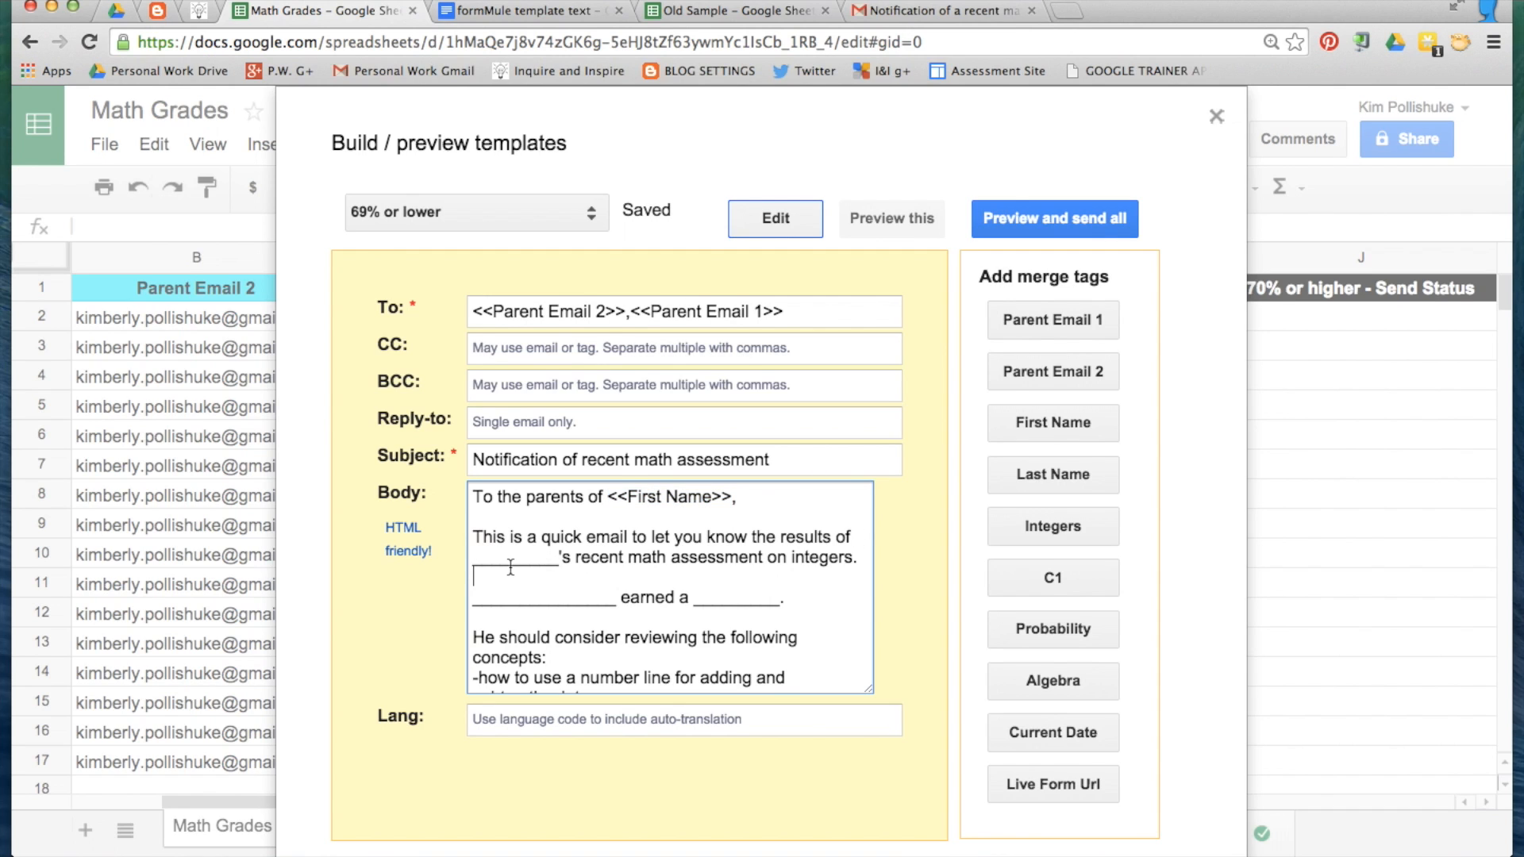
left_click(1052, 422)
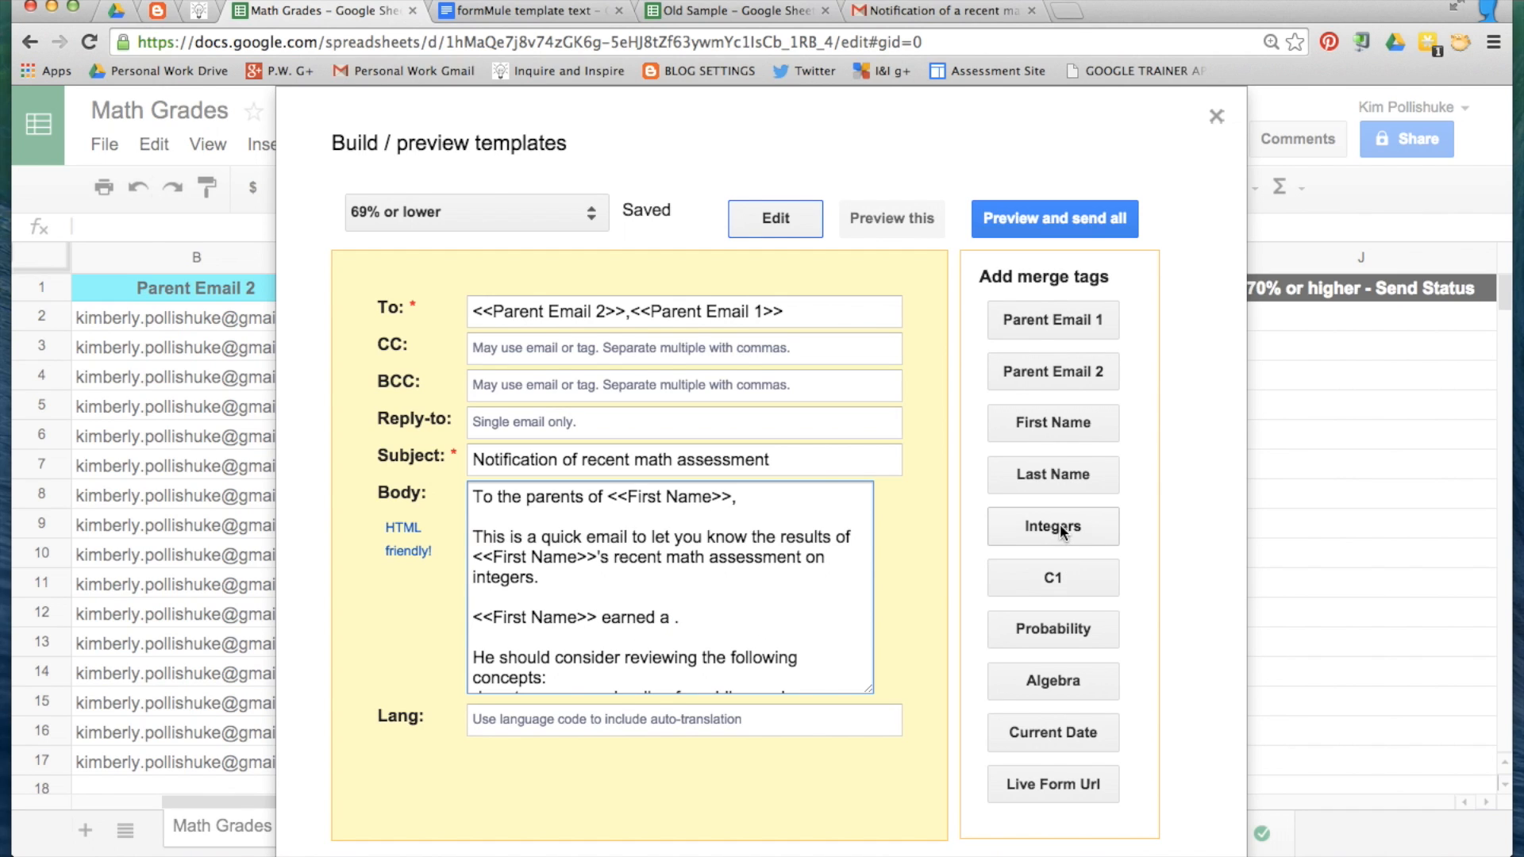
left_click(1052, 526)
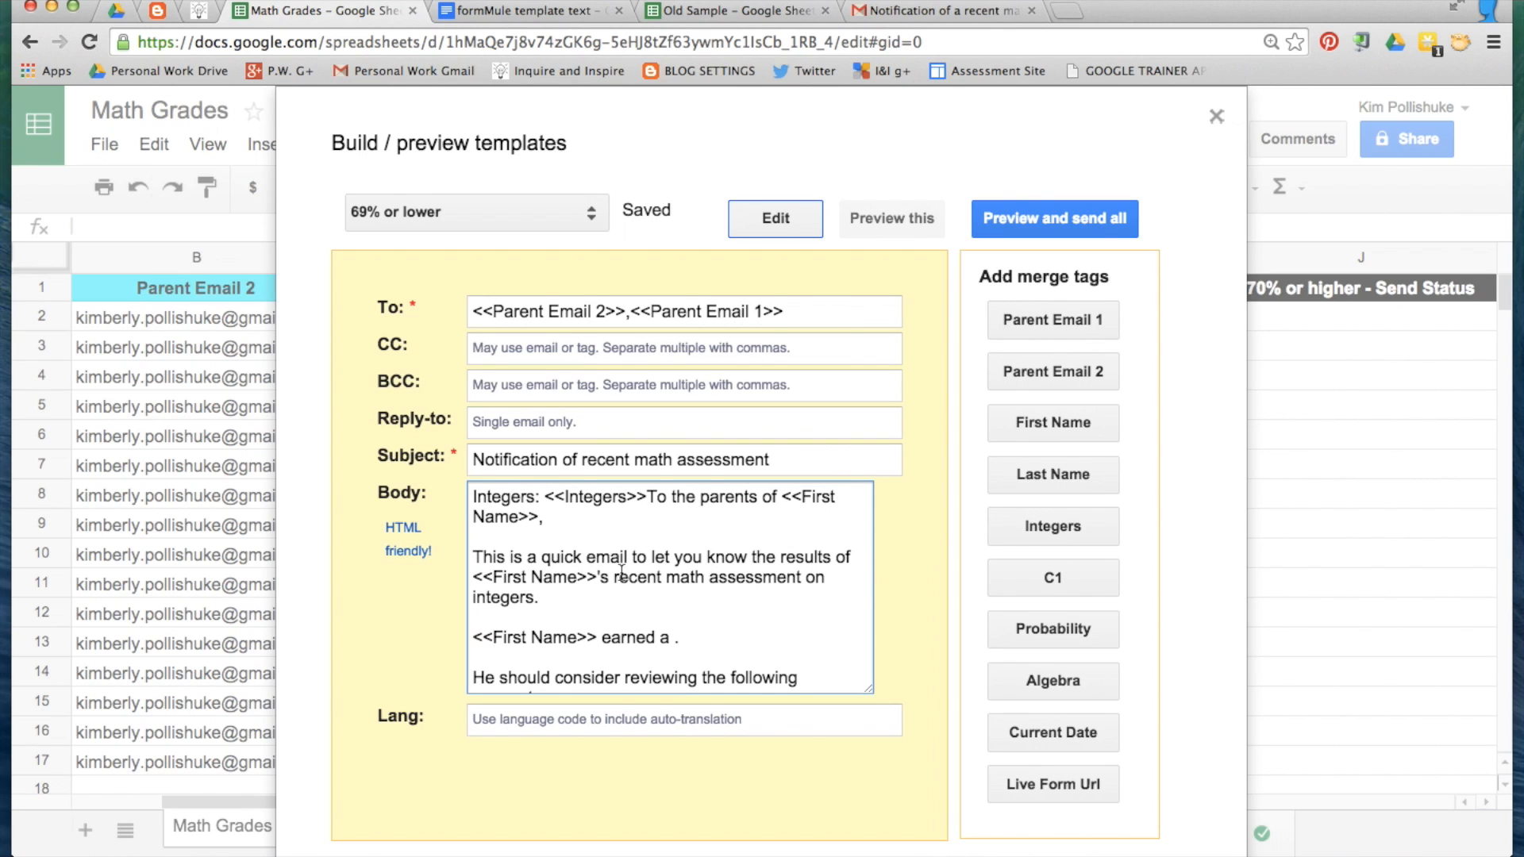
- Put the Integers tag after 'earned a', add a blank line, and tag the closing blank with First Name
double_click(595, 497)
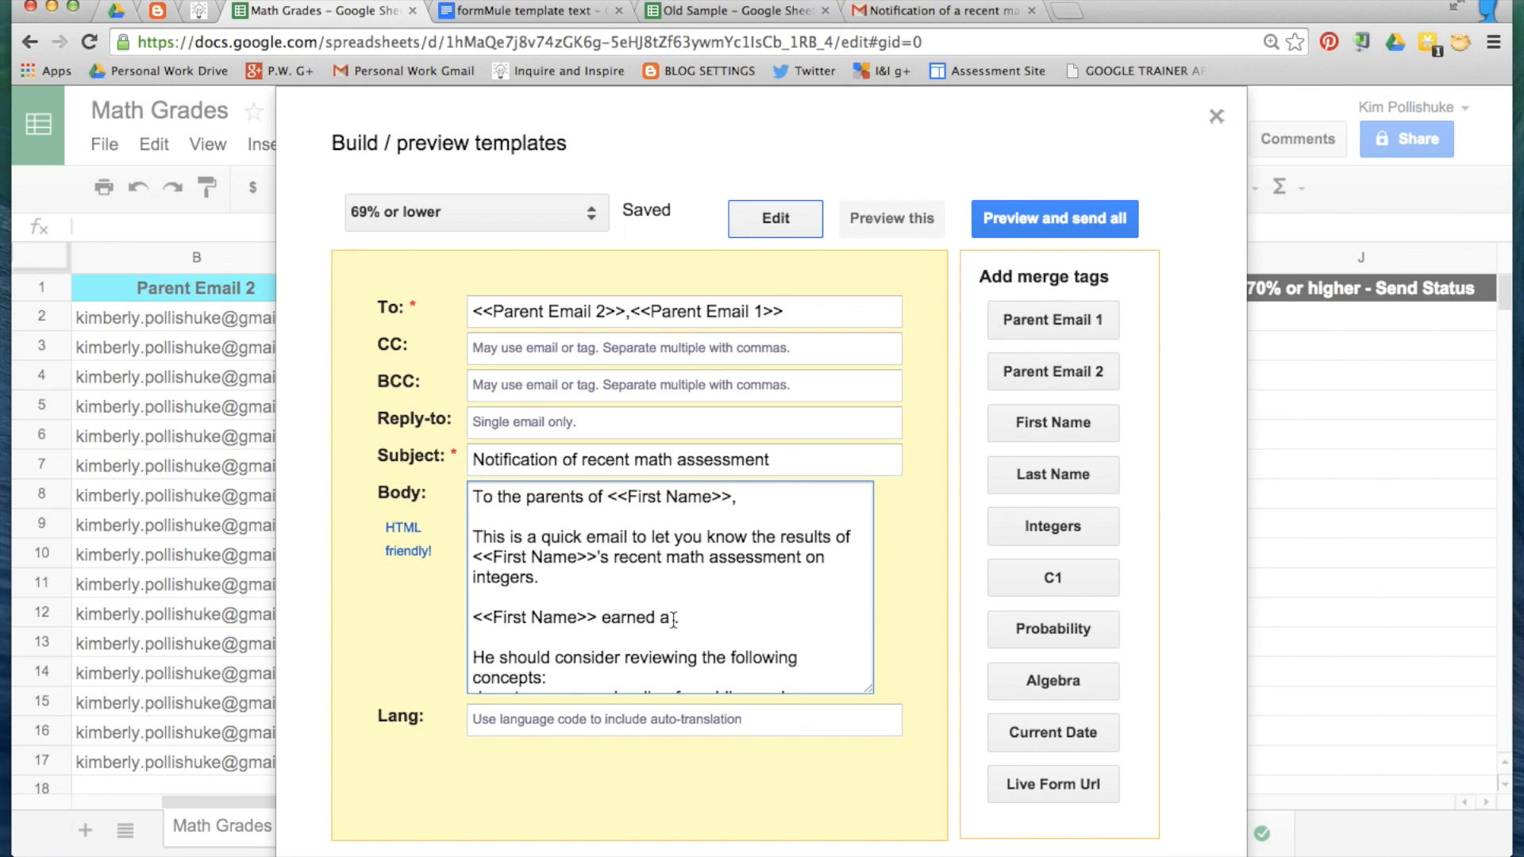
left_click(1052, 526)
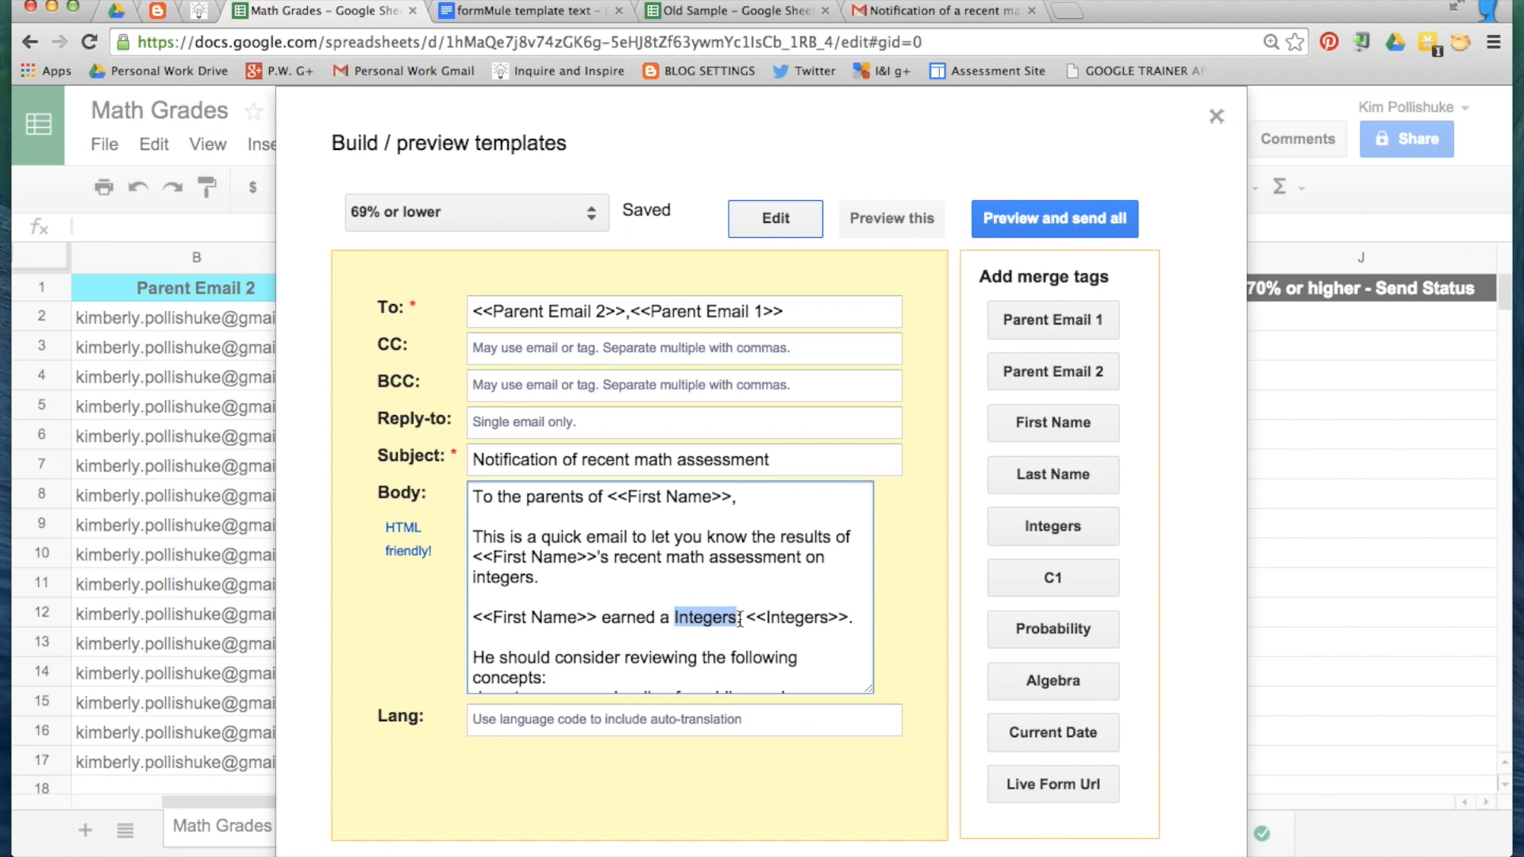
left_click(1052, 525)
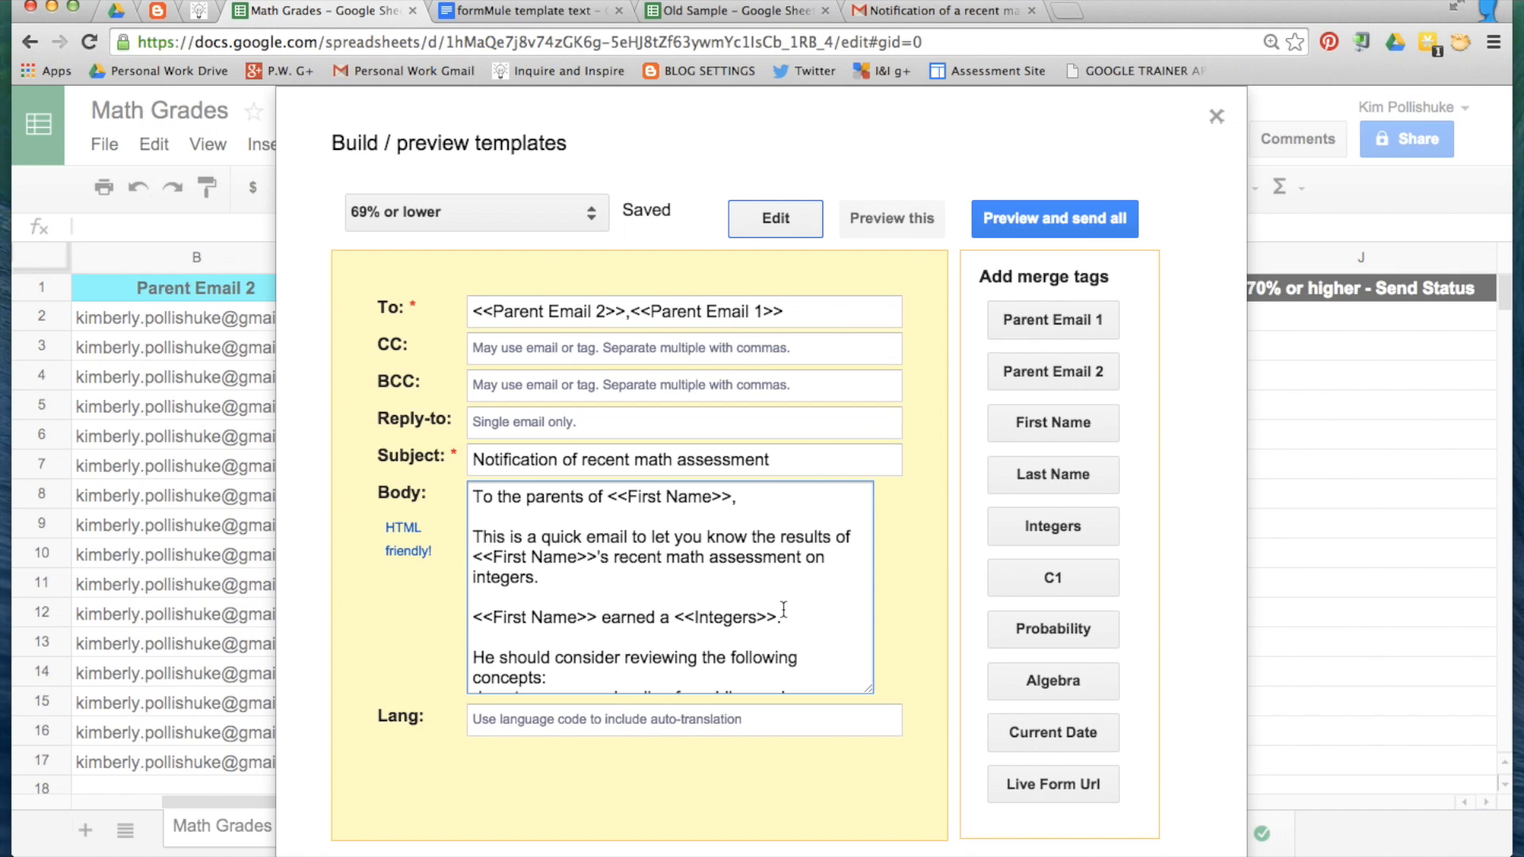
scroll("down", 3)
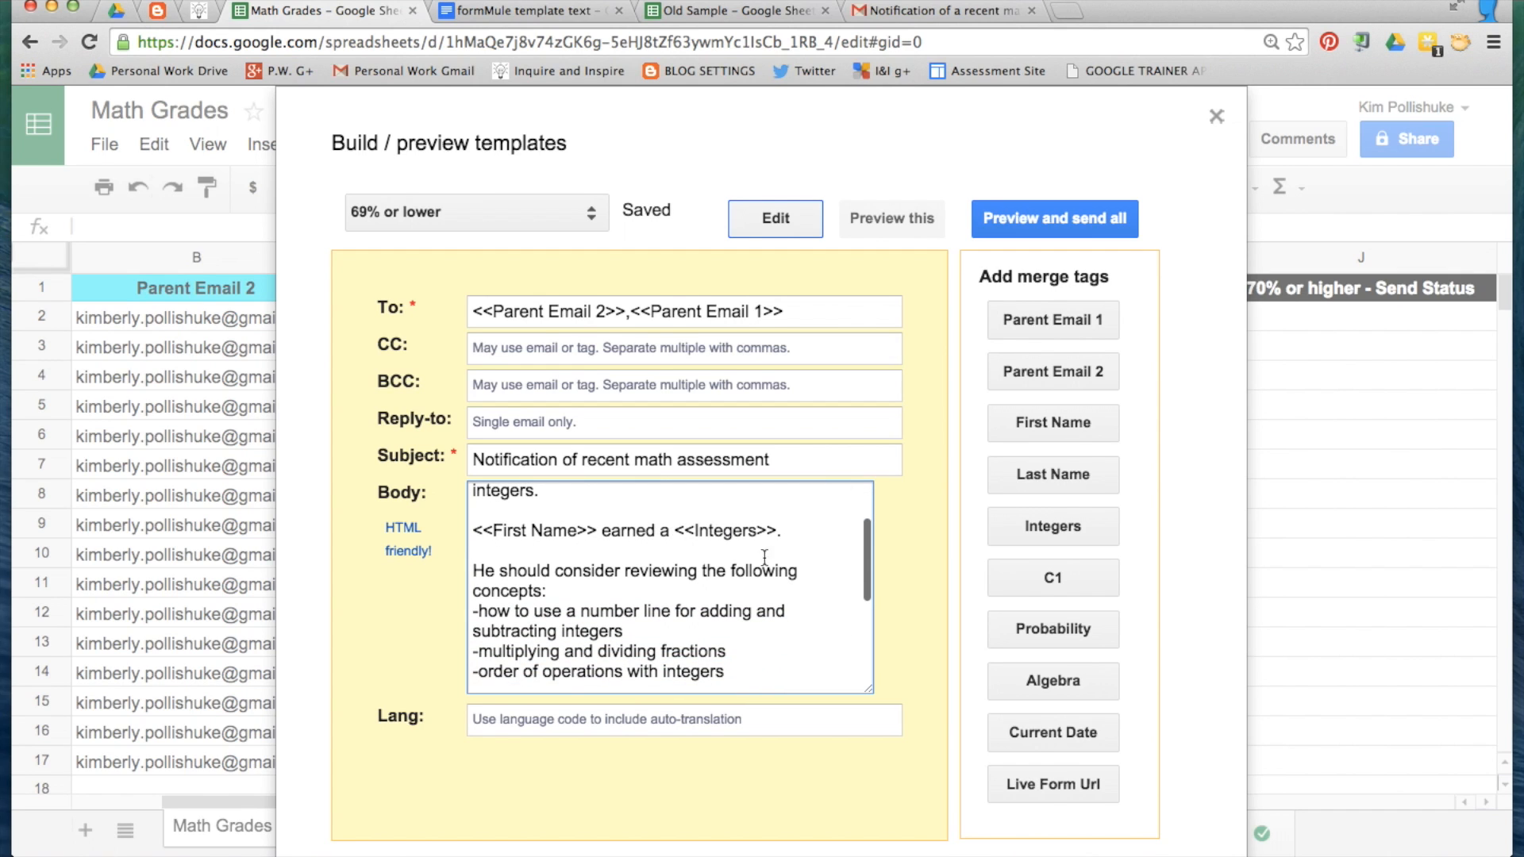
key("Return")
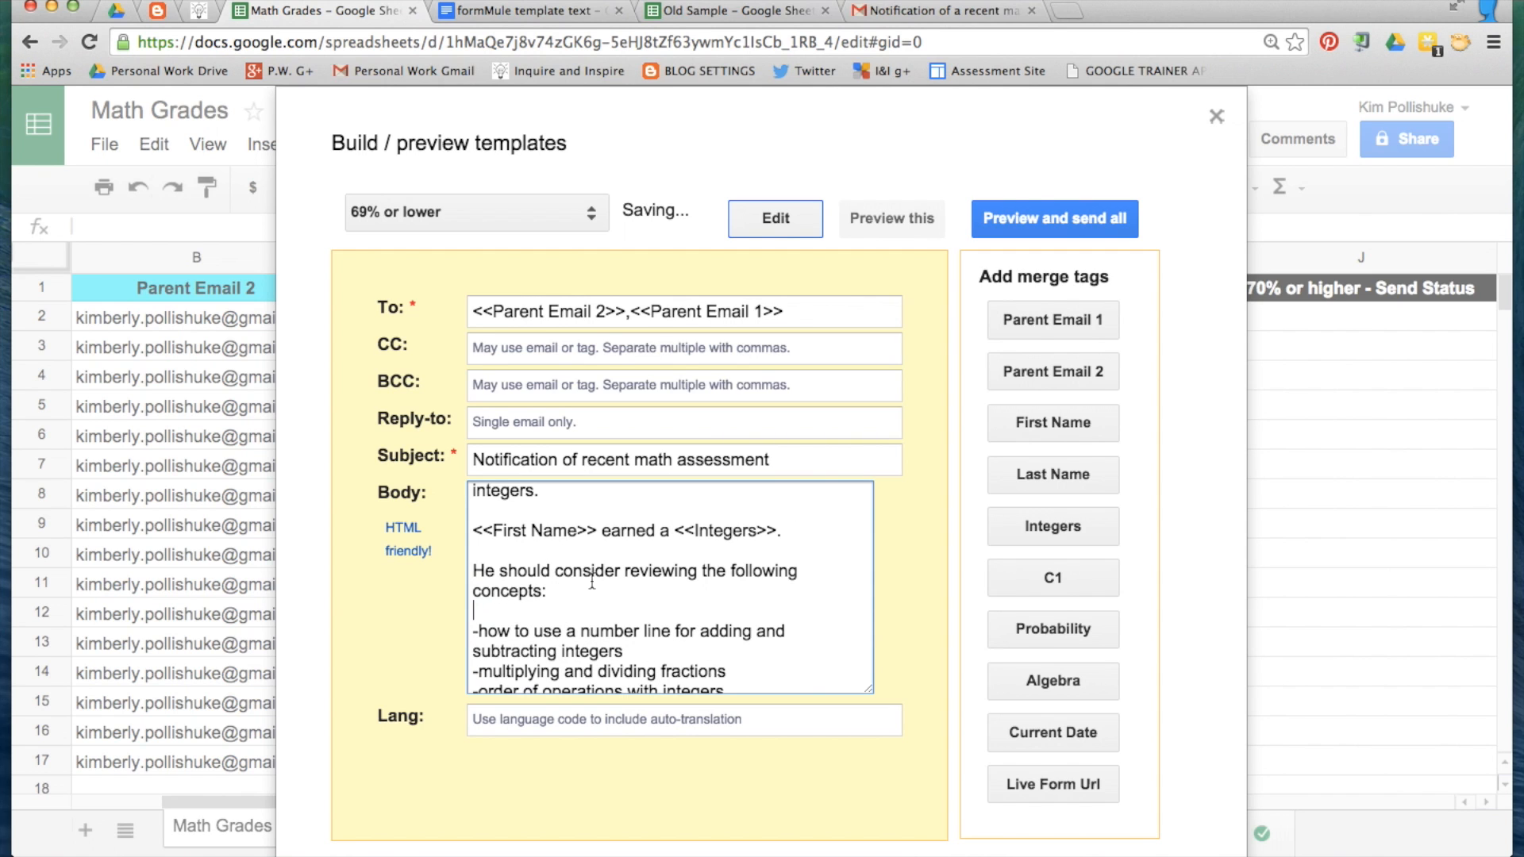
scroll("down", 3)
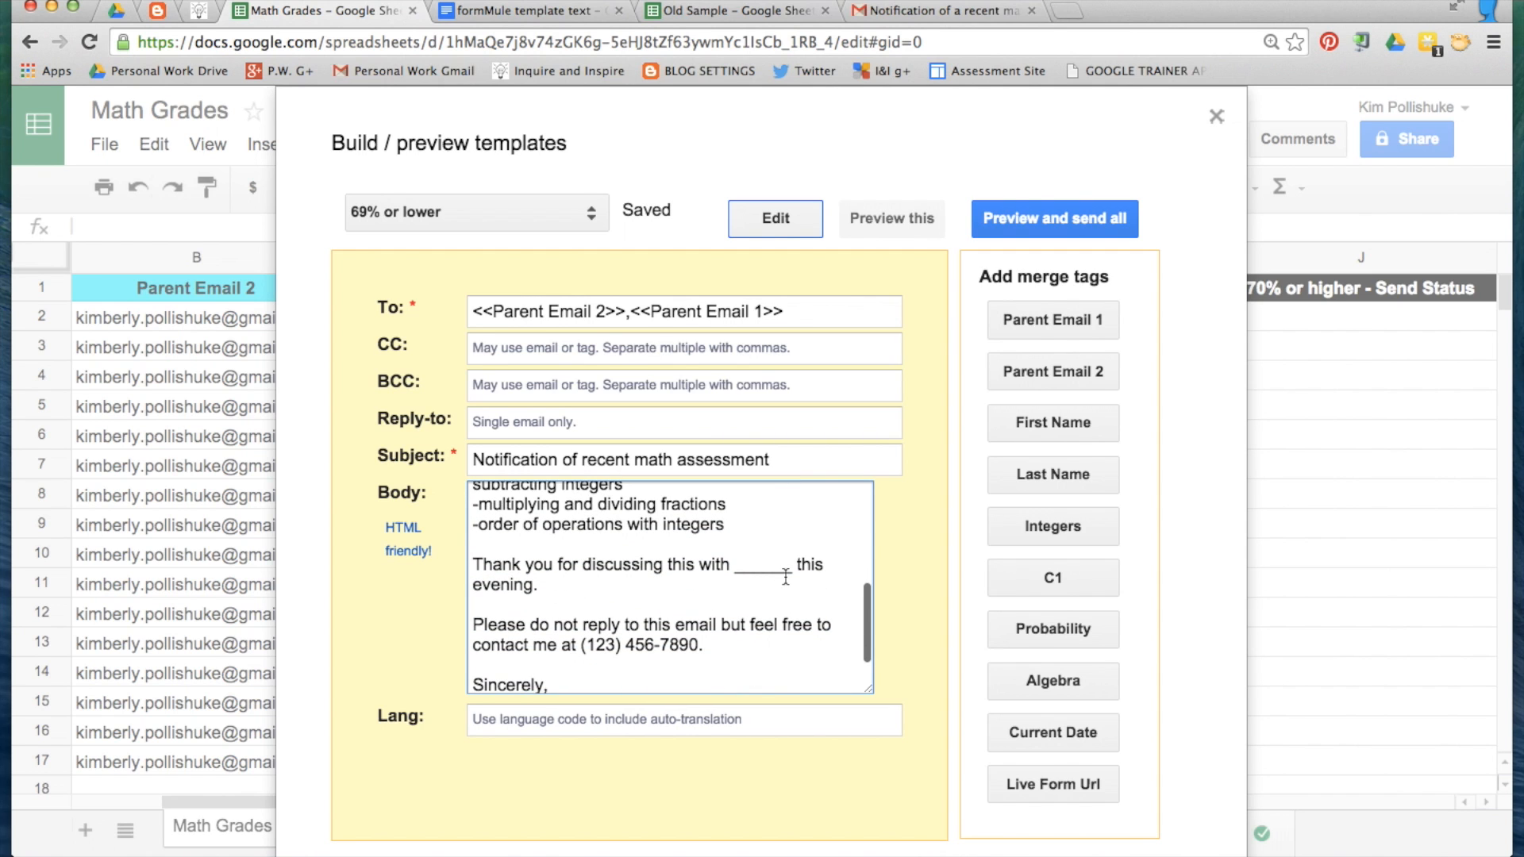
scroll("up", 3)
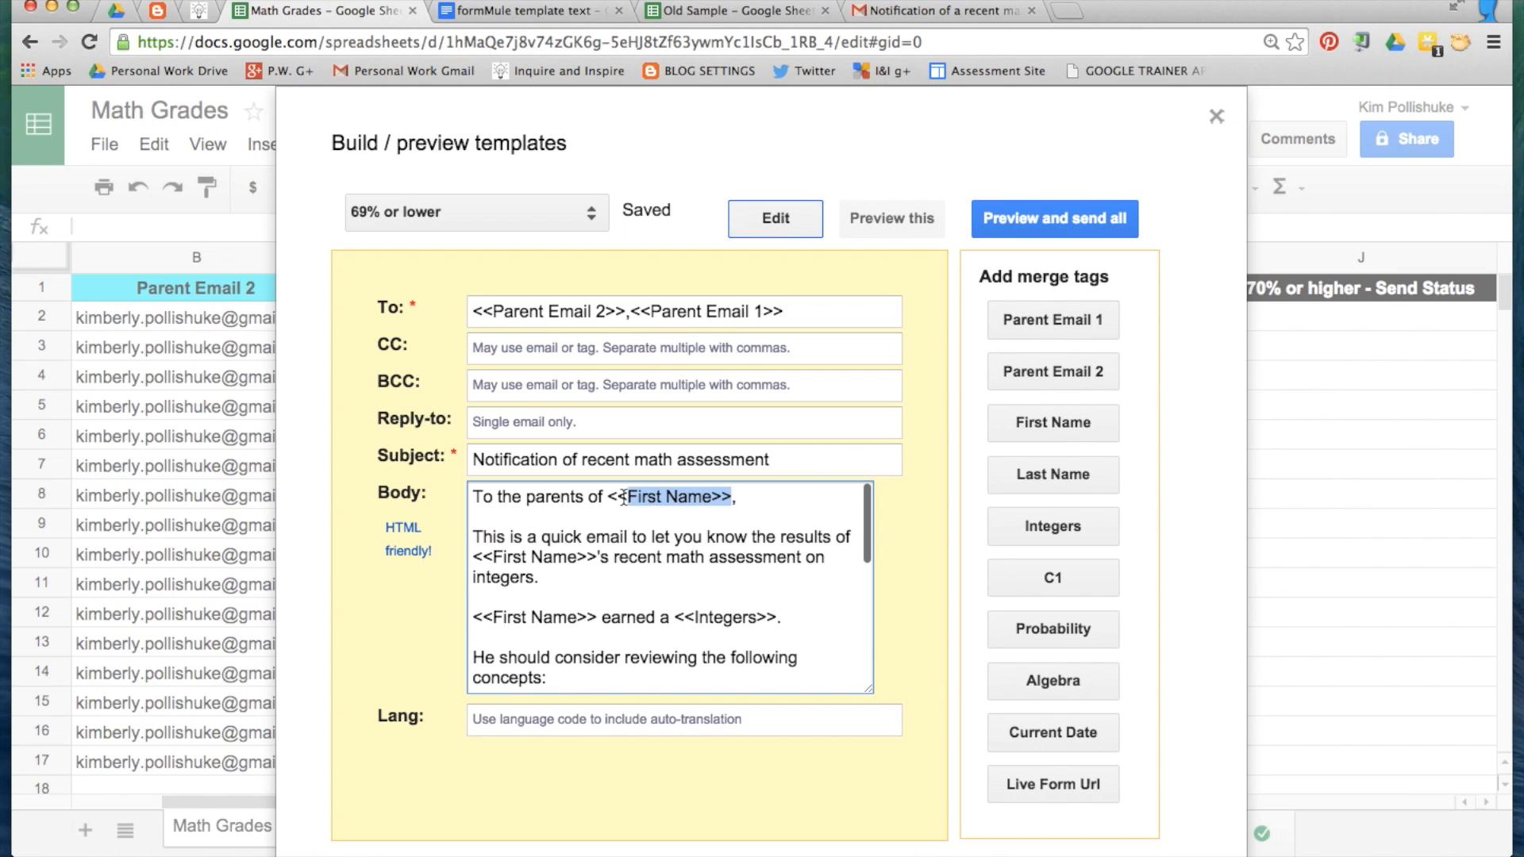
scroll("down", 3)
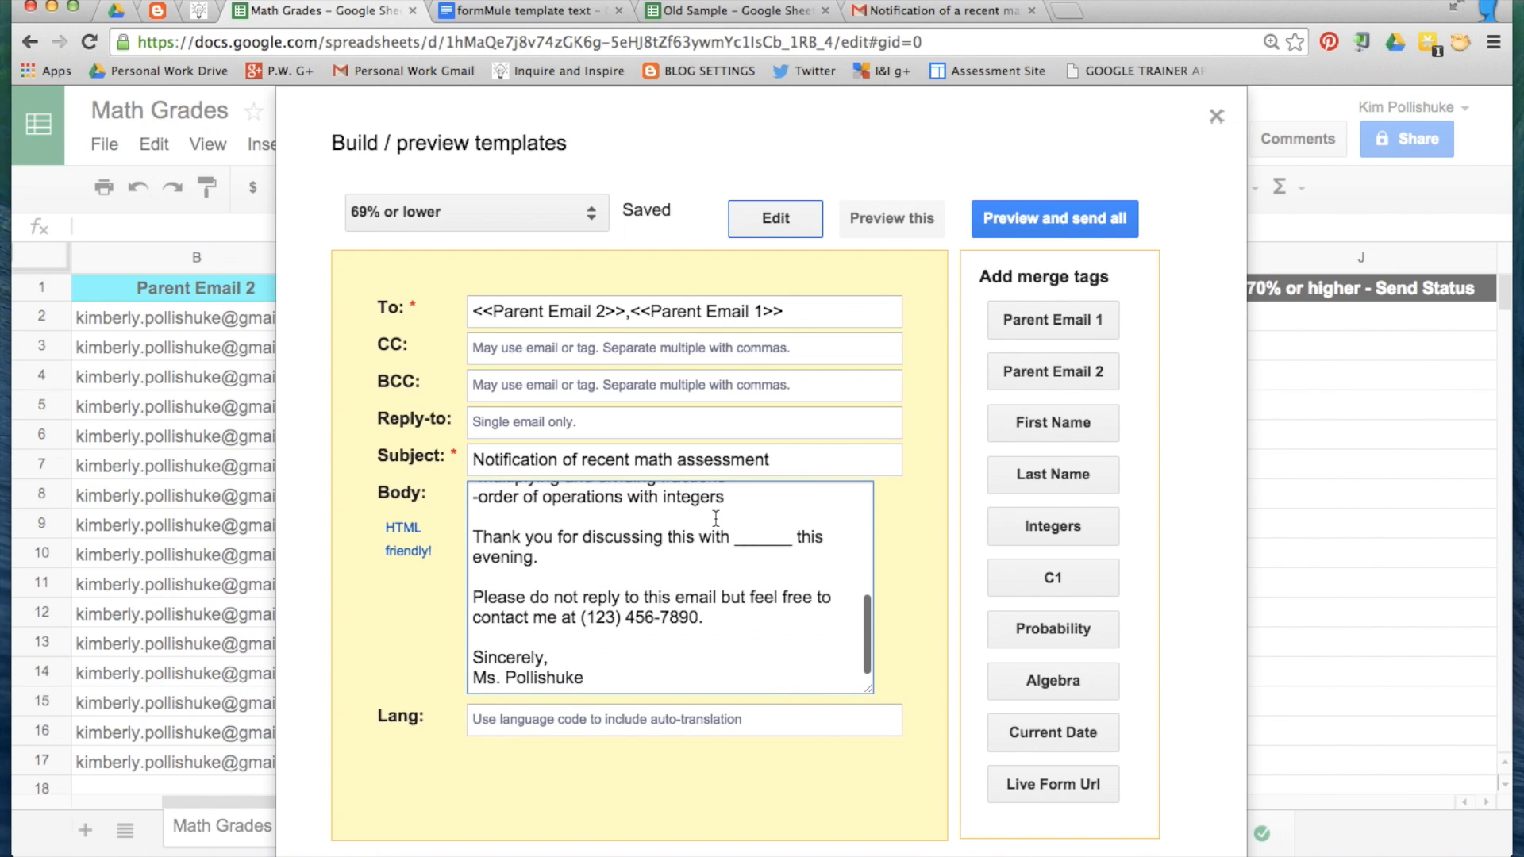
left_click(1052, 424)
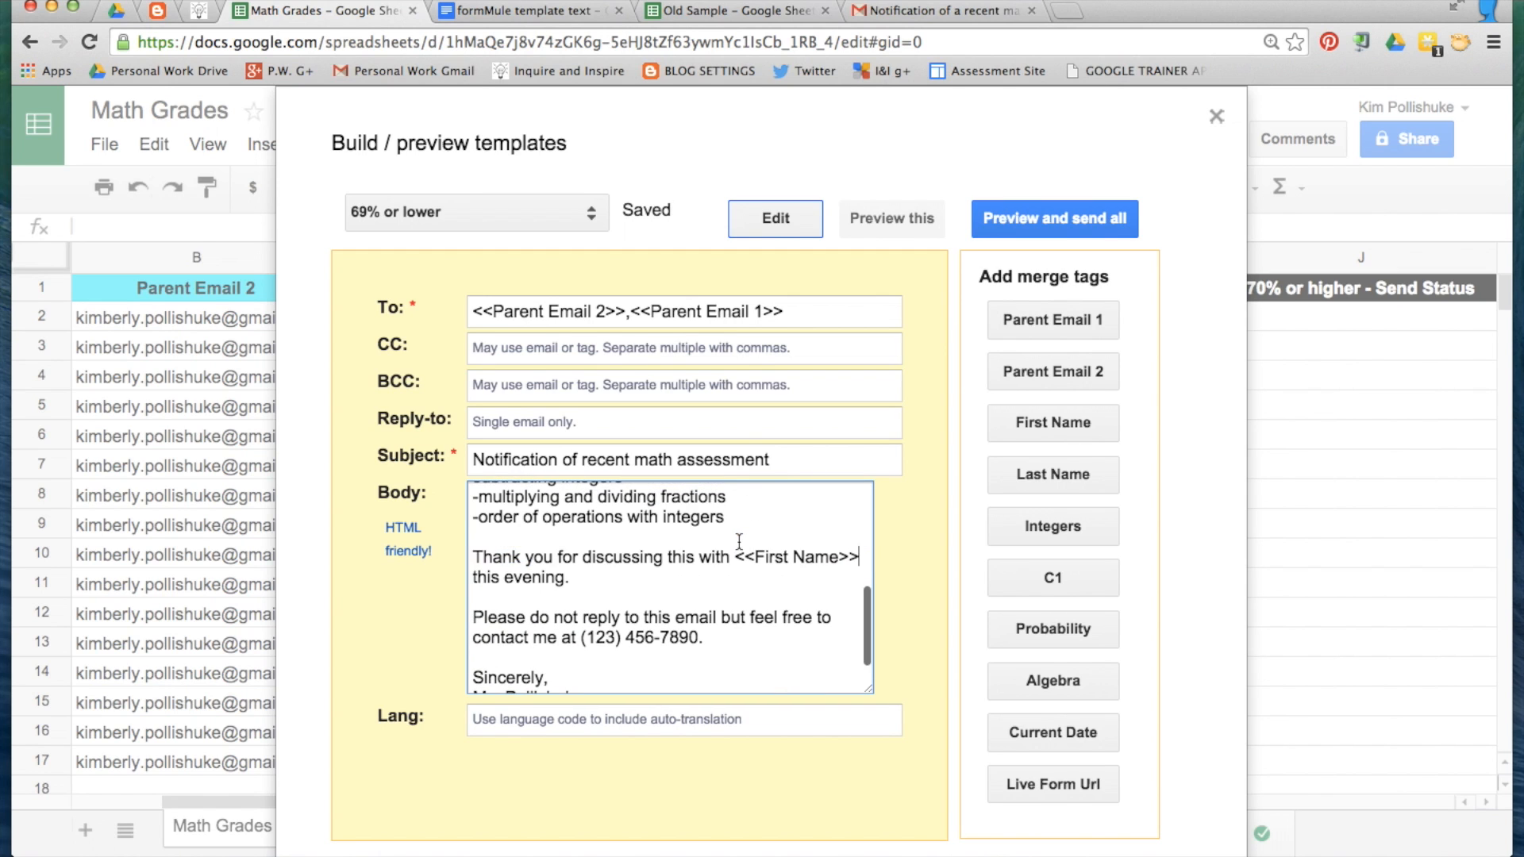
scroll("up", 3)
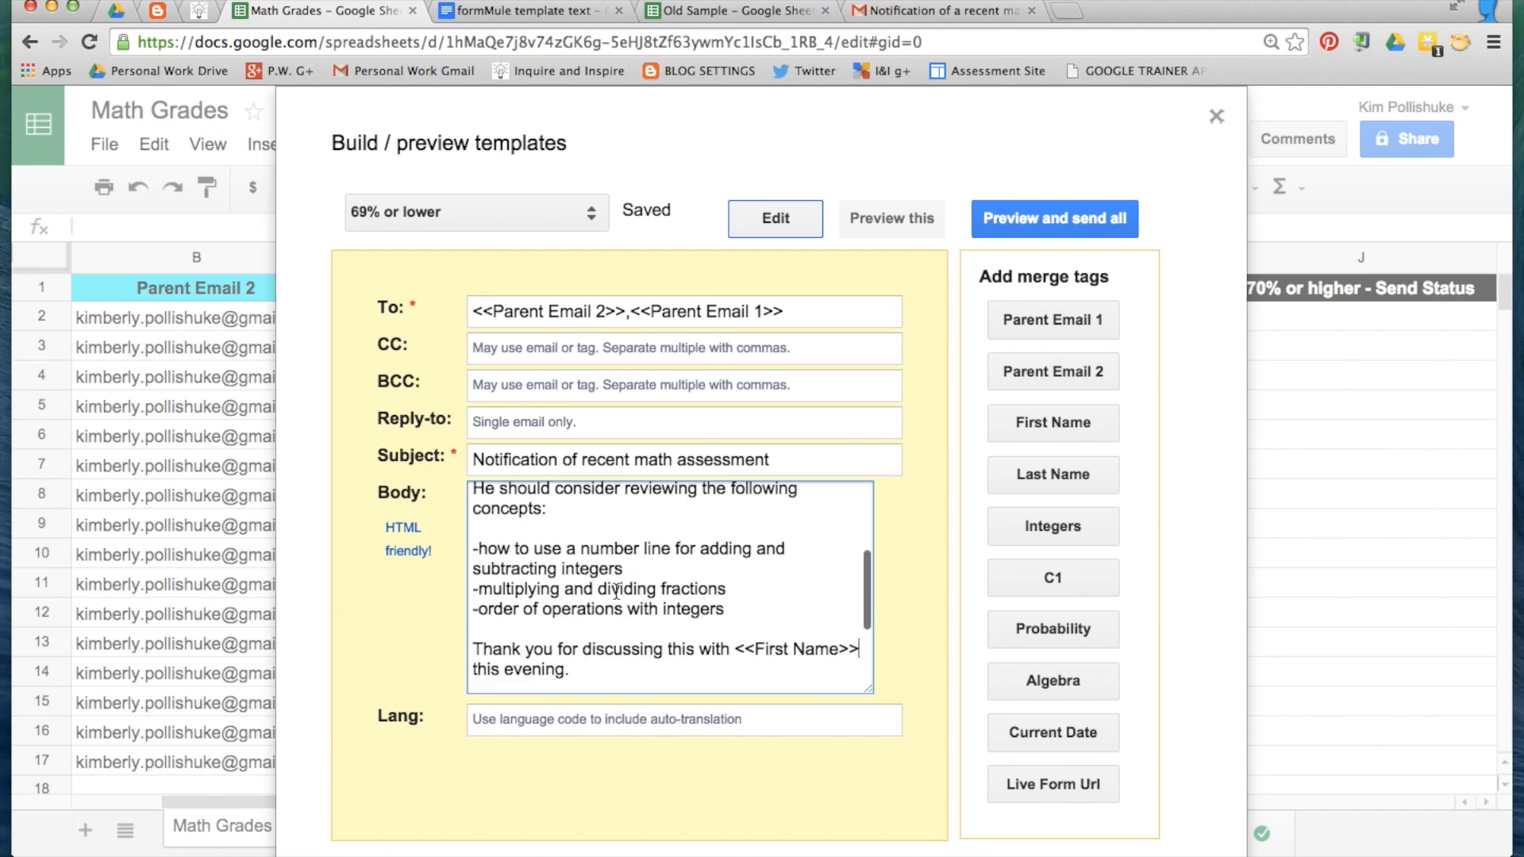
scroll("up", 3)
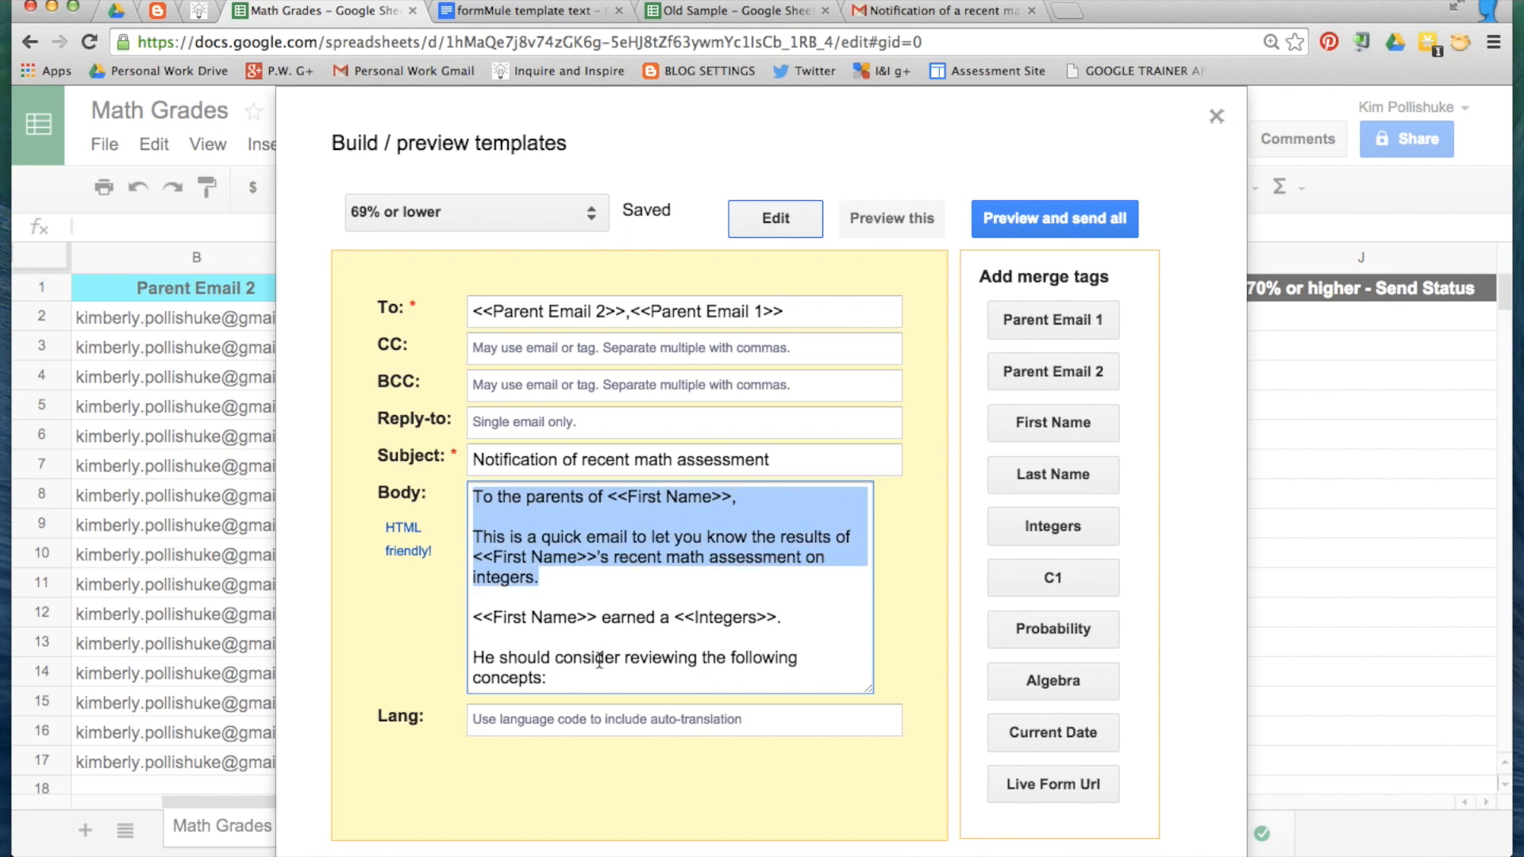
scroll("down", 3)
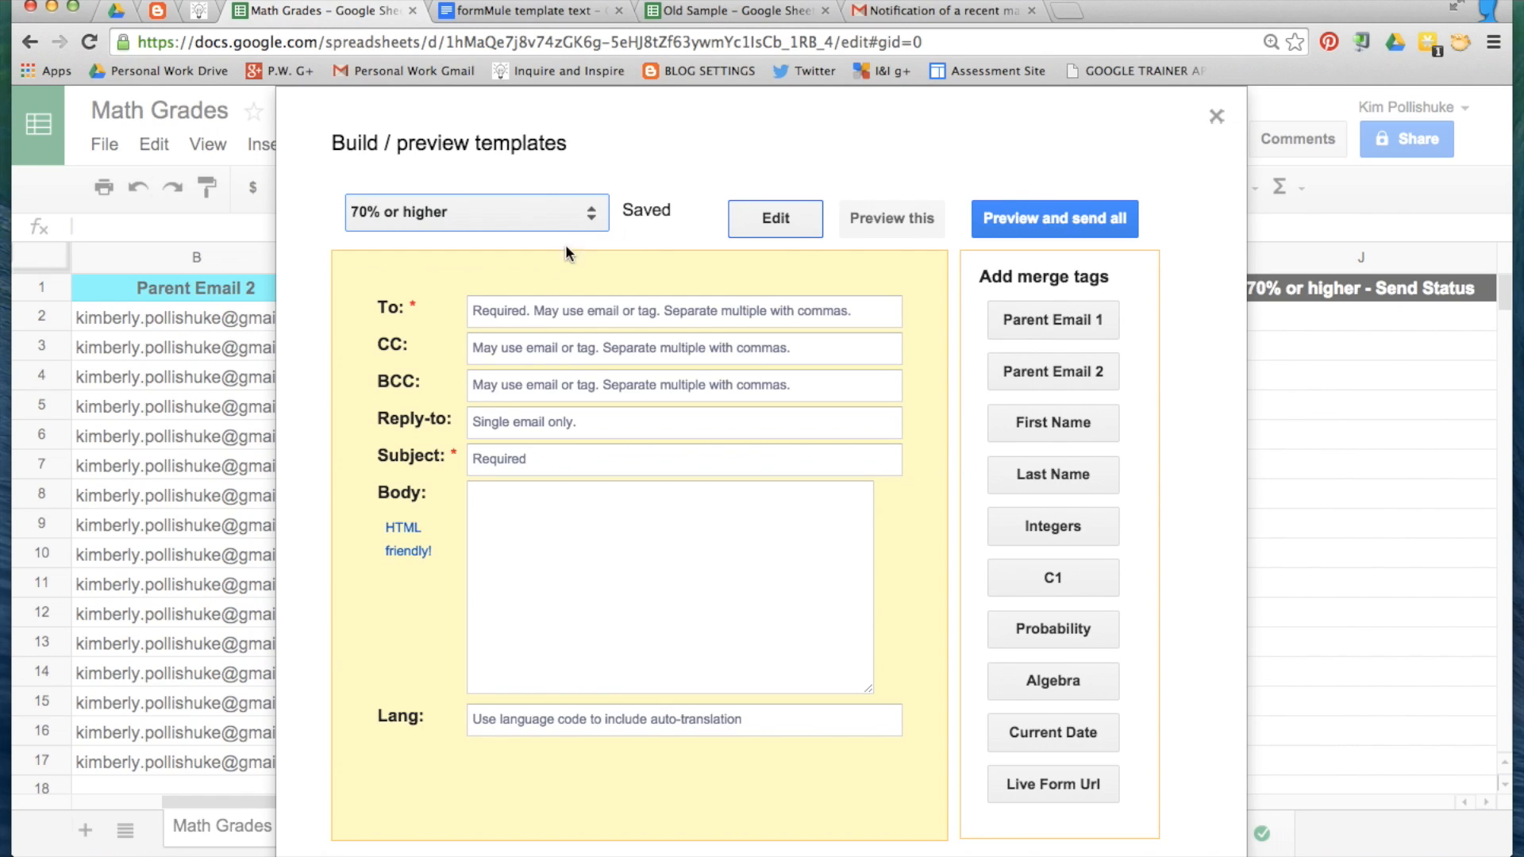
- Address the '70% or higher' template to both Parent Email tags and switch to the template text document
left_click(1051, 319)
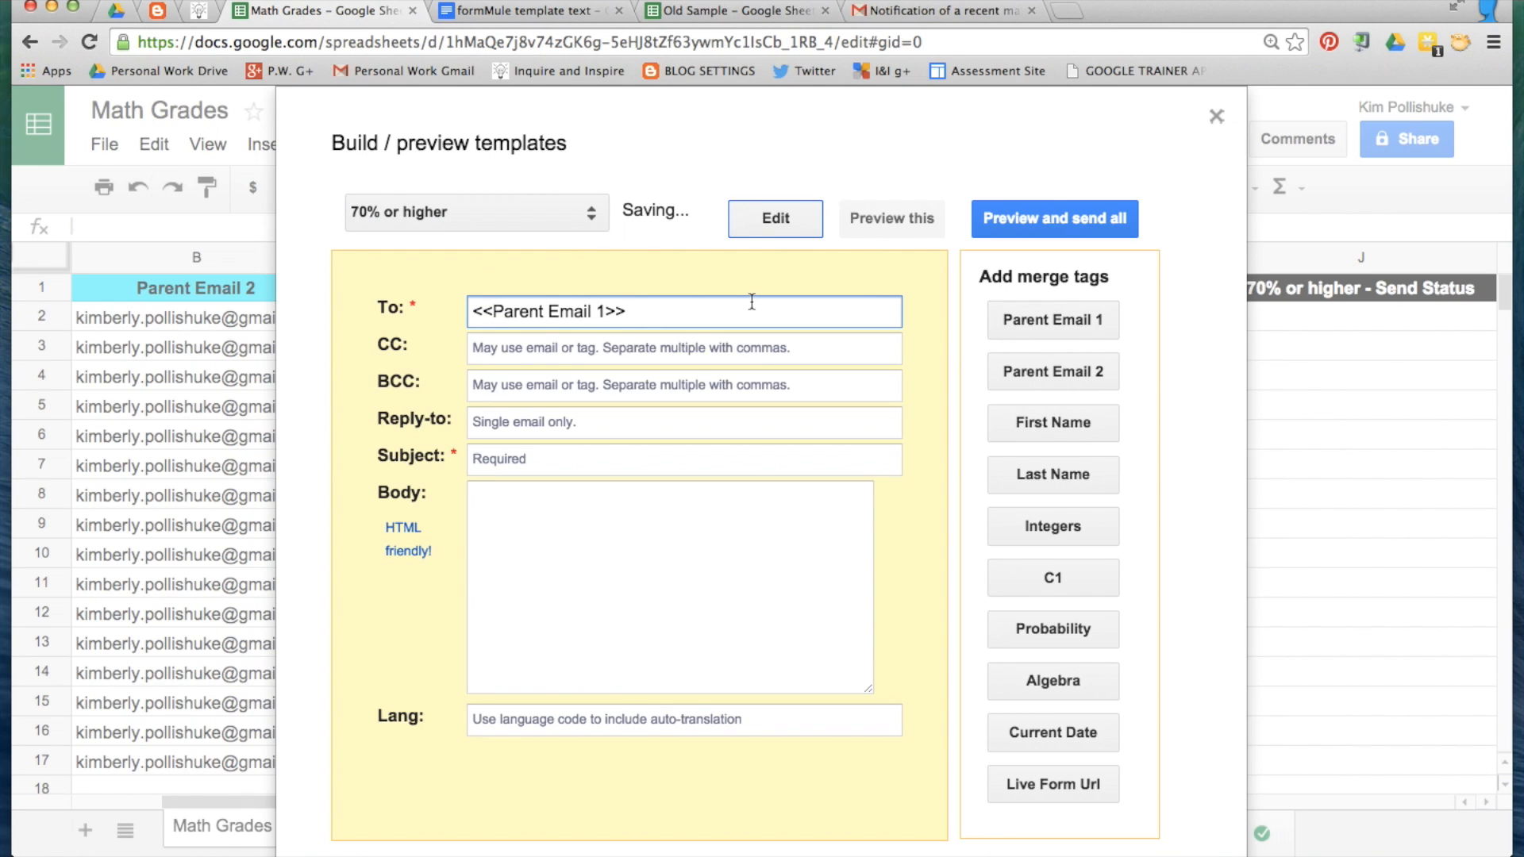
left_click(1052, 371)
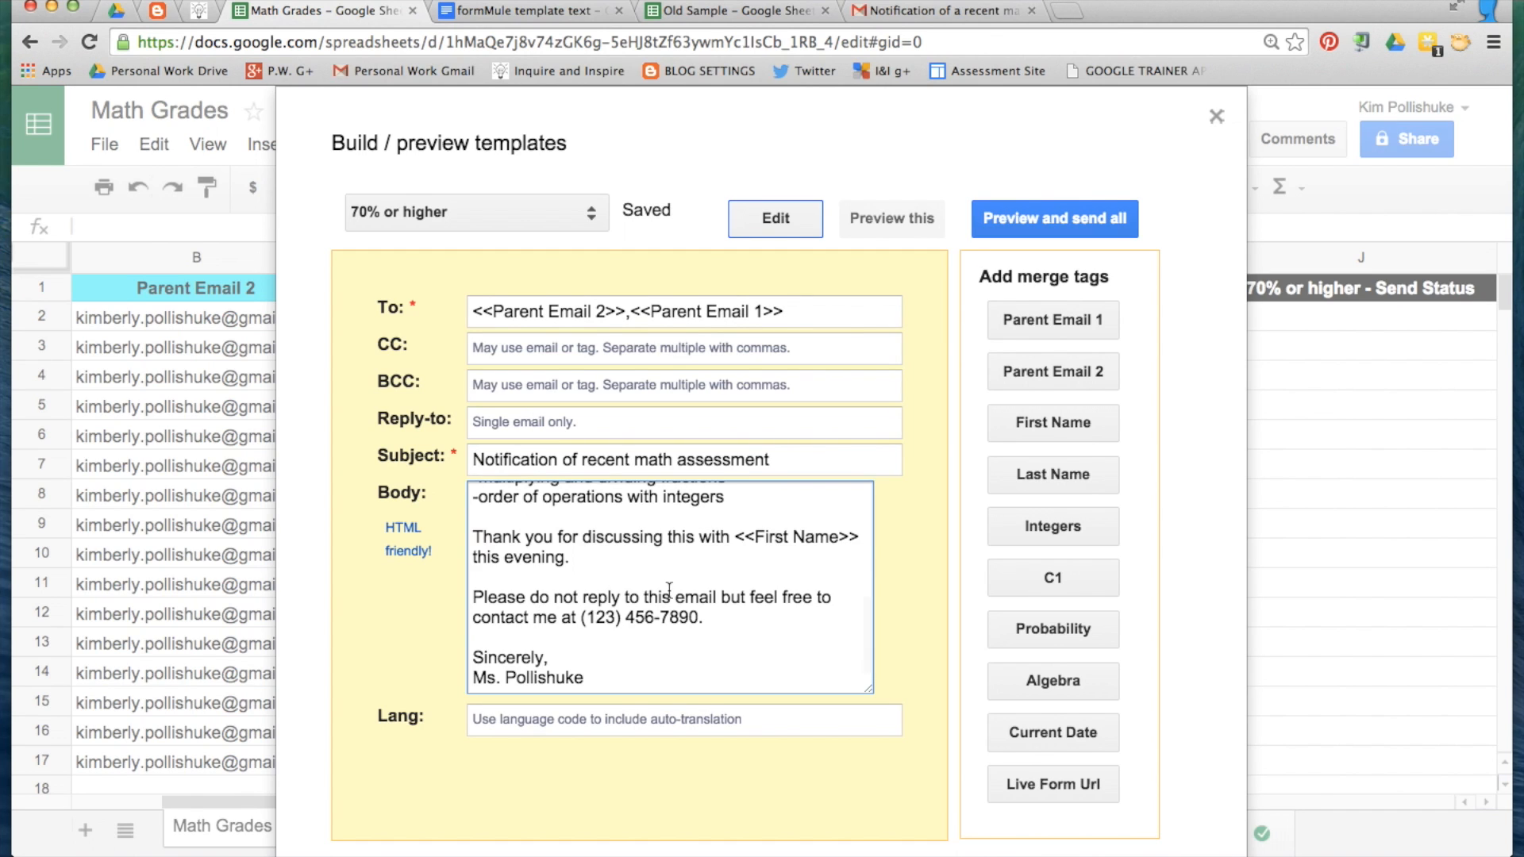
scroll("up", 3)
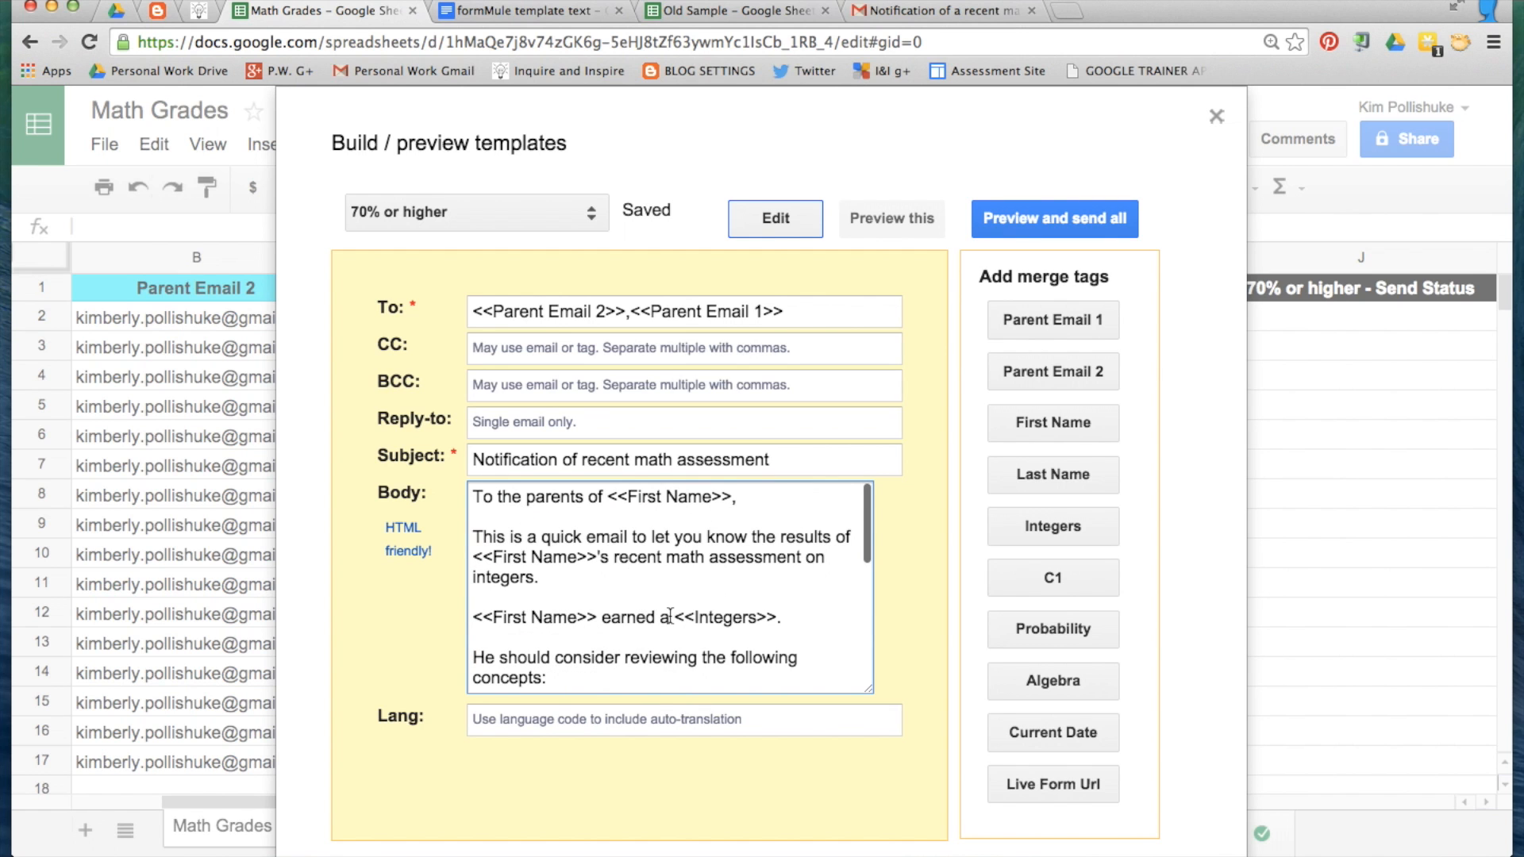
scroll("down", 3)
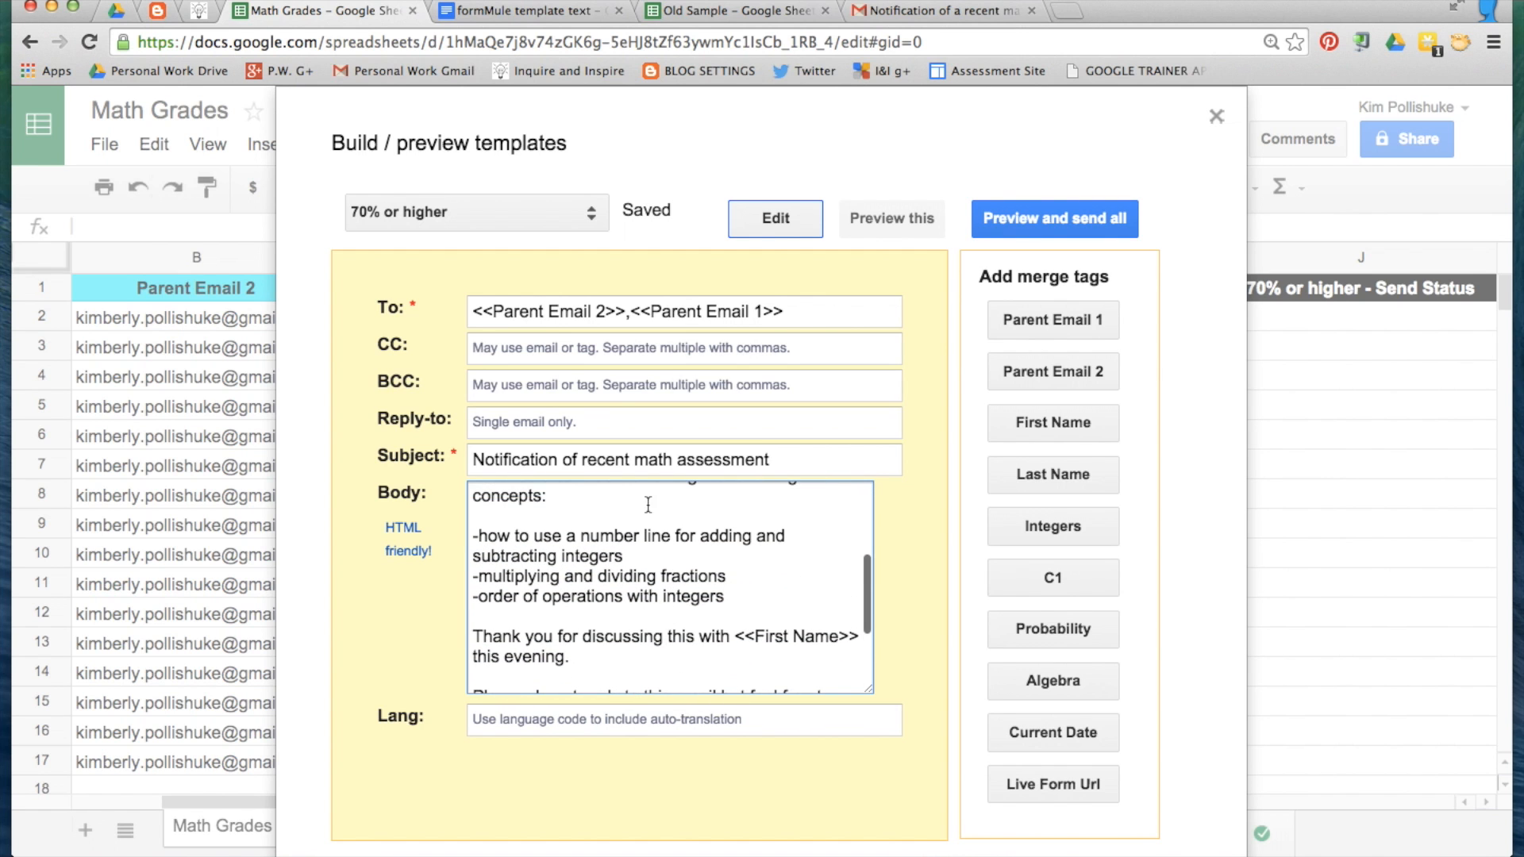
left_click(525, 11)
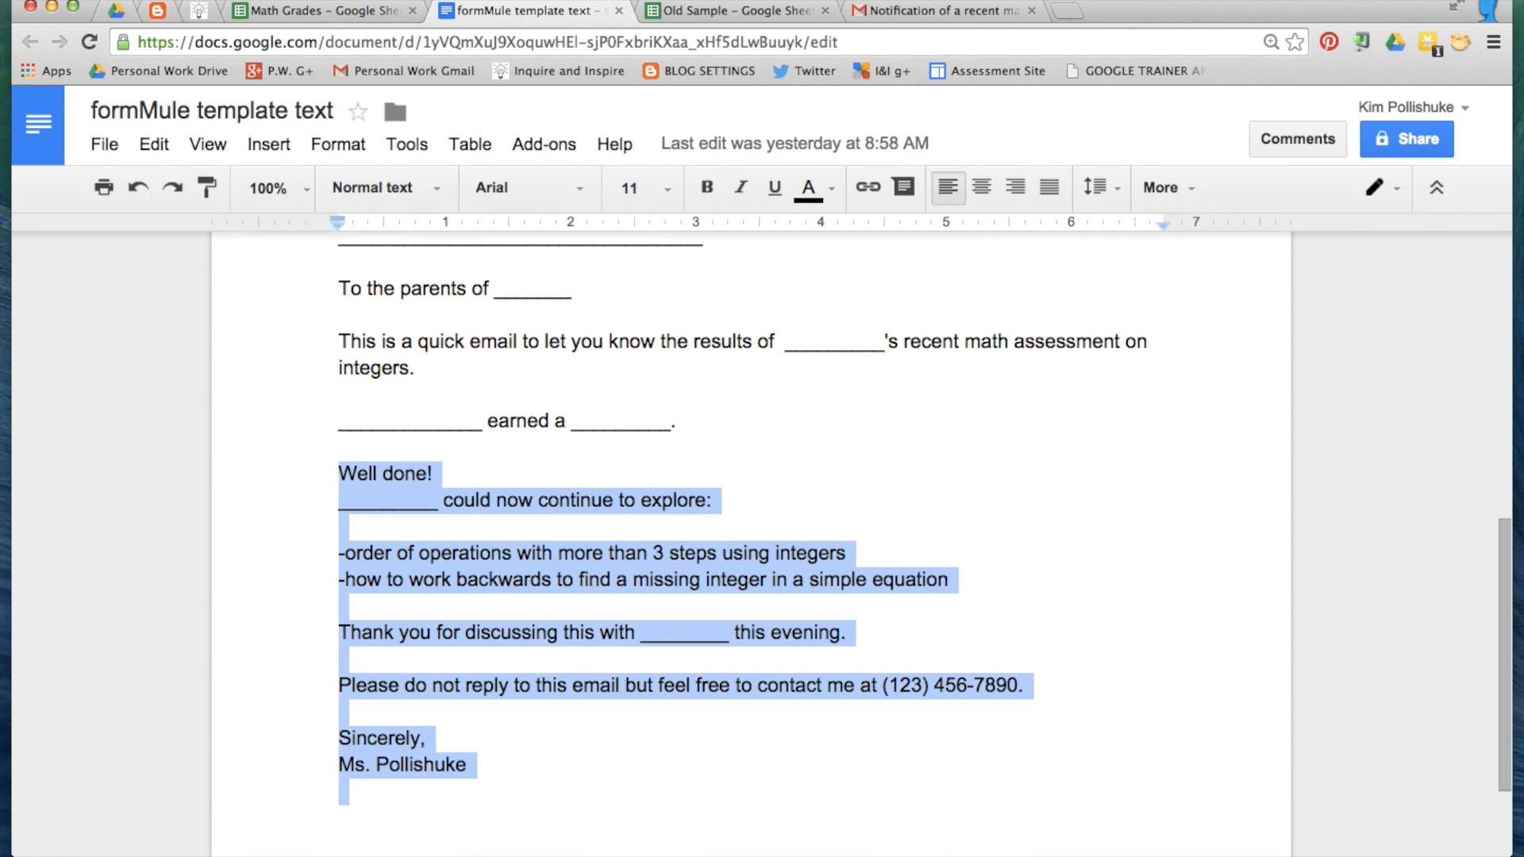
- Replace the Well done! body's blanks, including the closing one, with the <<First Name>> tag
left_click(321, 10)
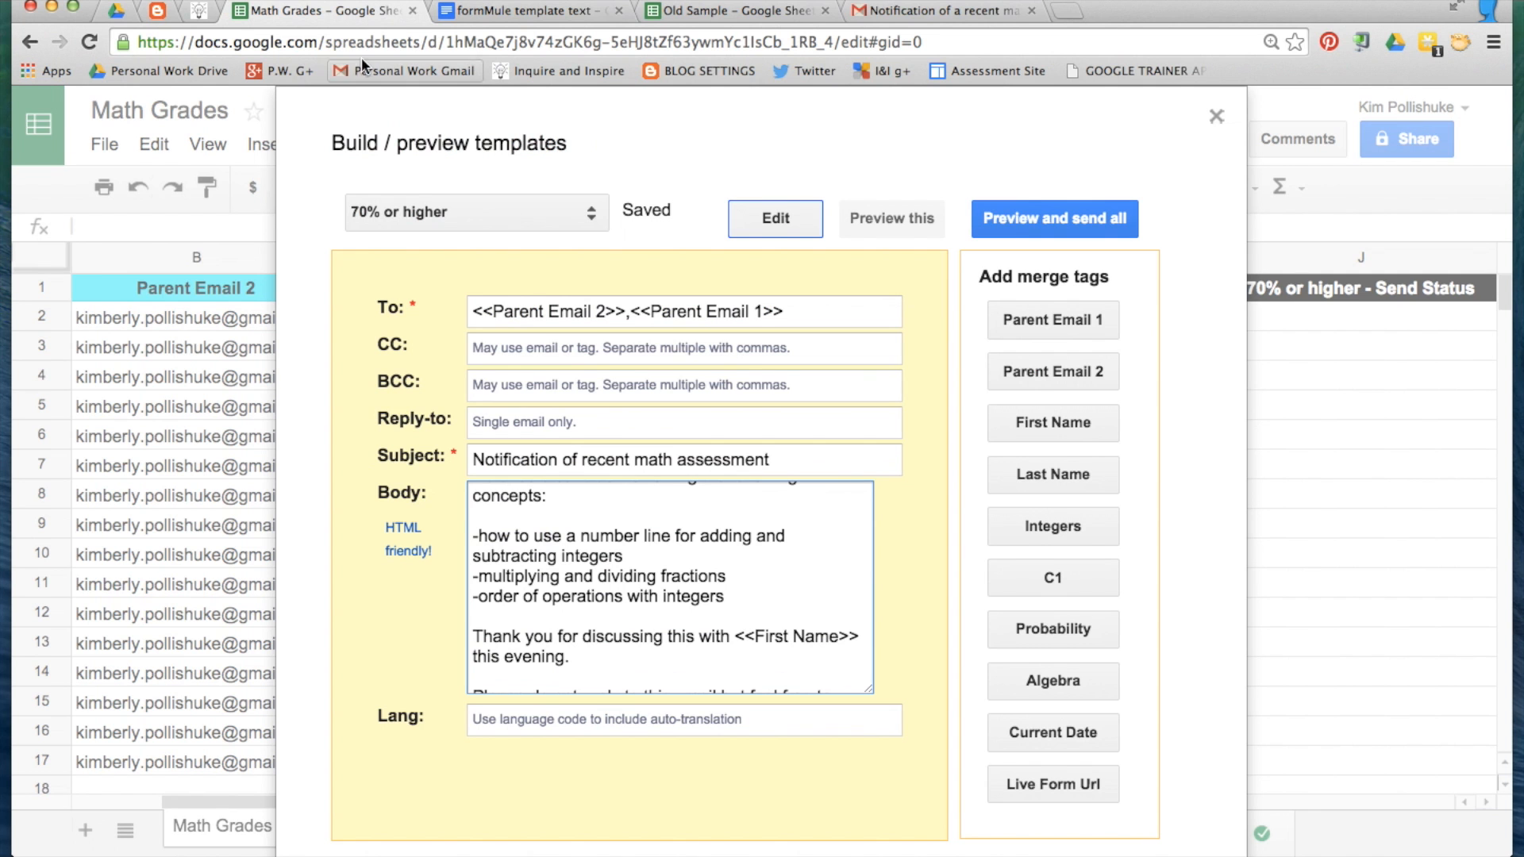
scroll("down", 3)
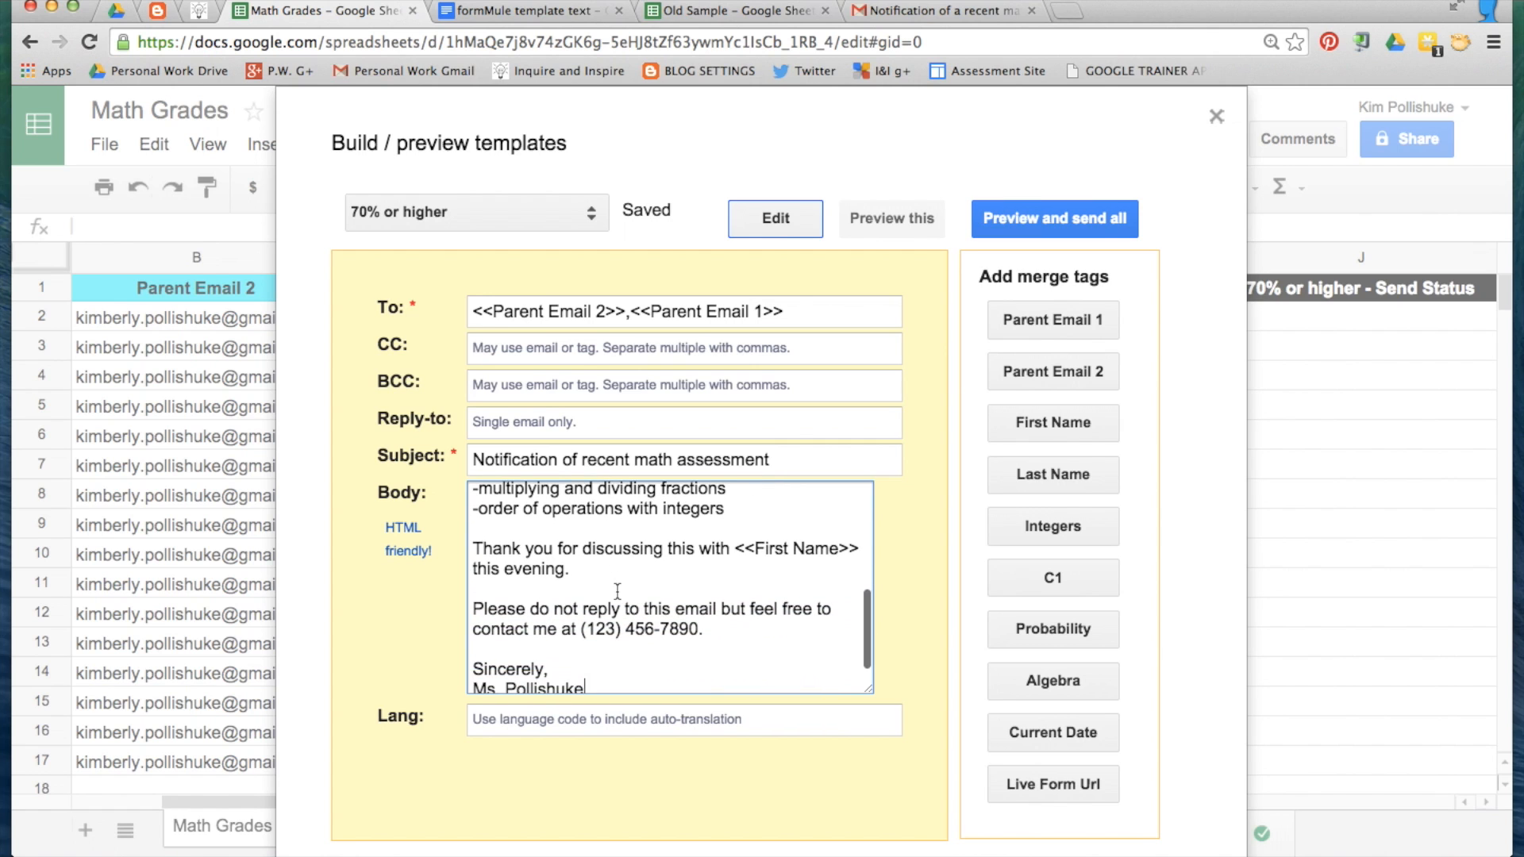
scroll("up", 3)
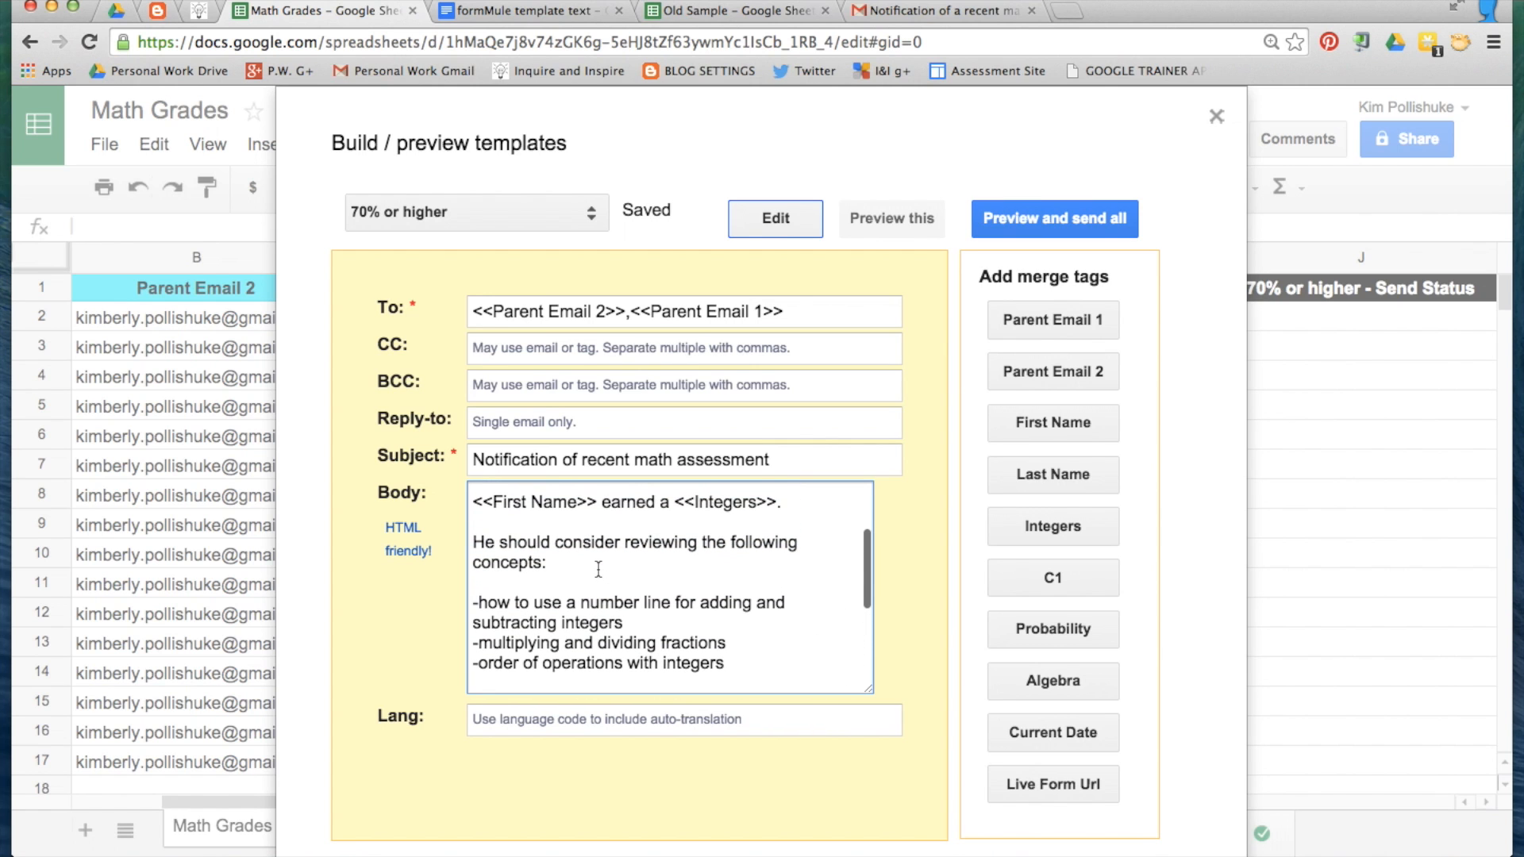
scroll("down", 3)
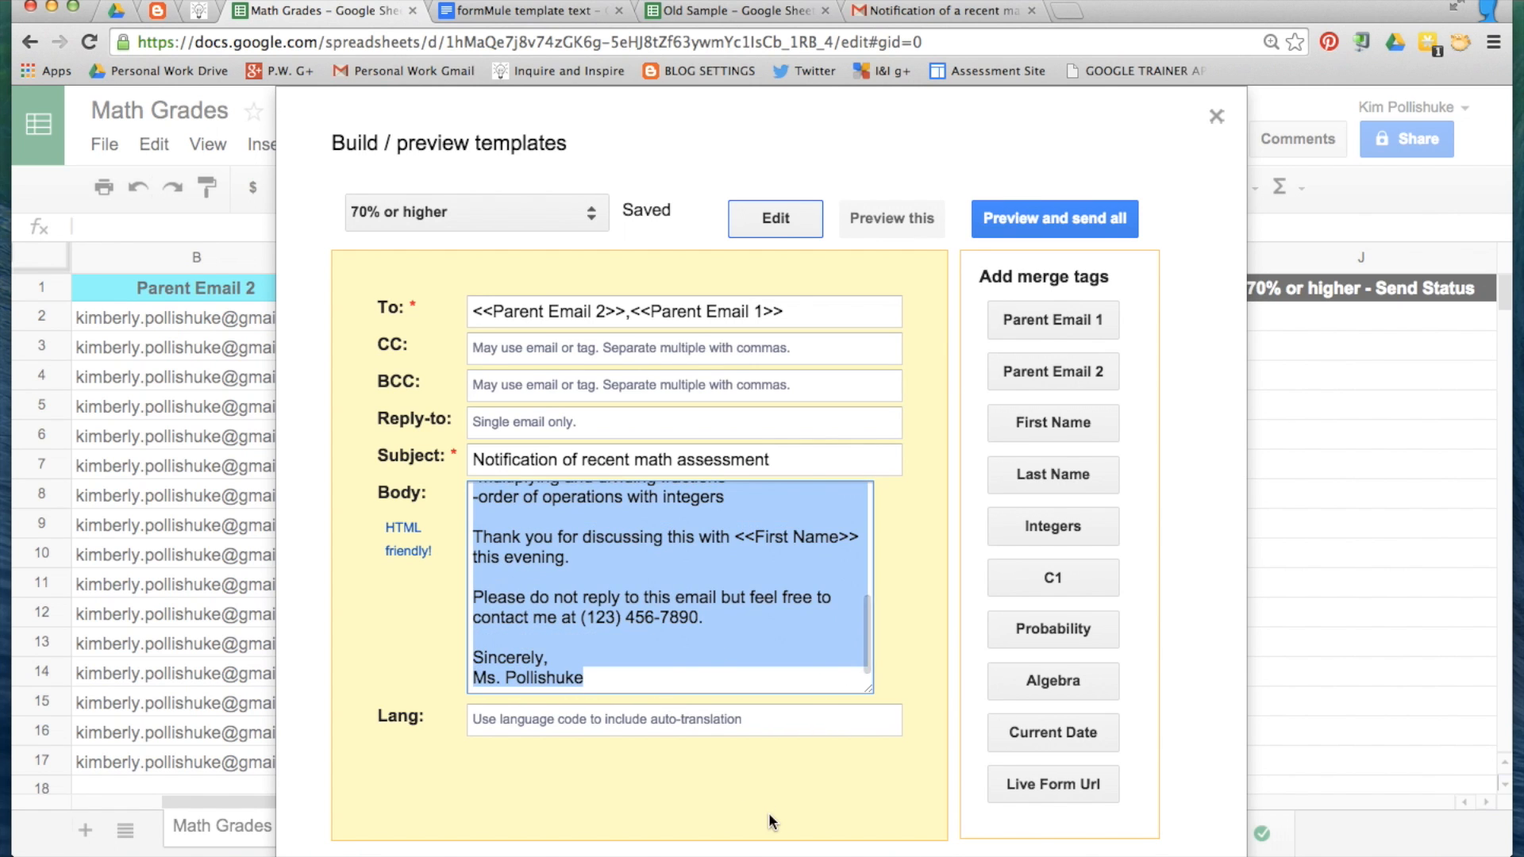
scroll("up", 3)
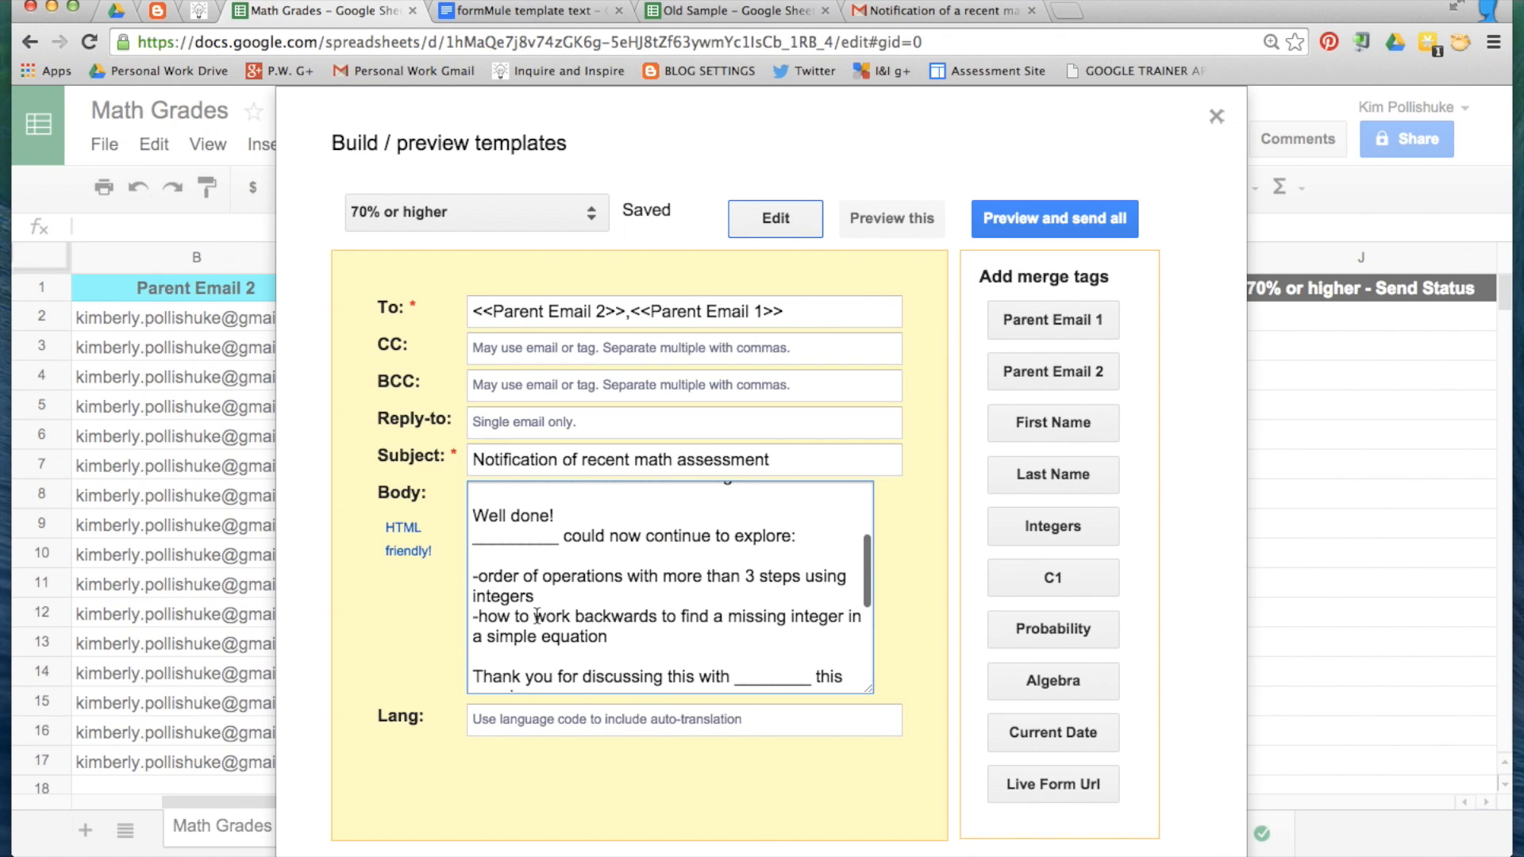
scroll("up", 3)
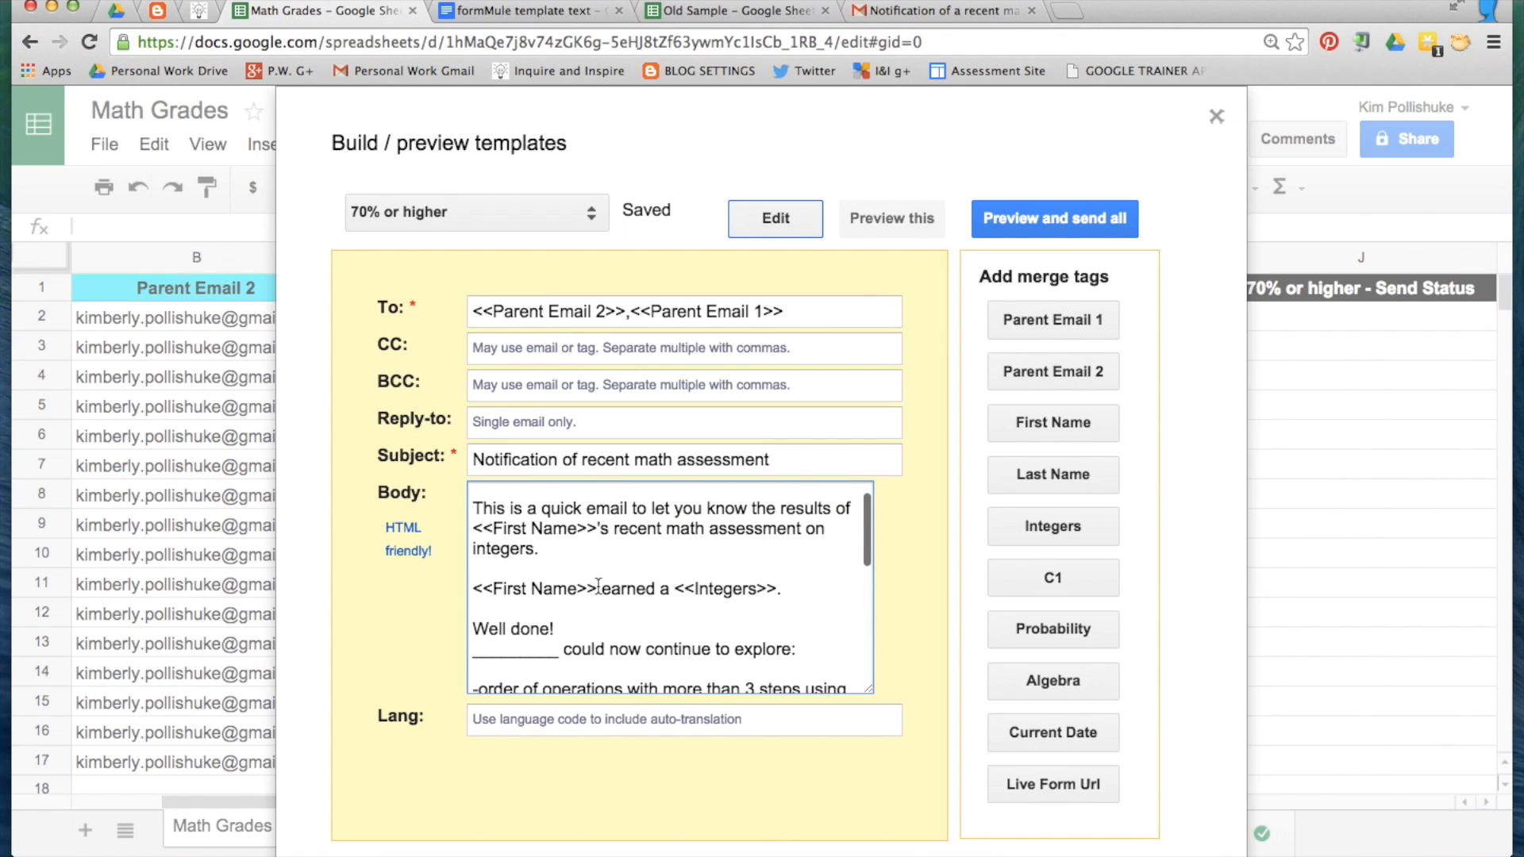
double_click(532, 589)
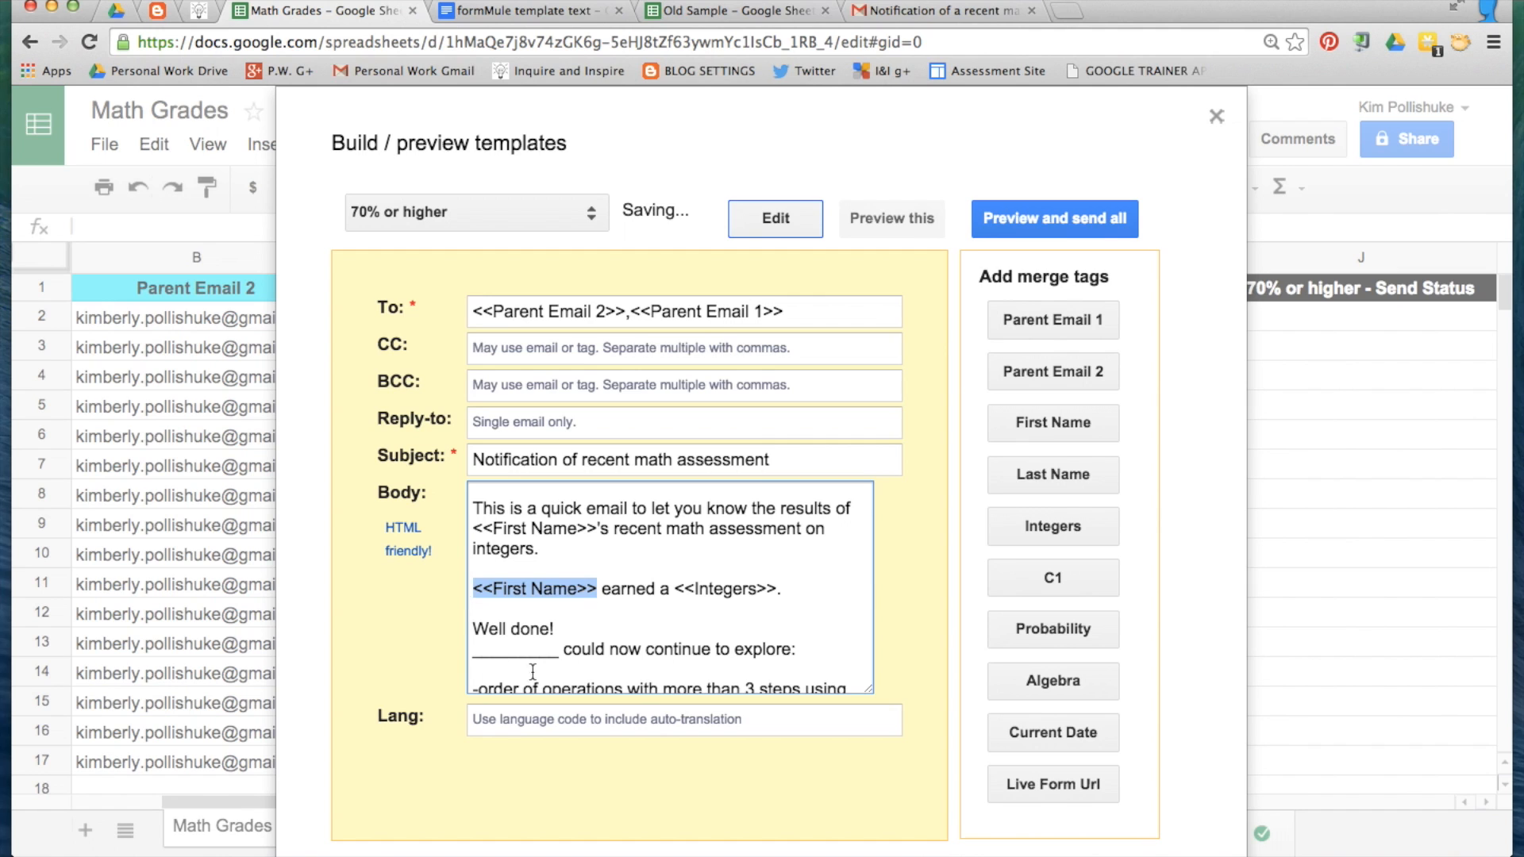
double_click(515, 648)
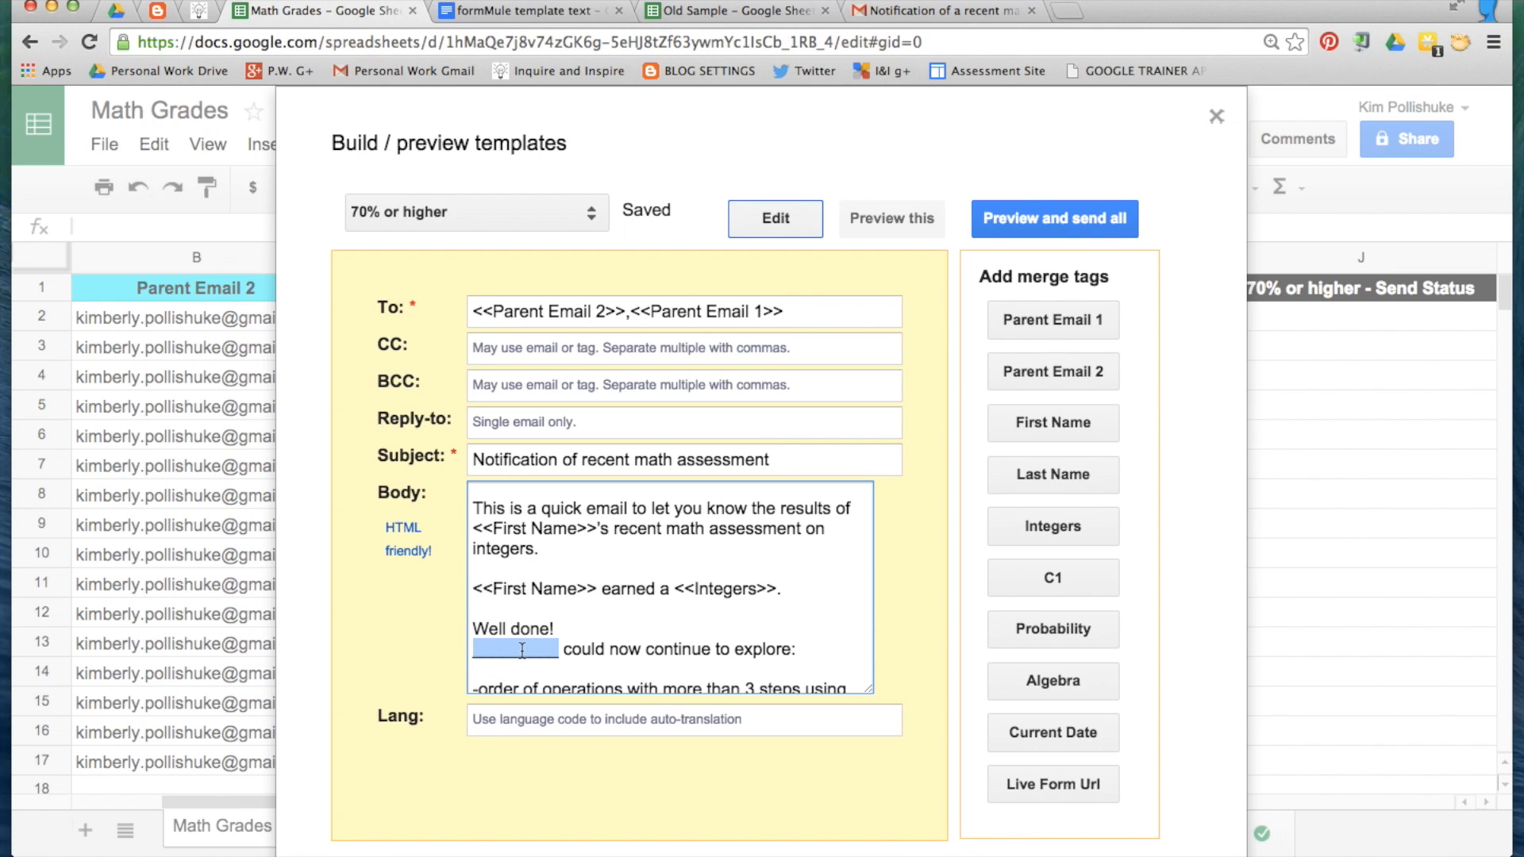
scroll("down", 3)
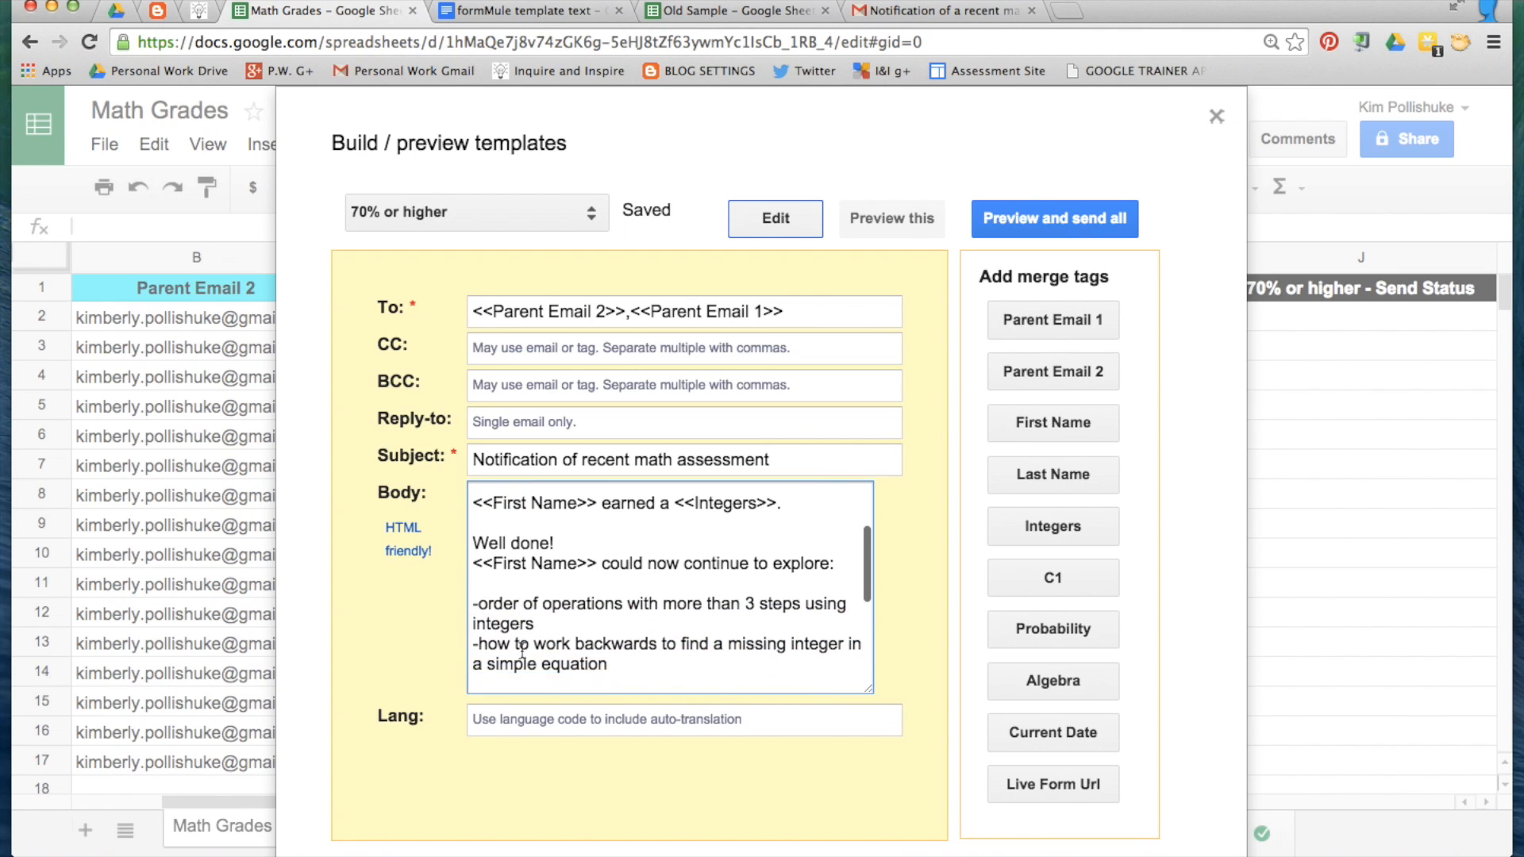
scroll("down", 3)
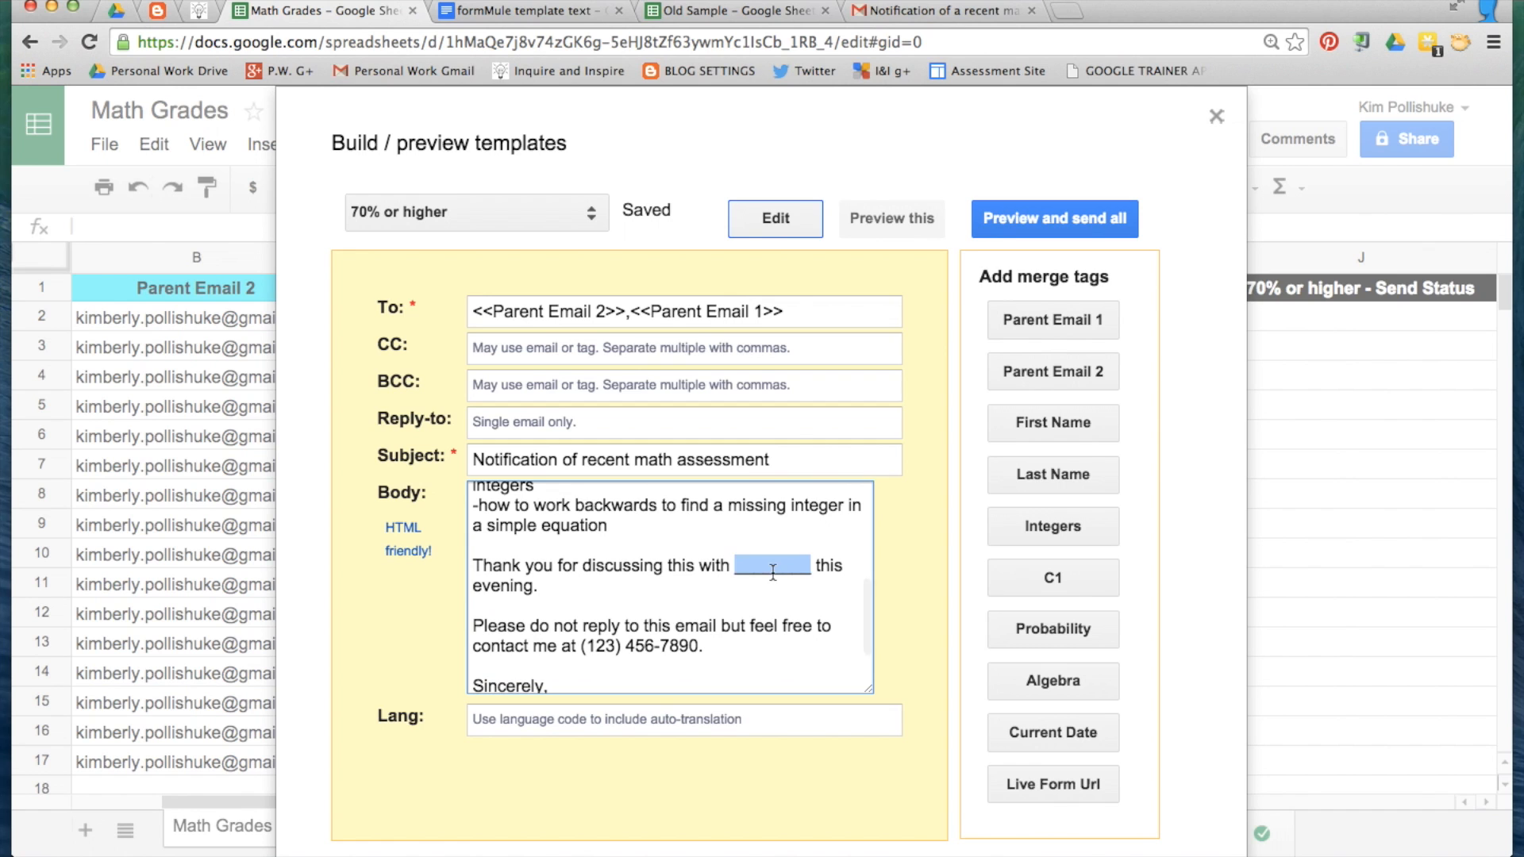
left_click(1052, 422)
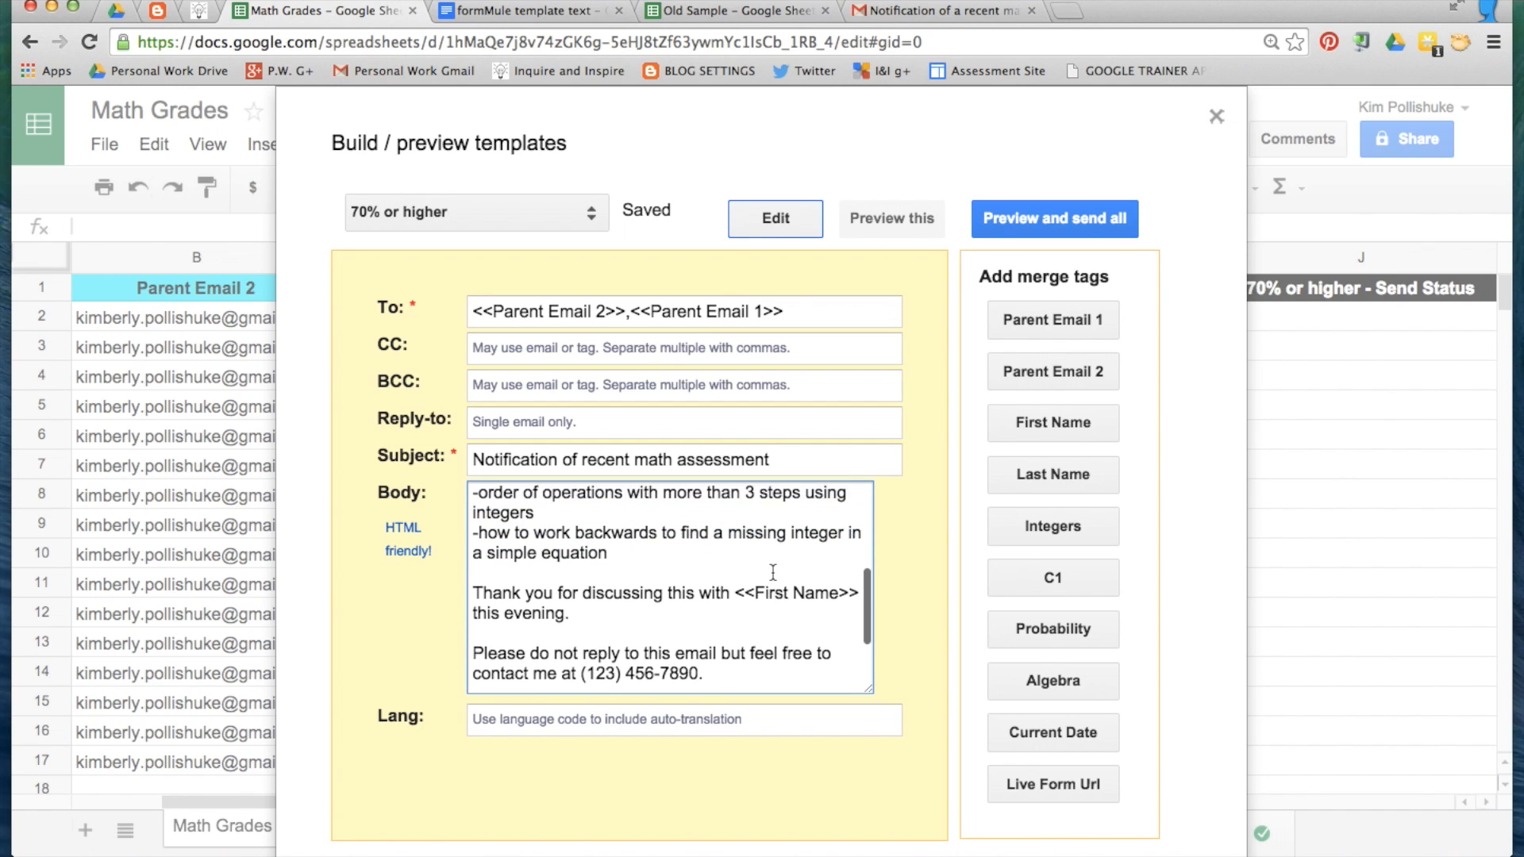
scroll("up", 3)
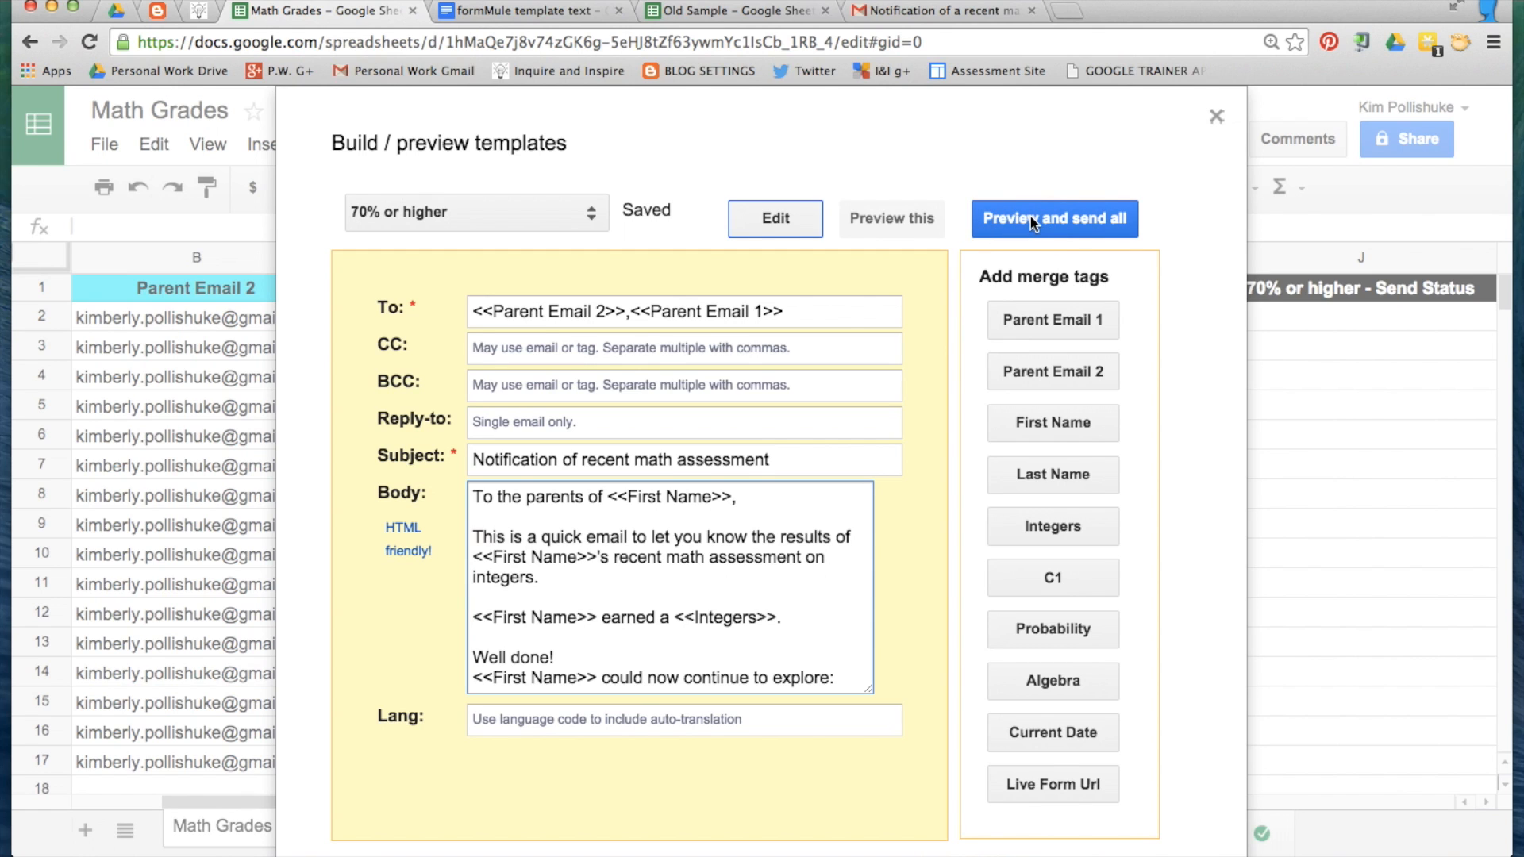
- Open Preview and send all and scroll through the 16 merged emails
left_click(1054, 217)
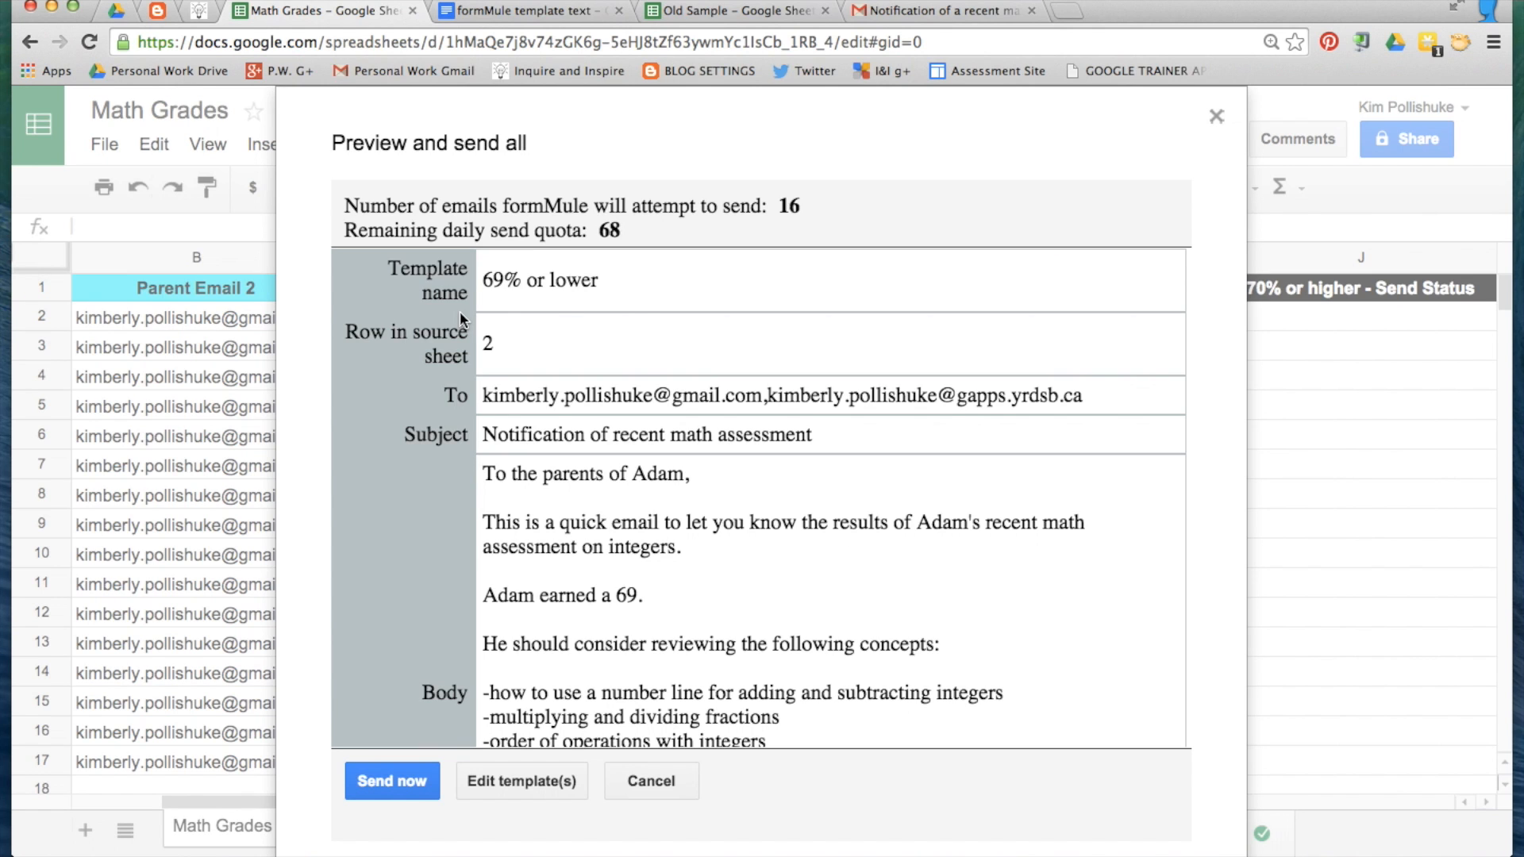
mouse_move(446, 294)
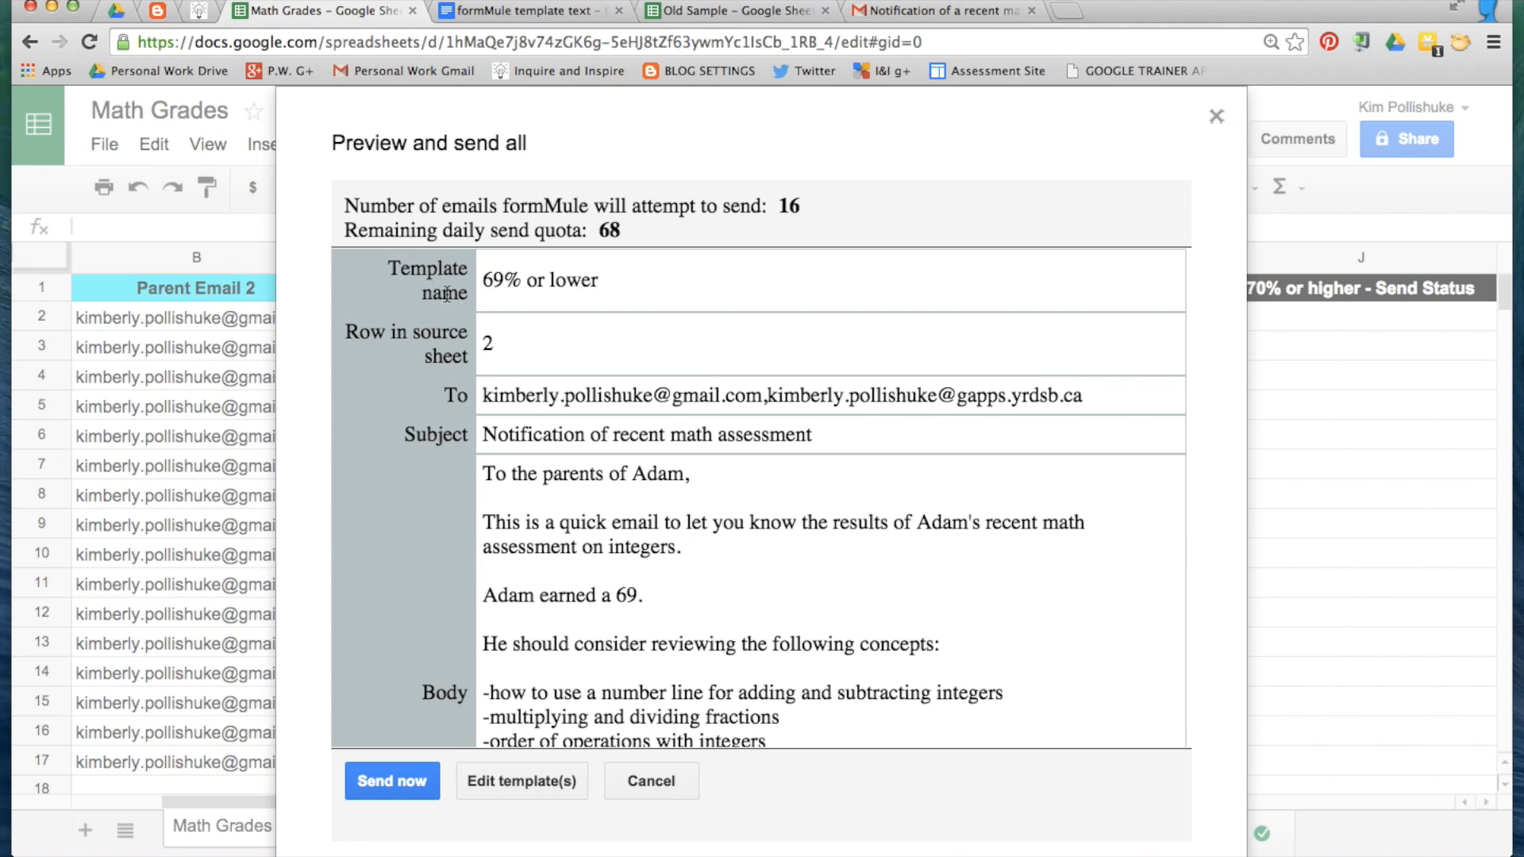
mouse_move(607, 296)
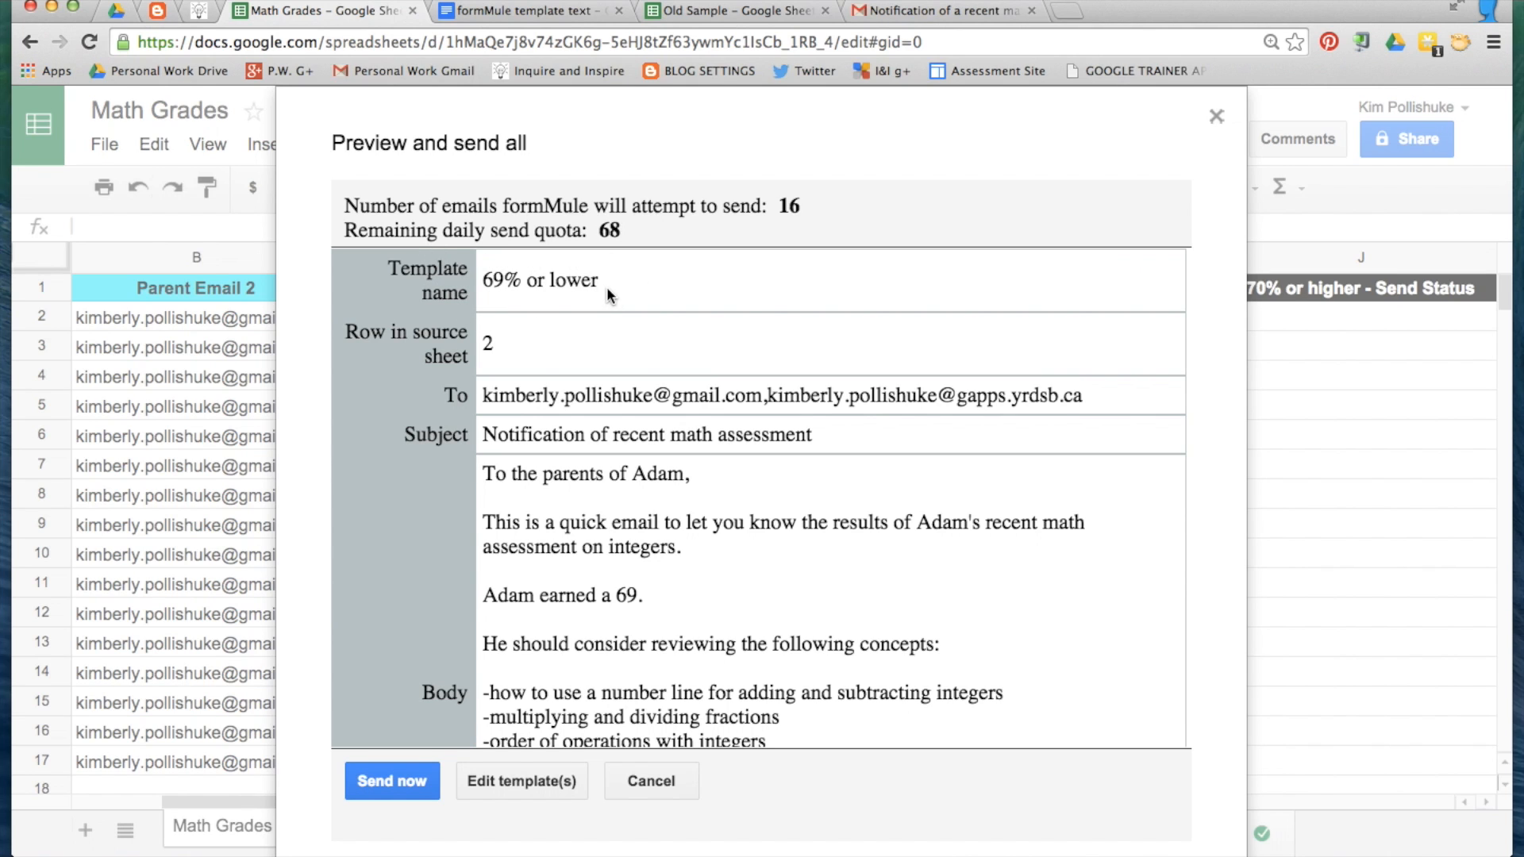
mouse_move(585, 377)
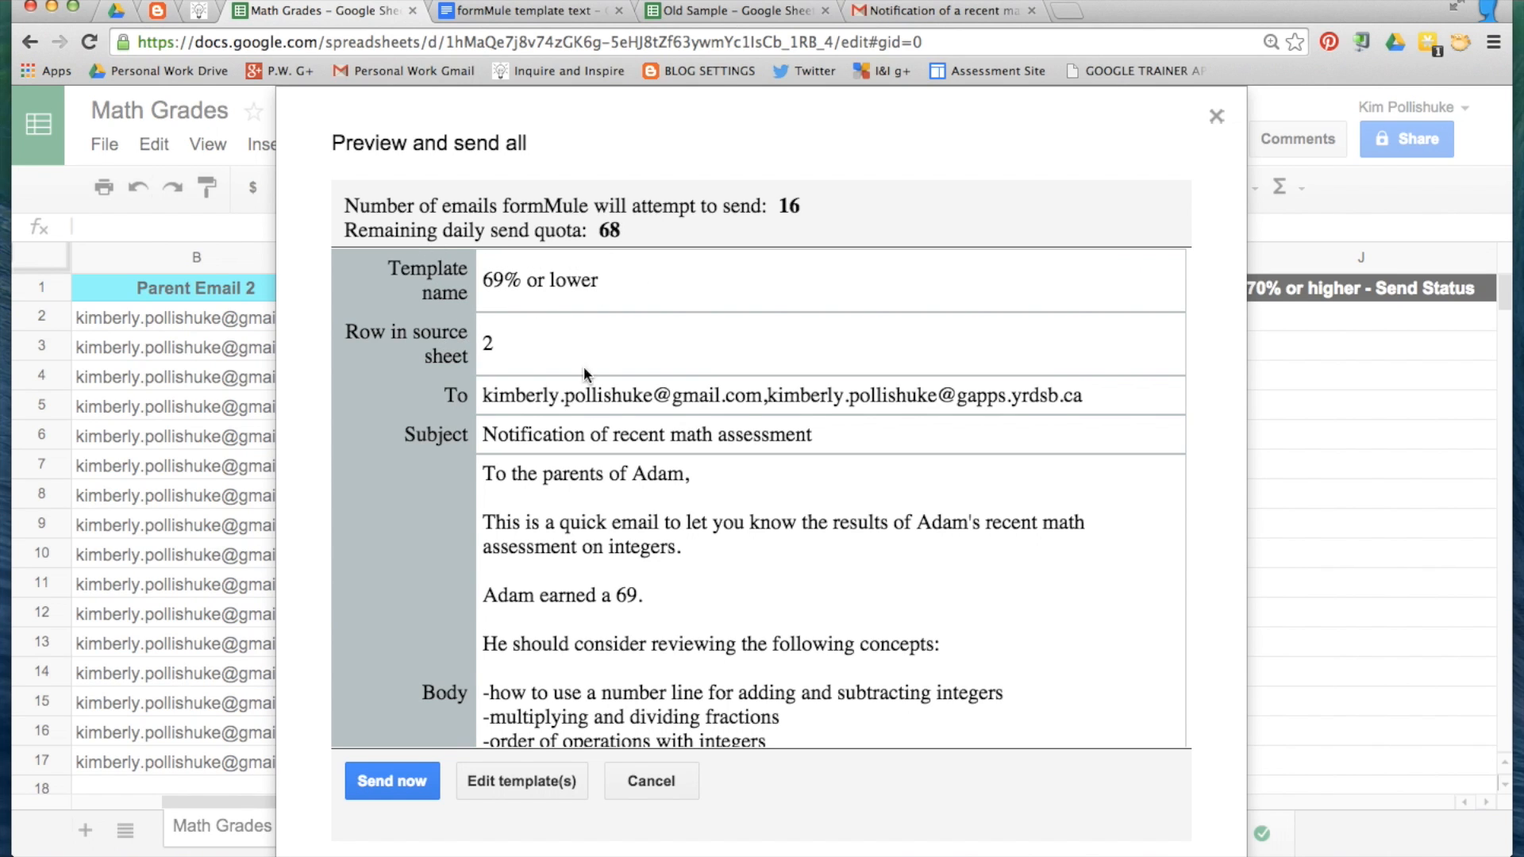
mouse_move(632, 593)
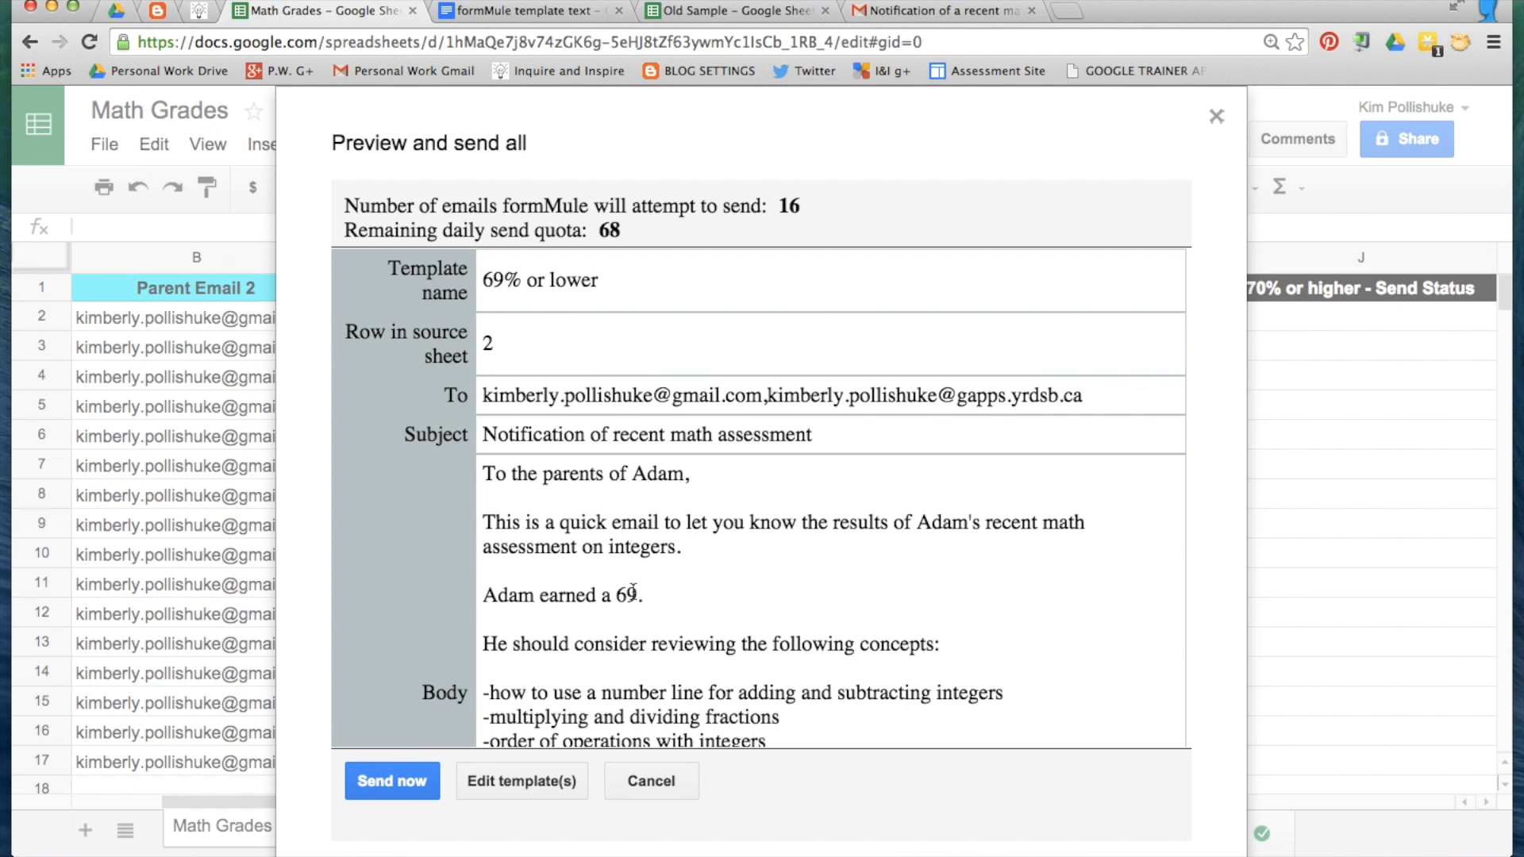
scroll("down", 3)
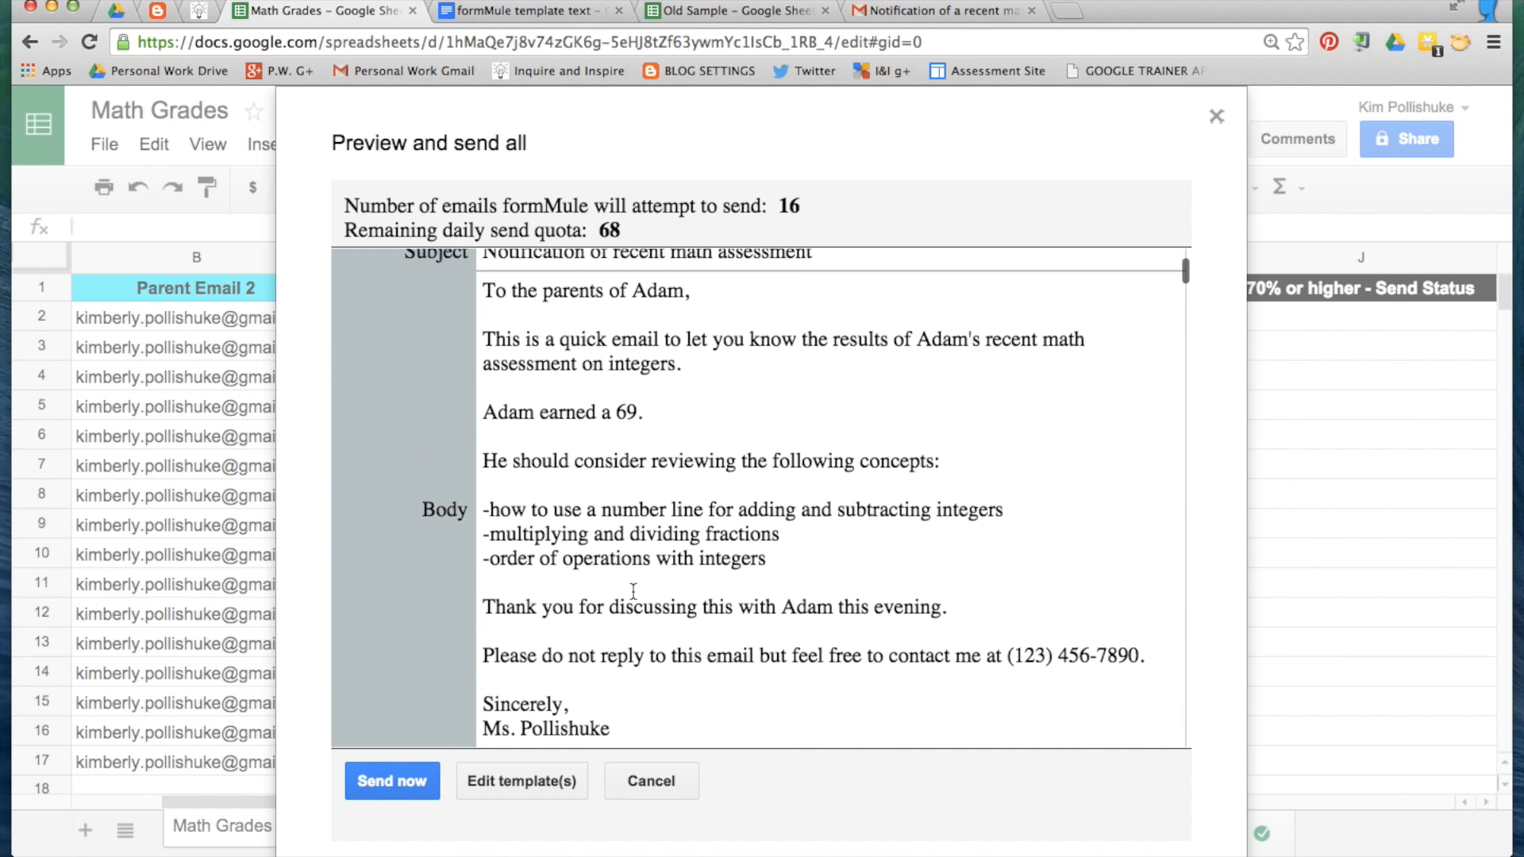
scroll("down", 3)
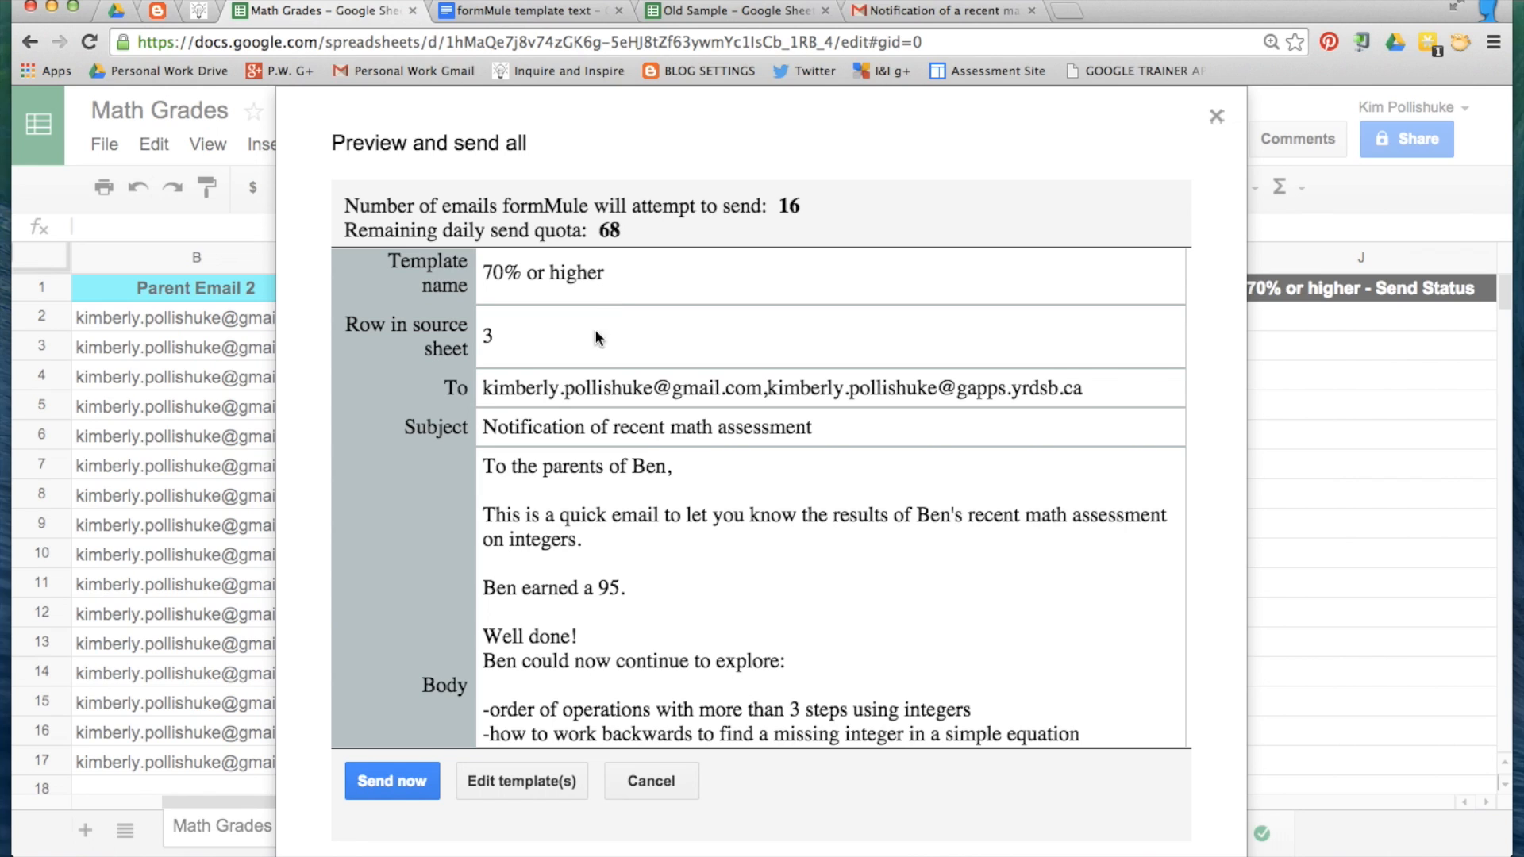
mouse_move(598, 610)
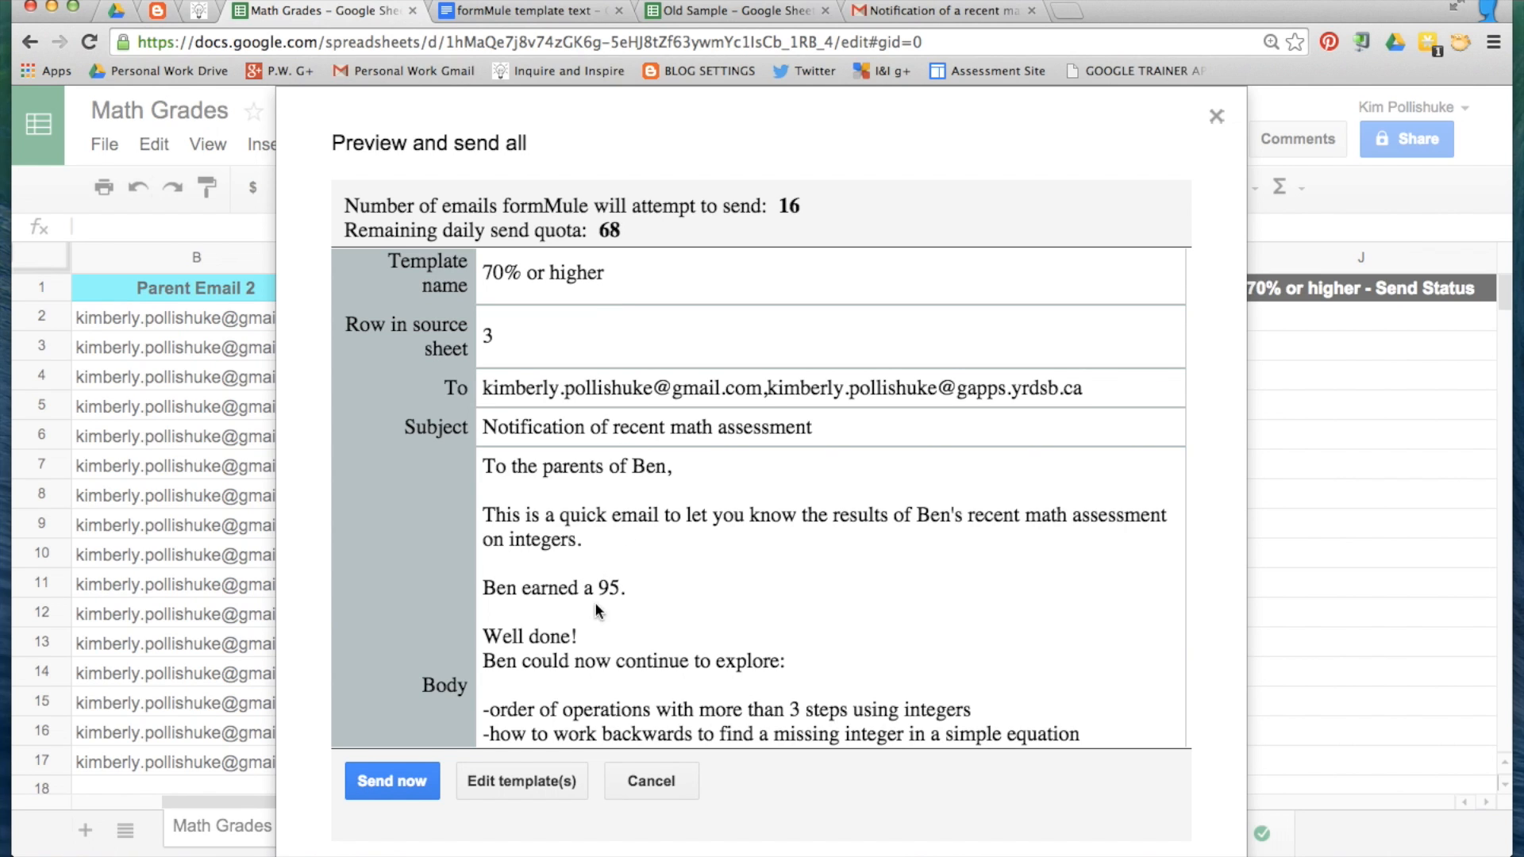
mouse_move(577, 616)
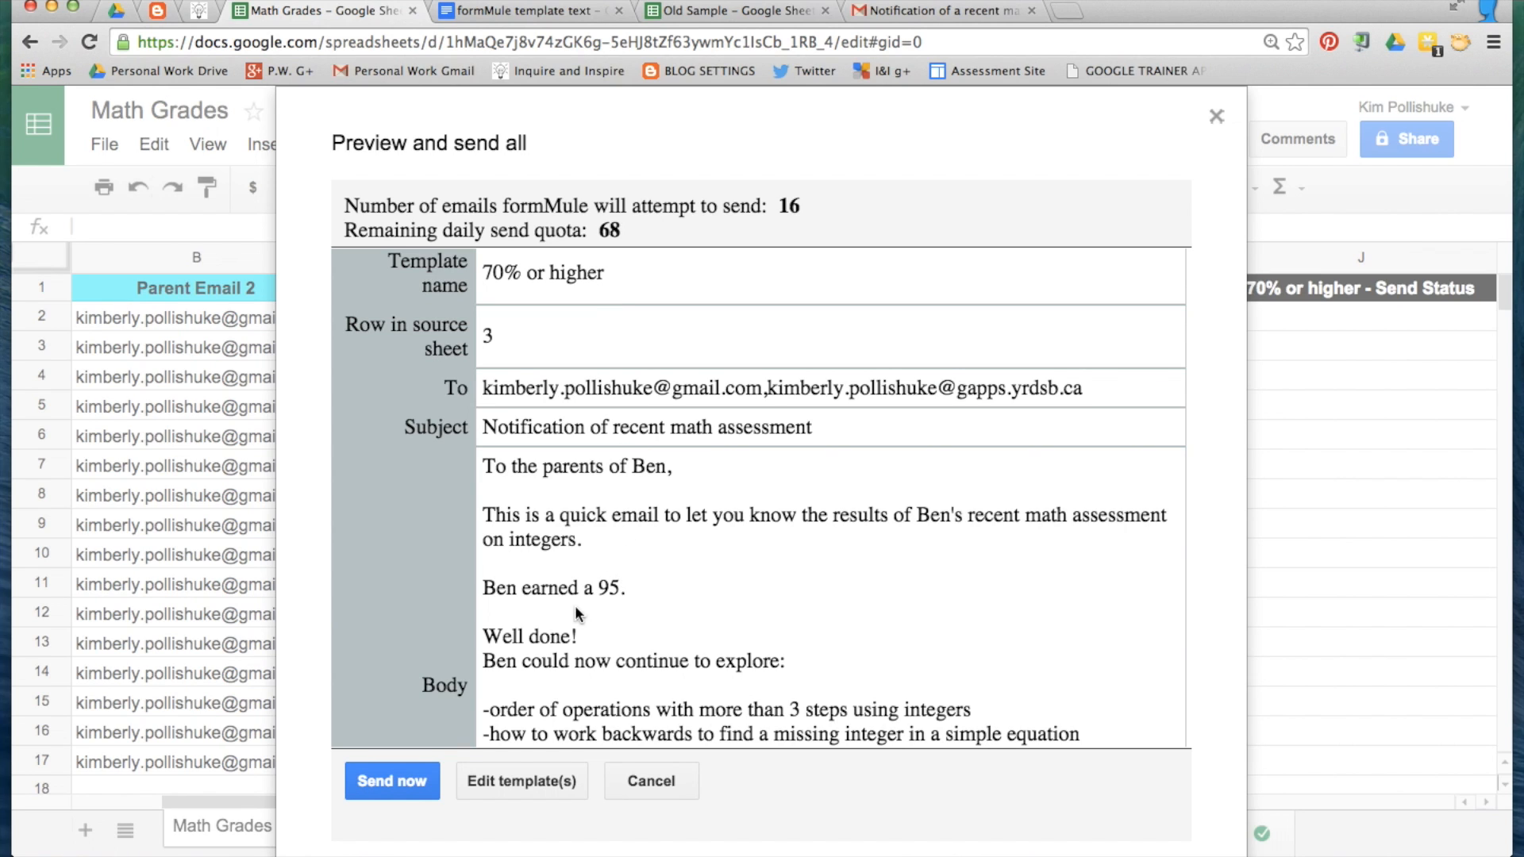
mouse_move(630, 603)
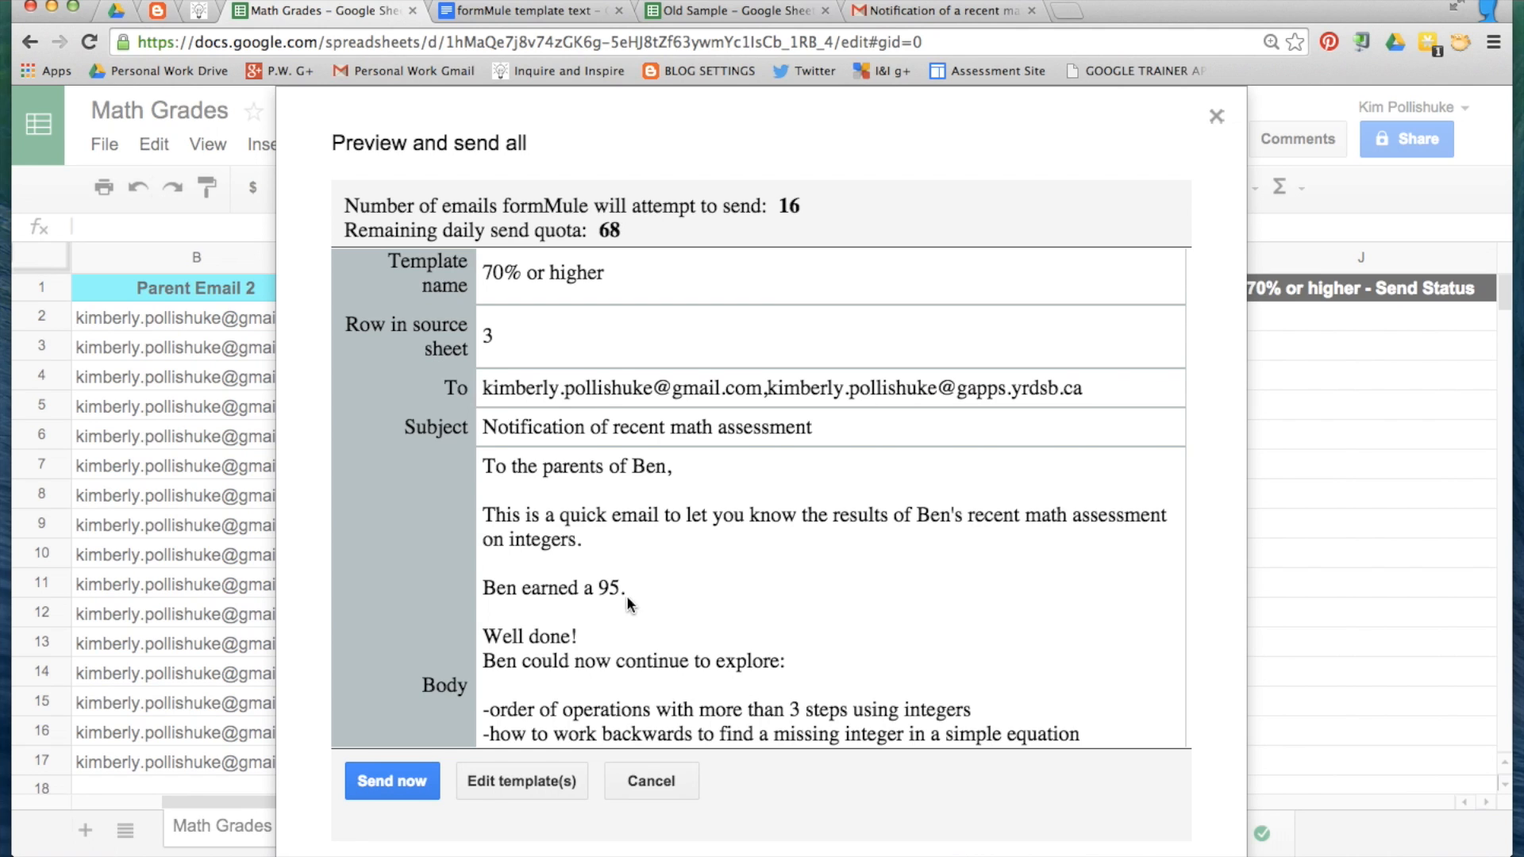
- Append '%' after <<Integers>> in the 69%-or-lower and 70%-or-higher formMule templates
left_click(520, 780)
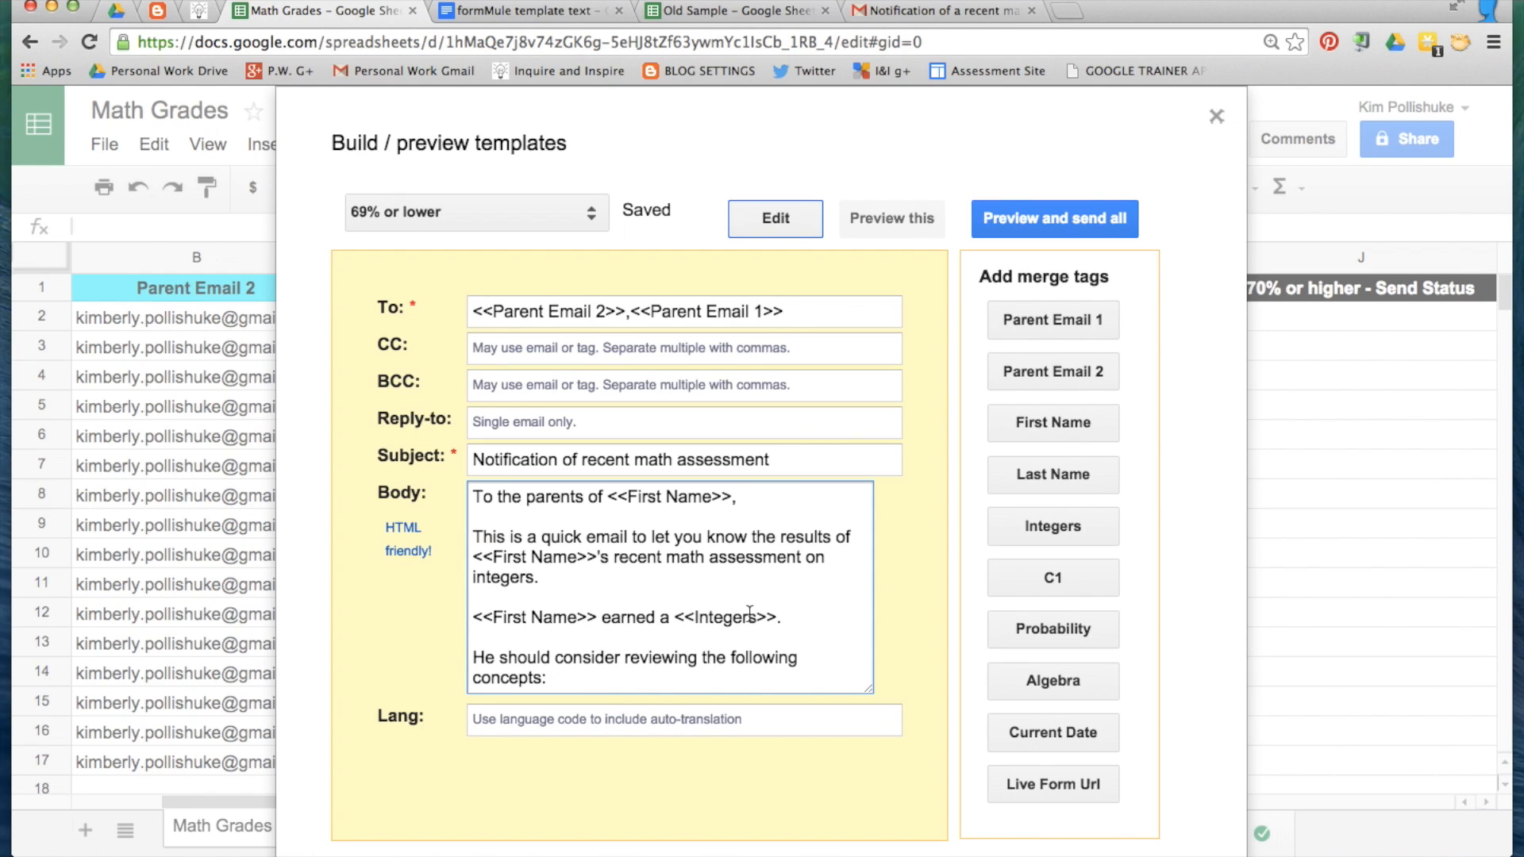
type("%")
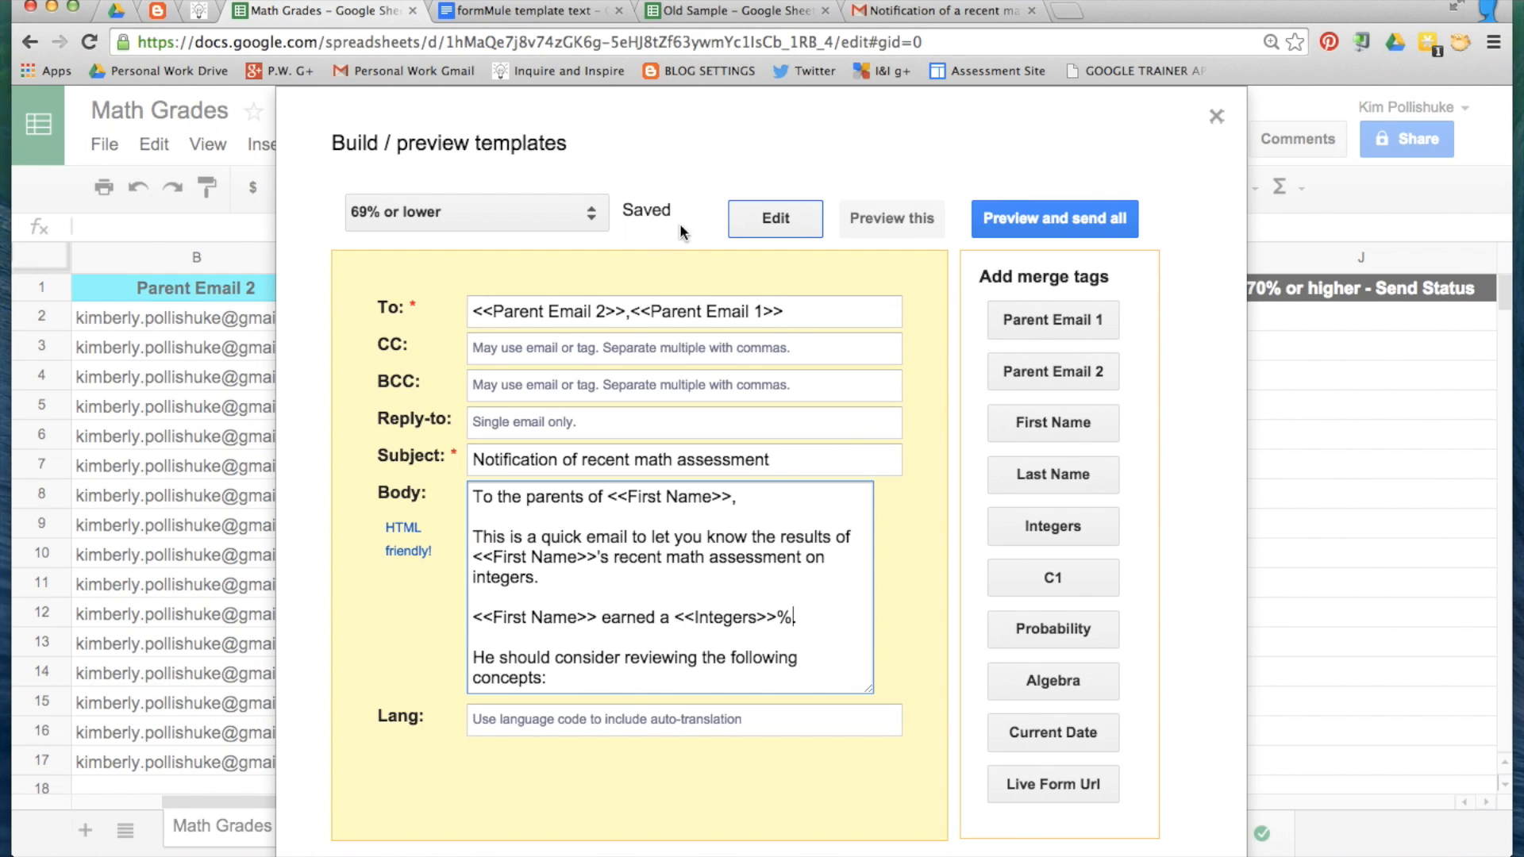
left_click(475, 212)
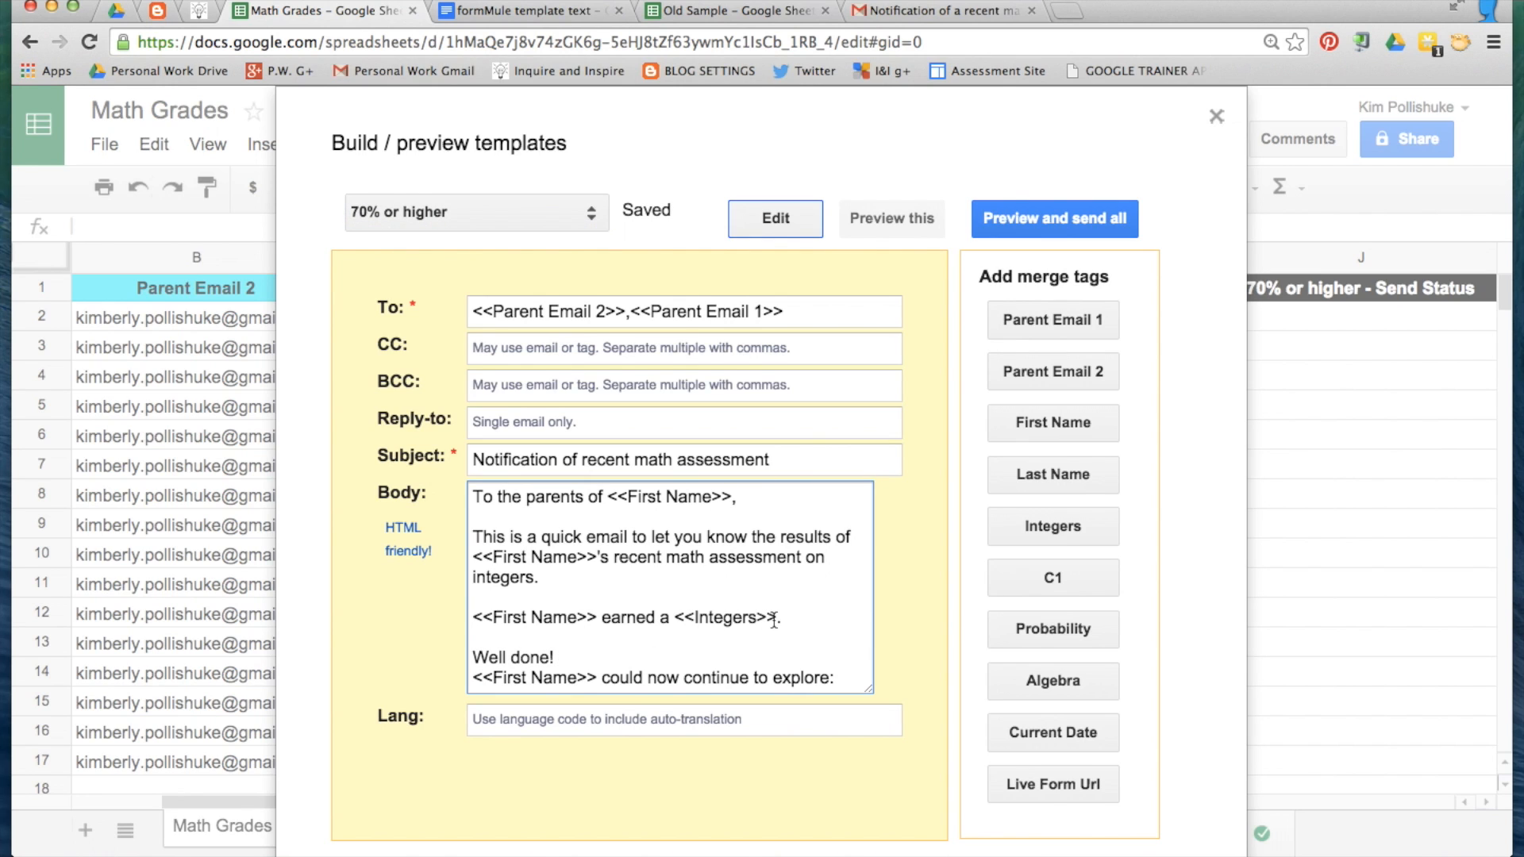
type("%")
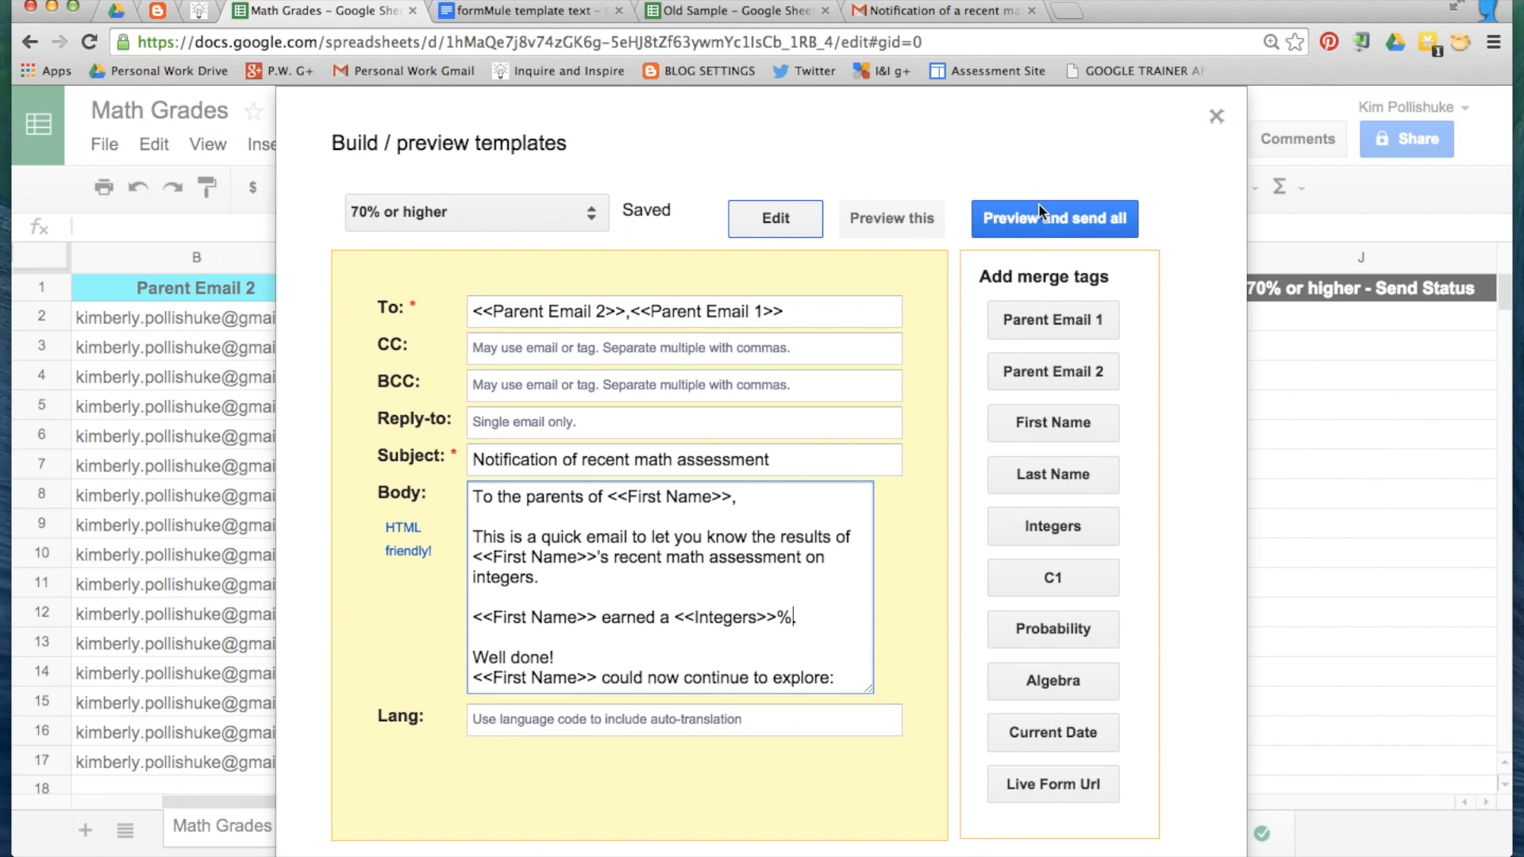
- Scroll the 16 previewed emails, confirming scores like Adam's 69% and Ben's 95%
left_click(1052, 217)
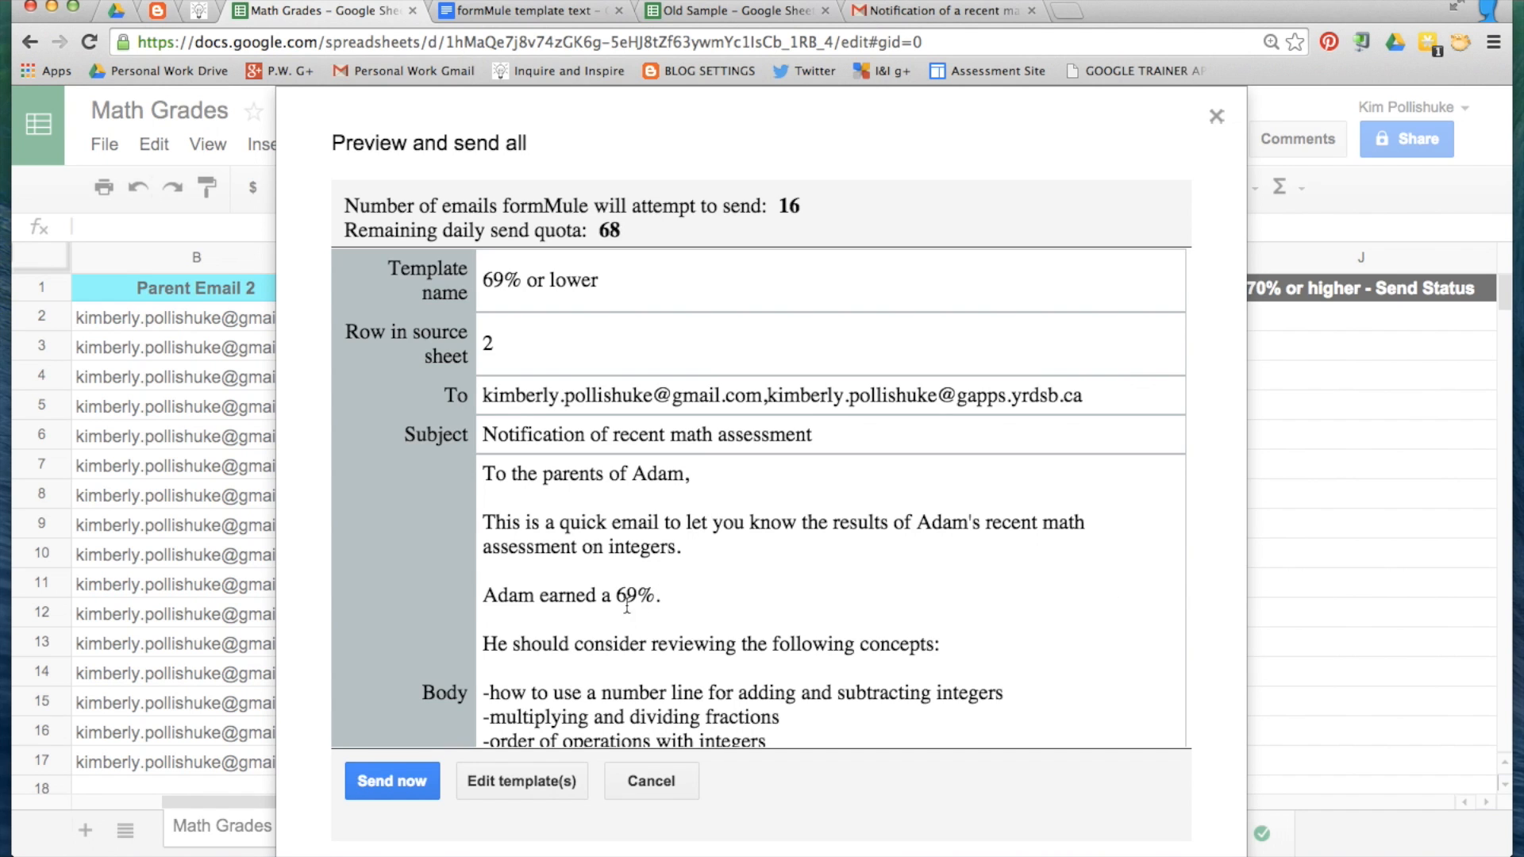
scroll("down", 3)
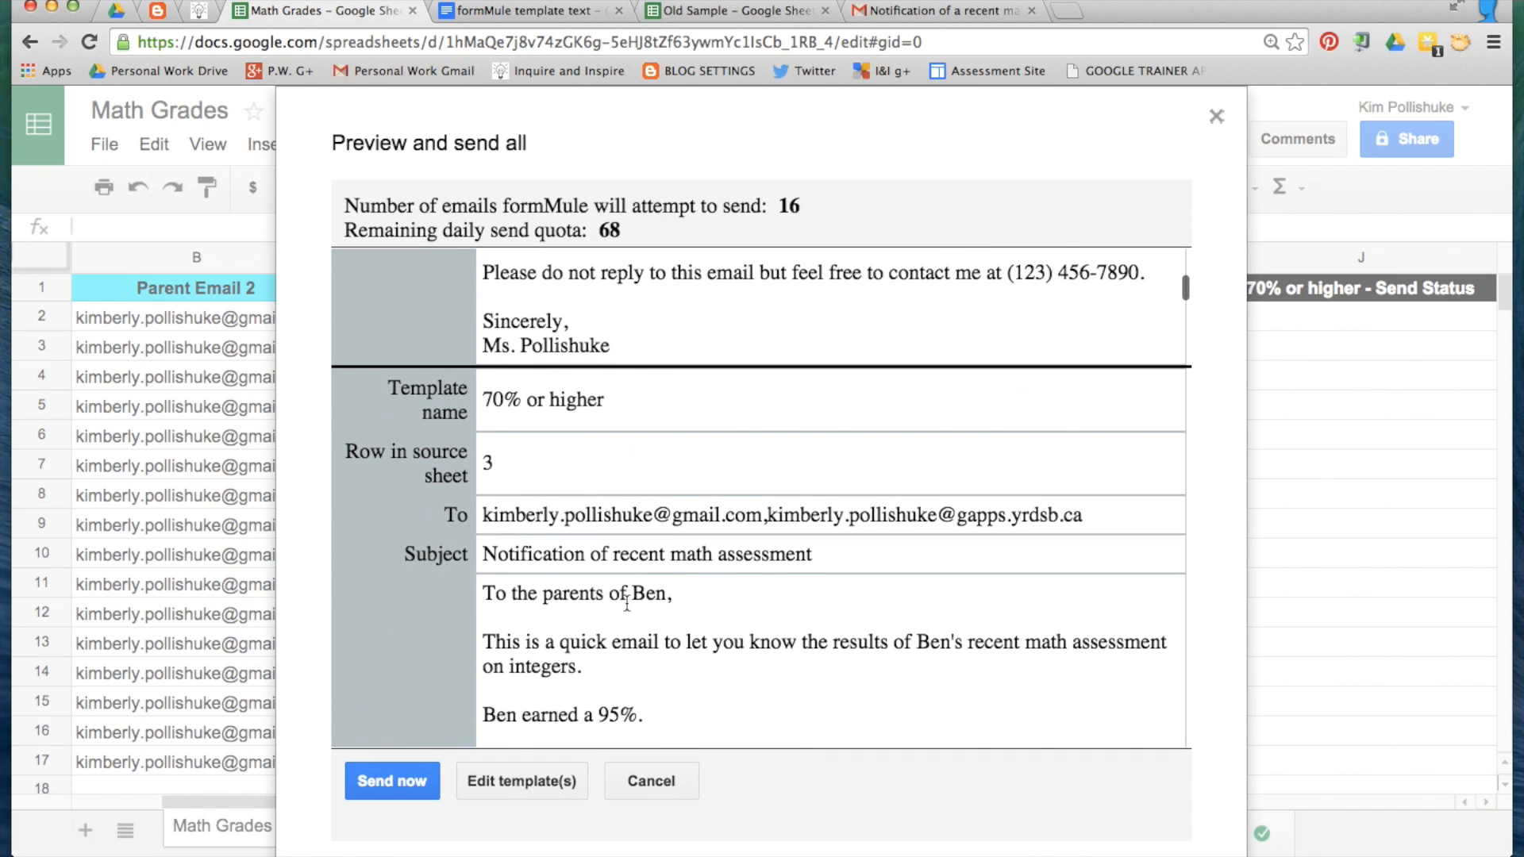
scroll("down", 3)
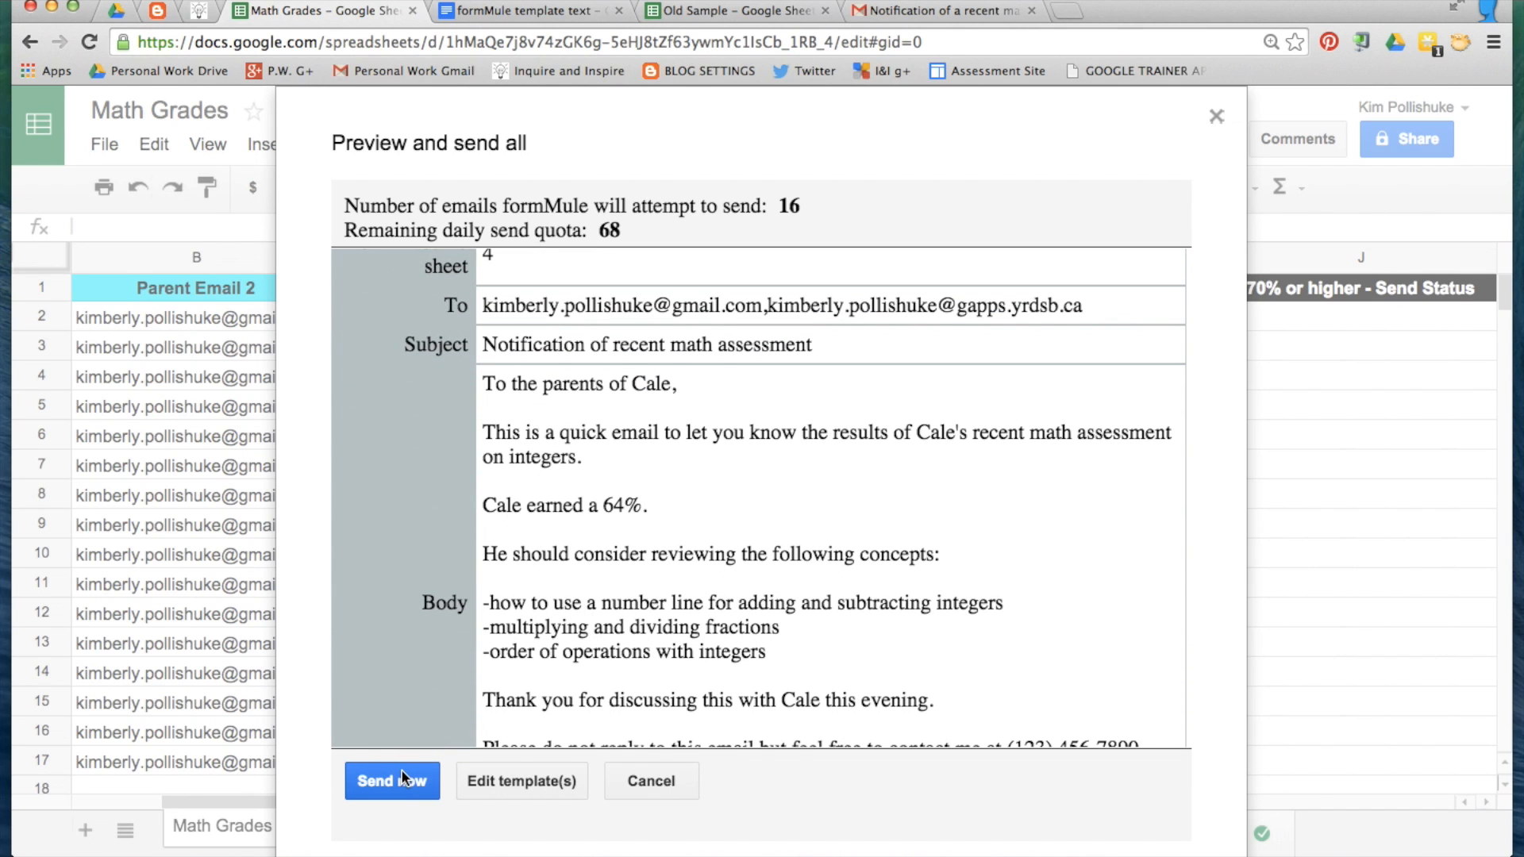
- Send the 16 merged parent emails via Send now and return to the Math Grades sheet
left_click(391, 780)
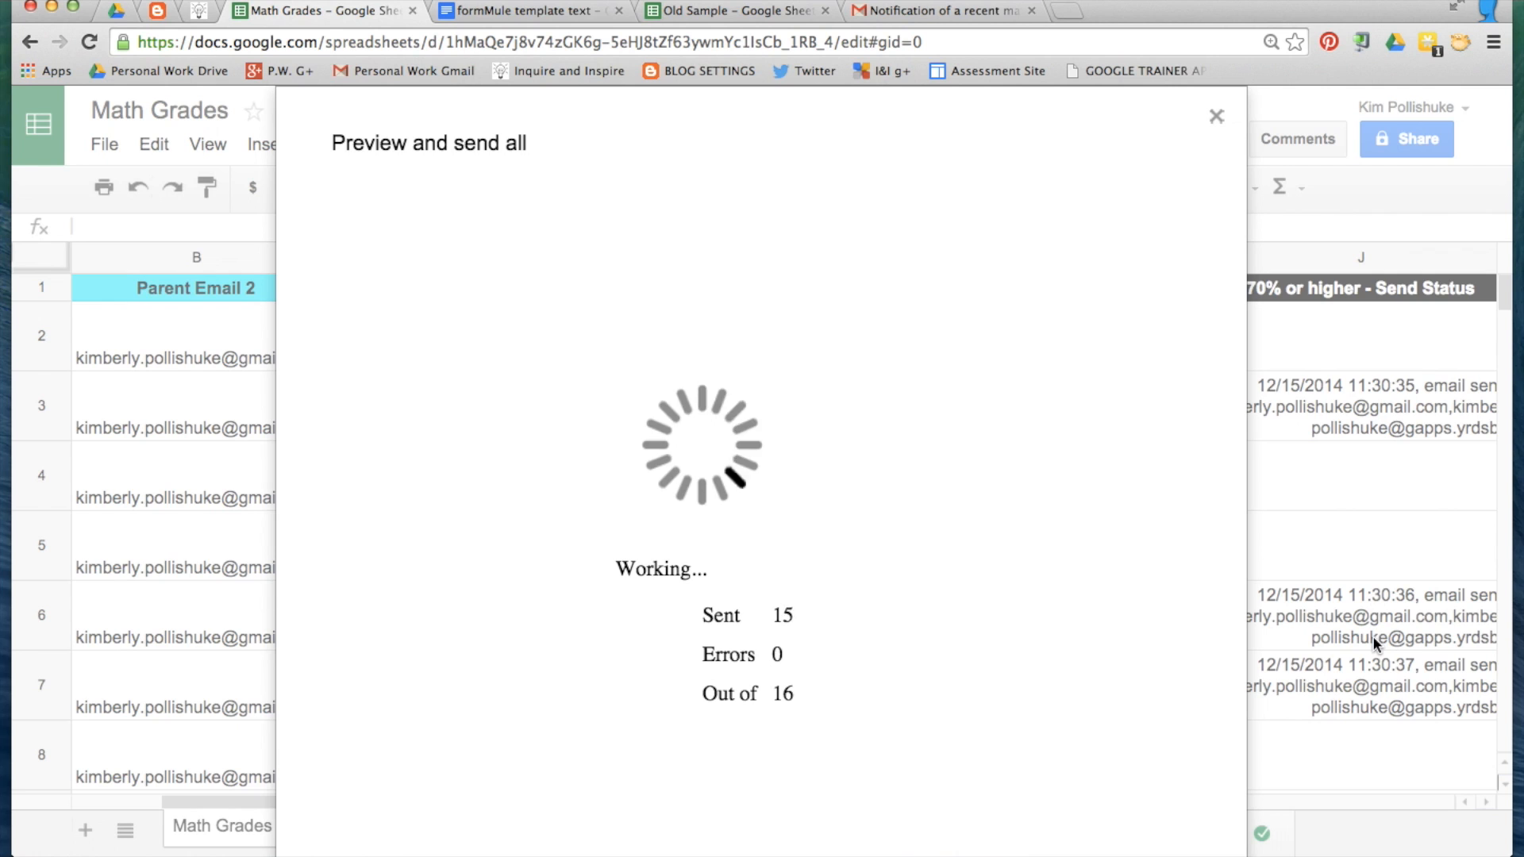
left_click(1215, 117)
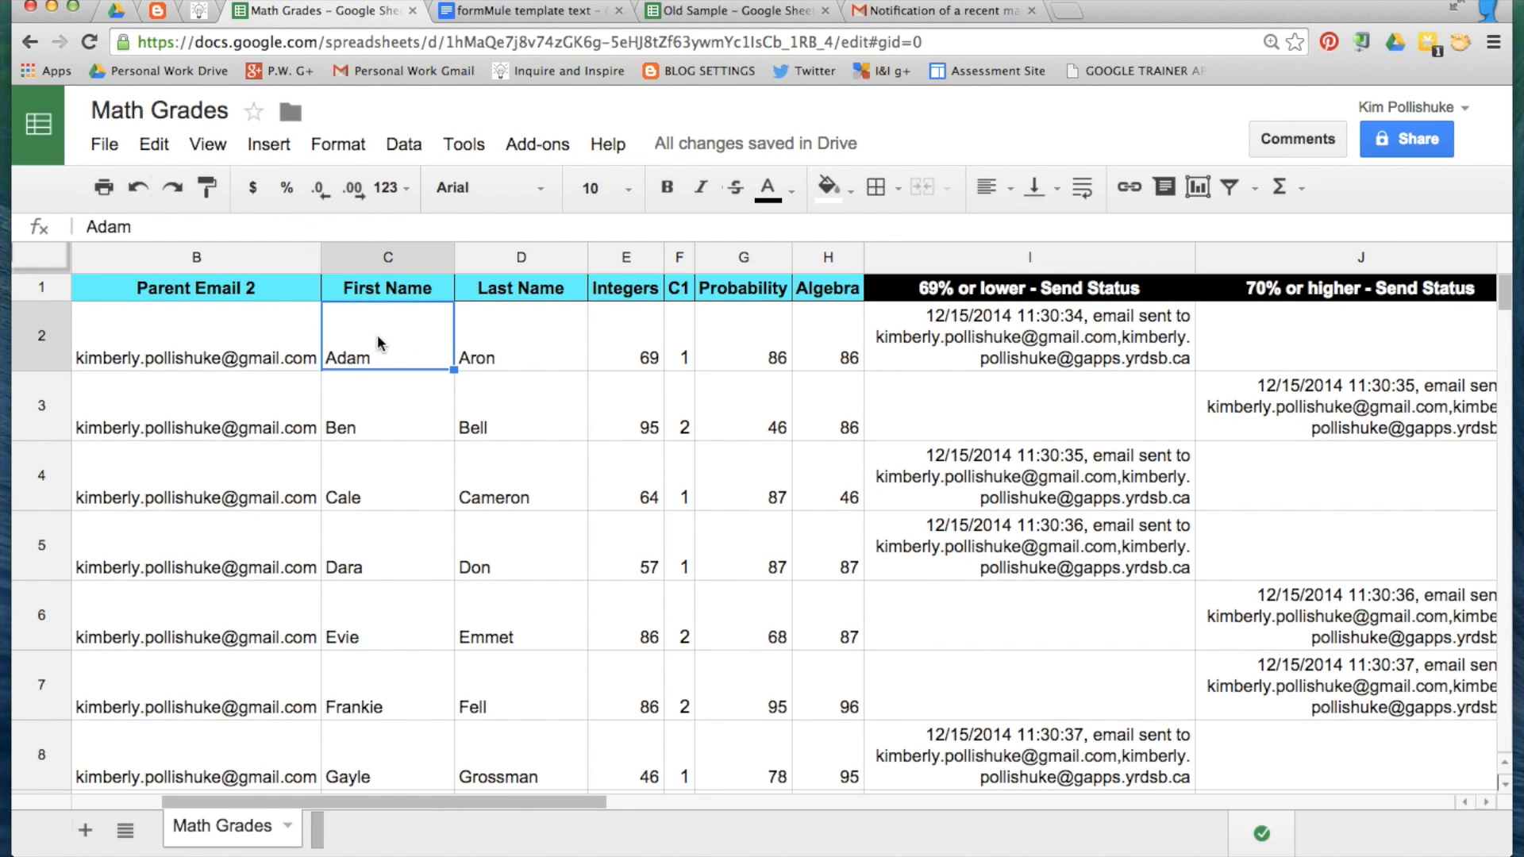
mouse_move(961, 294)
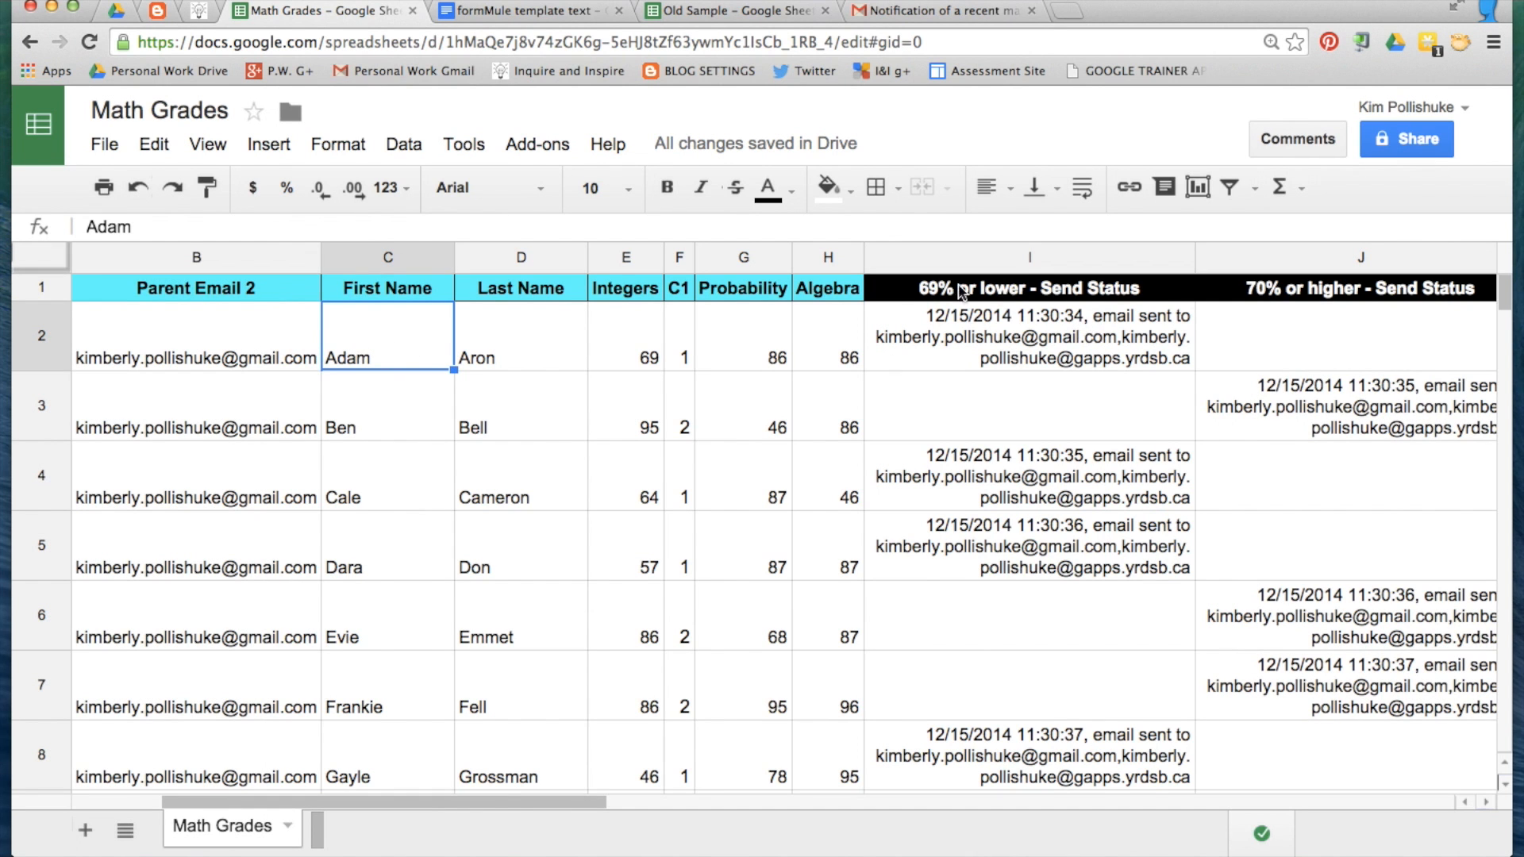
mouse_move(935, 327)
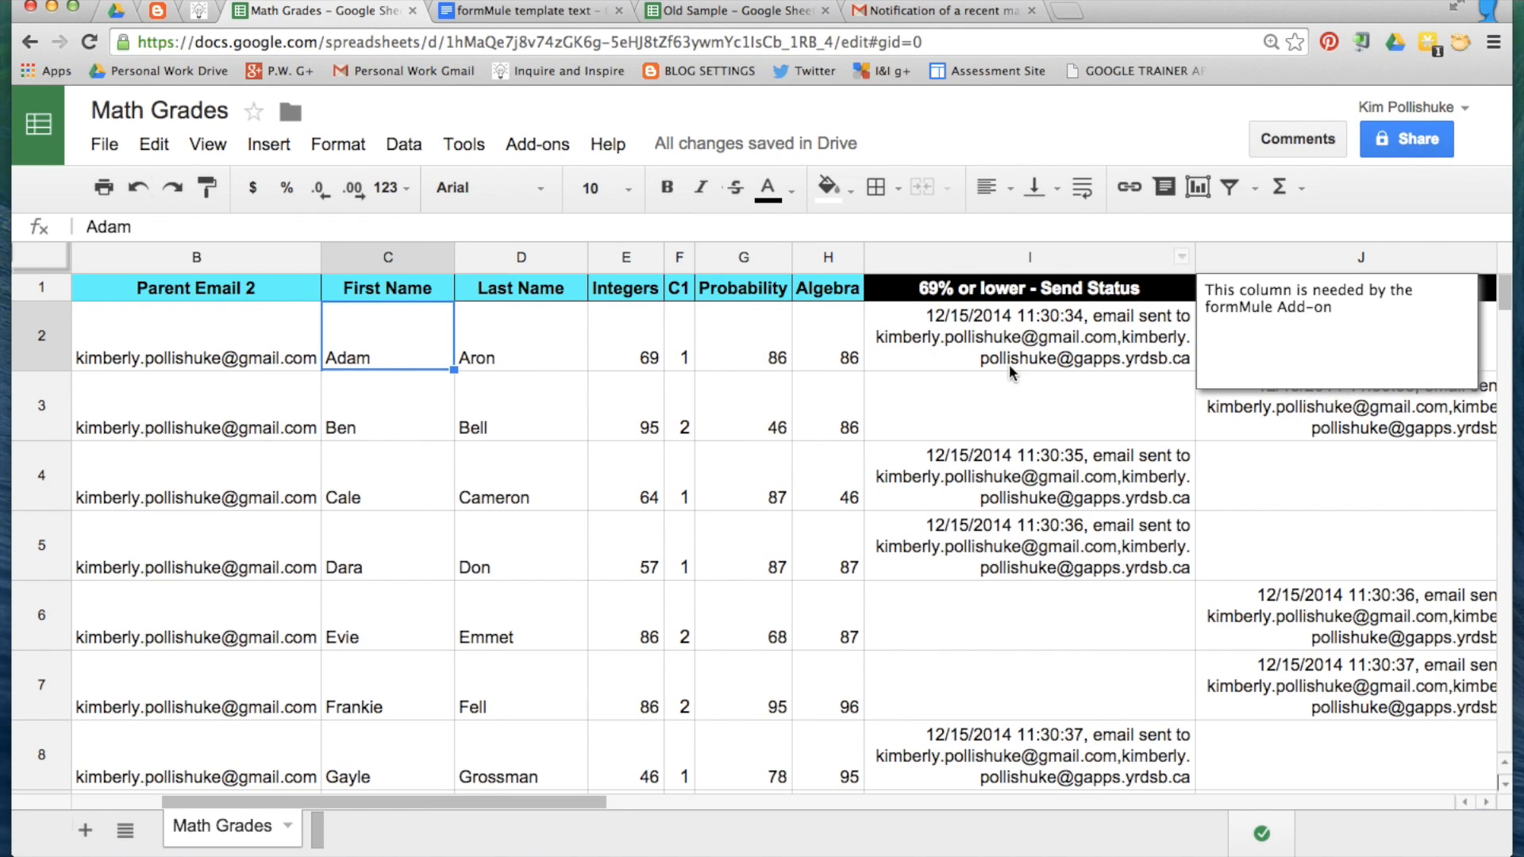
left_click(1029, 337)
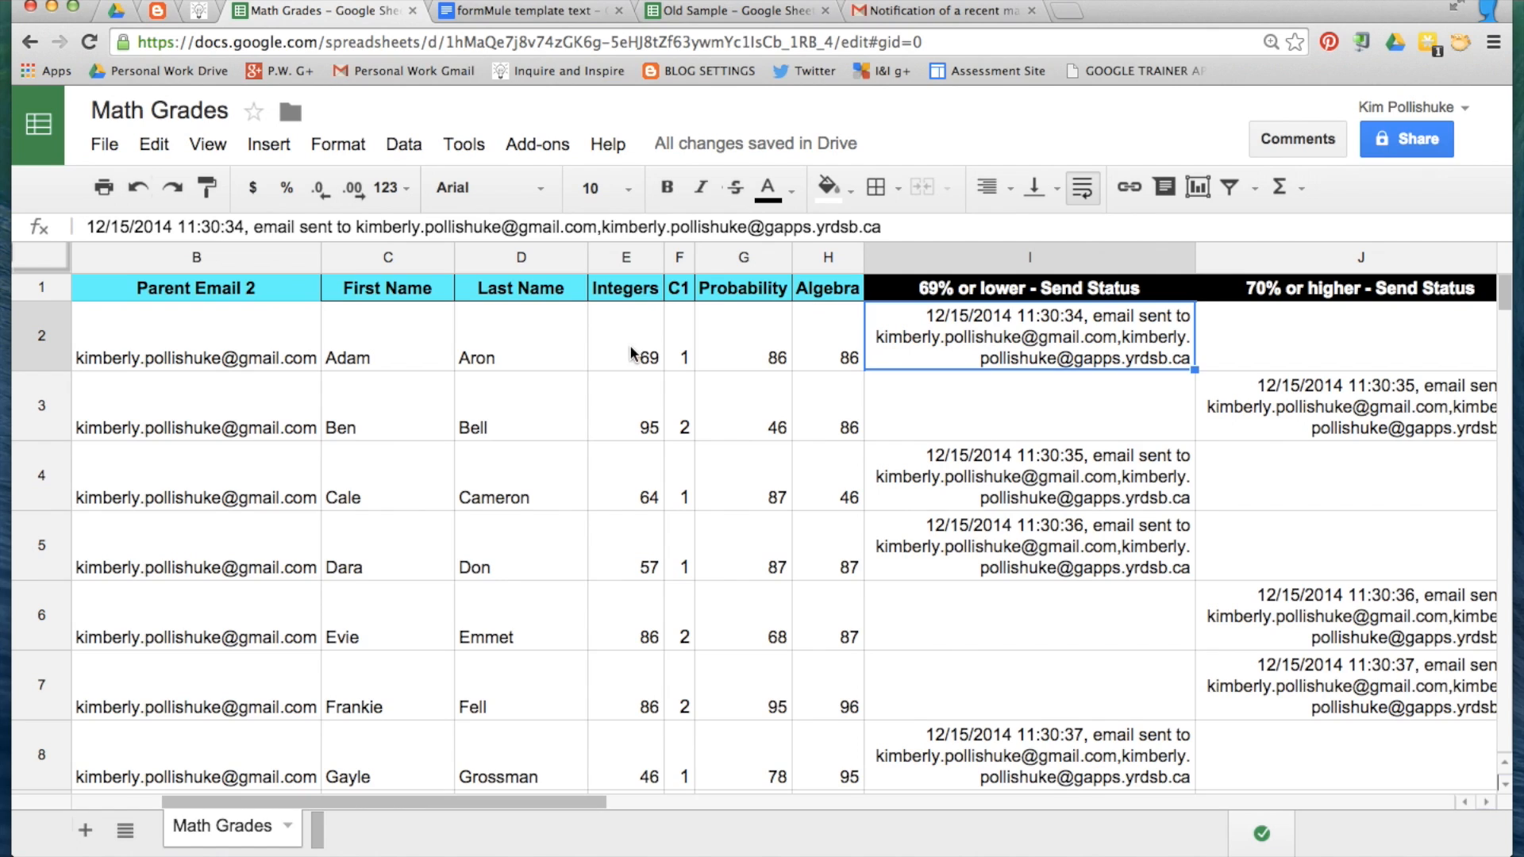
left_click(625, 357)
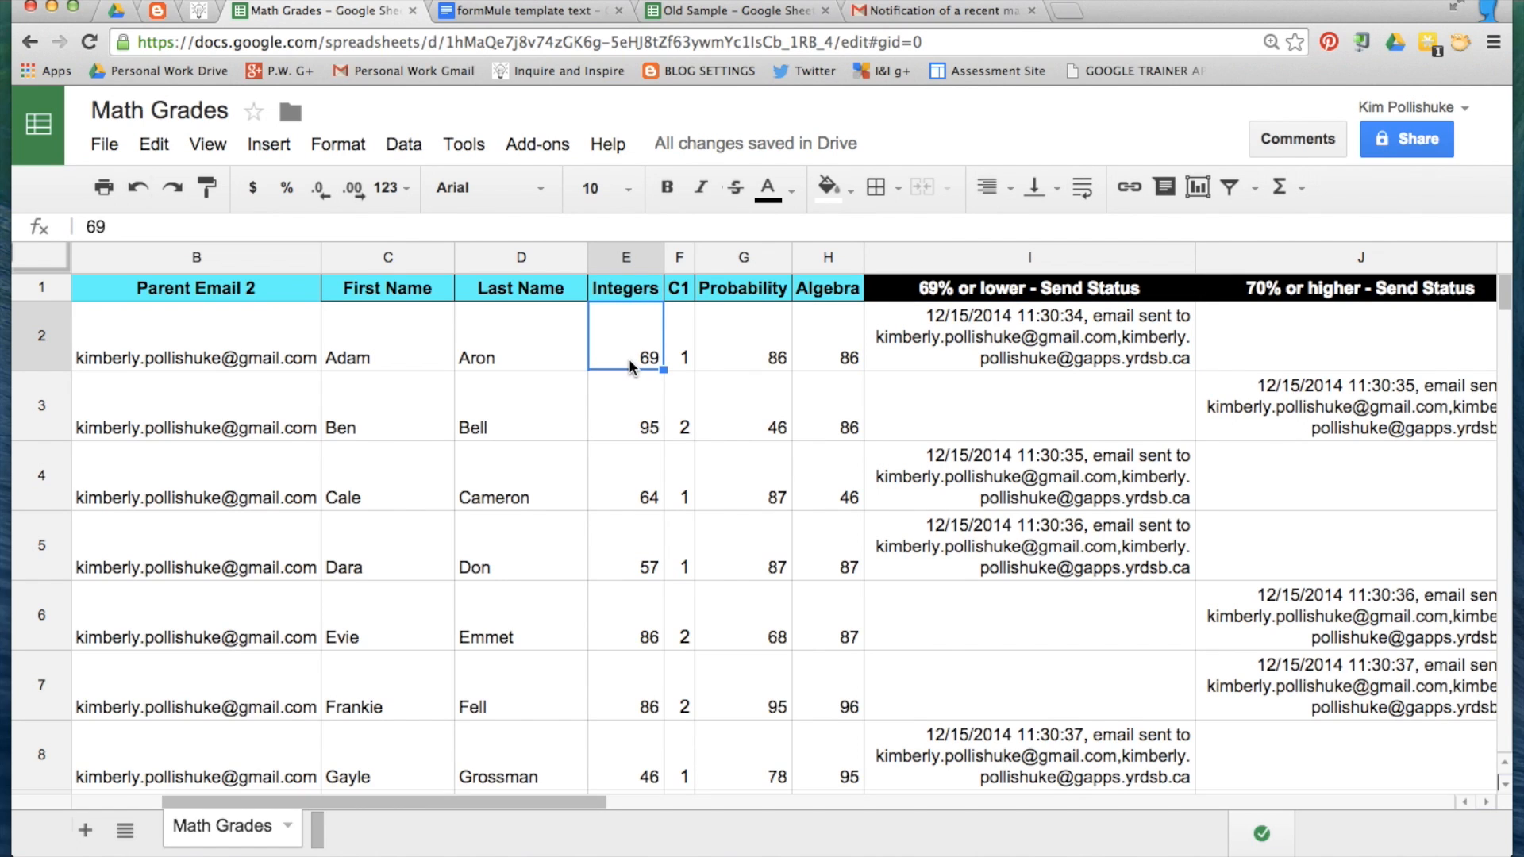
mouse_move(668, 352)
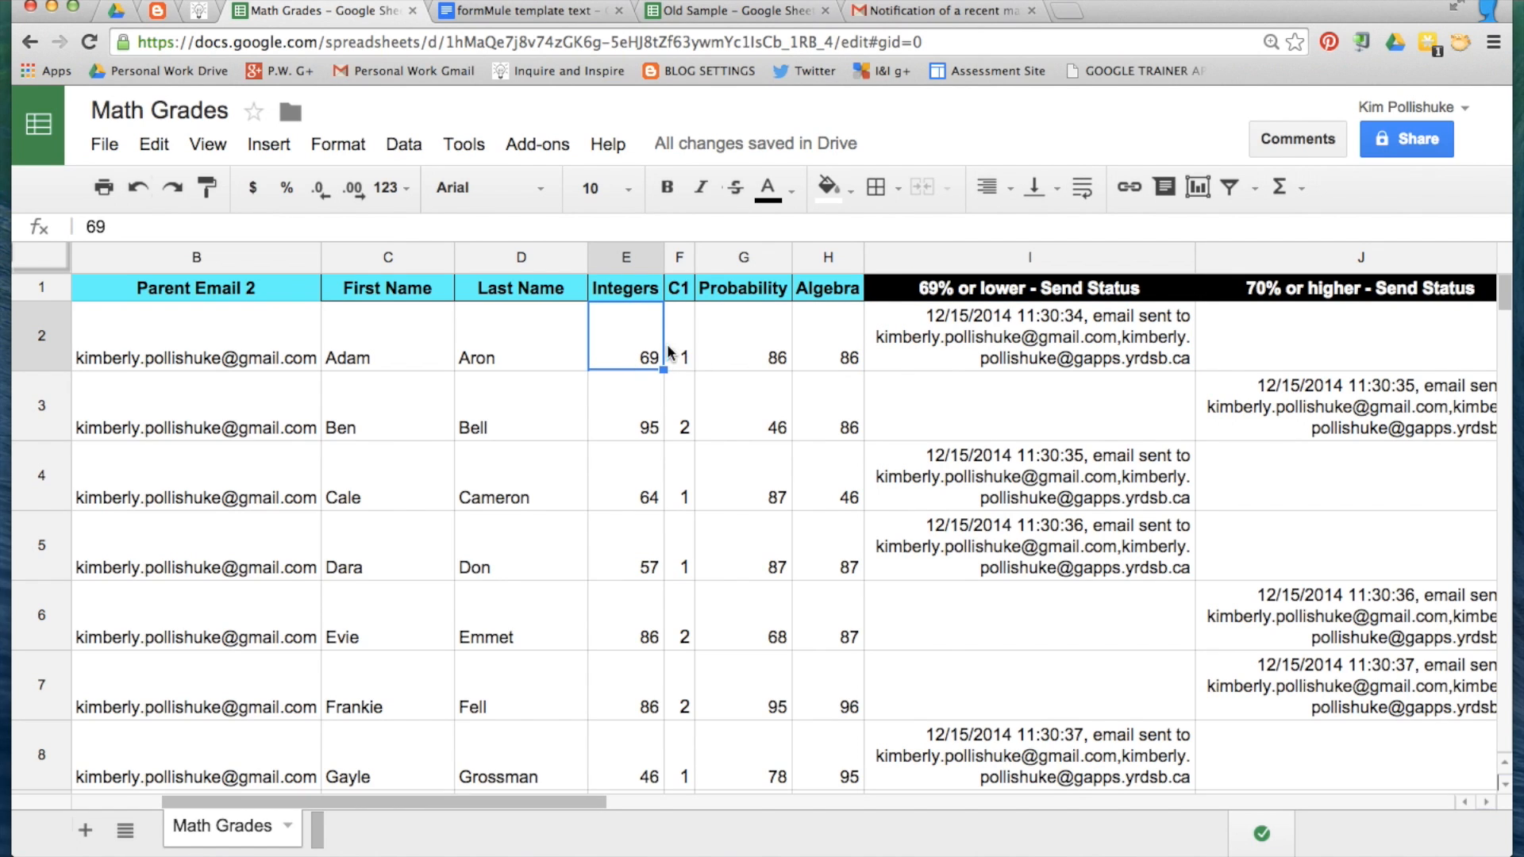
mouse_move(672, 380)
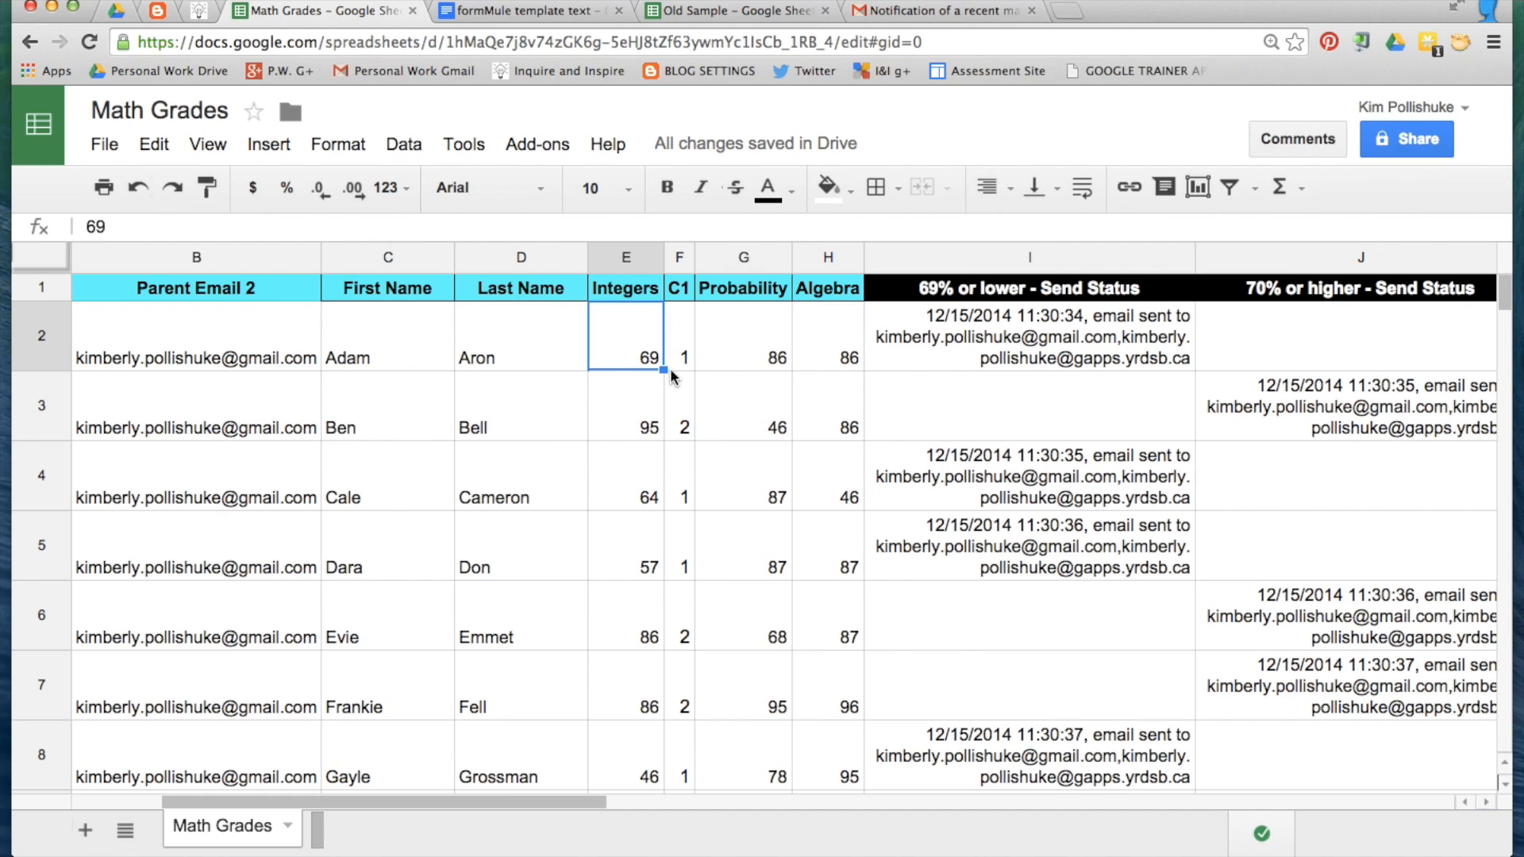
mouse_move(368, 648)
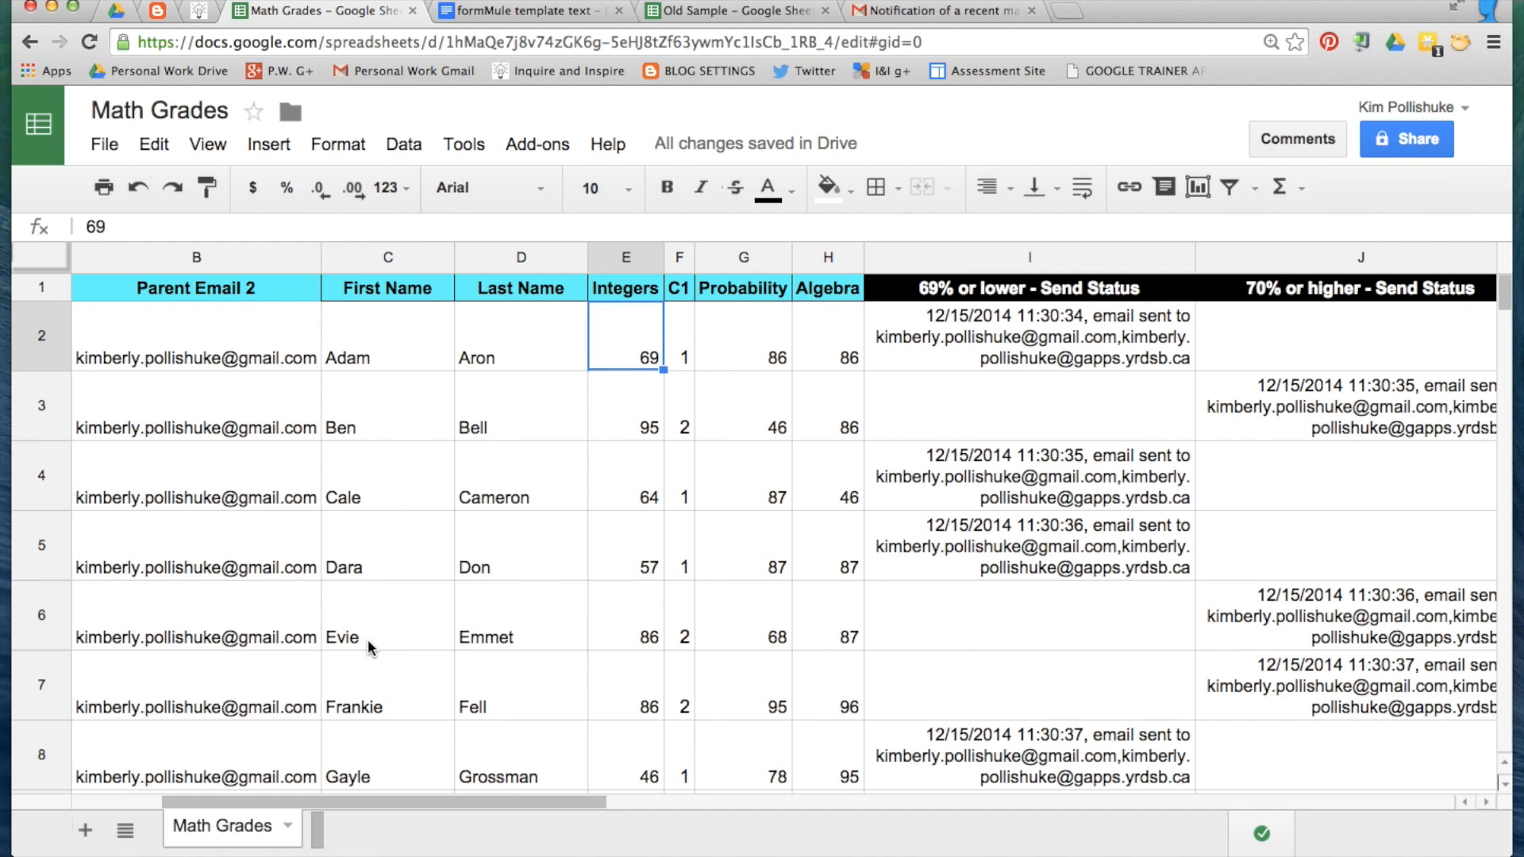
left_click(389, 614)
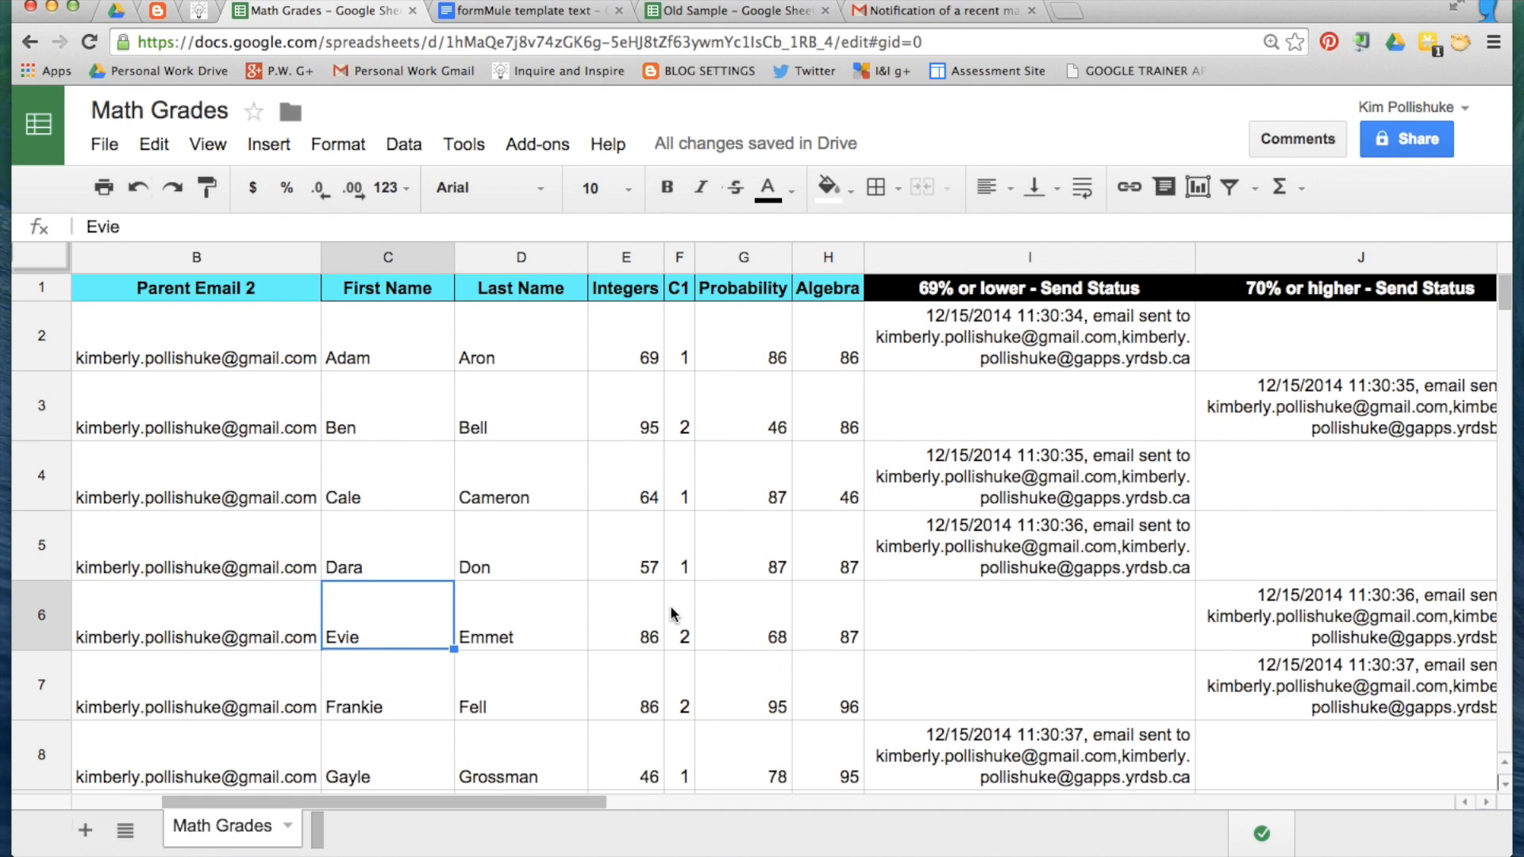
mouse_move(1471, 631)
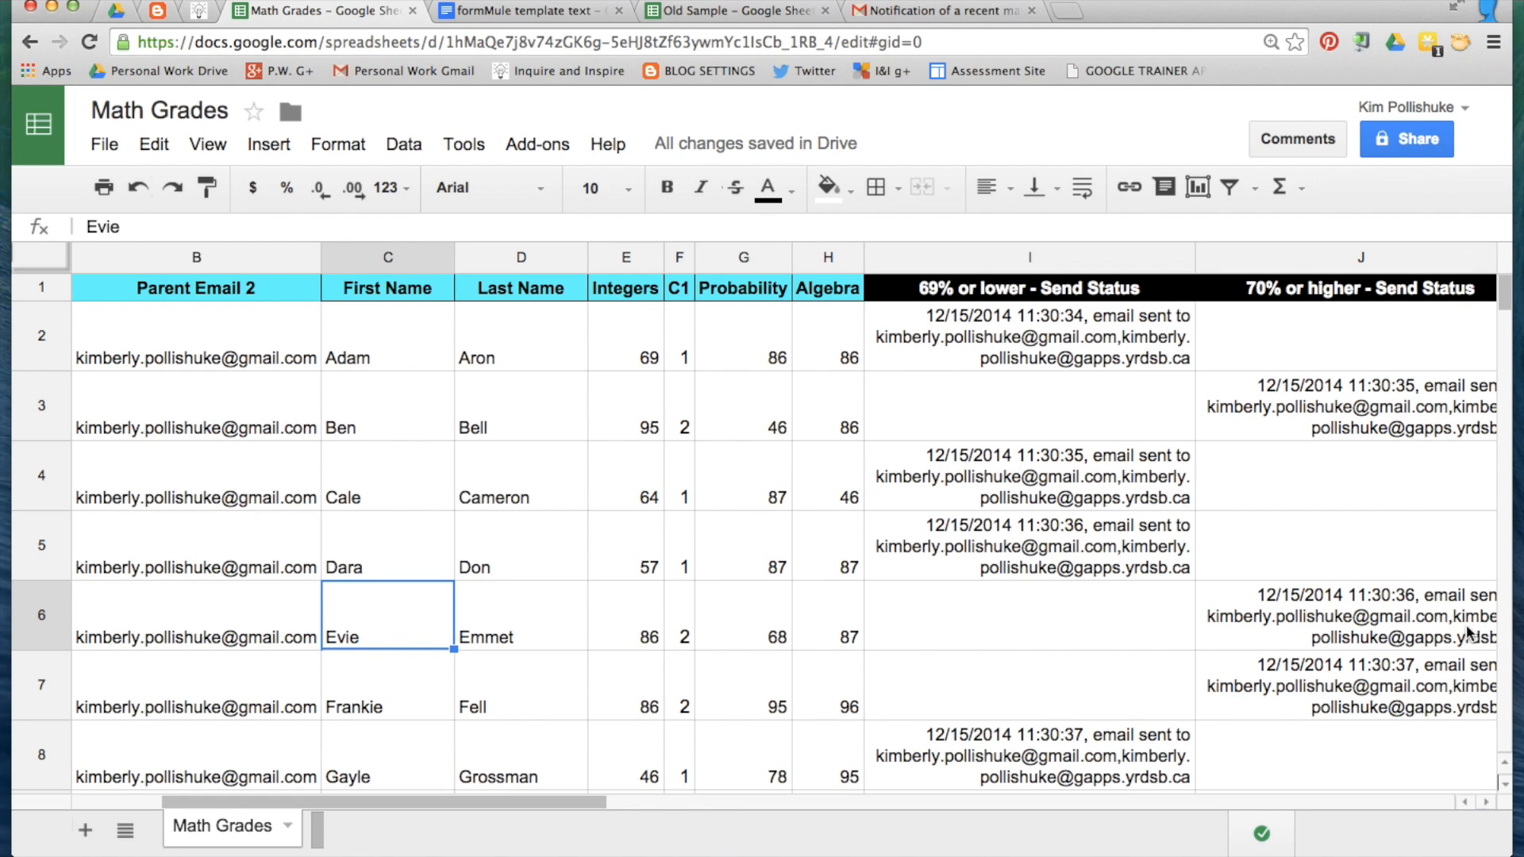
mouse_move(627, 639)
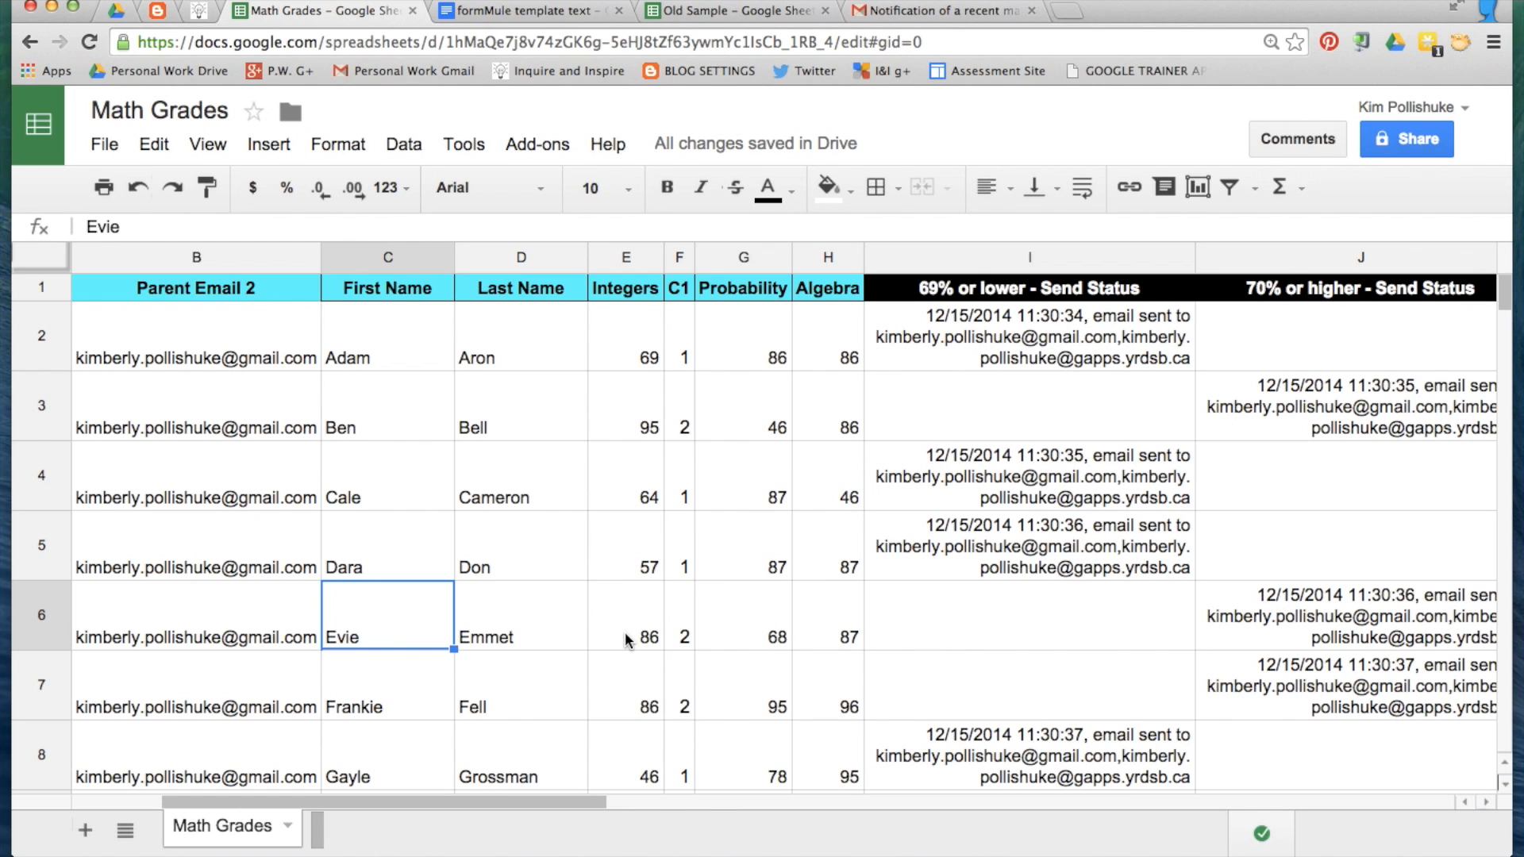
left_click(624, 615)
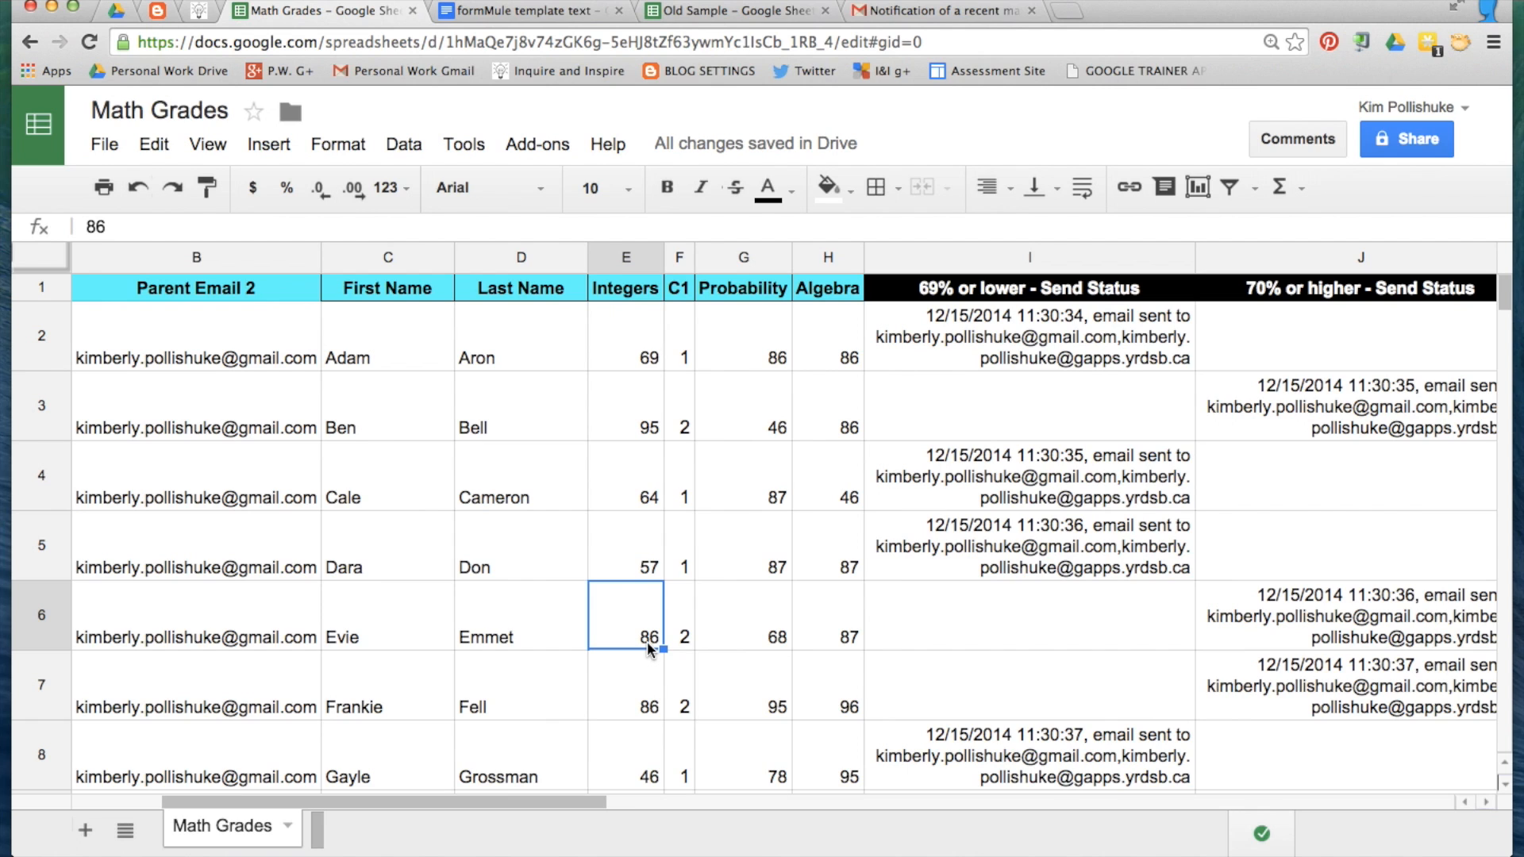
mouse_move(671, 646)
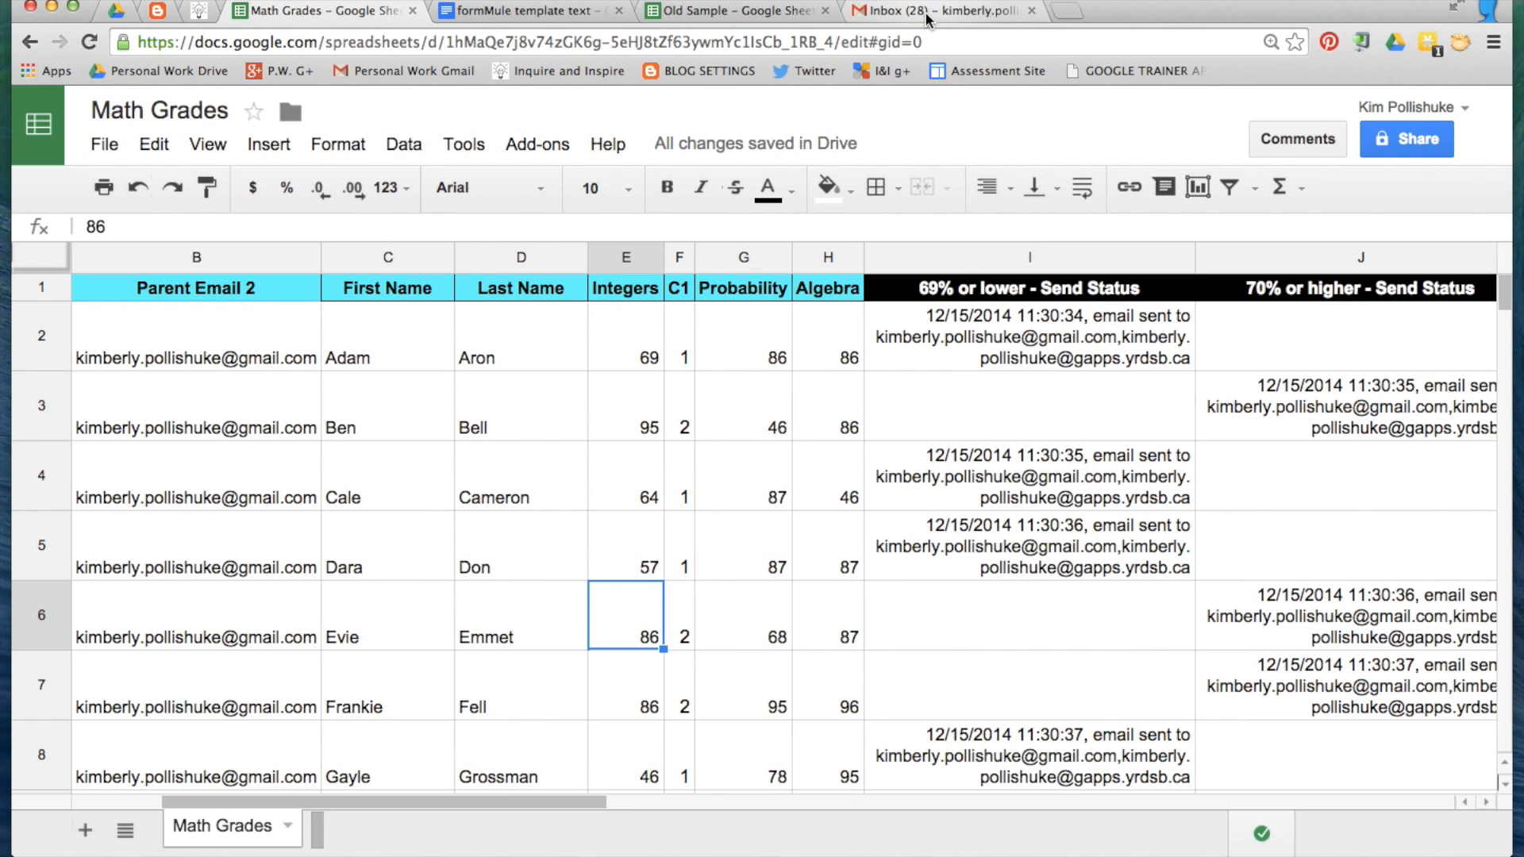
- Review parent emails in Gmail, such as Izzie's 87% and Gayle's 46%, then return to Math Grades
left_click(923, 11)
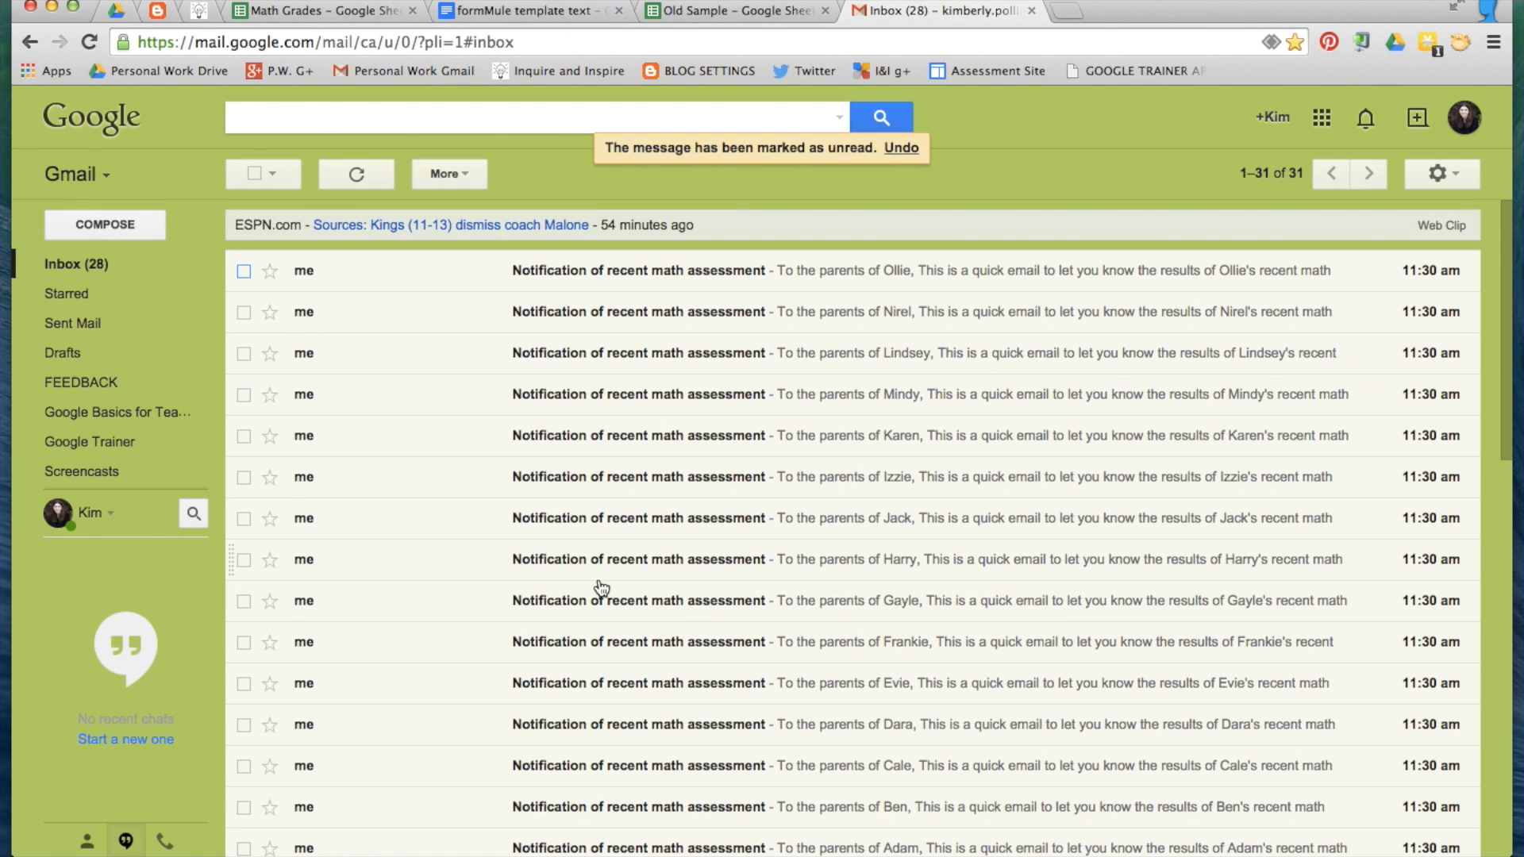
mouse_move(368, 480)
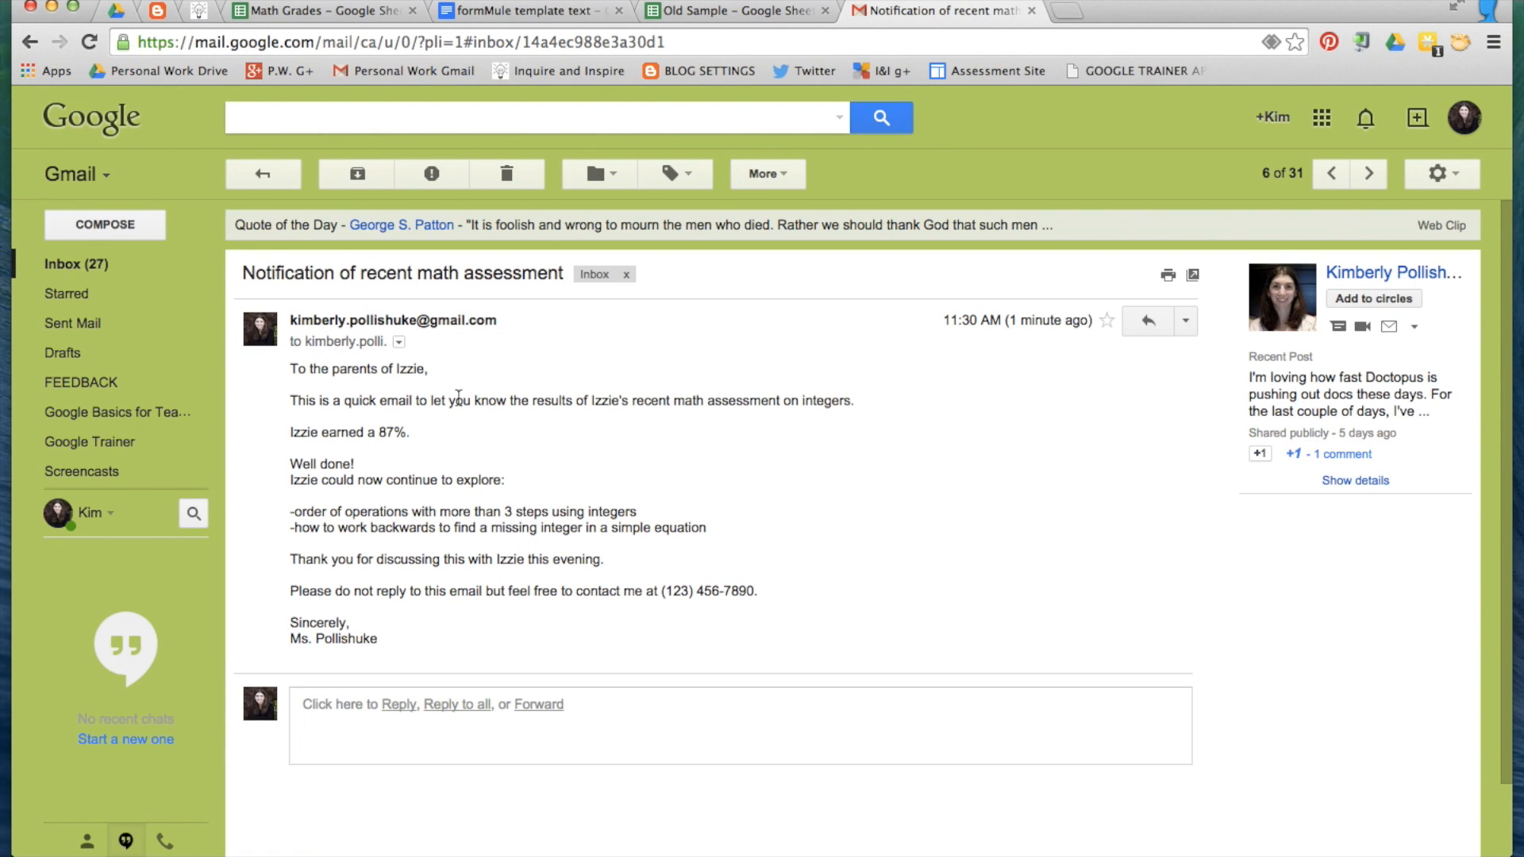
mouse_move(445, 447)
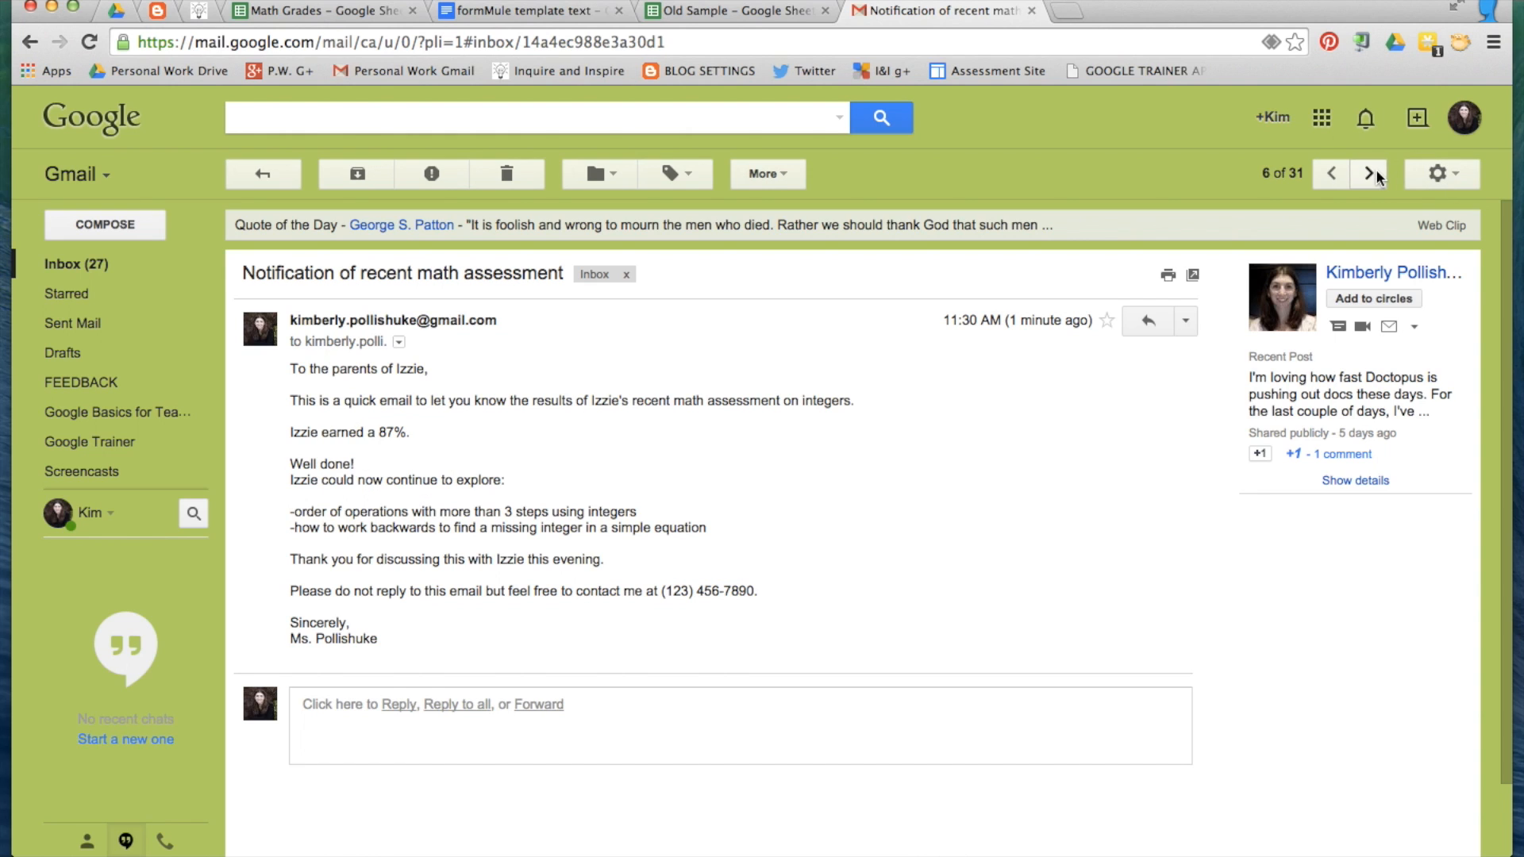
left_click(1371, 174)
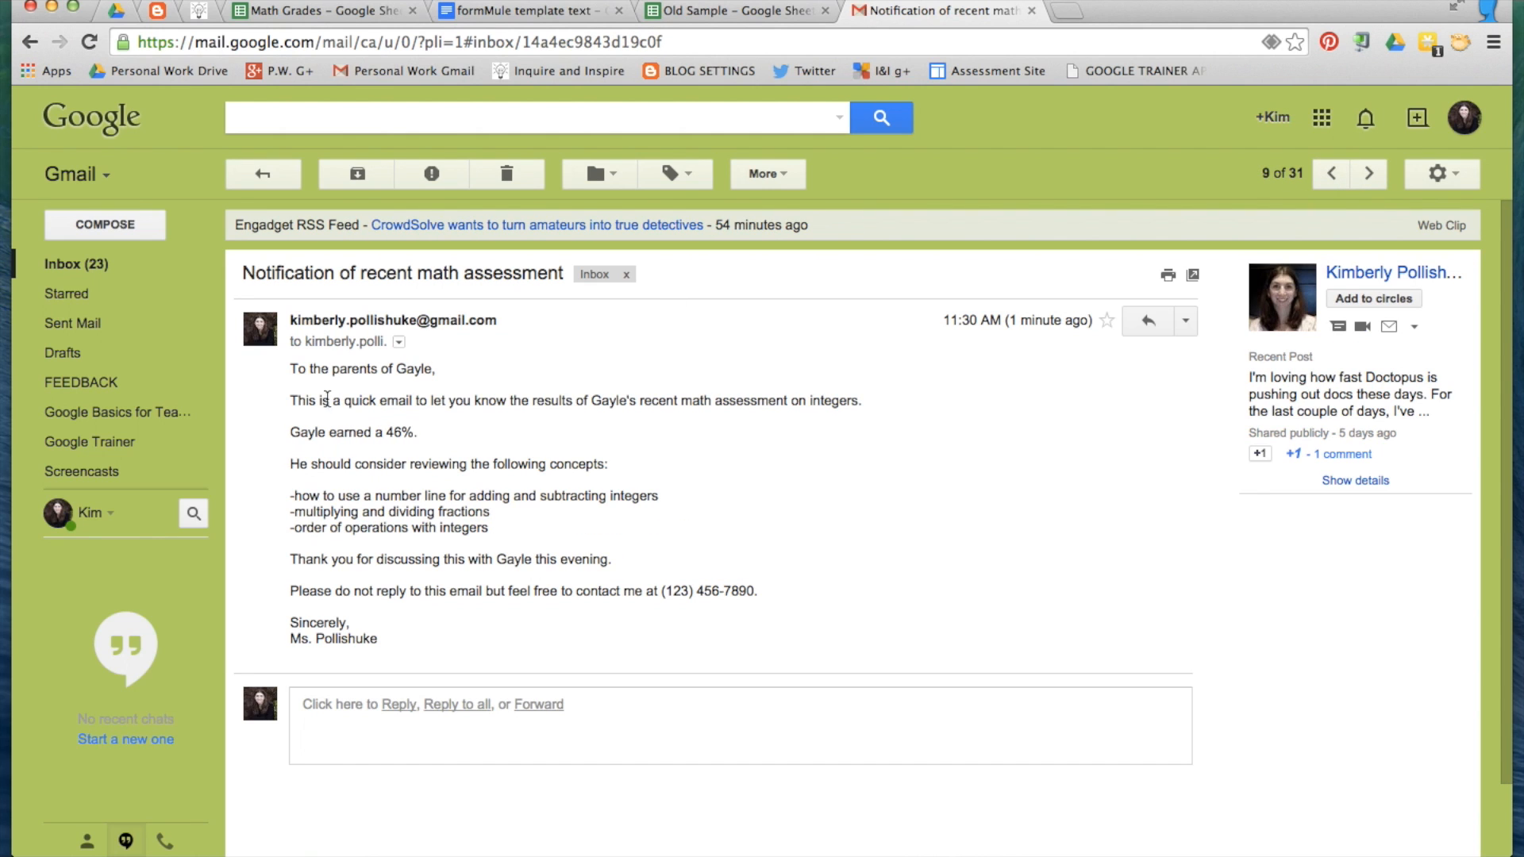
mouse_move(412, 454)
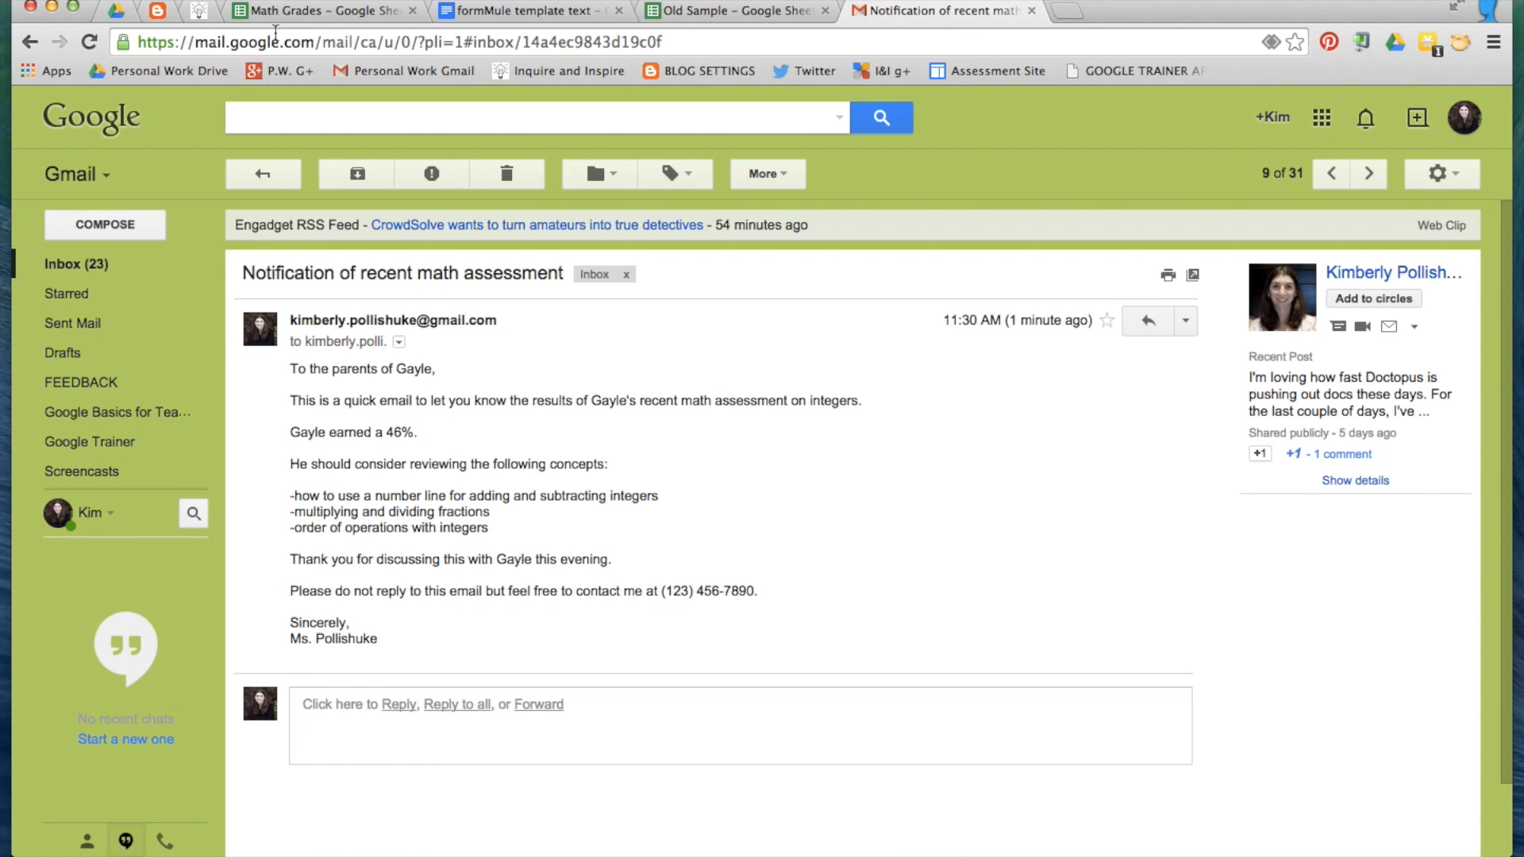
left_click(321, 10)
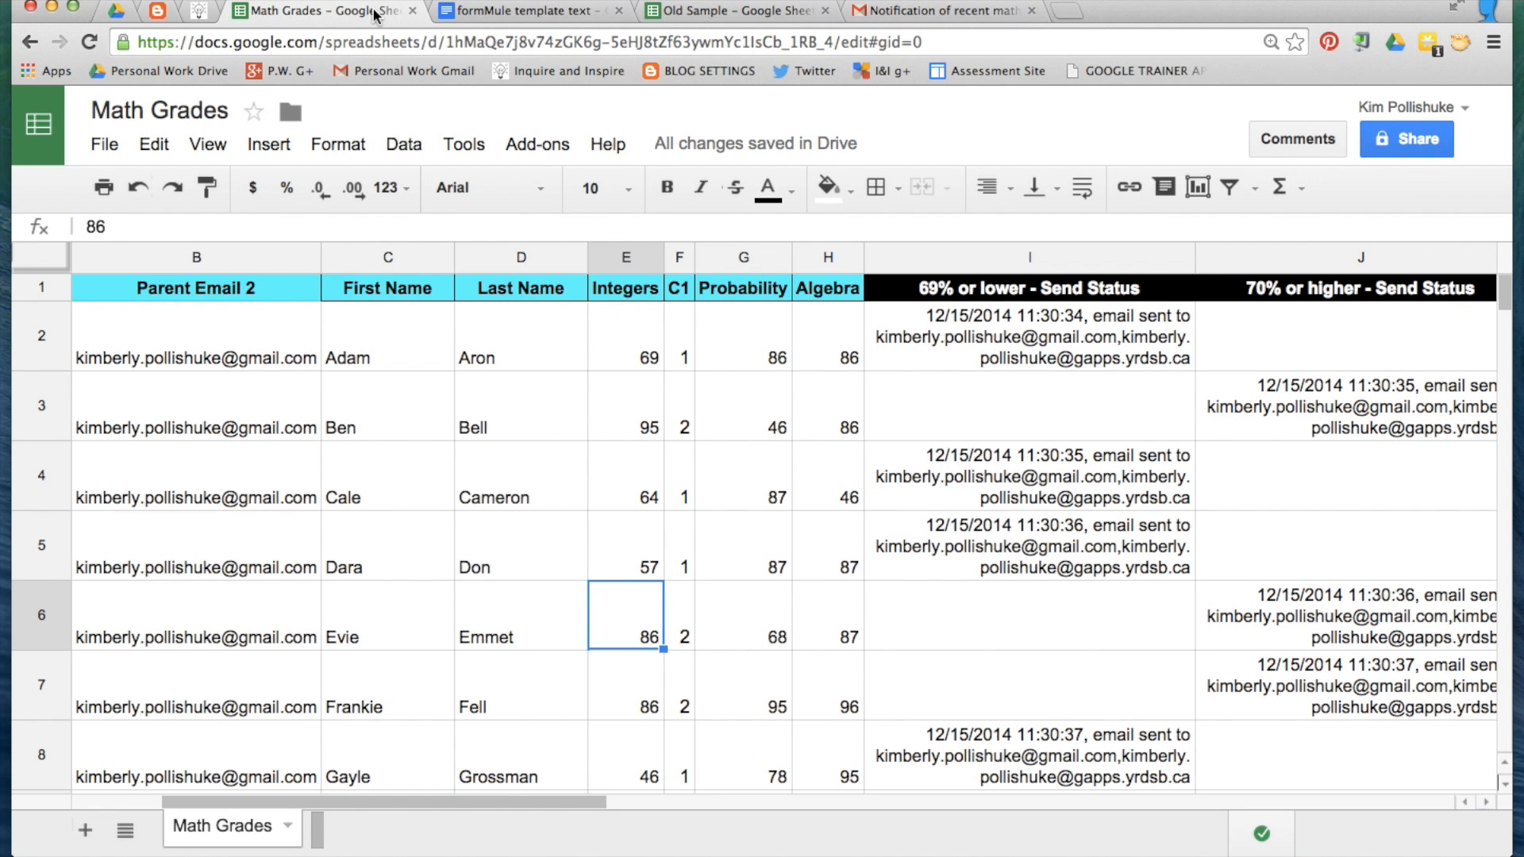